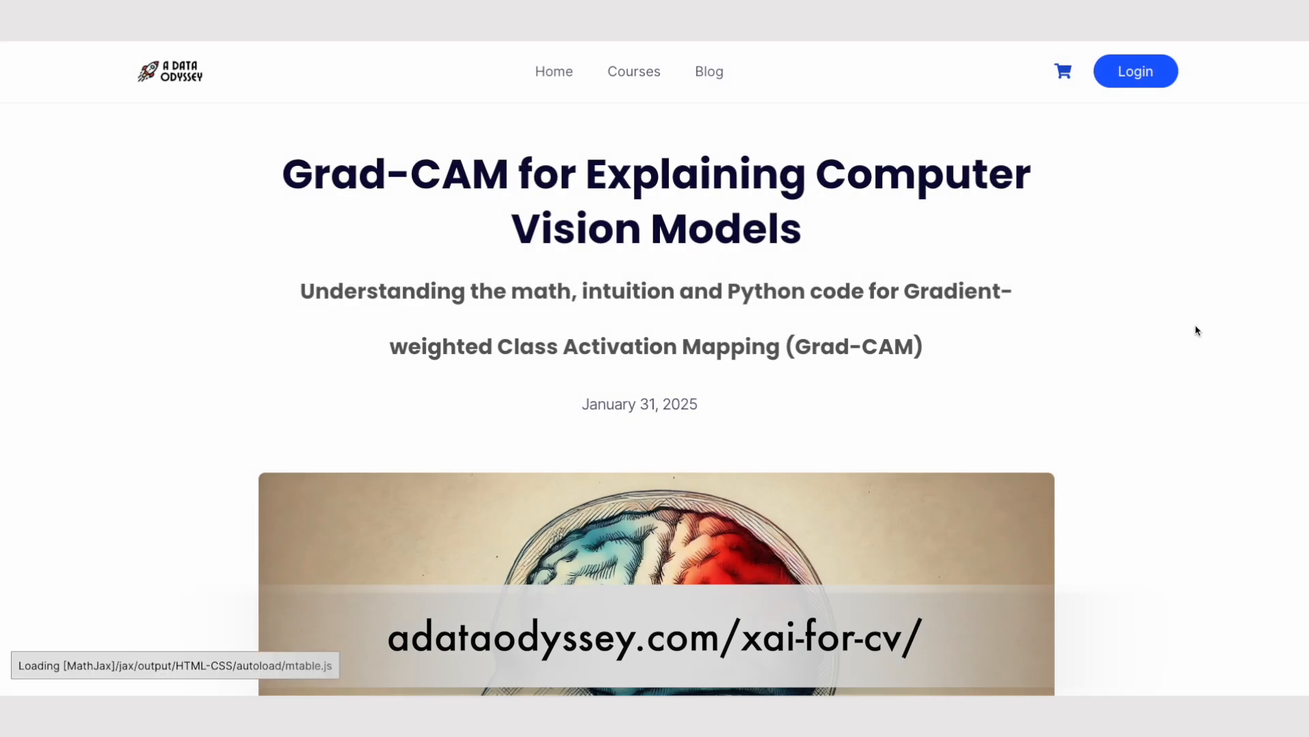
- Scroll the Grad-CAM article down to Figure 5's validation and test confusion matrices
scroll("down", 3)
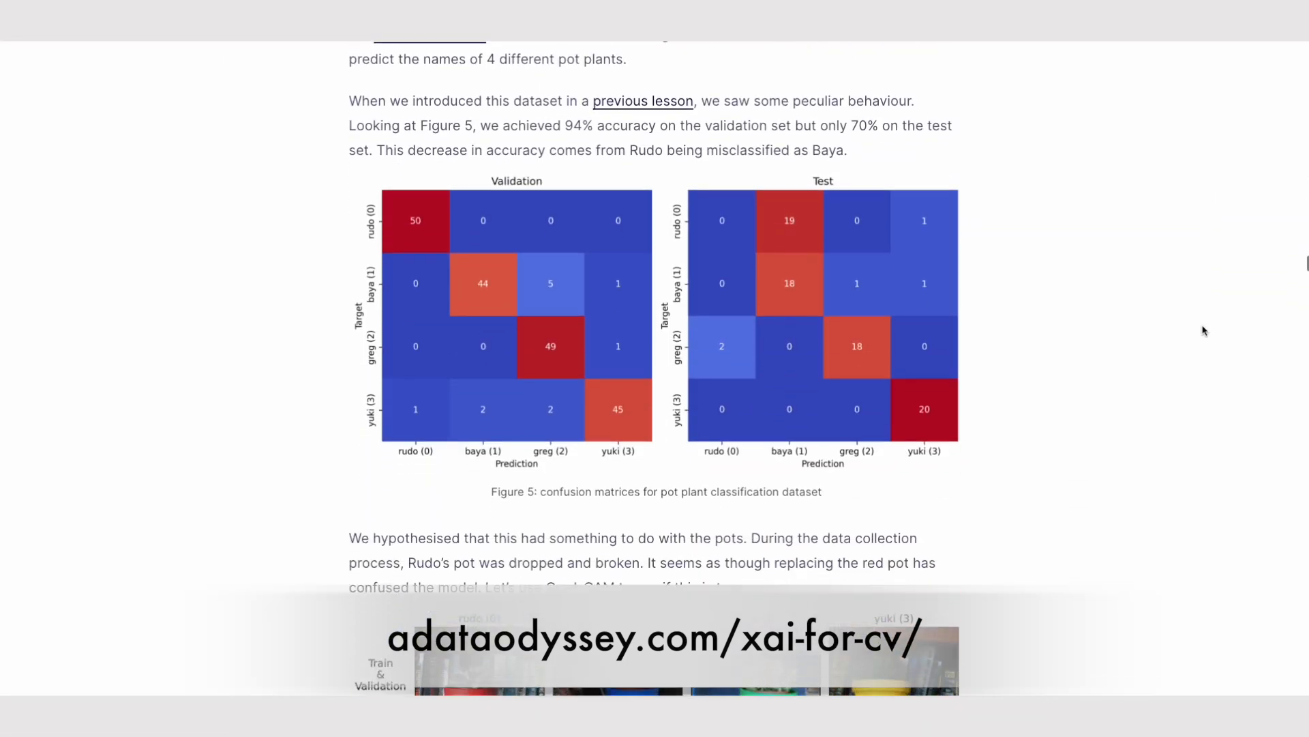
scroll("down", 3)
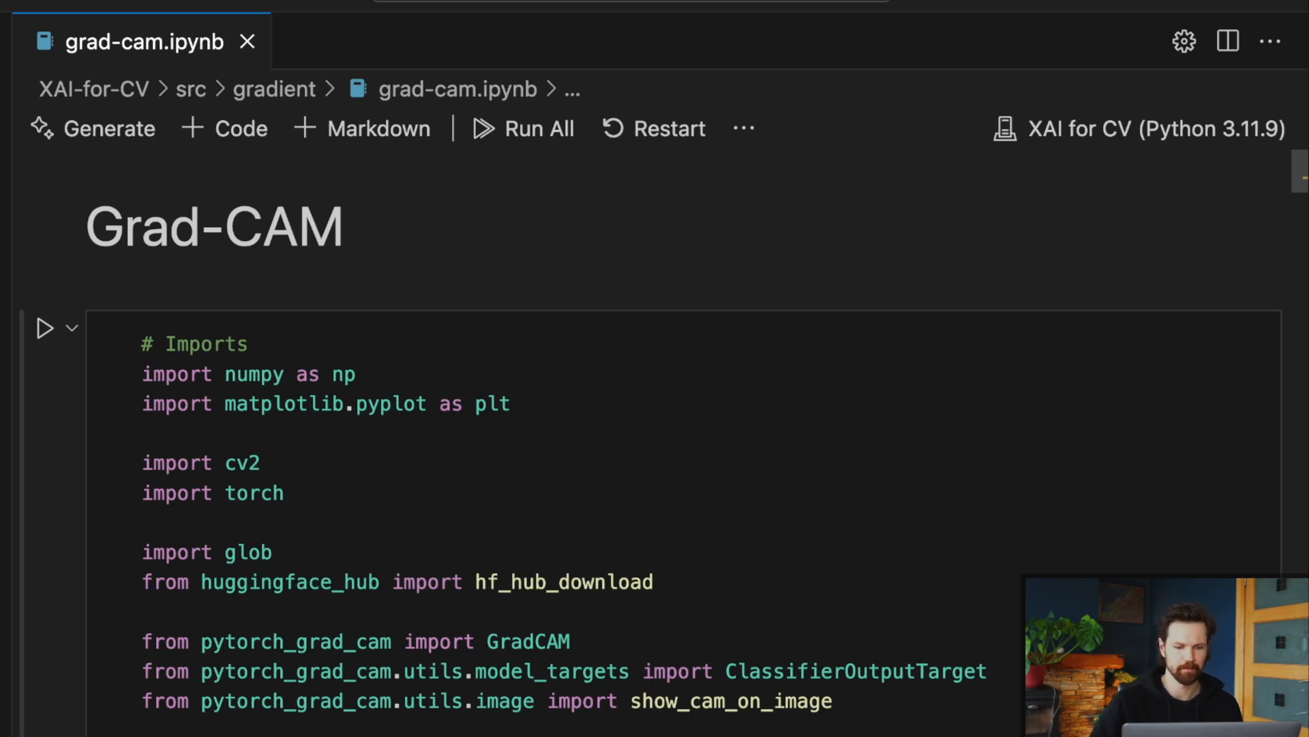
- Scroll past the imports cell to the Load model and dataset cell and select it
scroll("down", 3)
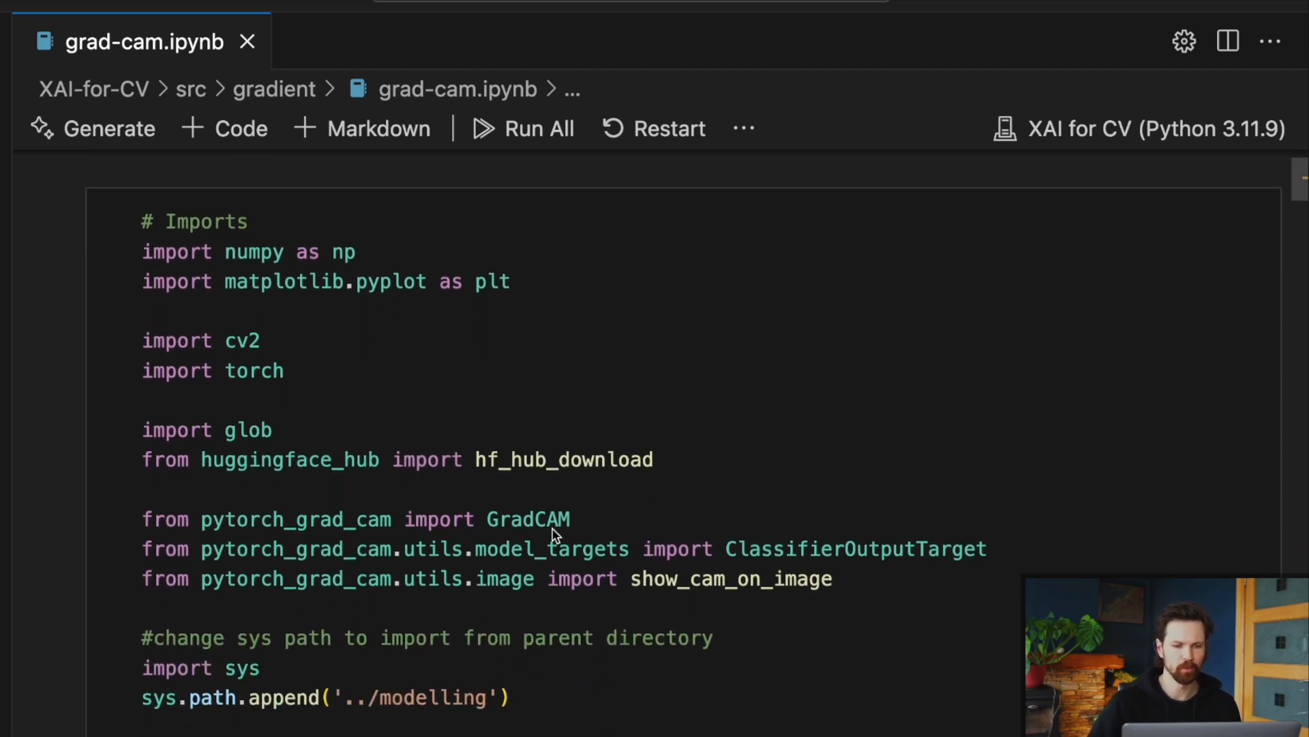
mouse_move(349, 334)
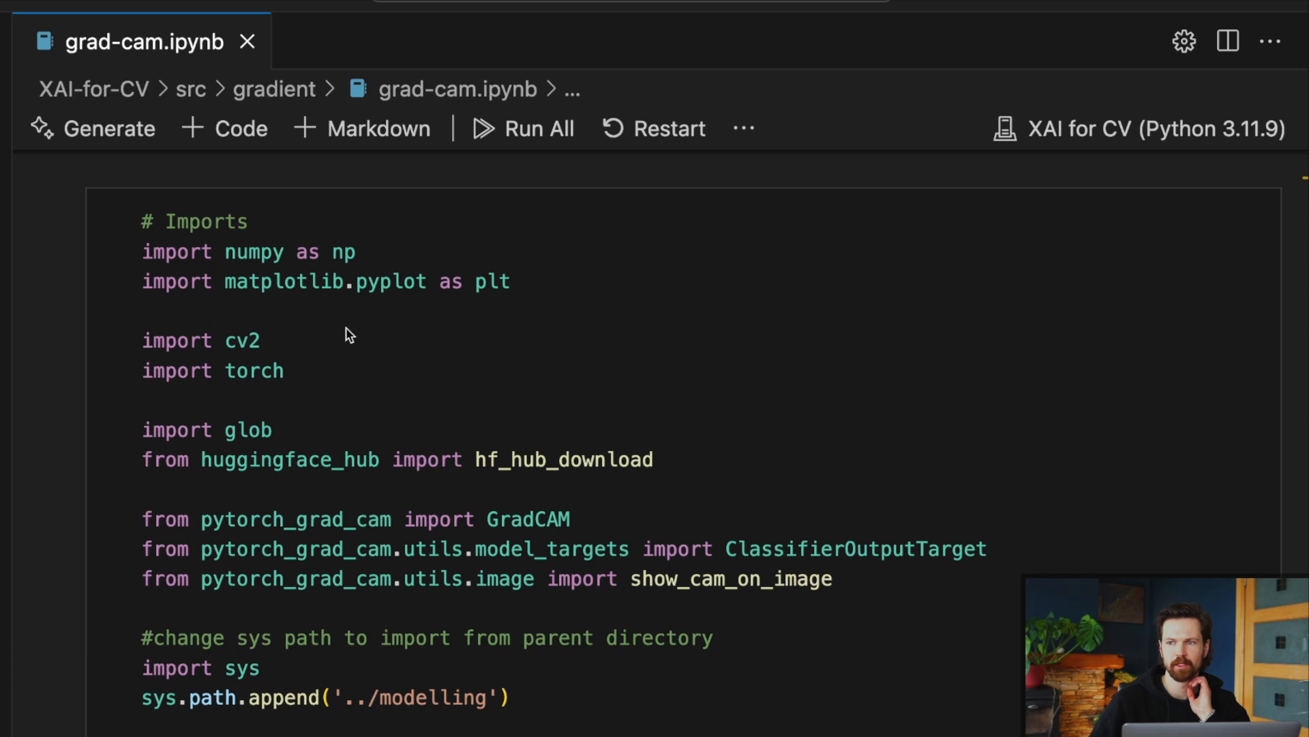
mouse_move(246, 259)
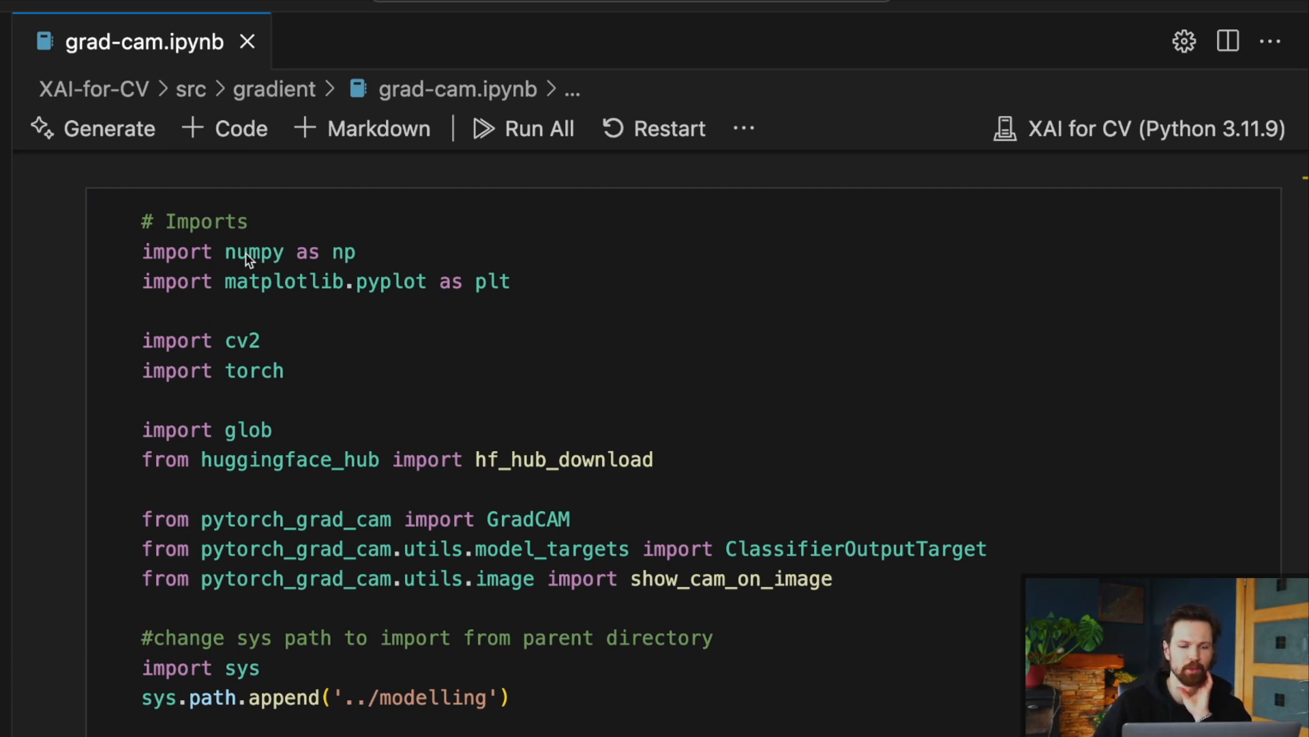
mouse_move(359, 319)
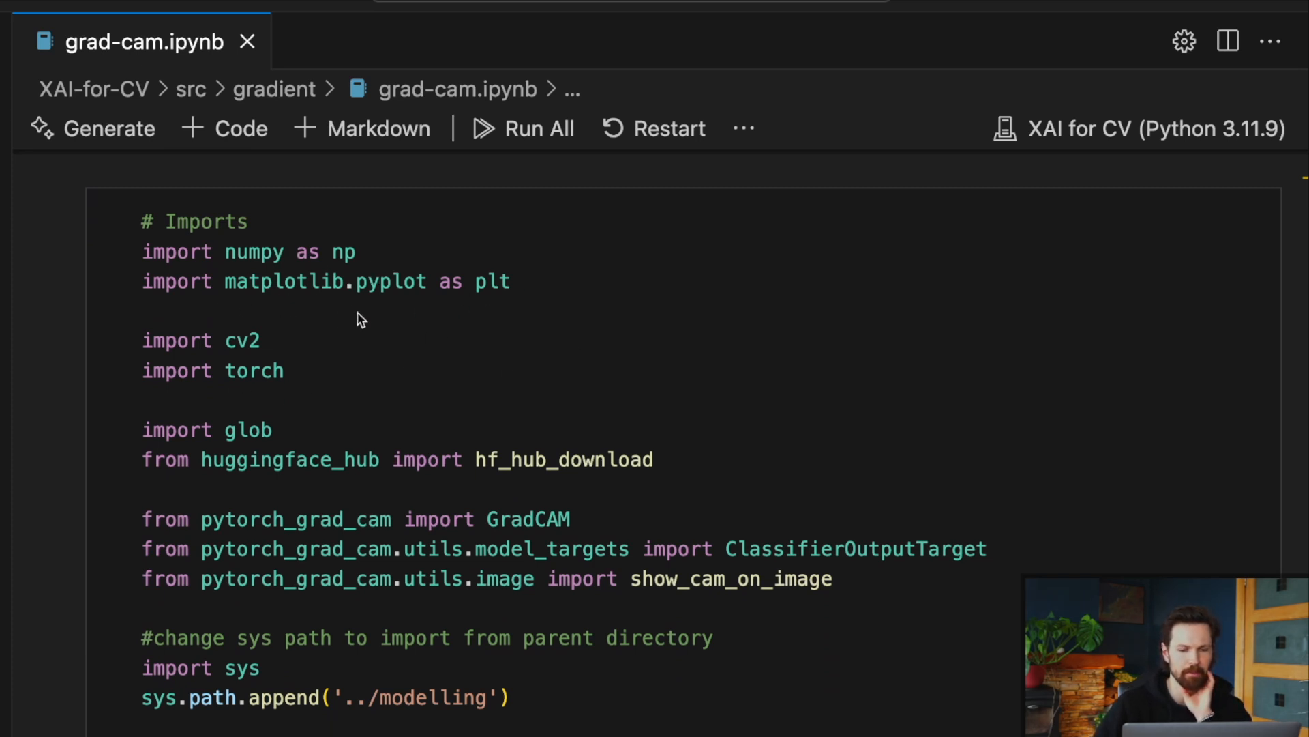
scroll("down", 3)
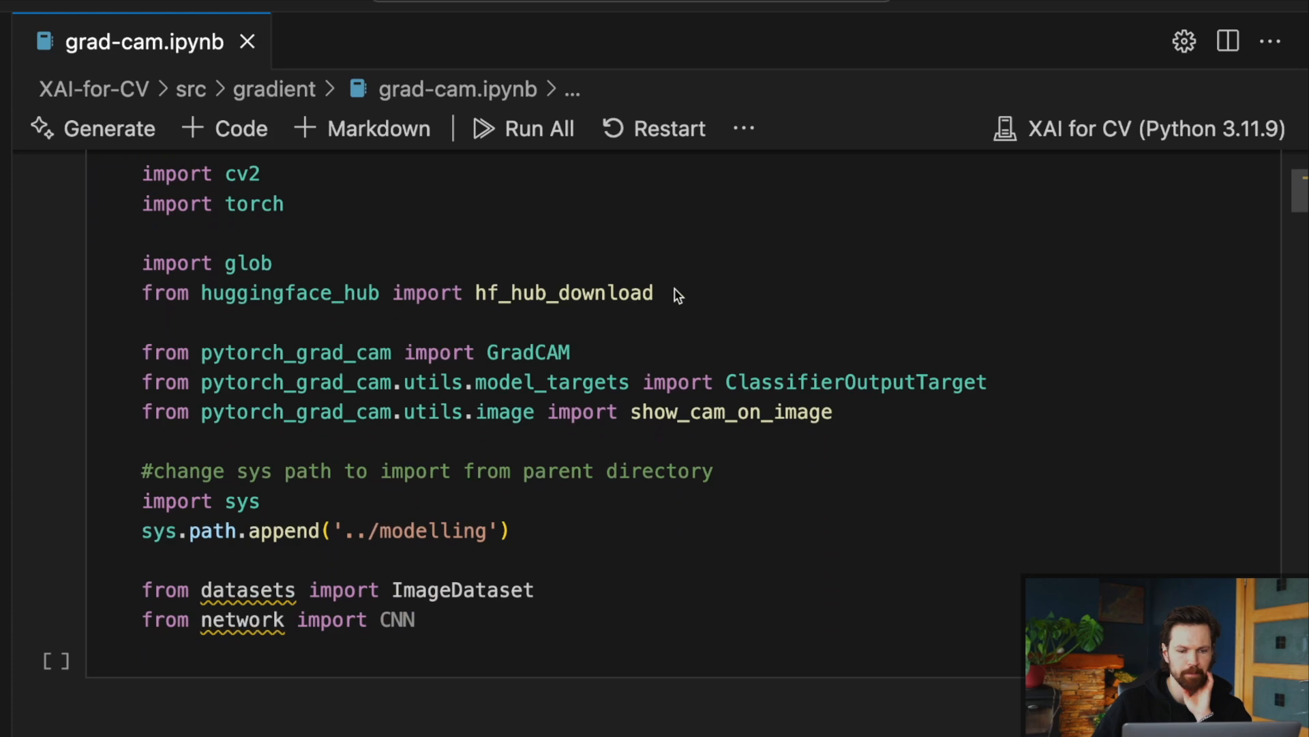
mouse_move(276, 317)
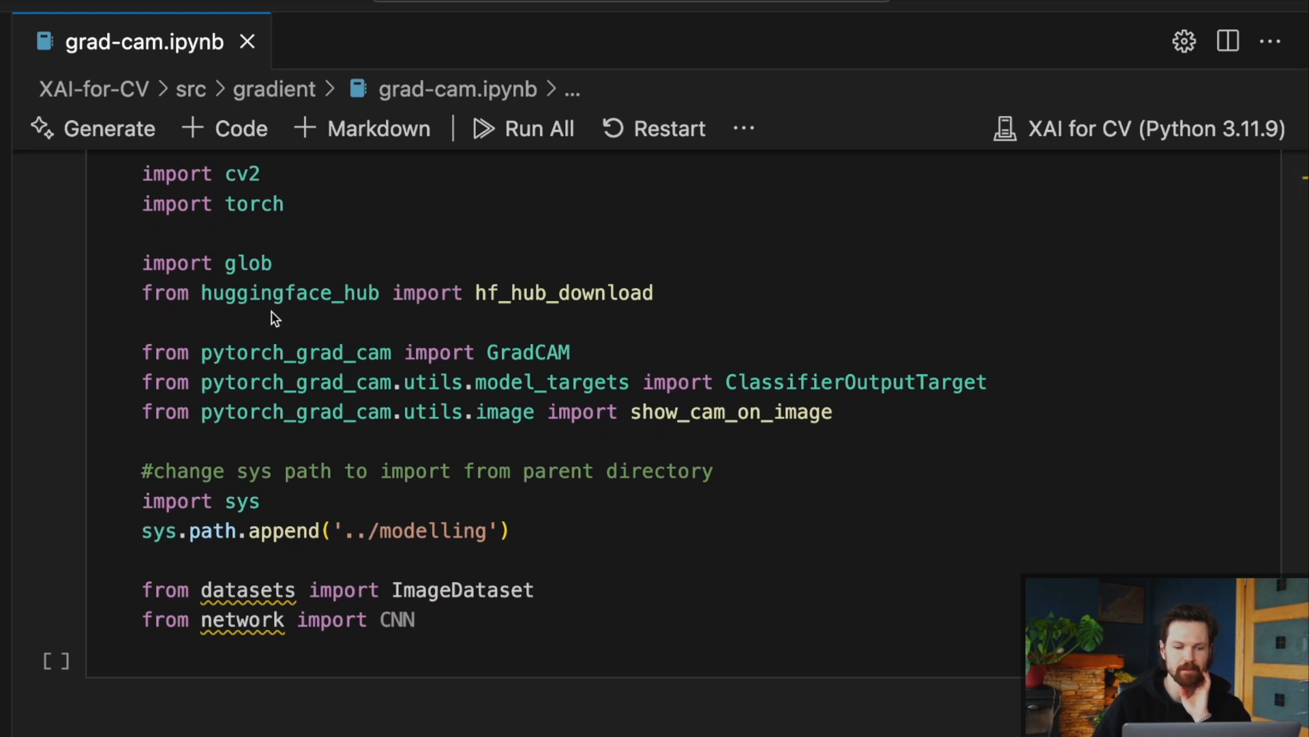
mouse_move(435, 324)
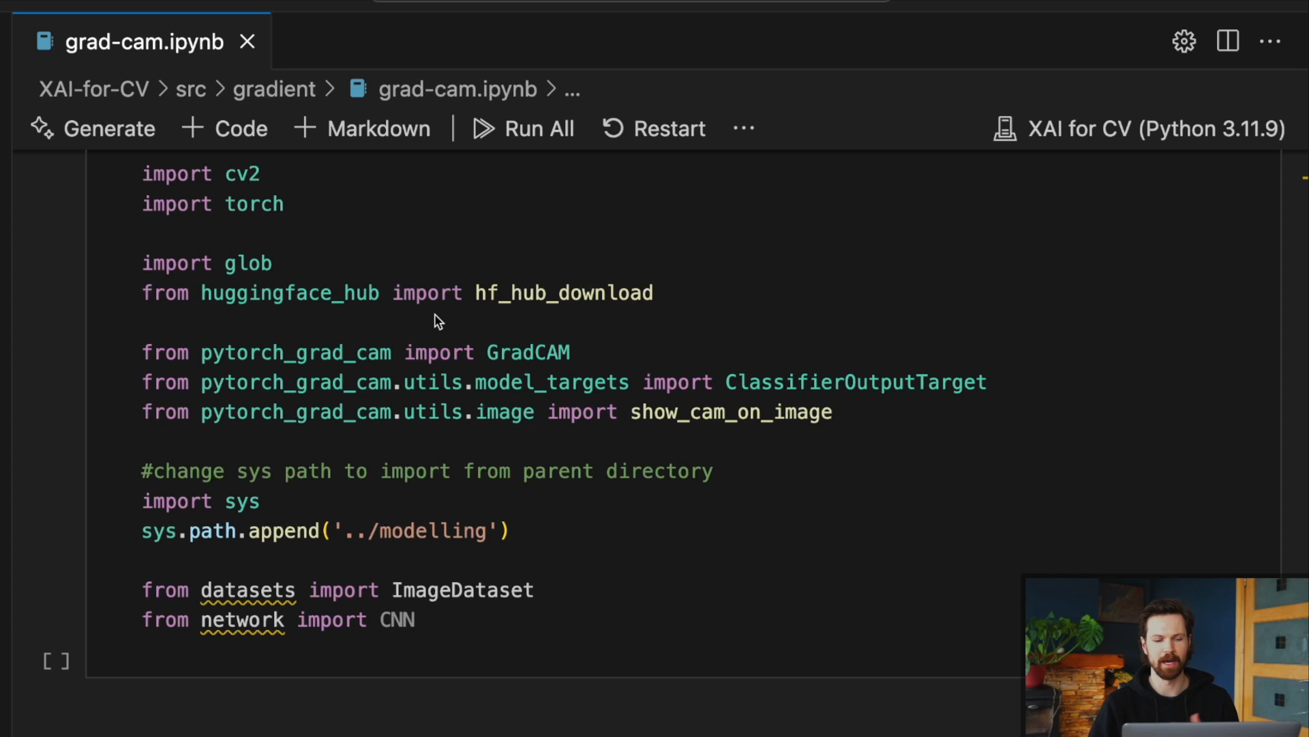
scroll("down", 3)
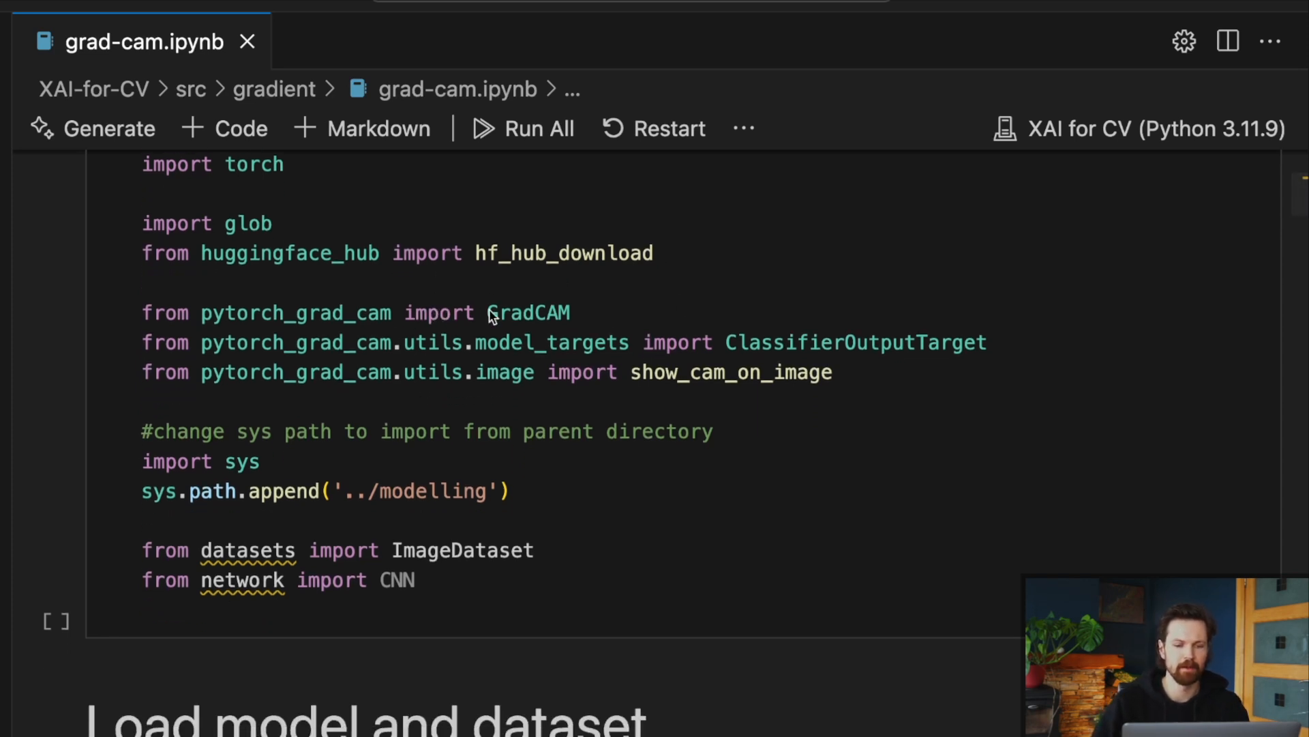
mouse_move(602, 348)
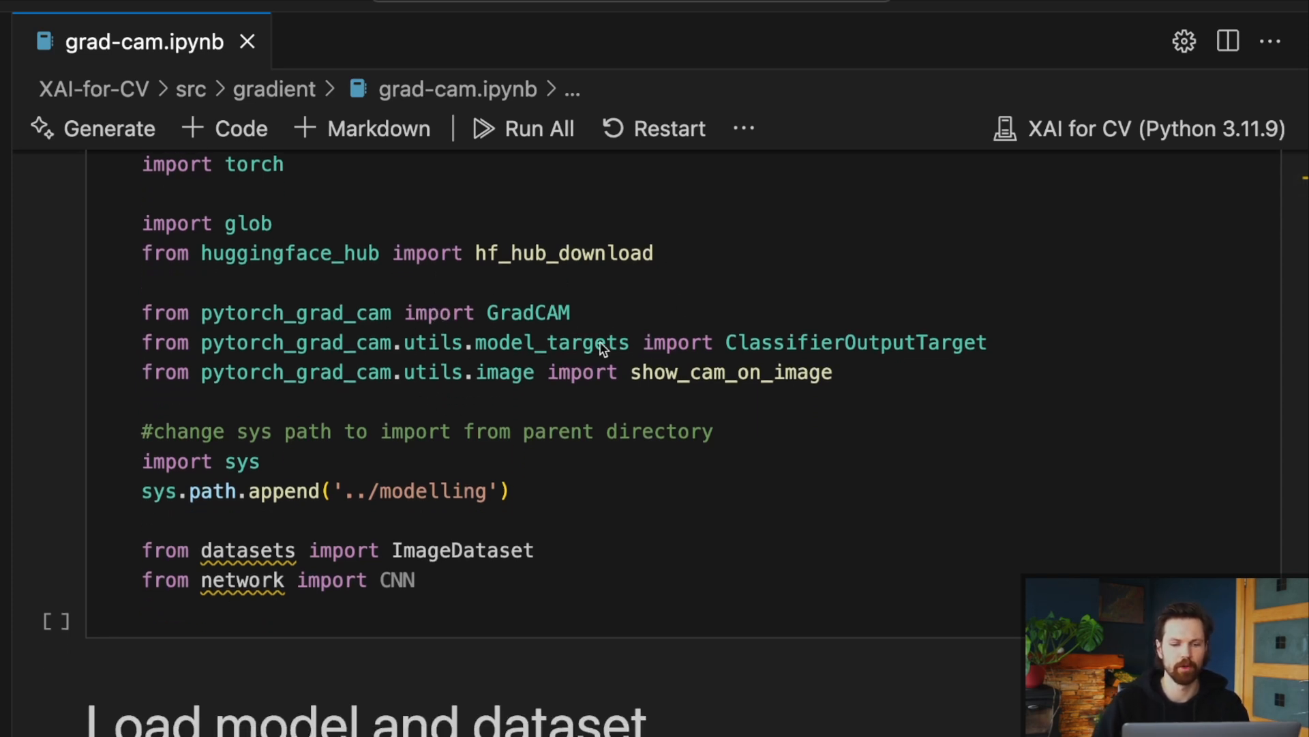
mouse_move(414, 308)
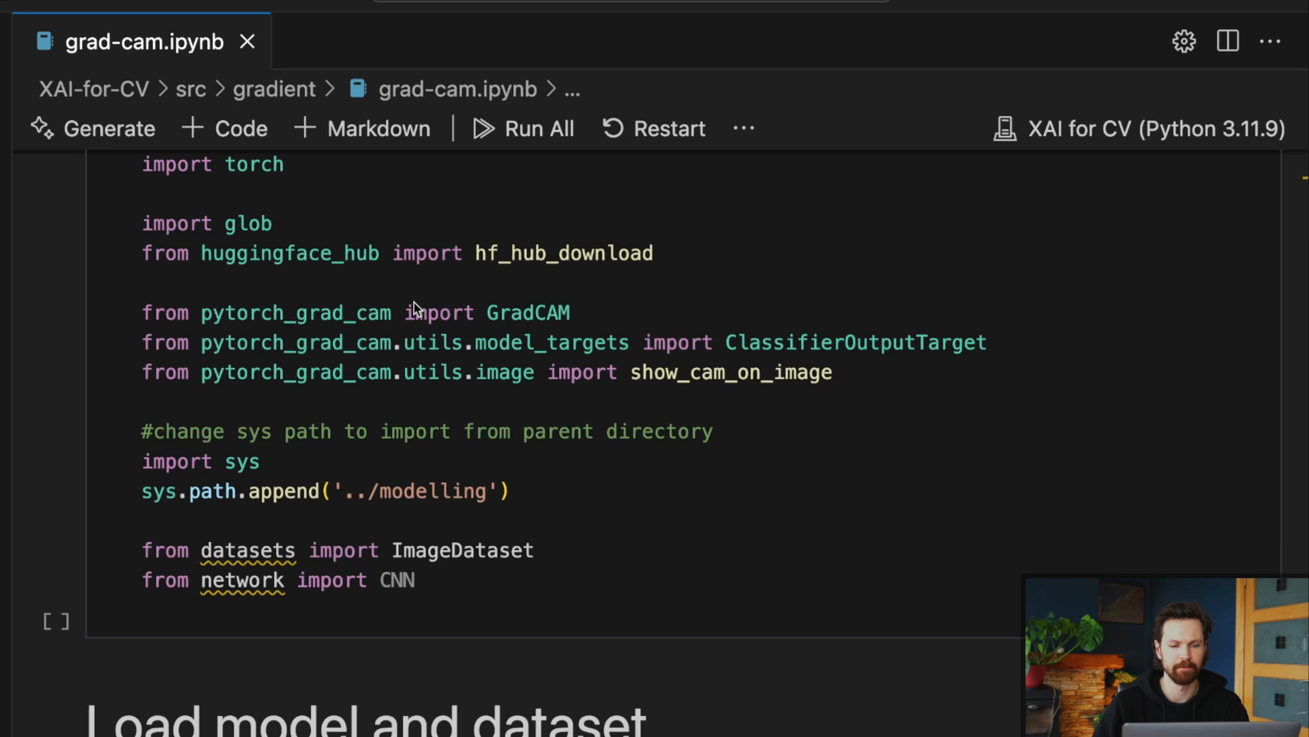
mouse_move(762, 392)
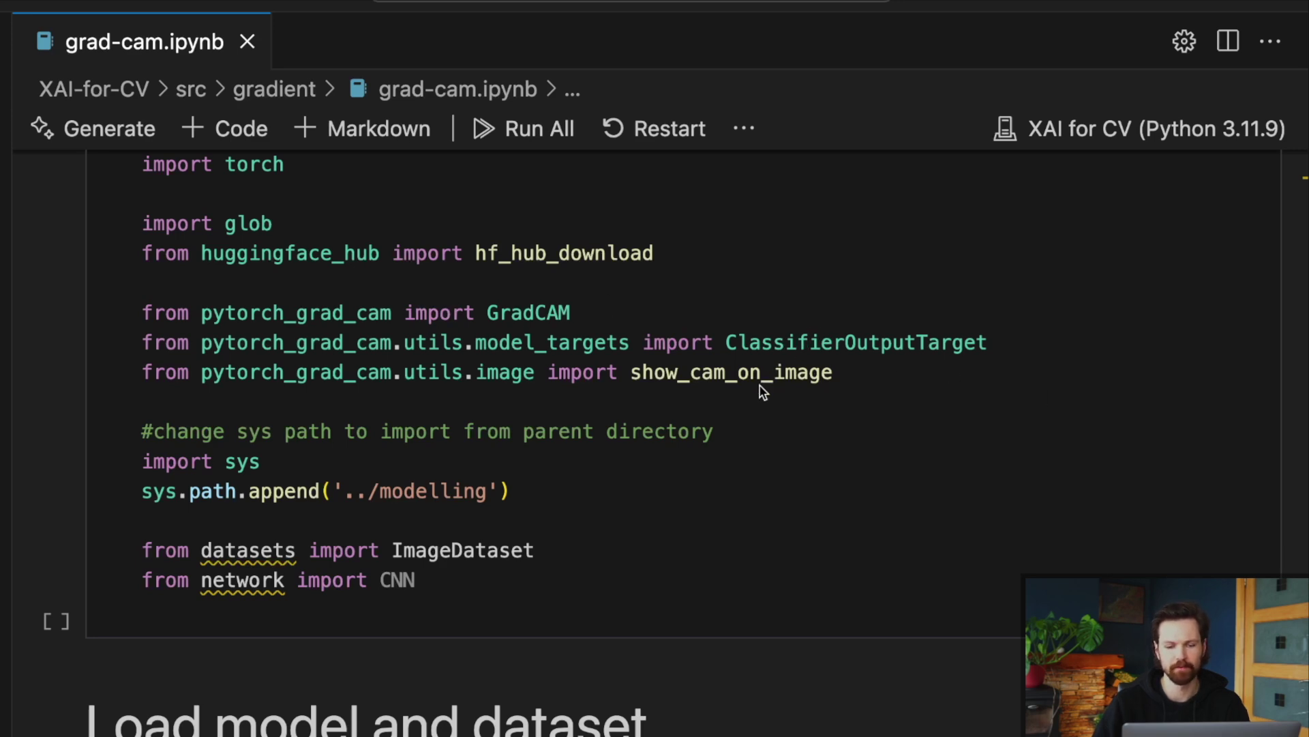
mouse_move(755, 390)
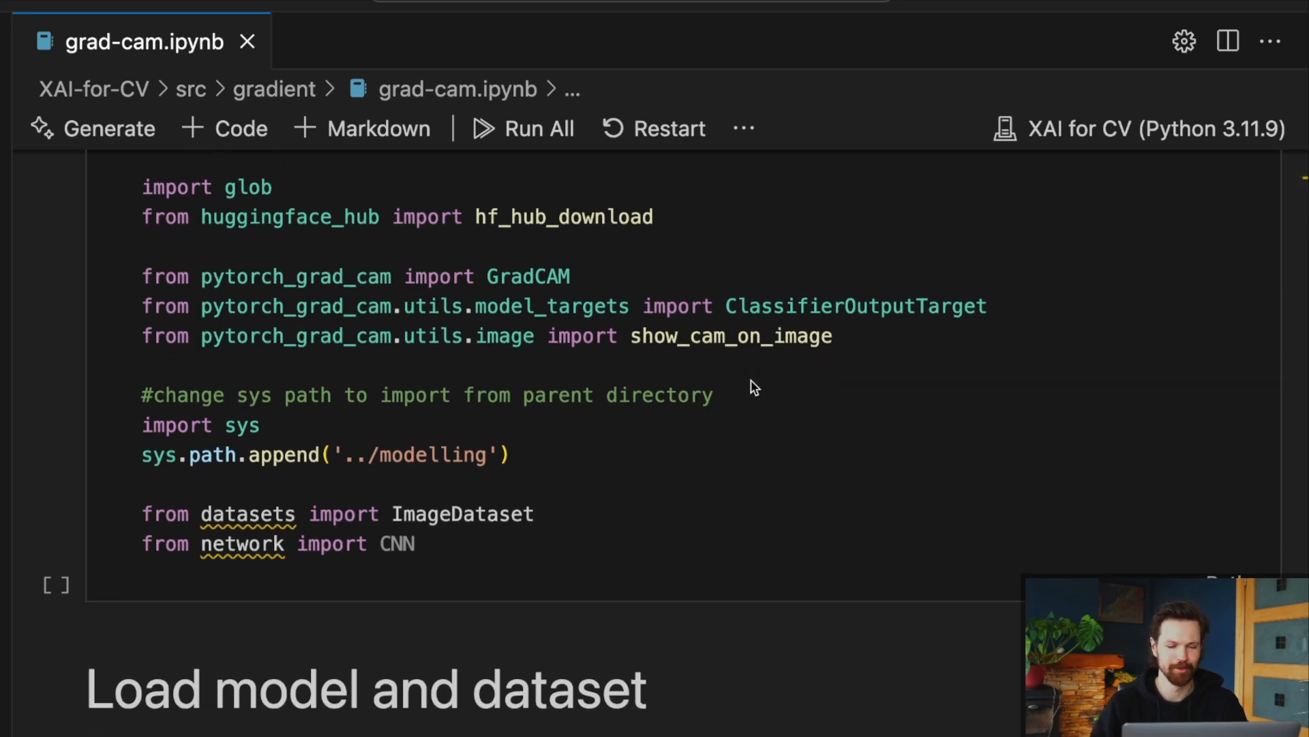
scroll("down", 3)
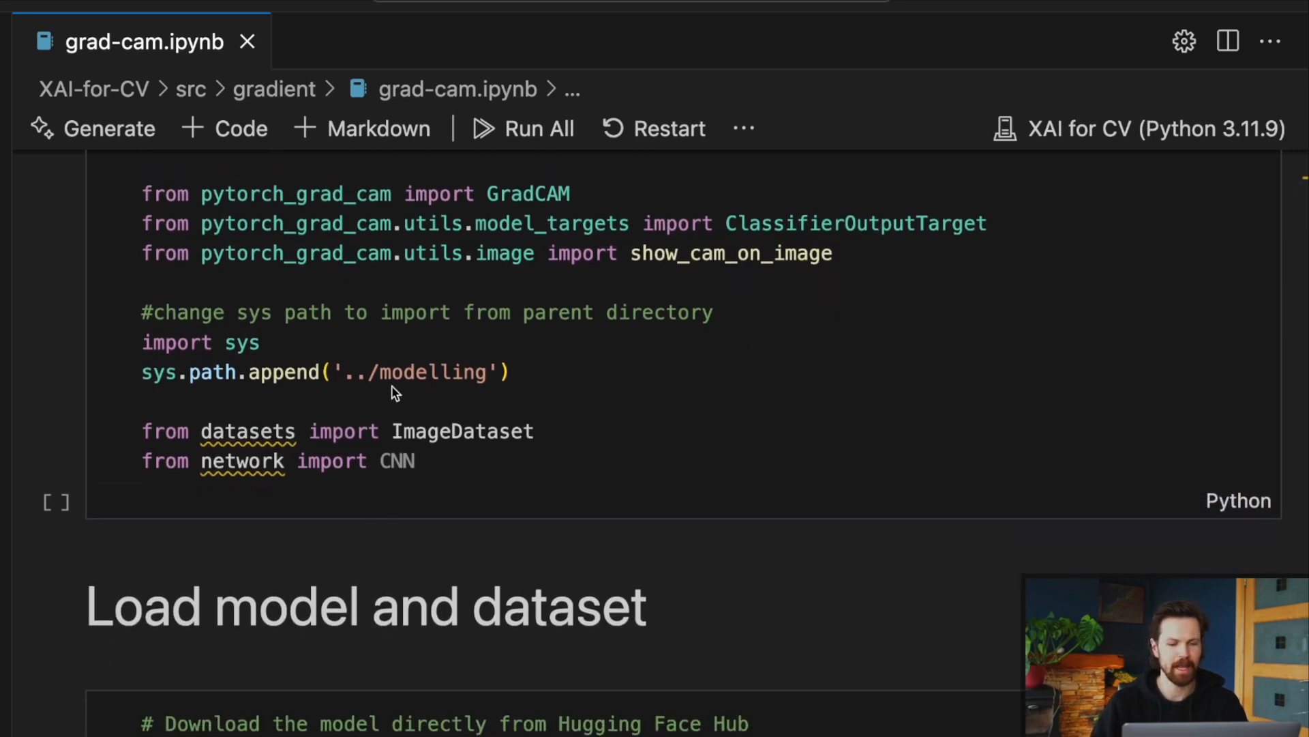
mouse_move(394, 421)
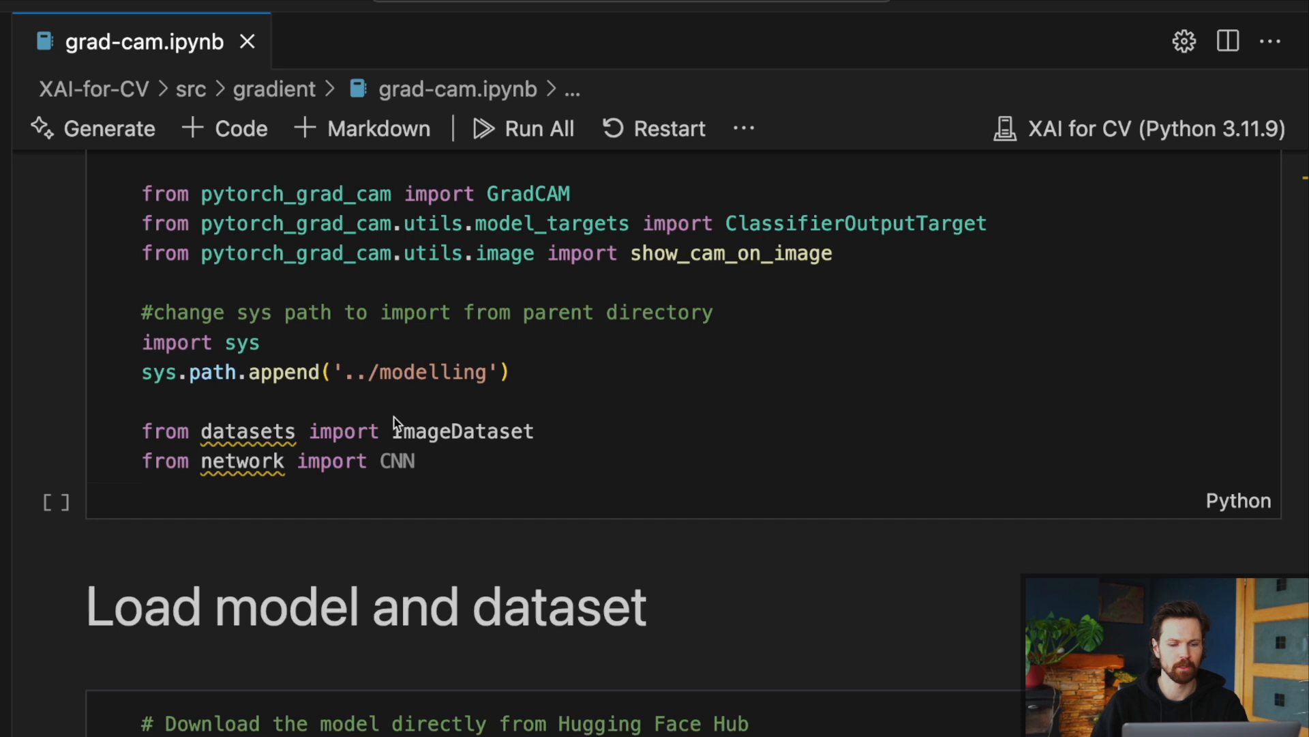
mouse_move(431, 427)
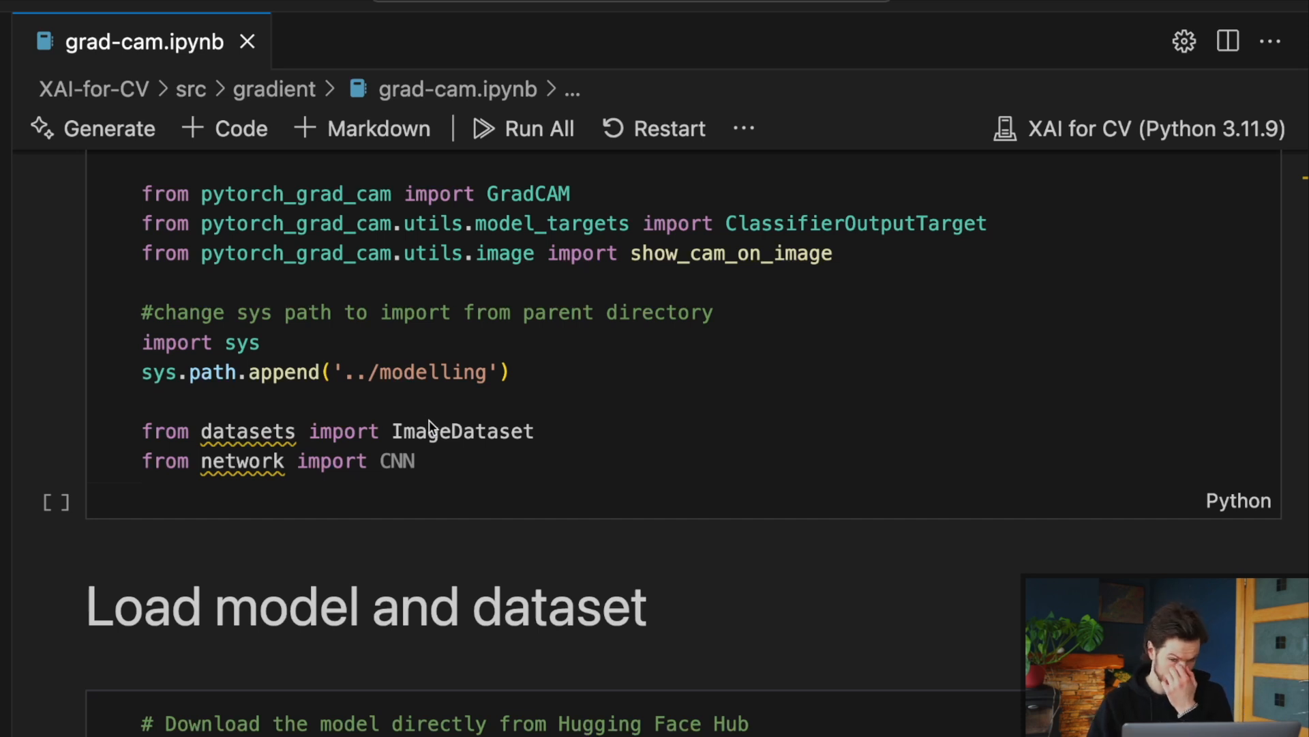
mouse_move(525, 451)
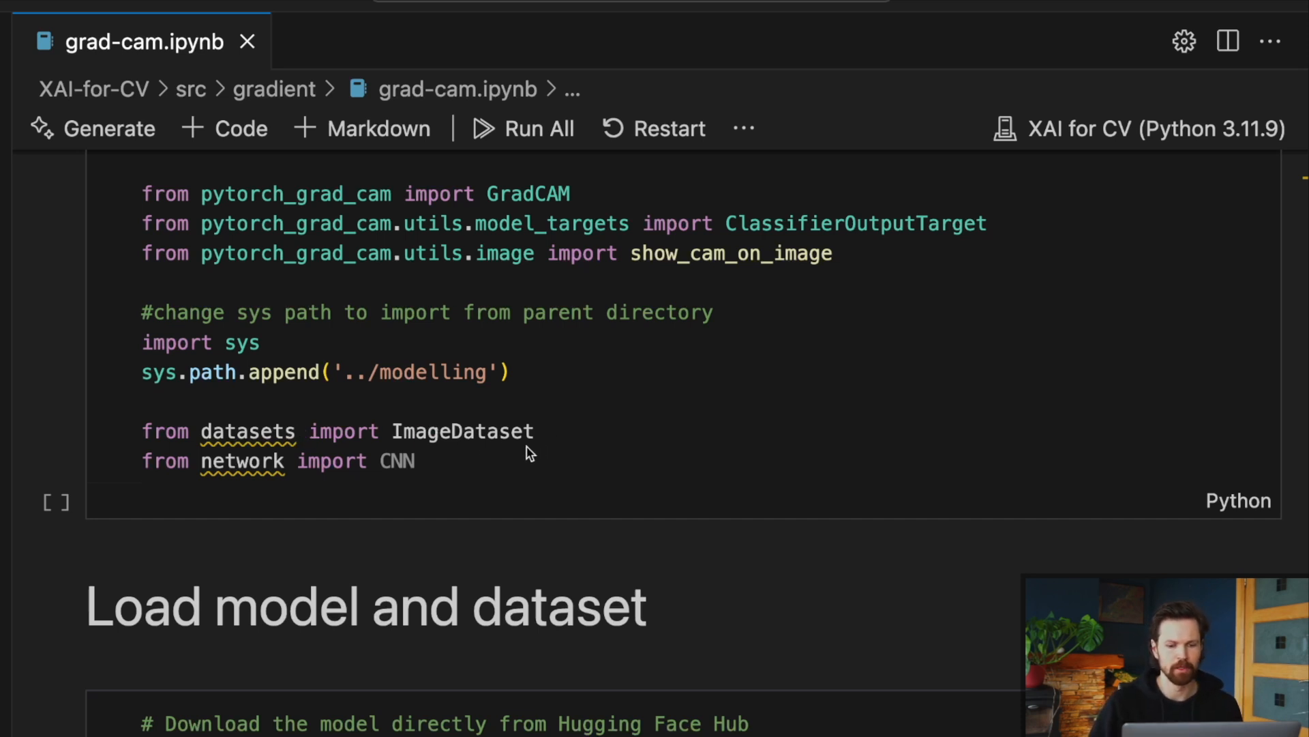
mouse_move(470, 462)
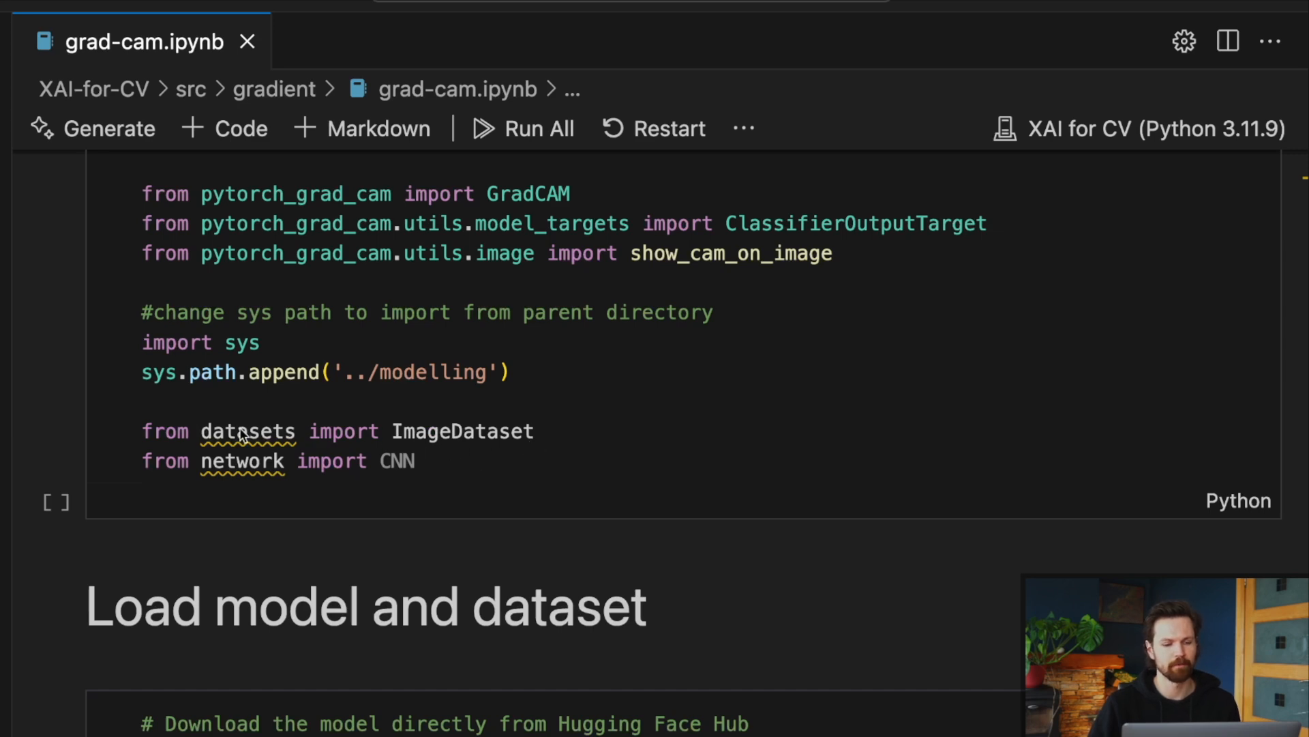
mouse_move(316, 451)
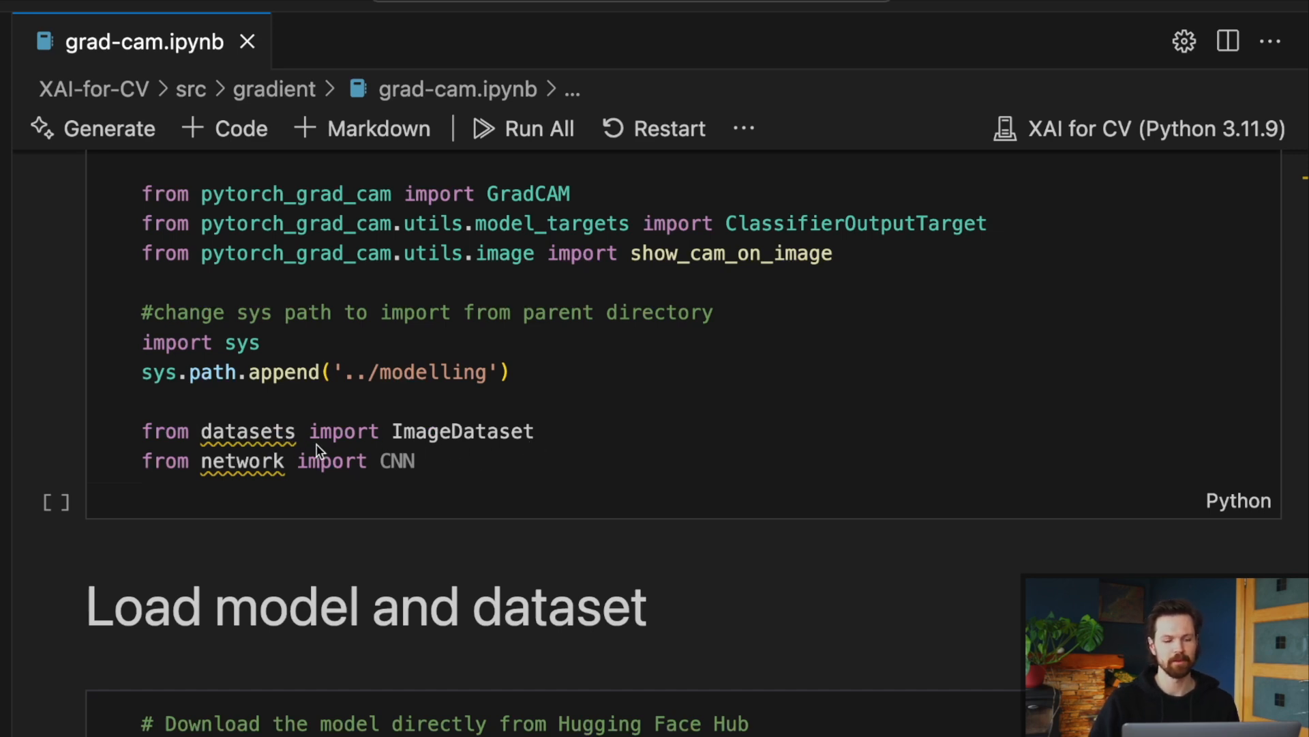
mouse_move(508, 464)
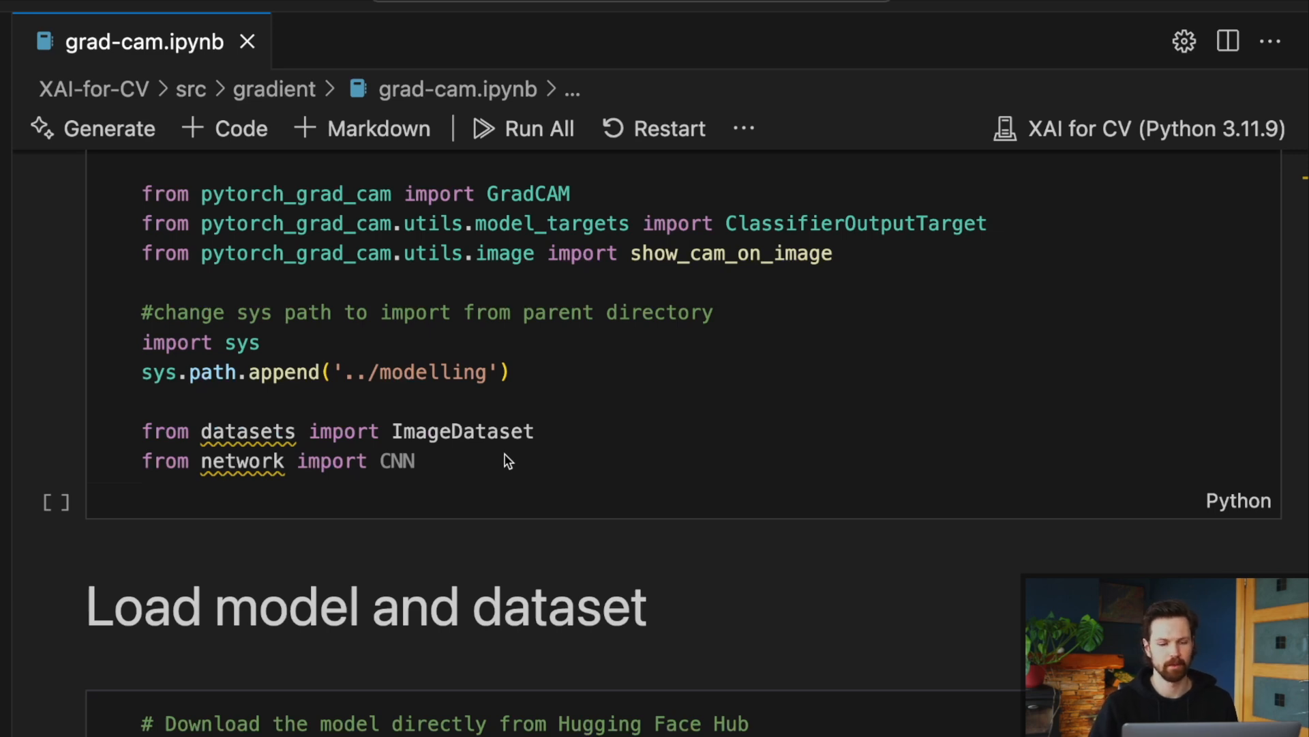
mouse_move(370, 489)
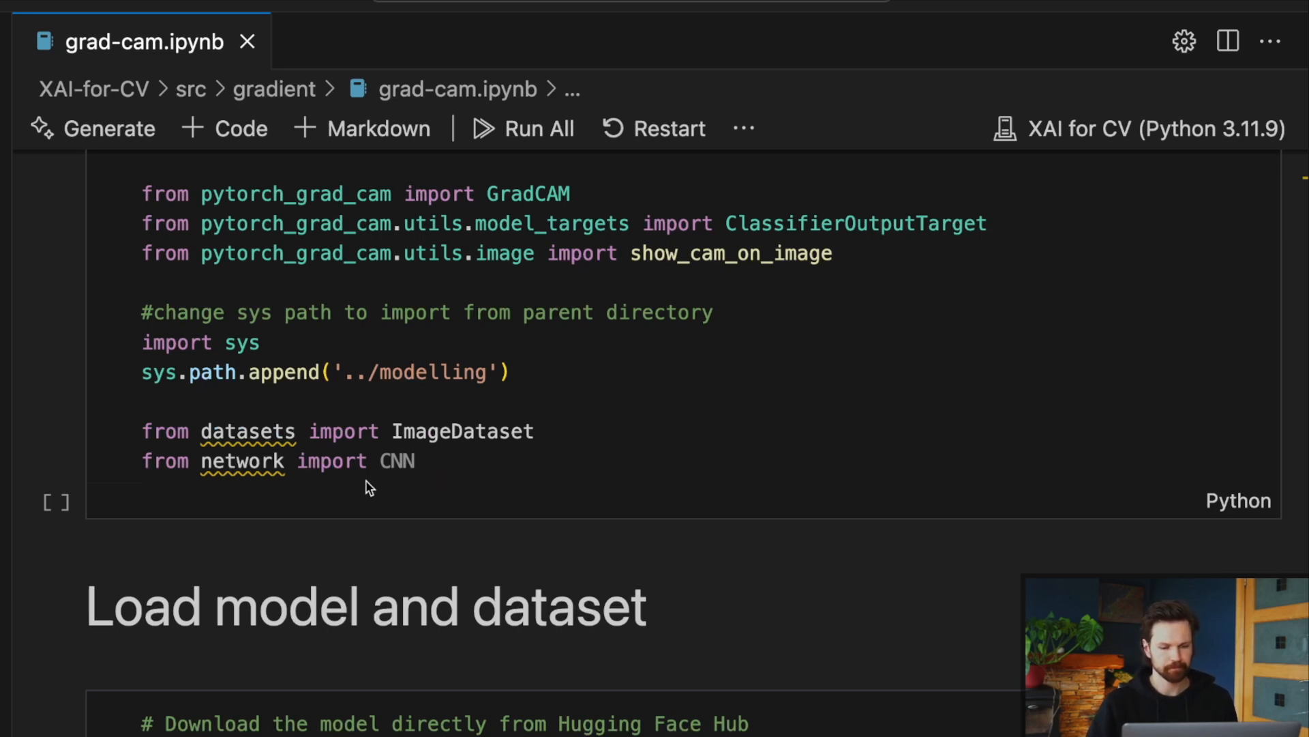
mouse_move(401, 476)
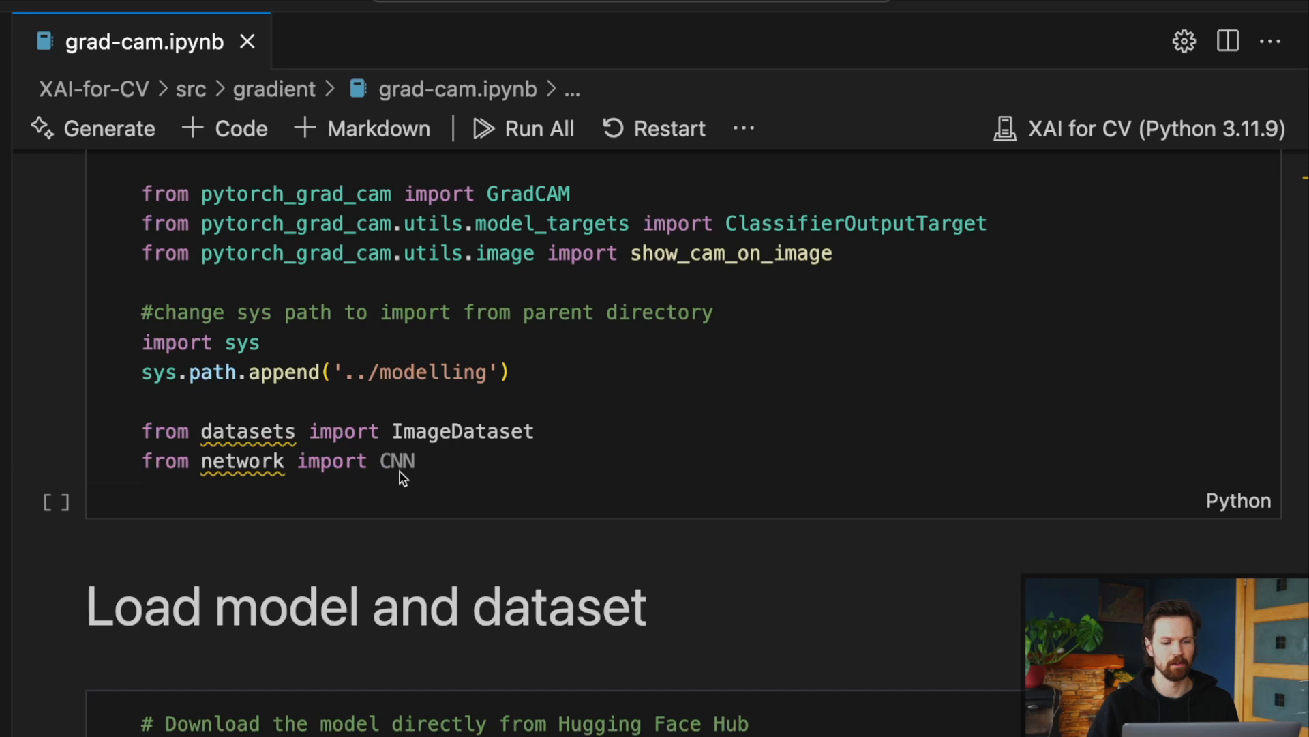
mouse_move(573, 473)
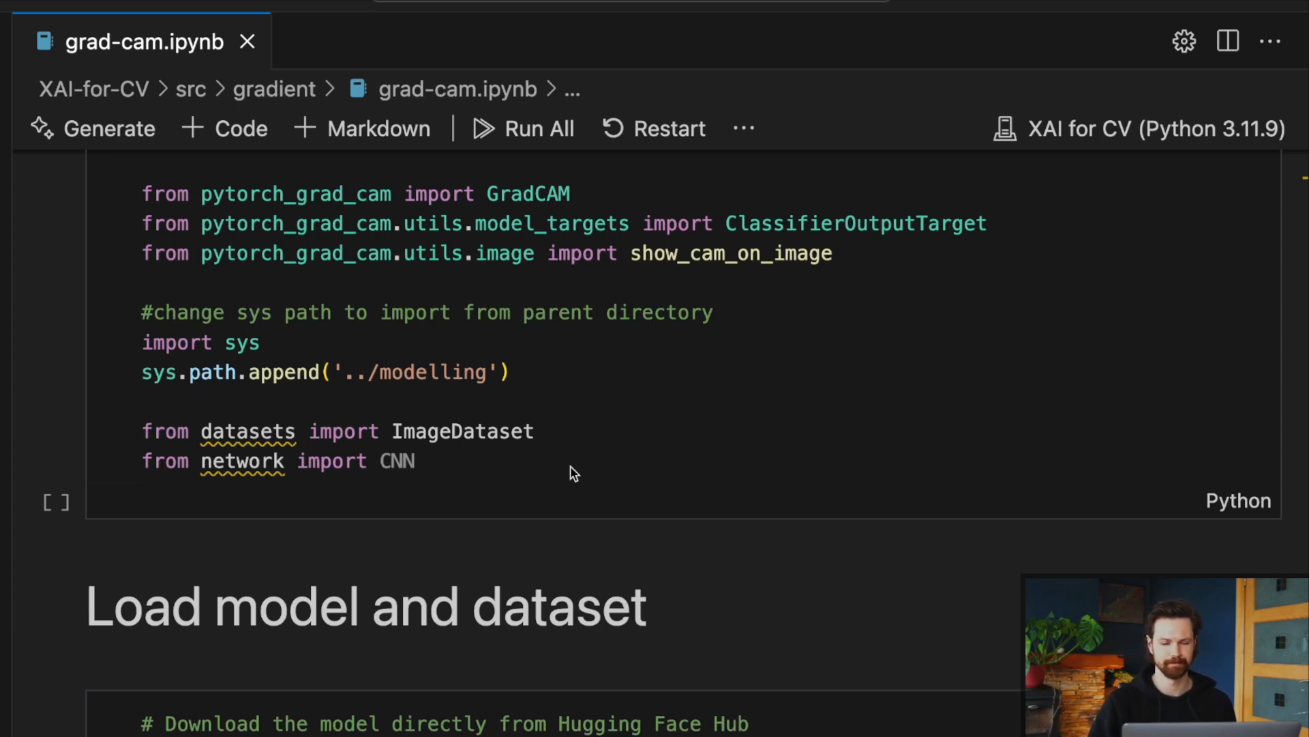
scroll("down", 3)
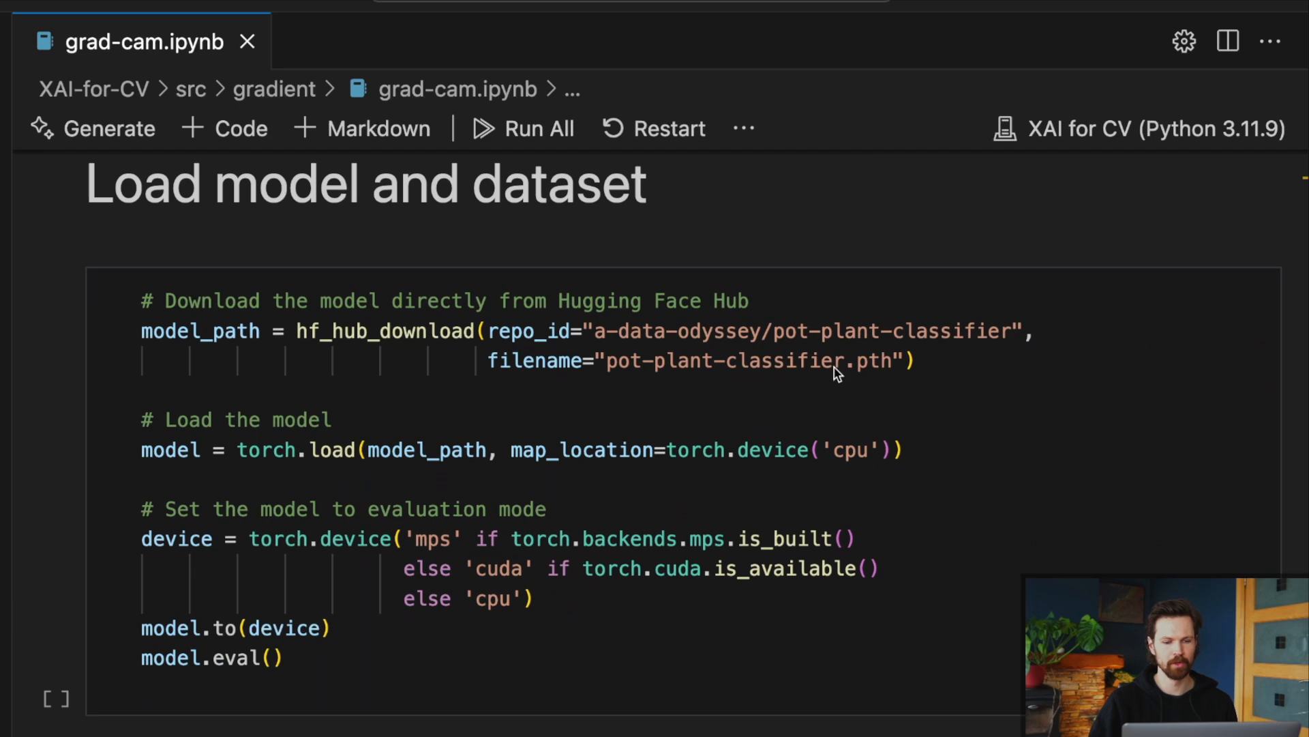
mouse_move(574, 464)
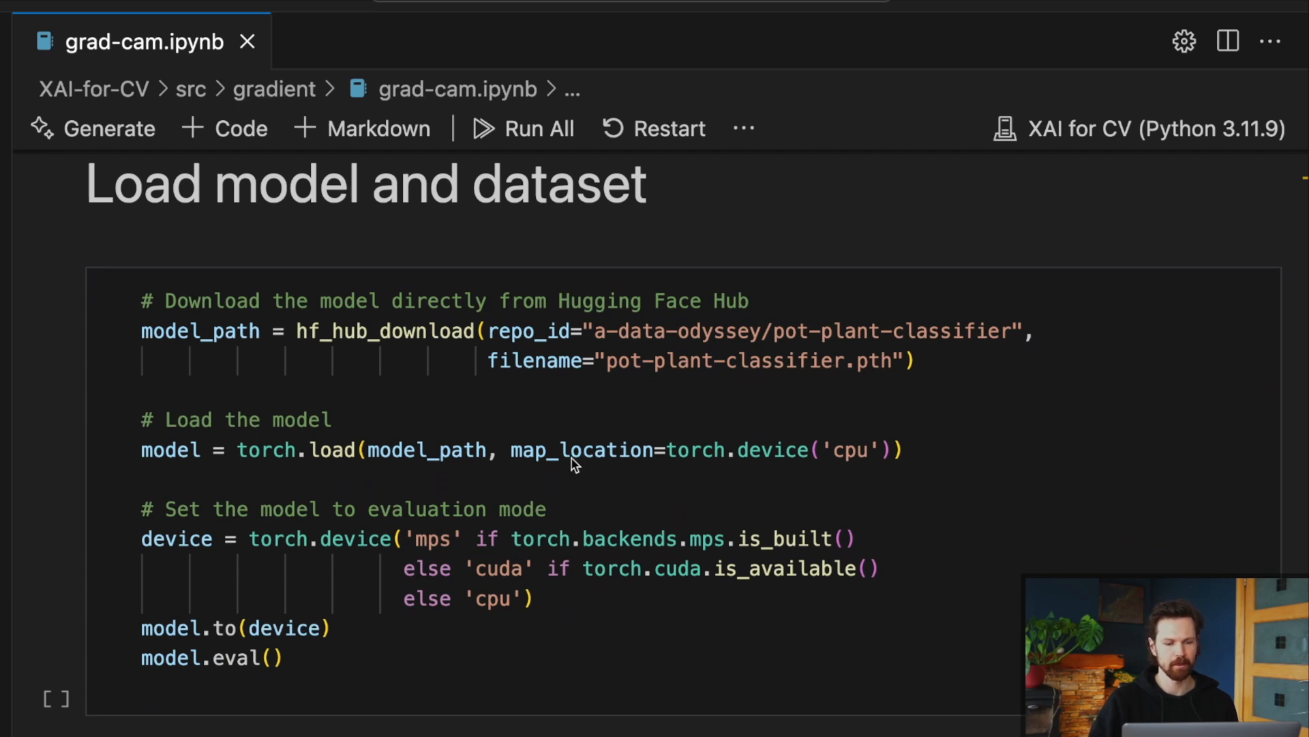
left_click(397, 629)
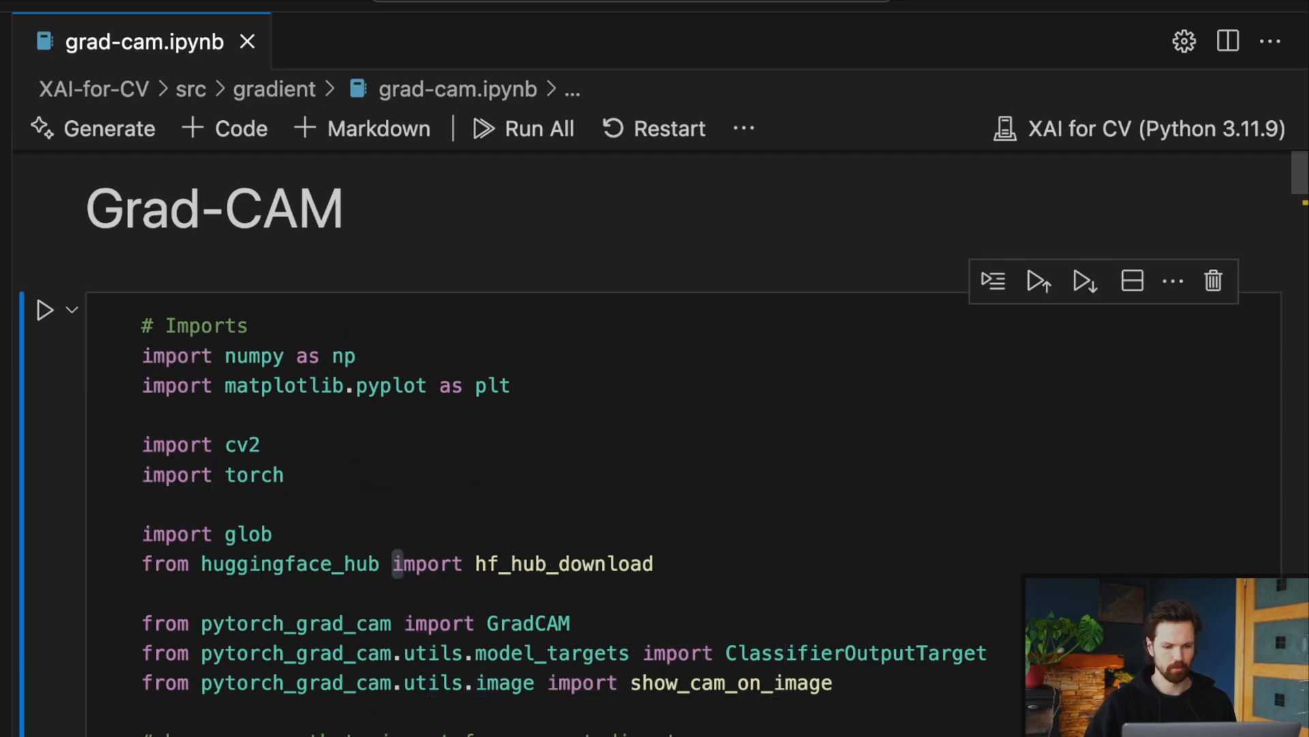
- Scroll through the printed CNN architecture and the four-class dataset-loading cell
scroll("down", 3)
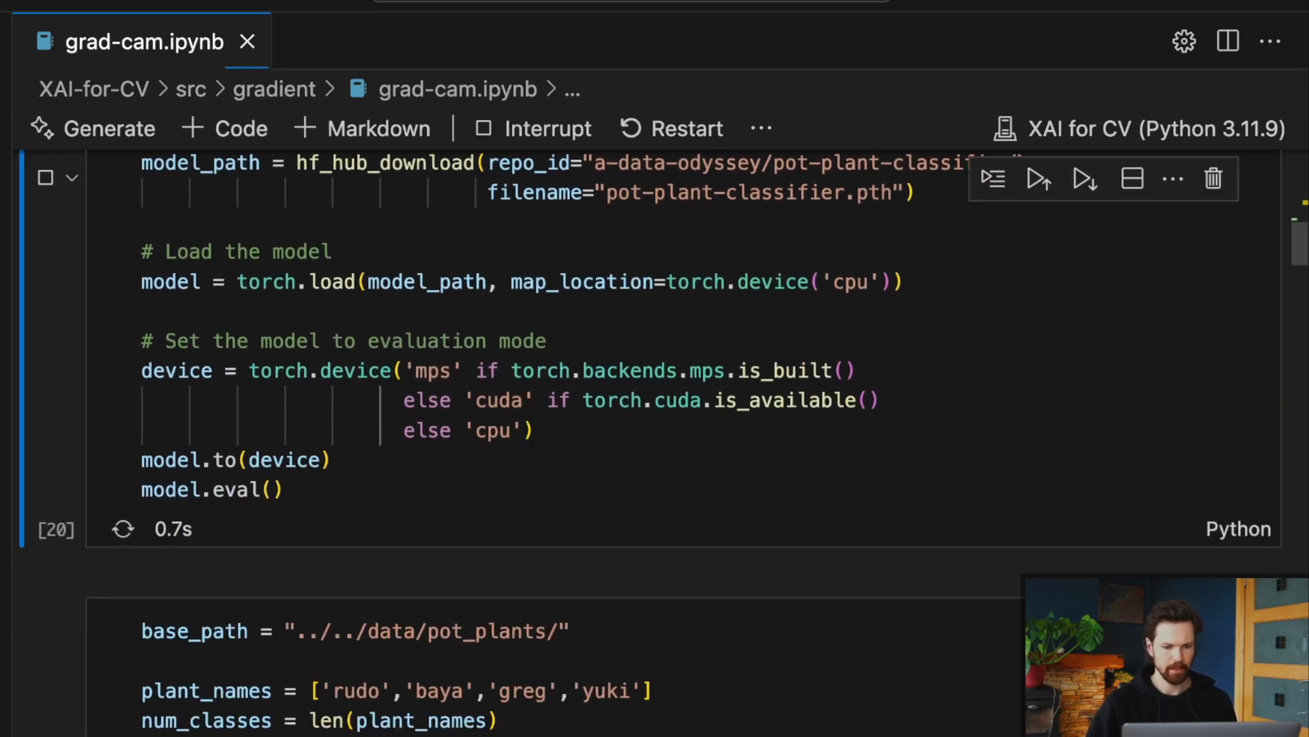
scroll("down", 3)
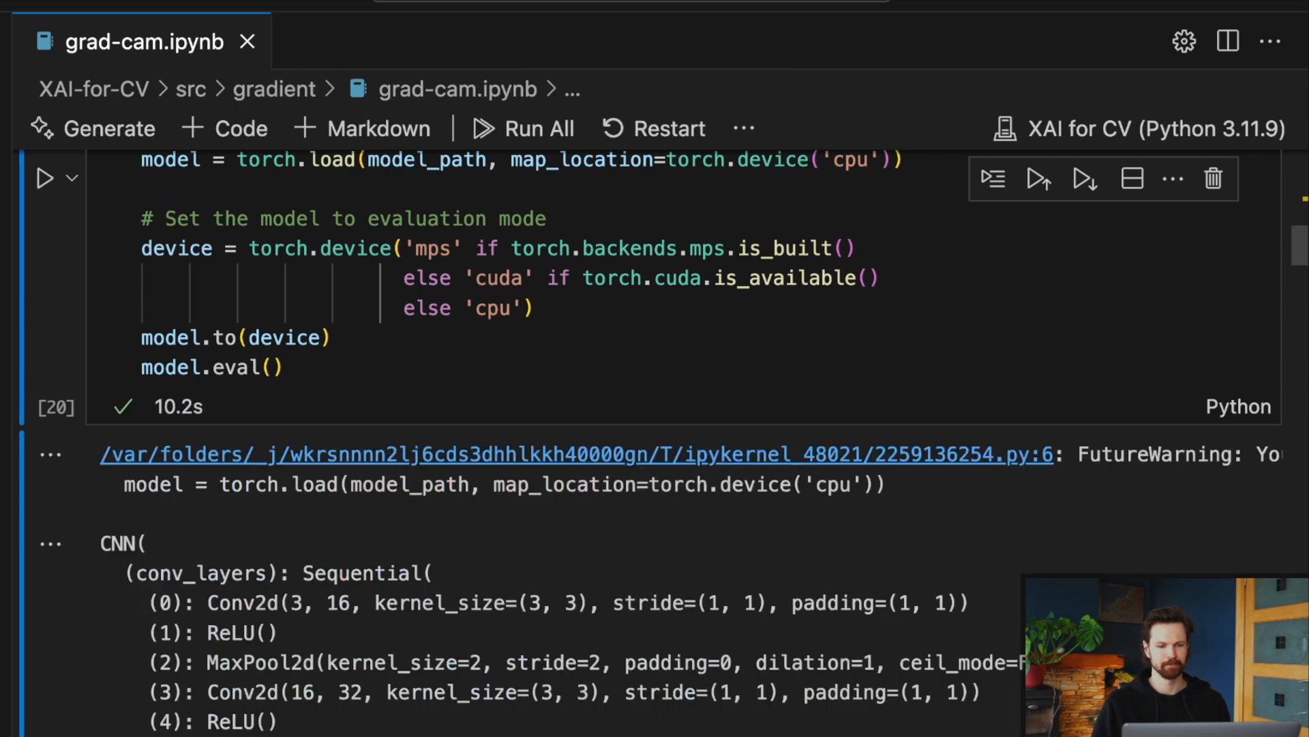
scroll("down", 3)
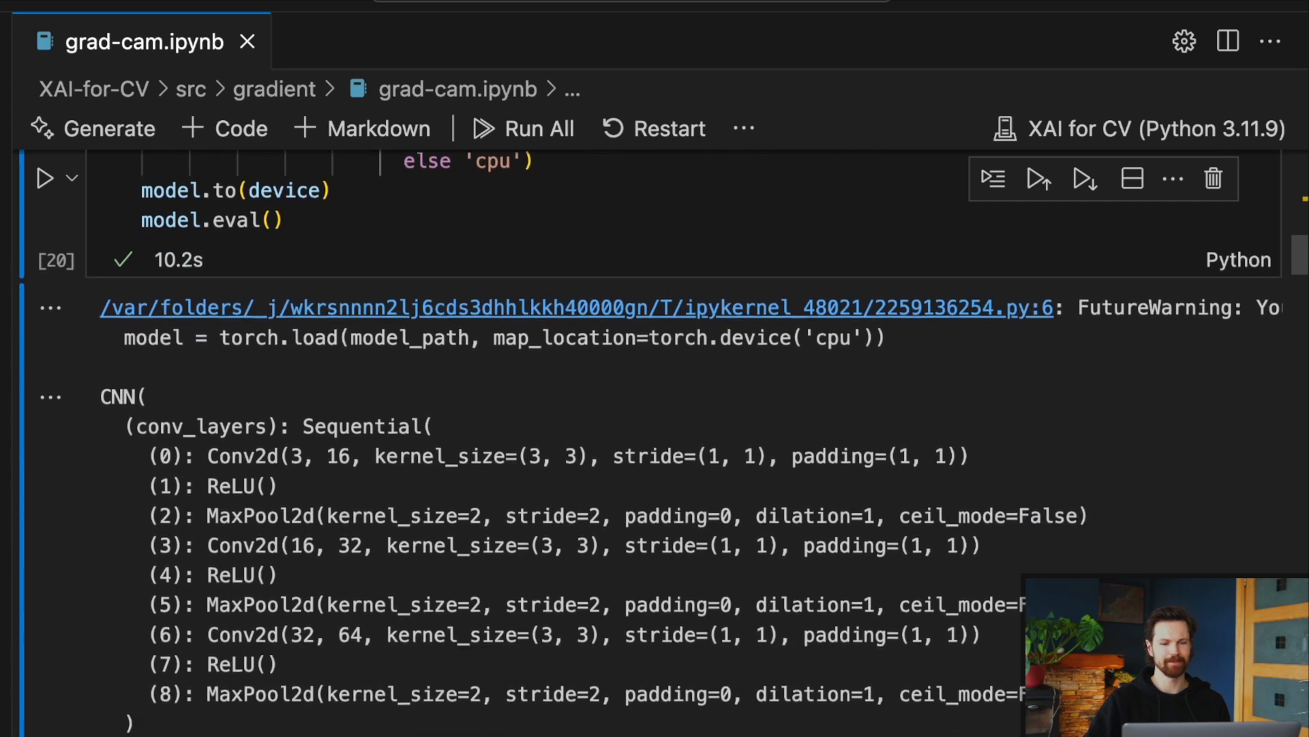
scroll("down", 3)
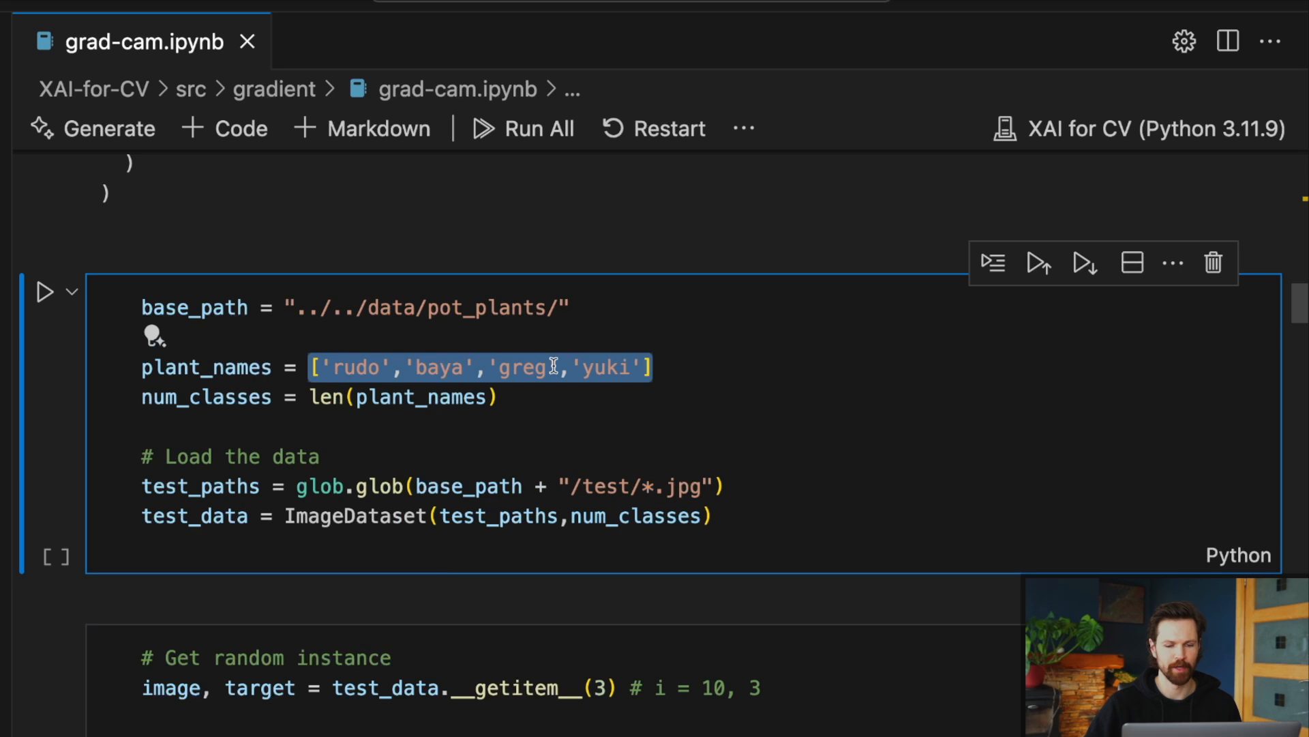
left_click(715, 516)
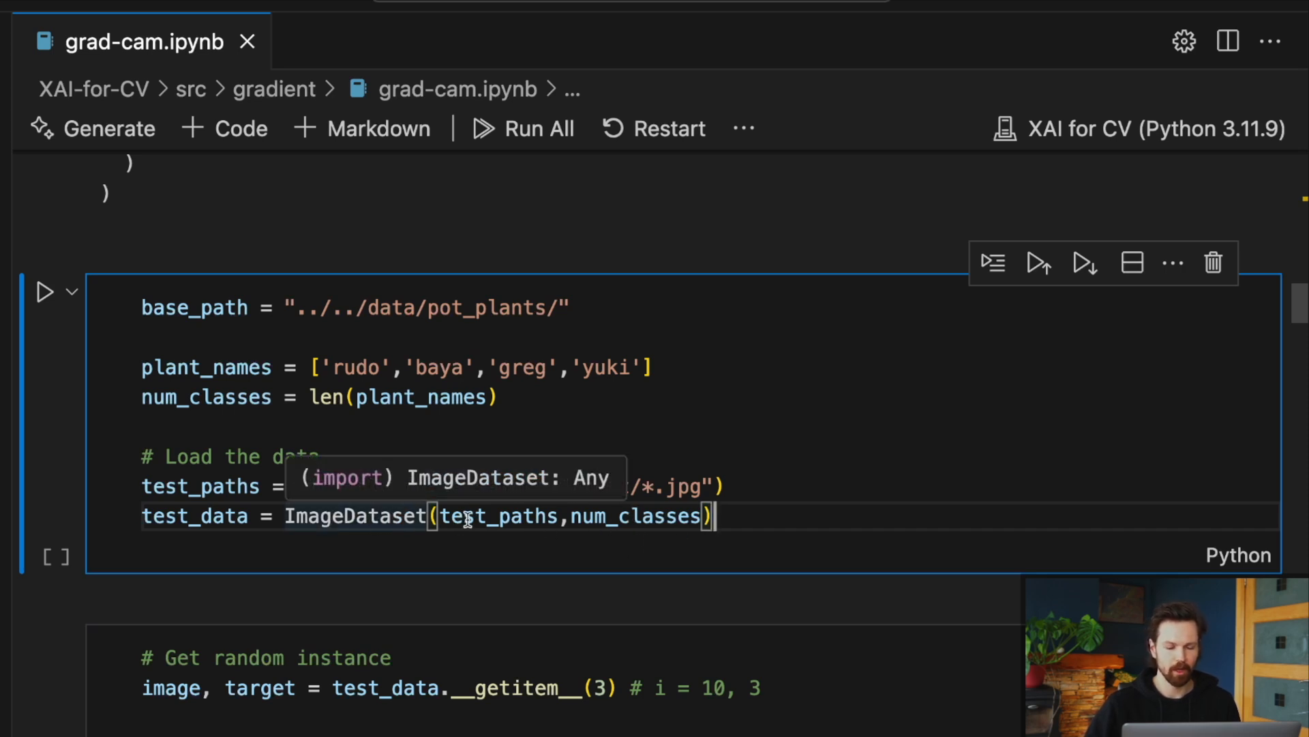
double_click(193, 515)
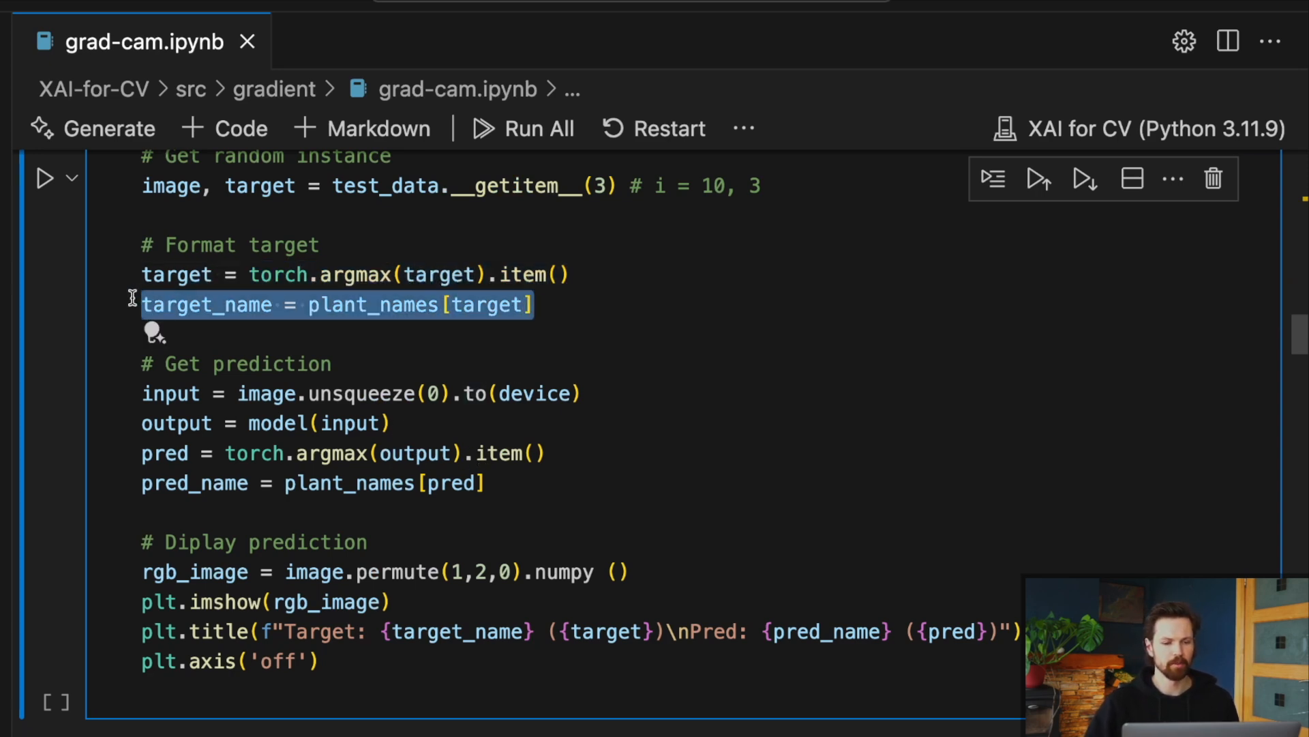
- Scroll down to the plotted test image titled target rudo, predicted baya
scroll("down", 3)
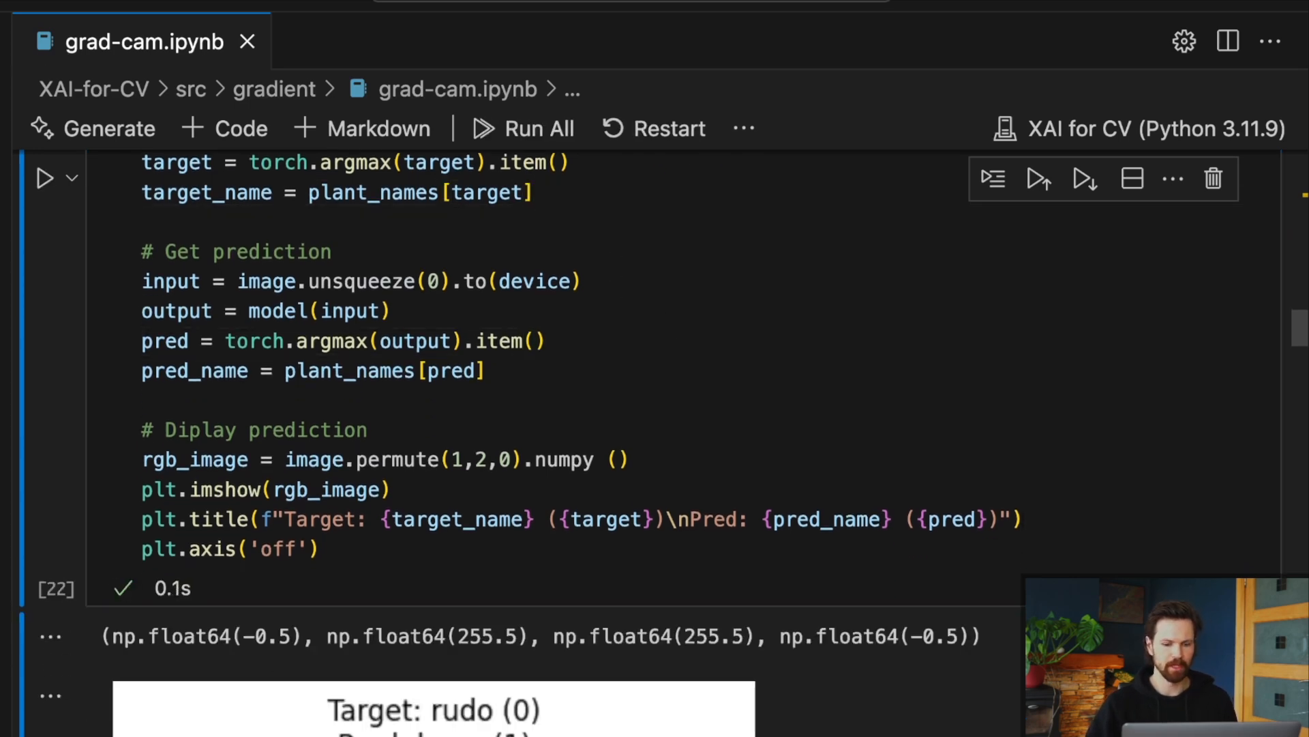
scroll("down", 3)
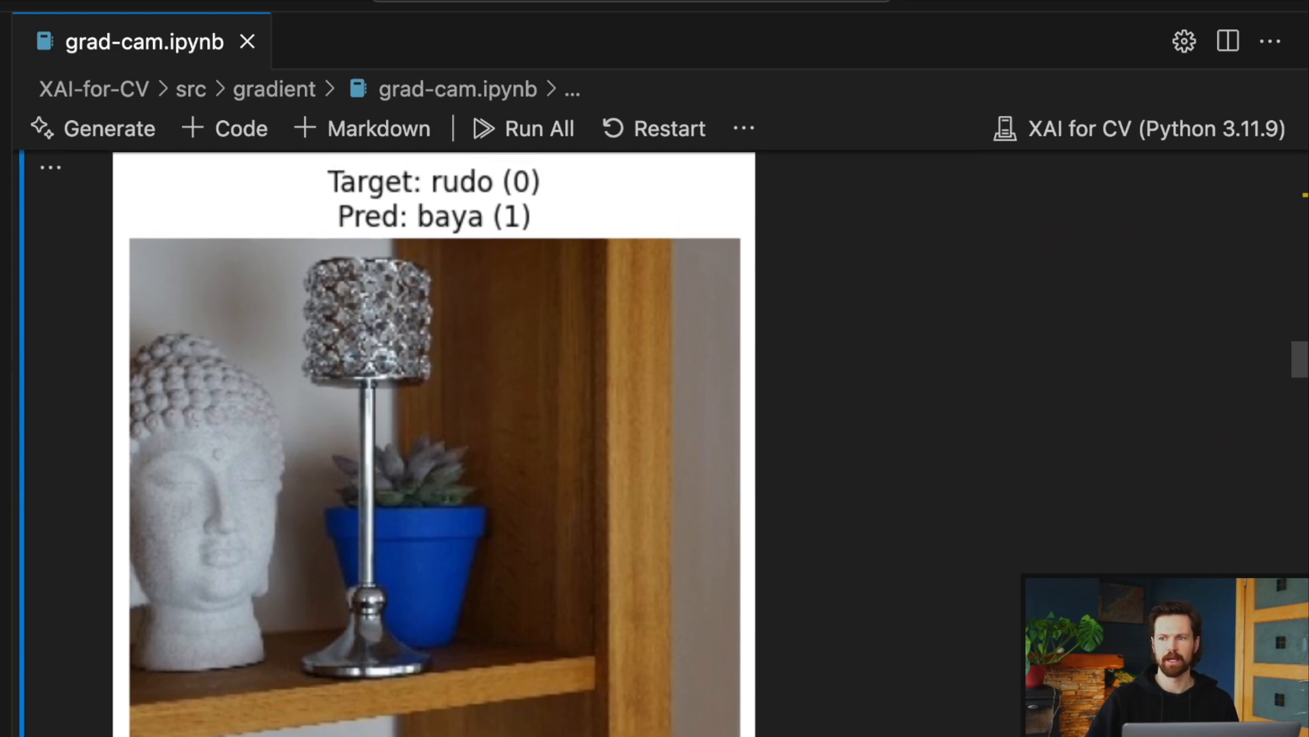
mouse_move(573, 475)
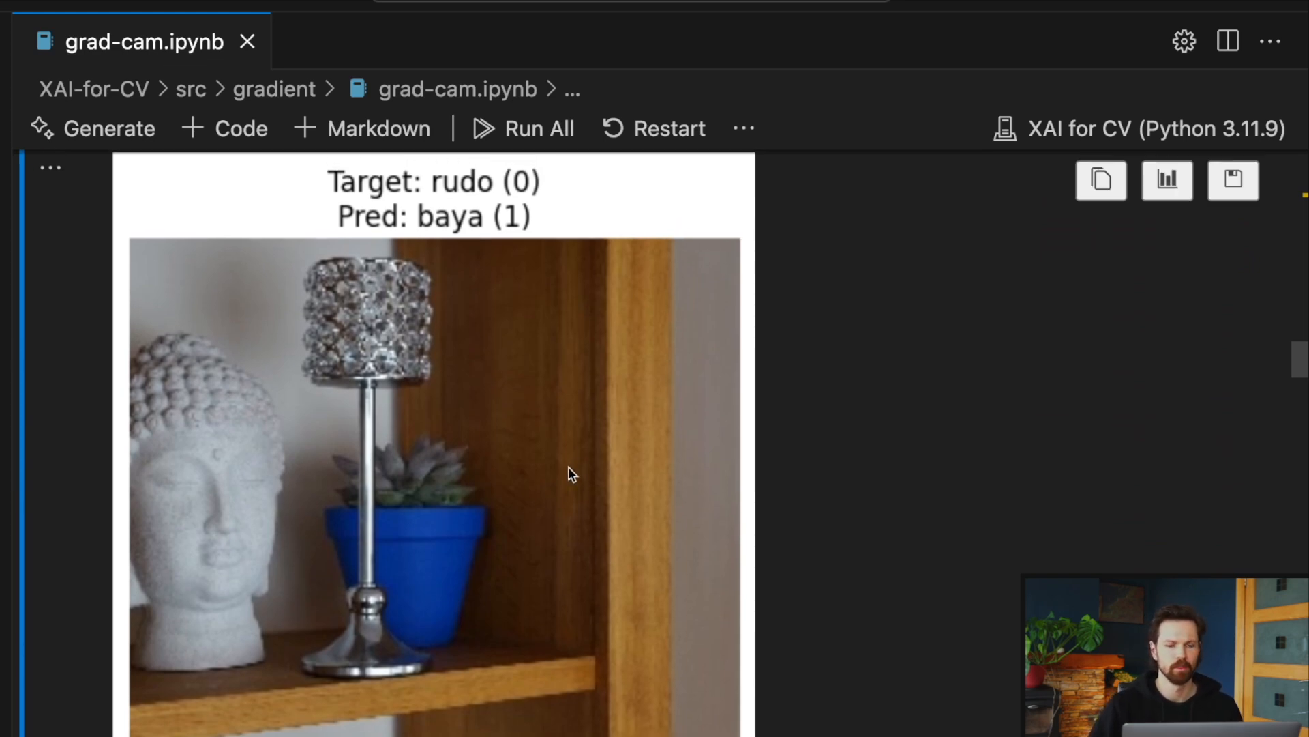
mouse_move(310, 404)
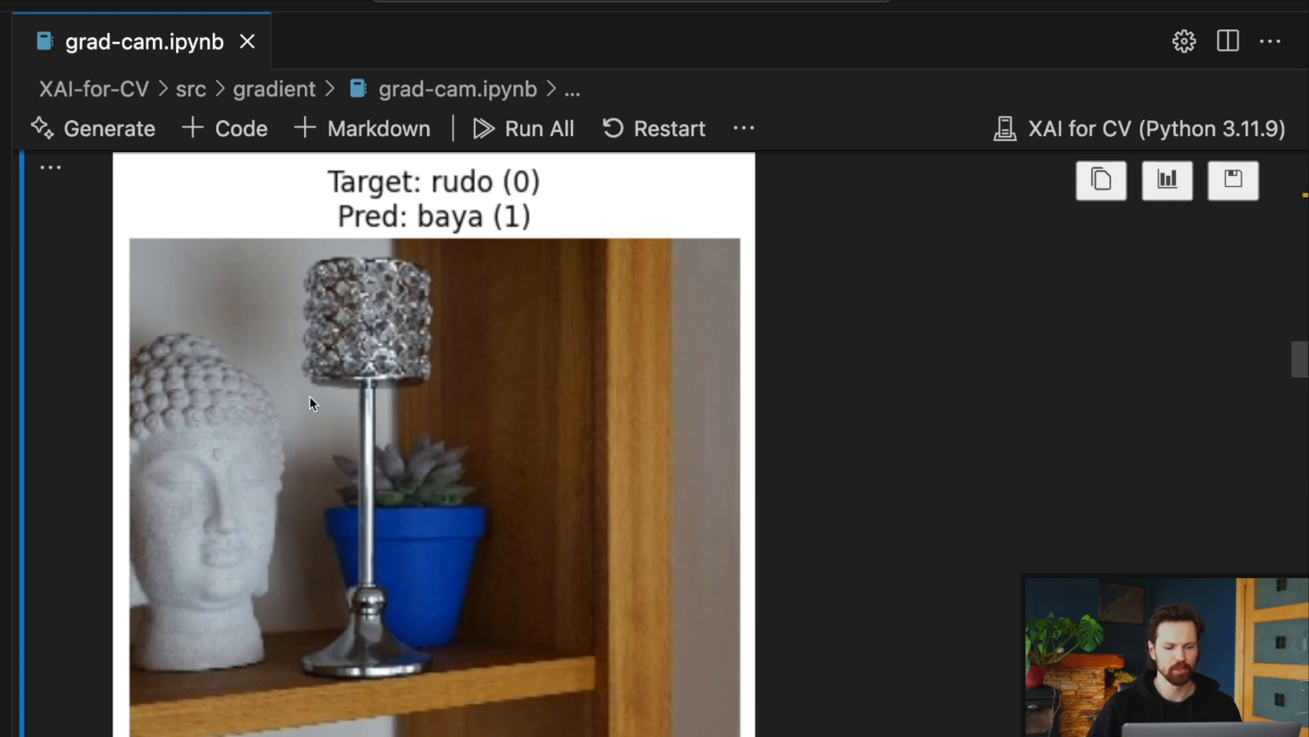
mouse_move(404, 398)
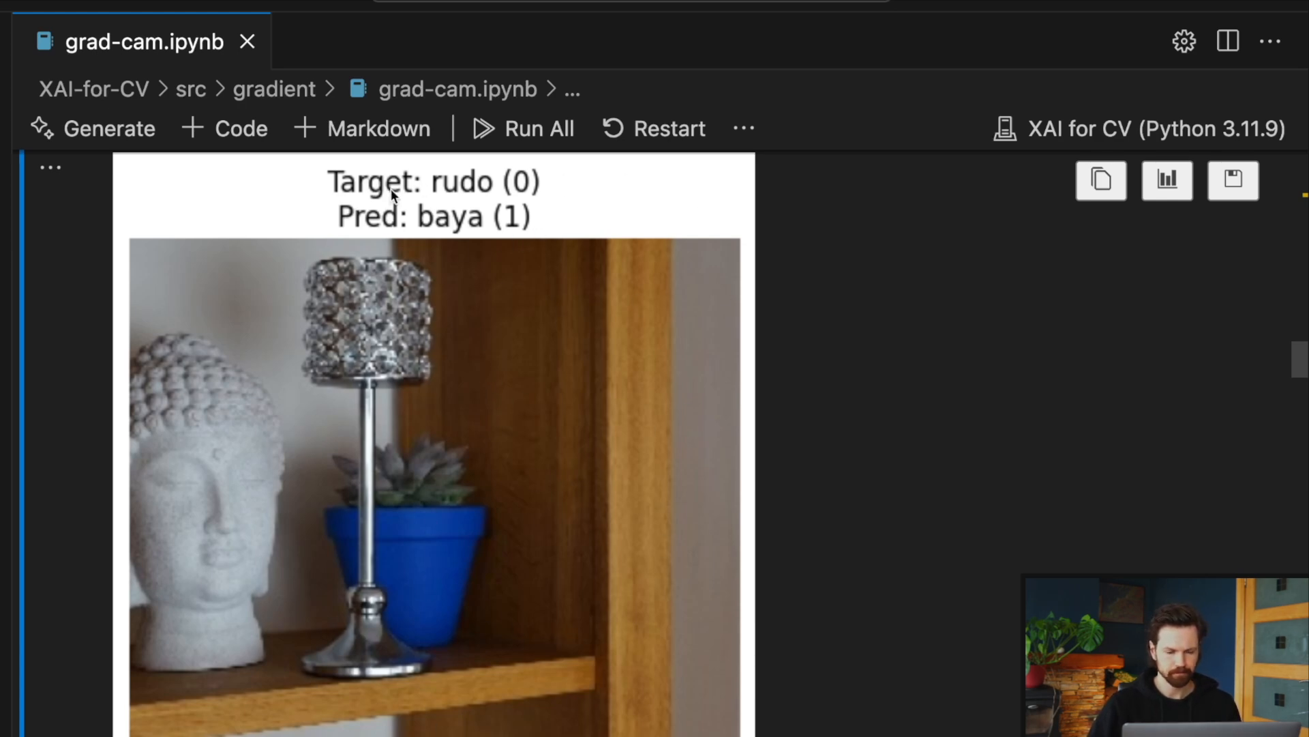
mouse_move(555, 183)
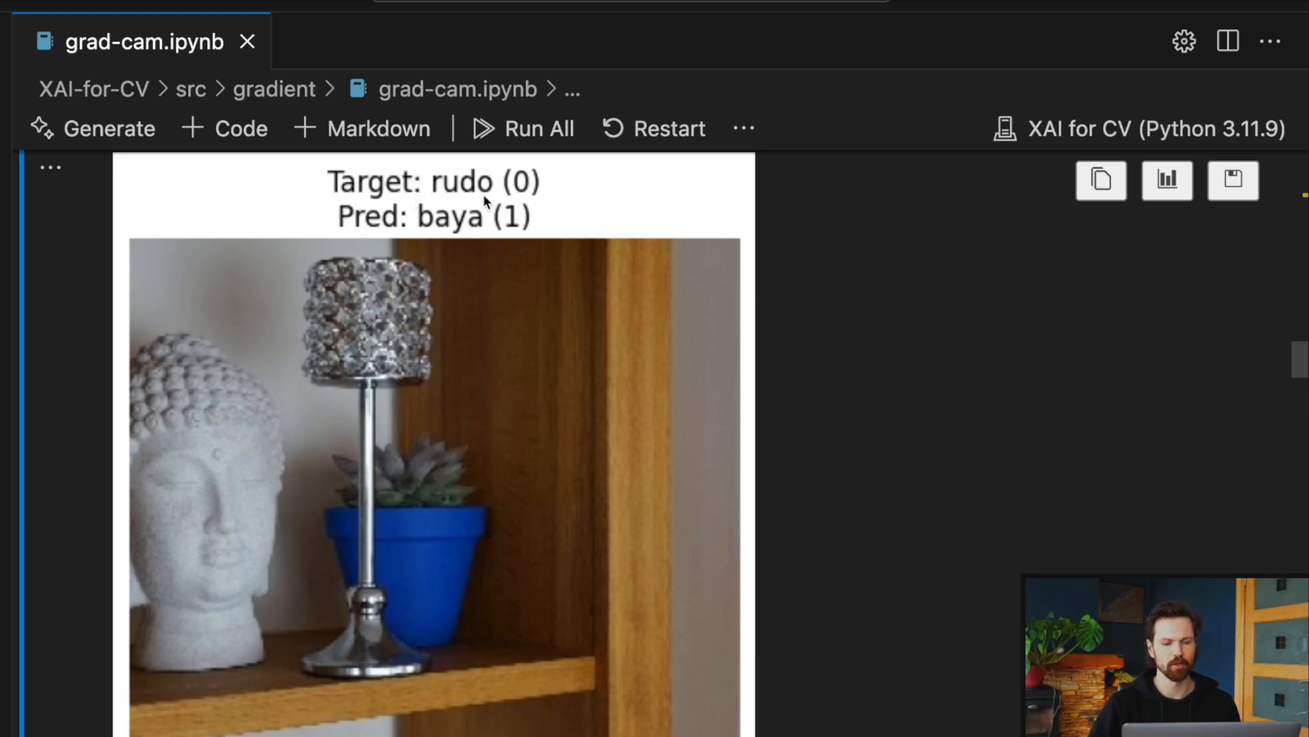
mouse_move(336, 237)
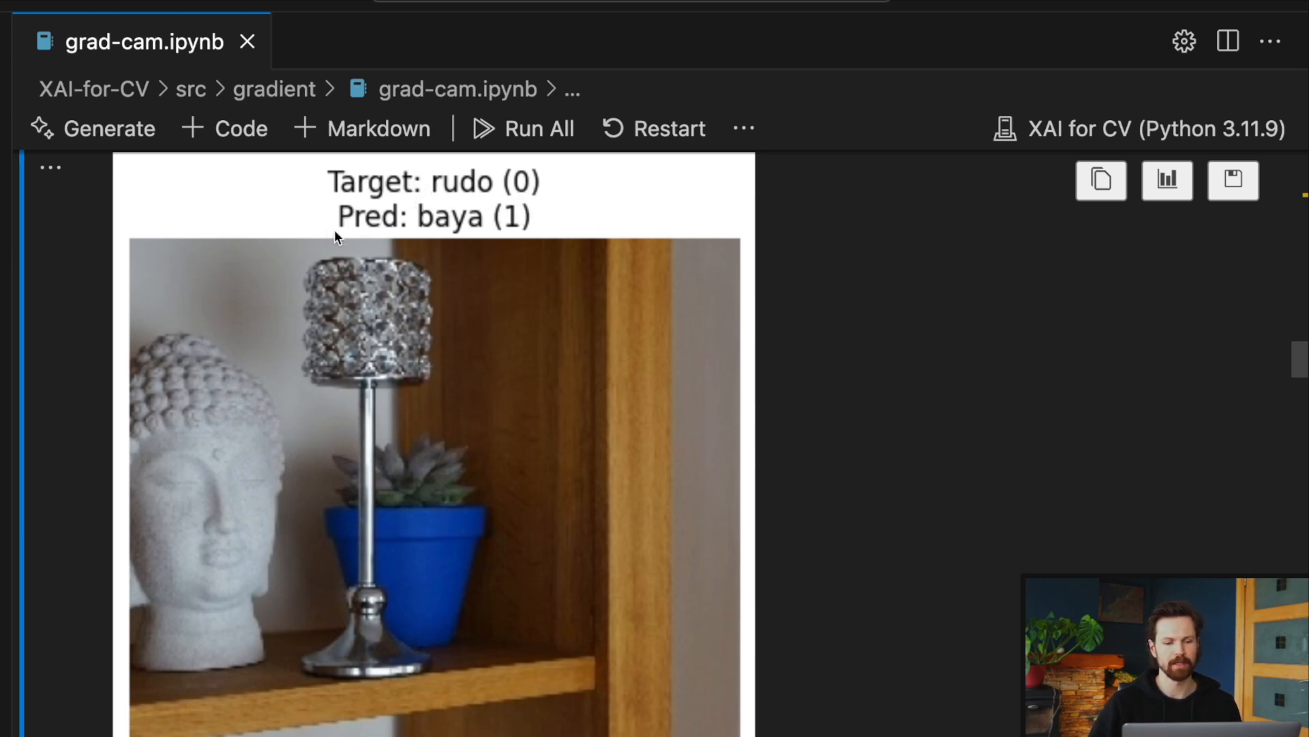
mouse_move(409, 238)
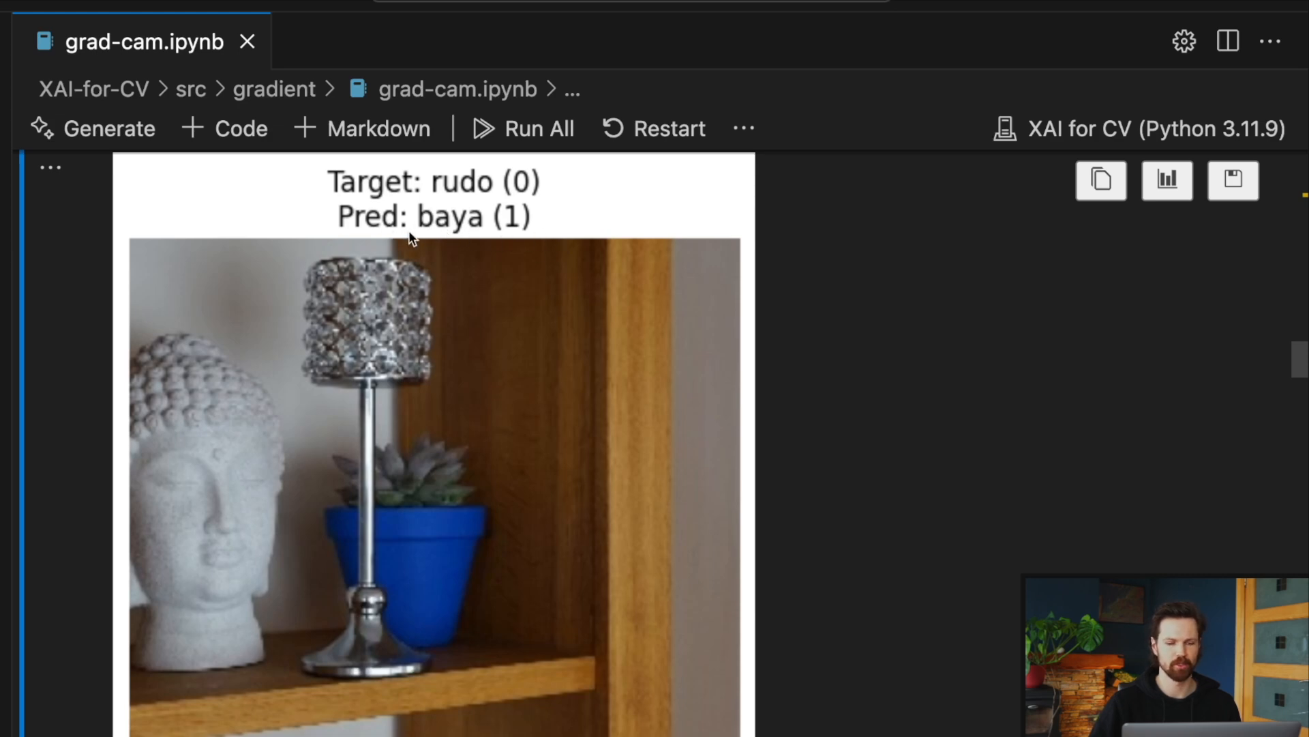
mouse_move(514, 236)
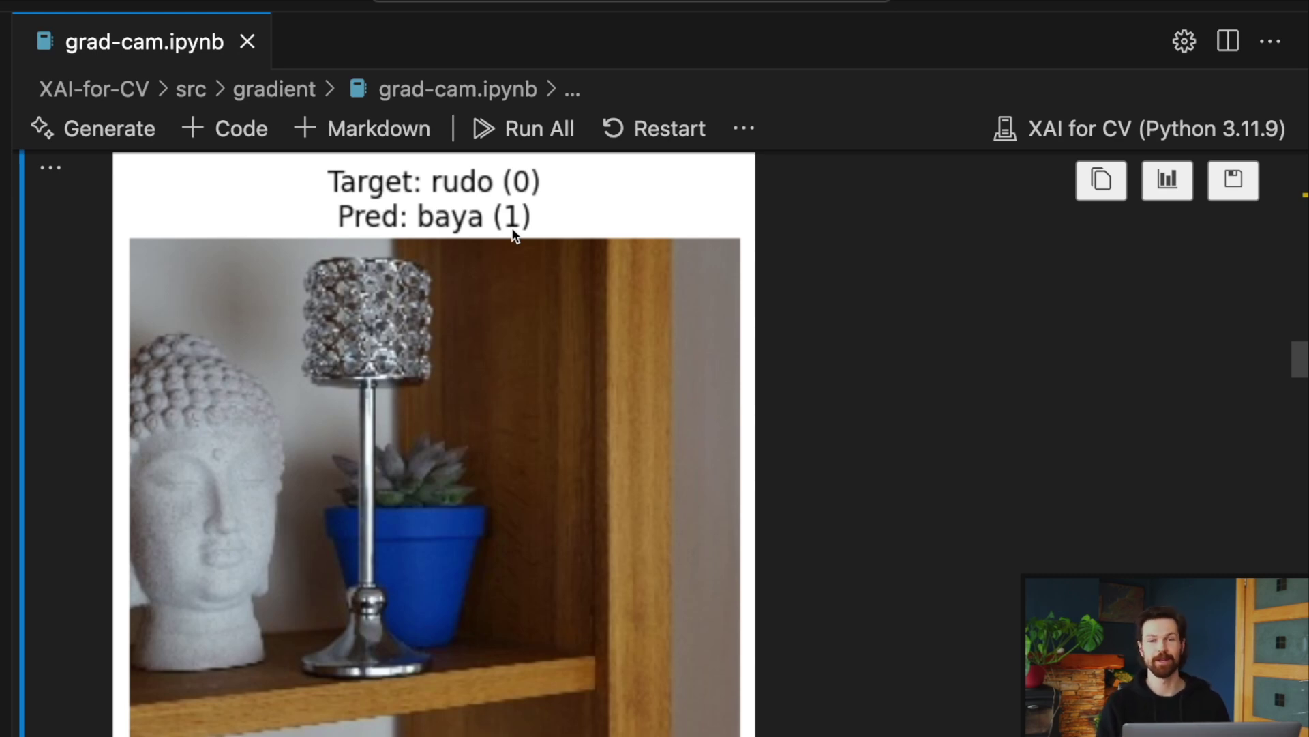
scroll("down", 3)
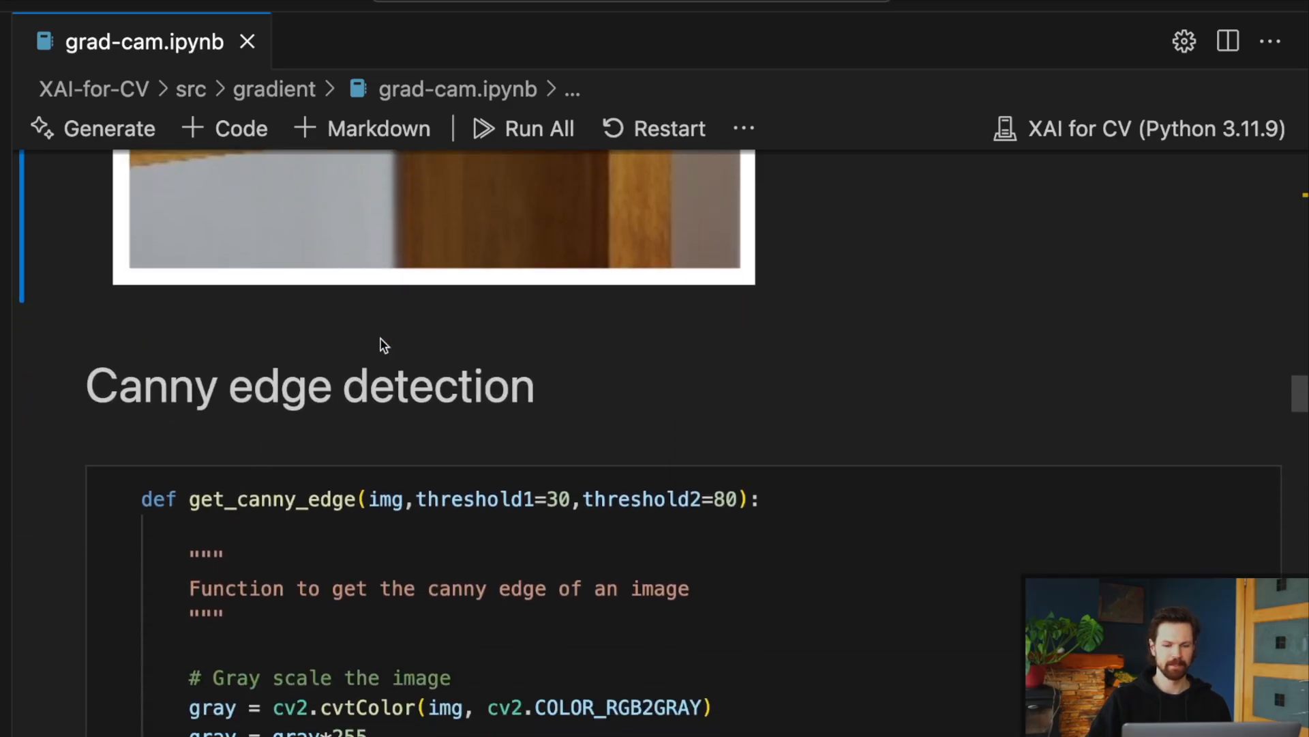
- Select the get_canny_edge cell and view the shelf image beside its edge map
scroll("down", 3)
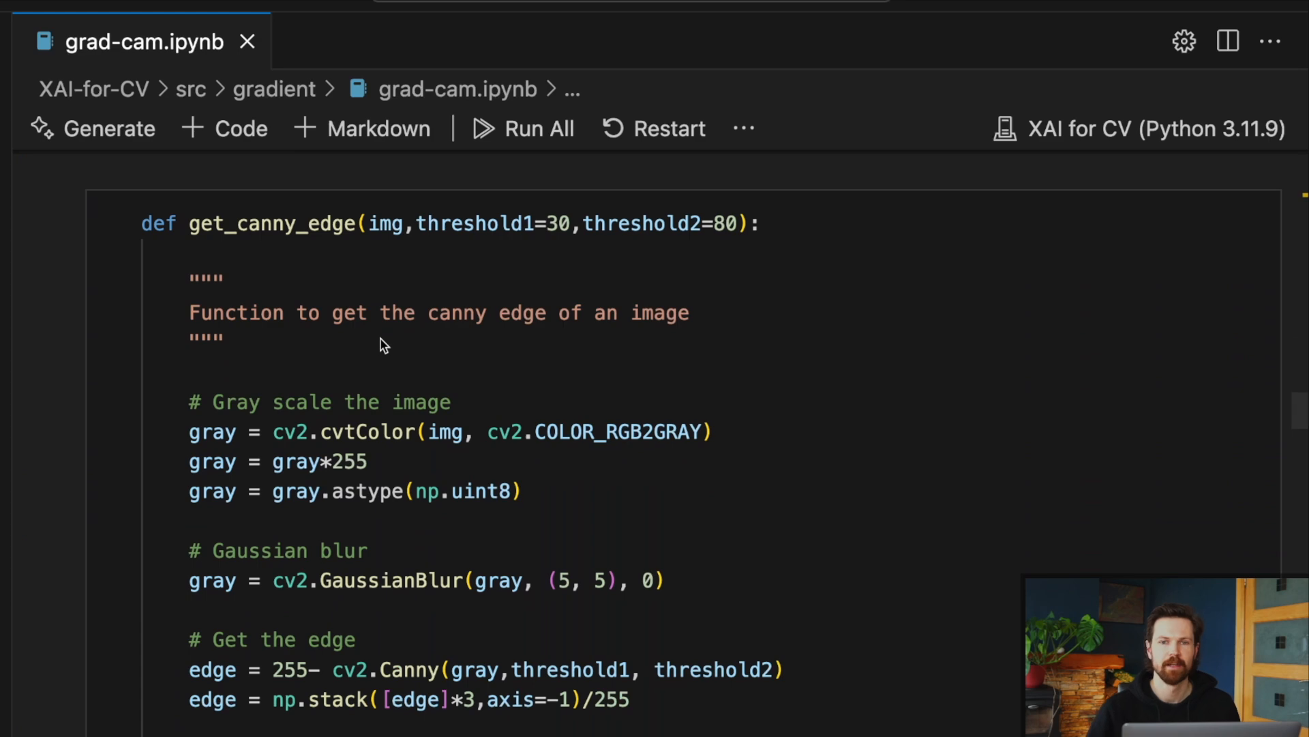
scroll("up", 3)
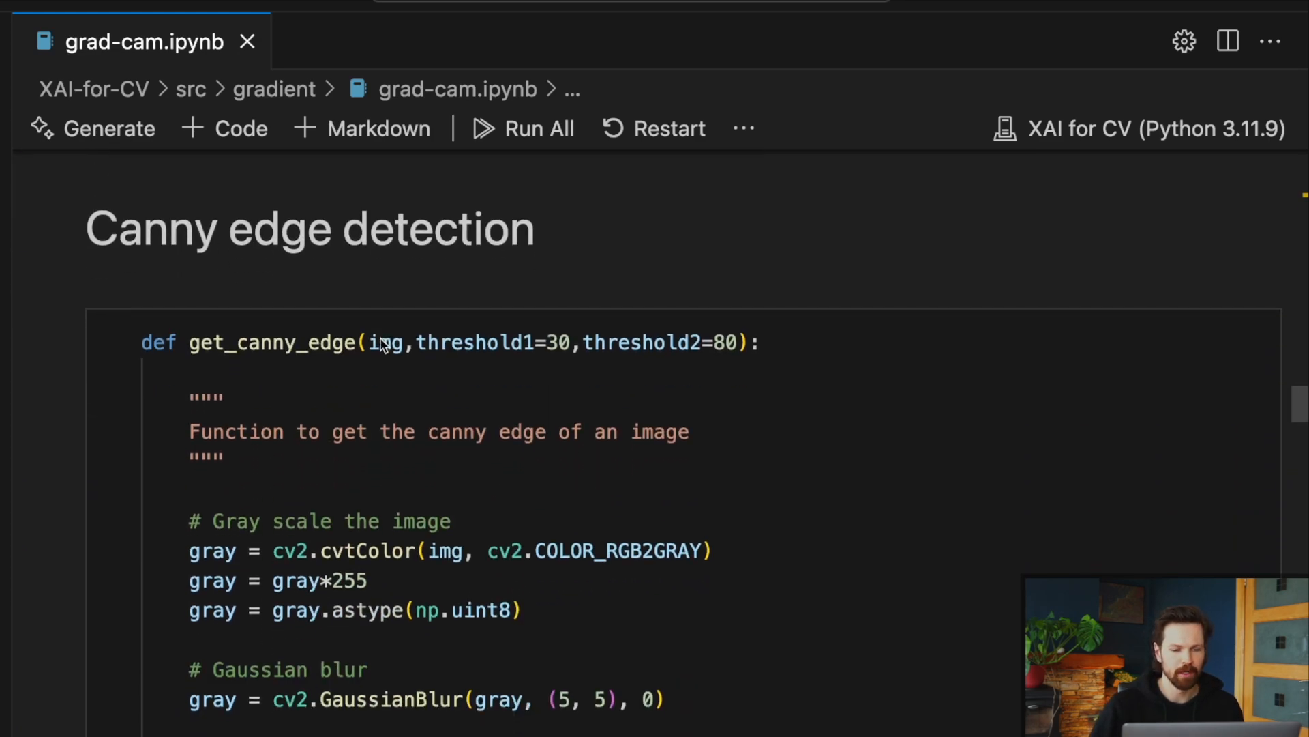
left_click(387, 387)
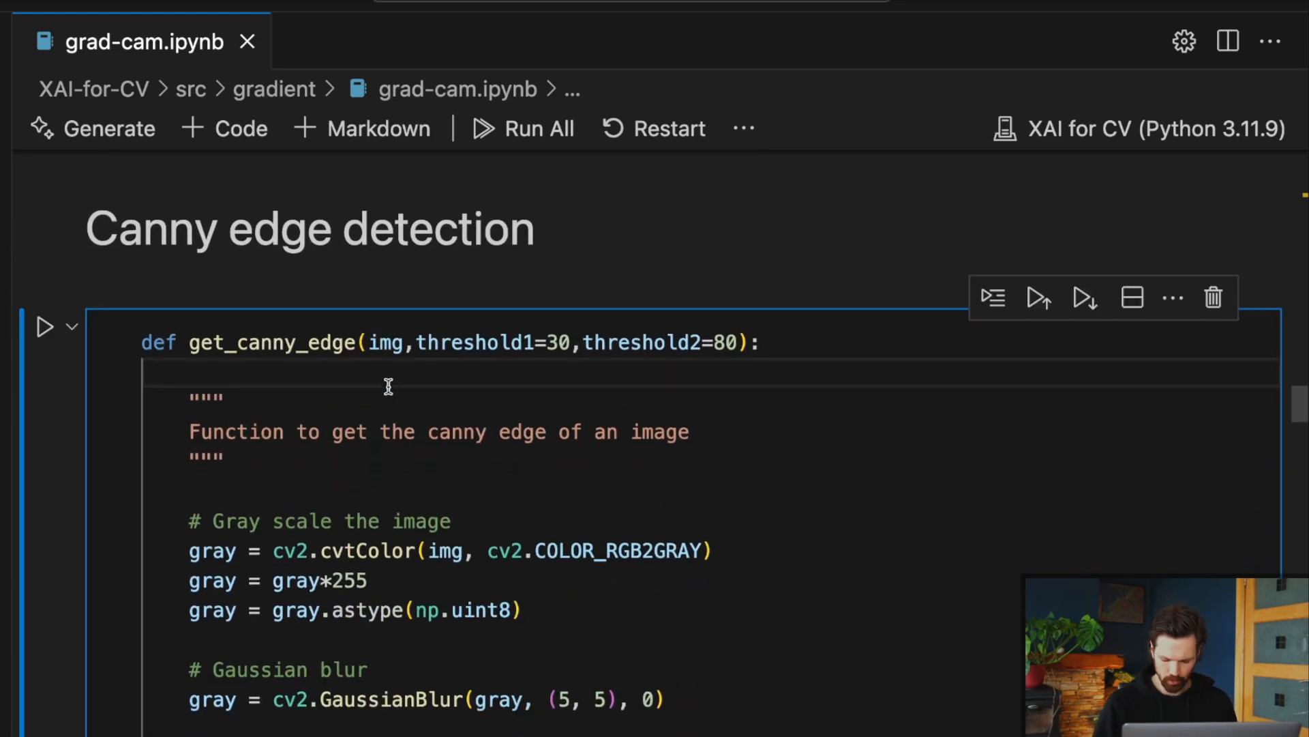
scroll("up", 3)
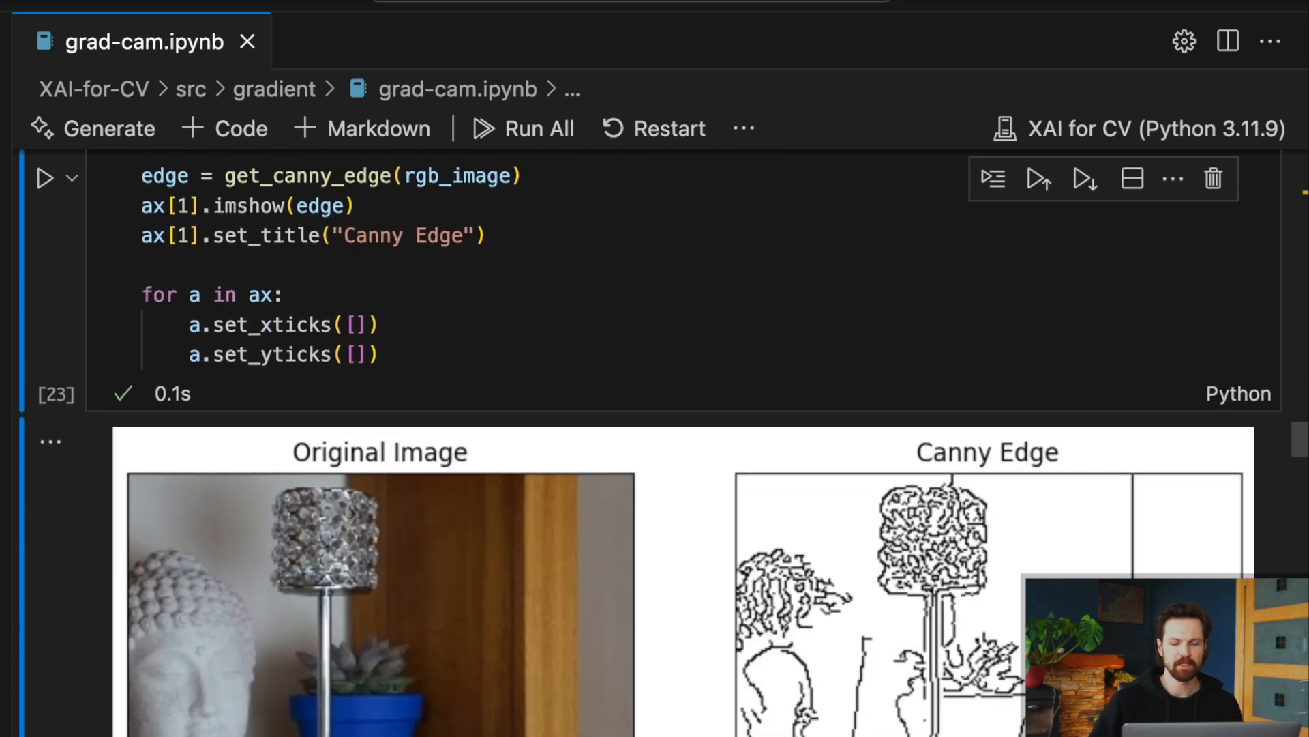
scroll("down", 3)
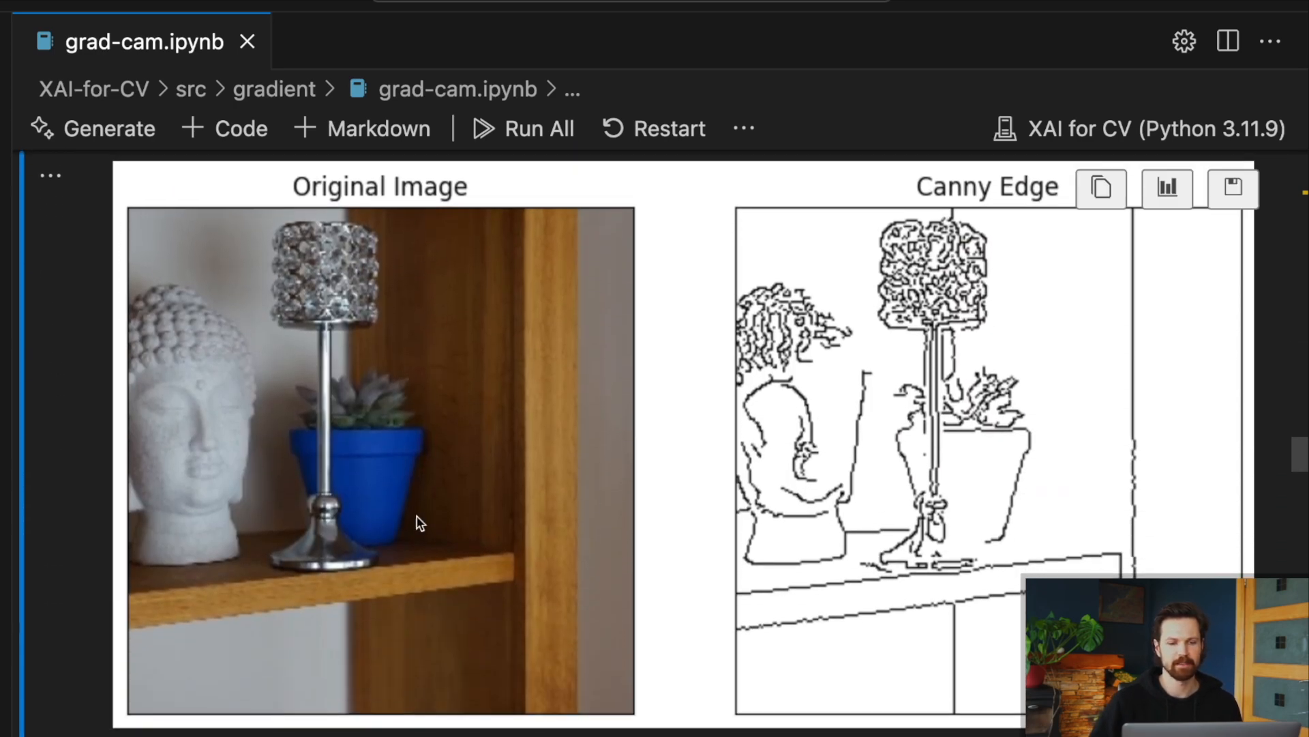
mouse_move(209, 376)
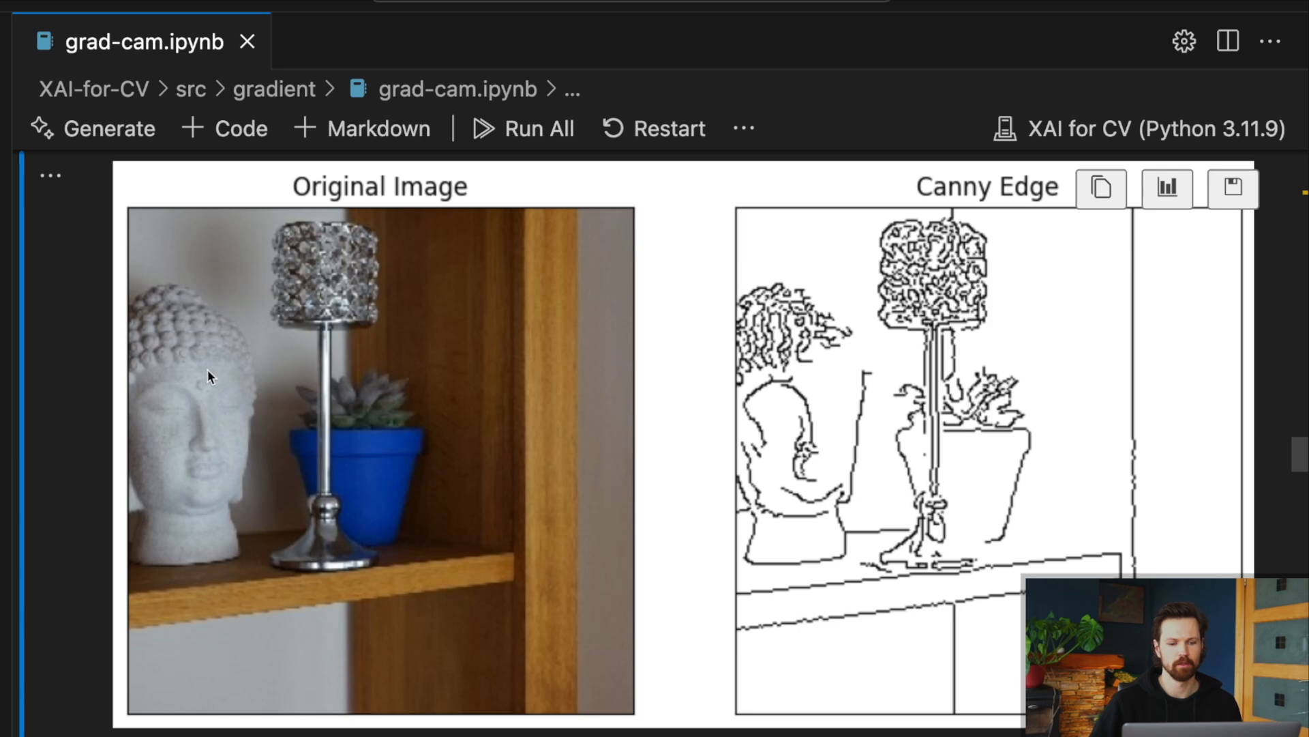
mouse_move(428, 620)
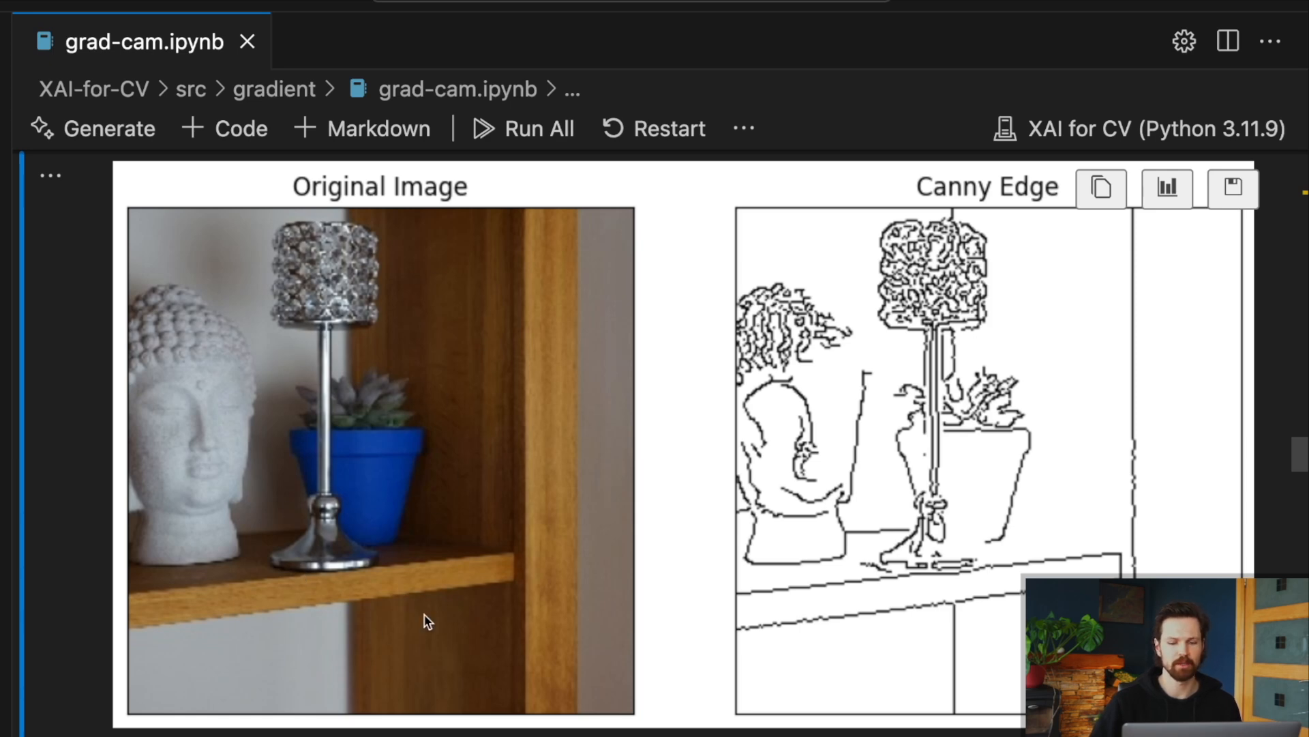
mouse_move(958, 535)
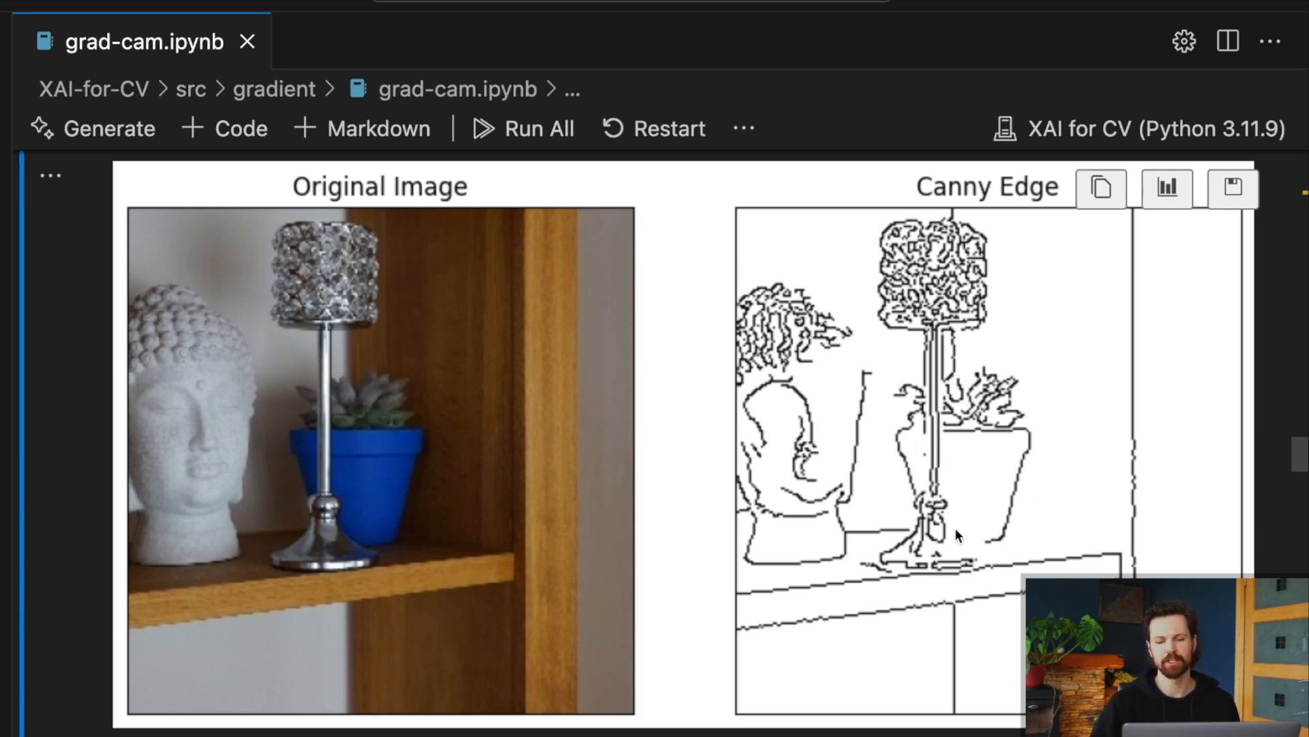
mouse_move(902, 468)
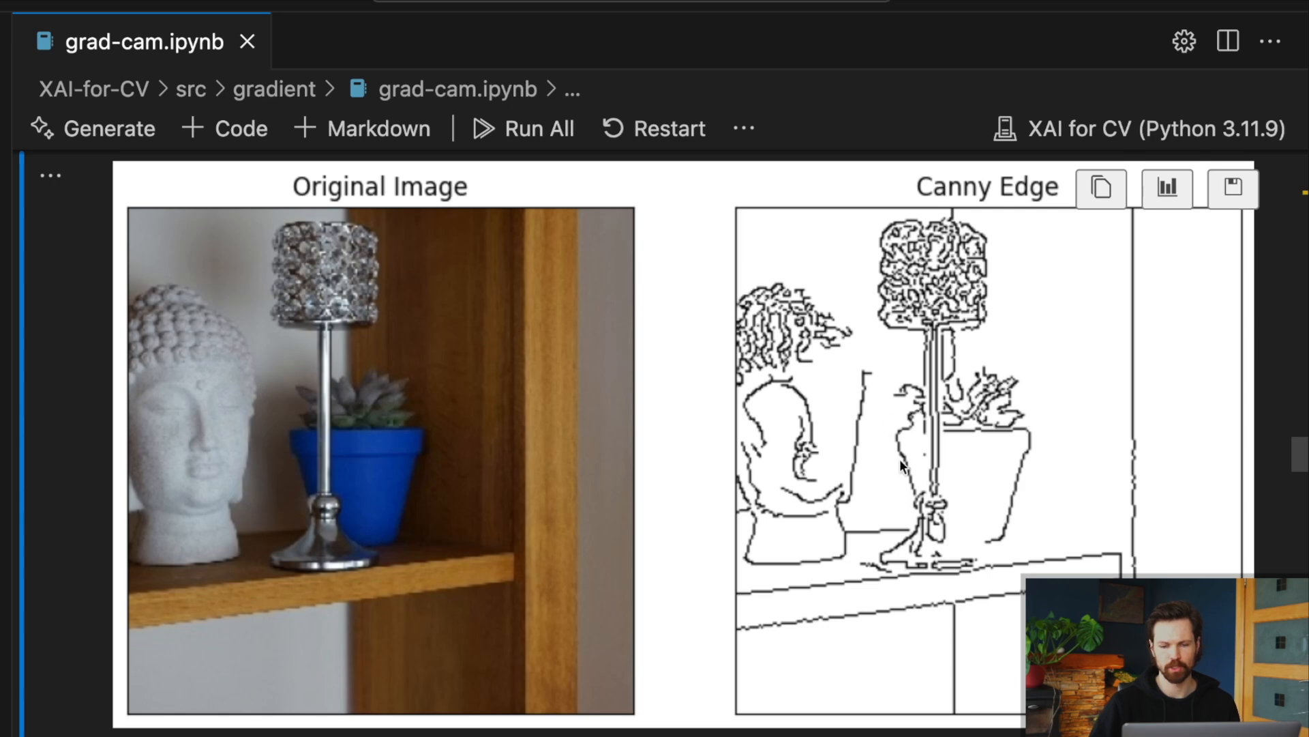
mouse_move(1027, 373)
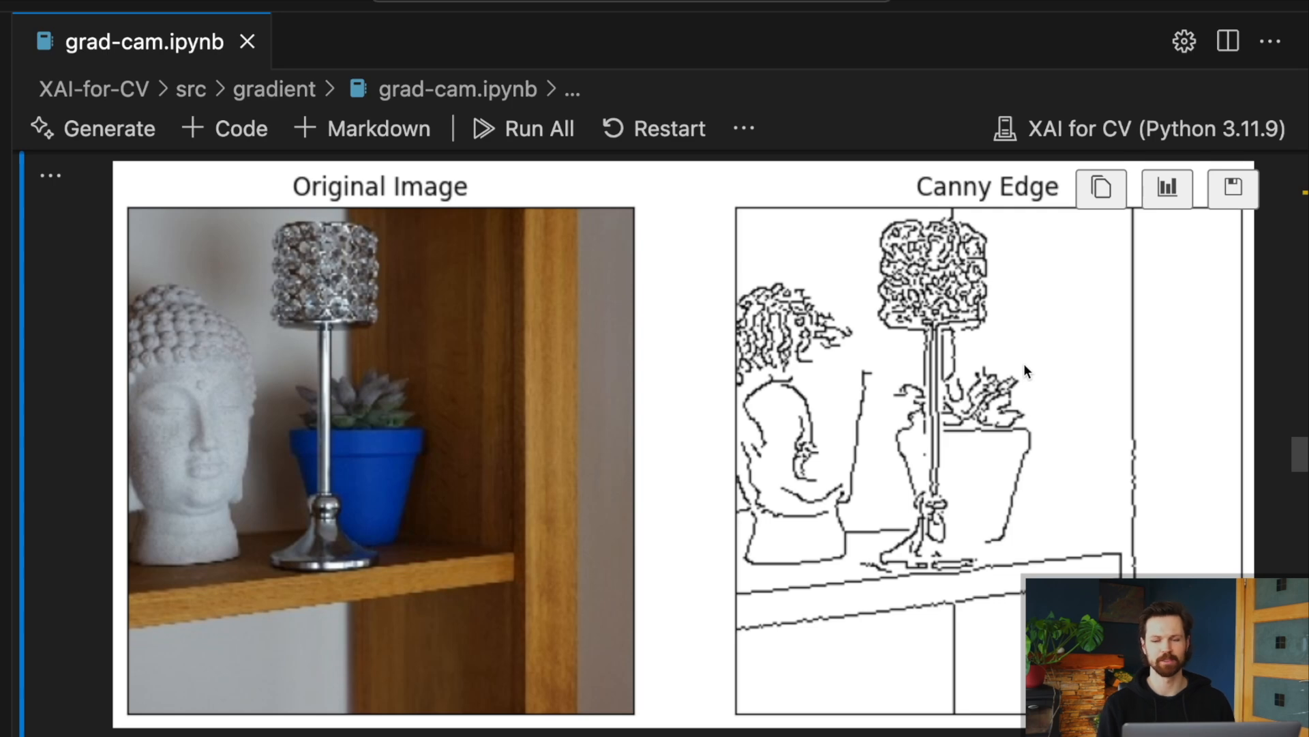
scroll("down", 3)
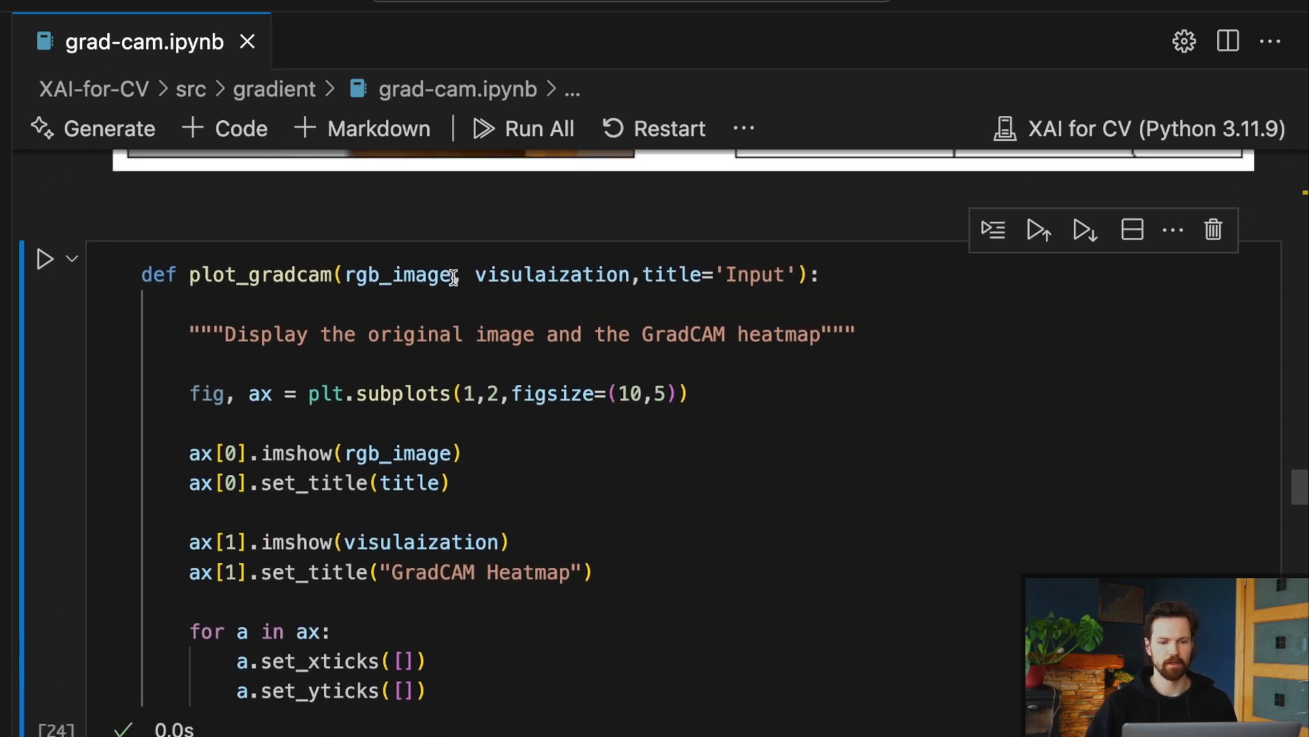
double_click(398, 274)
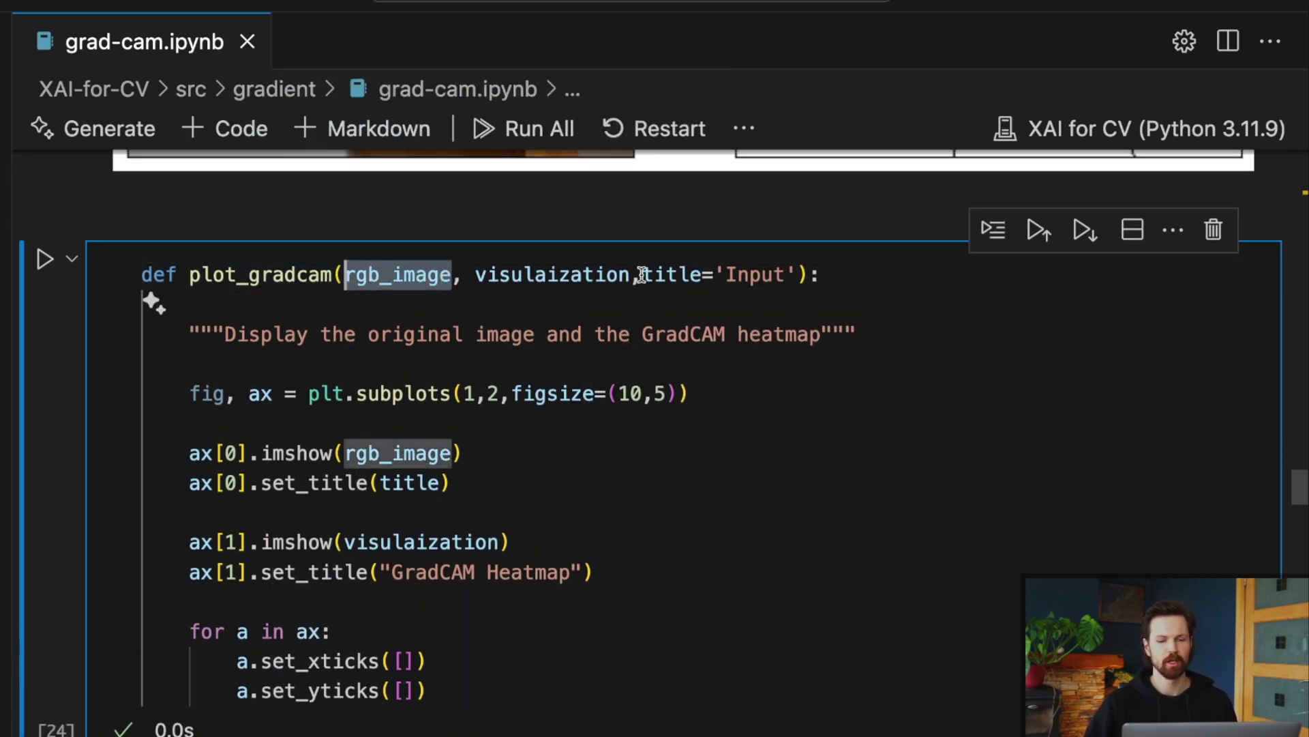
double_click(551, 274)
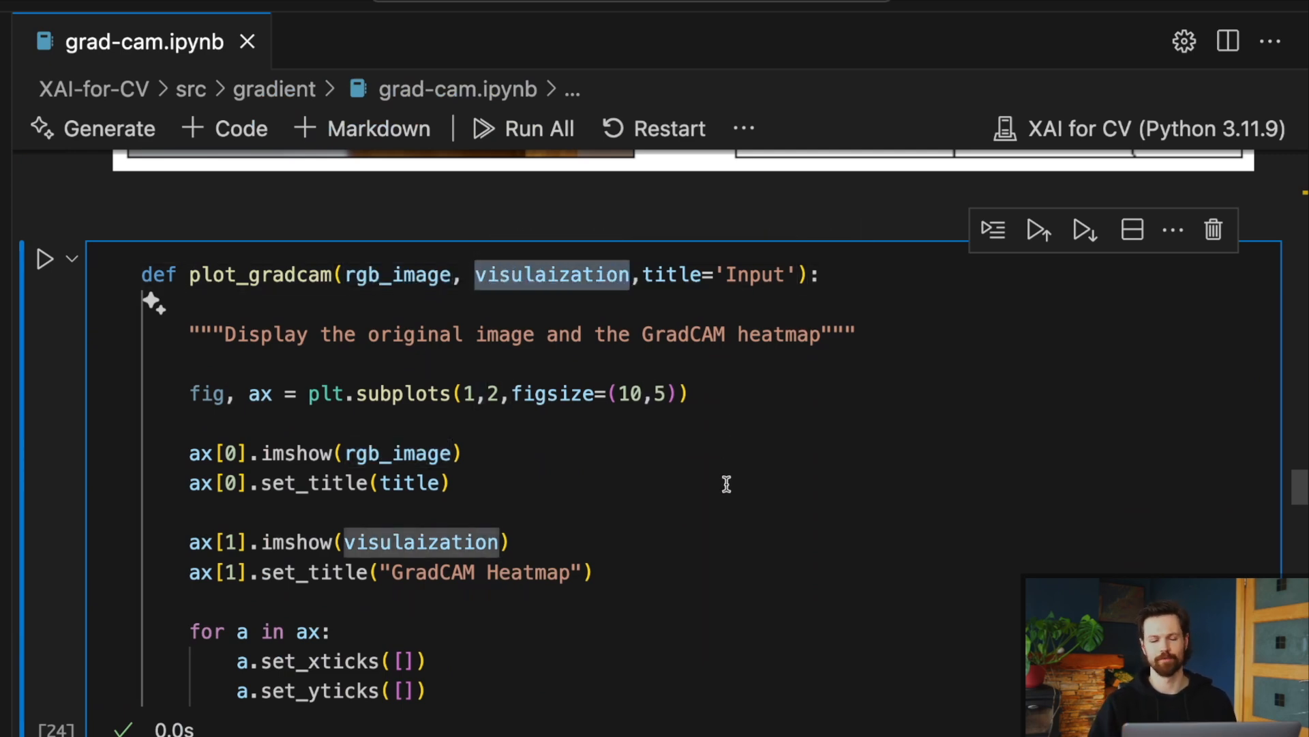
scroll("up", 3)
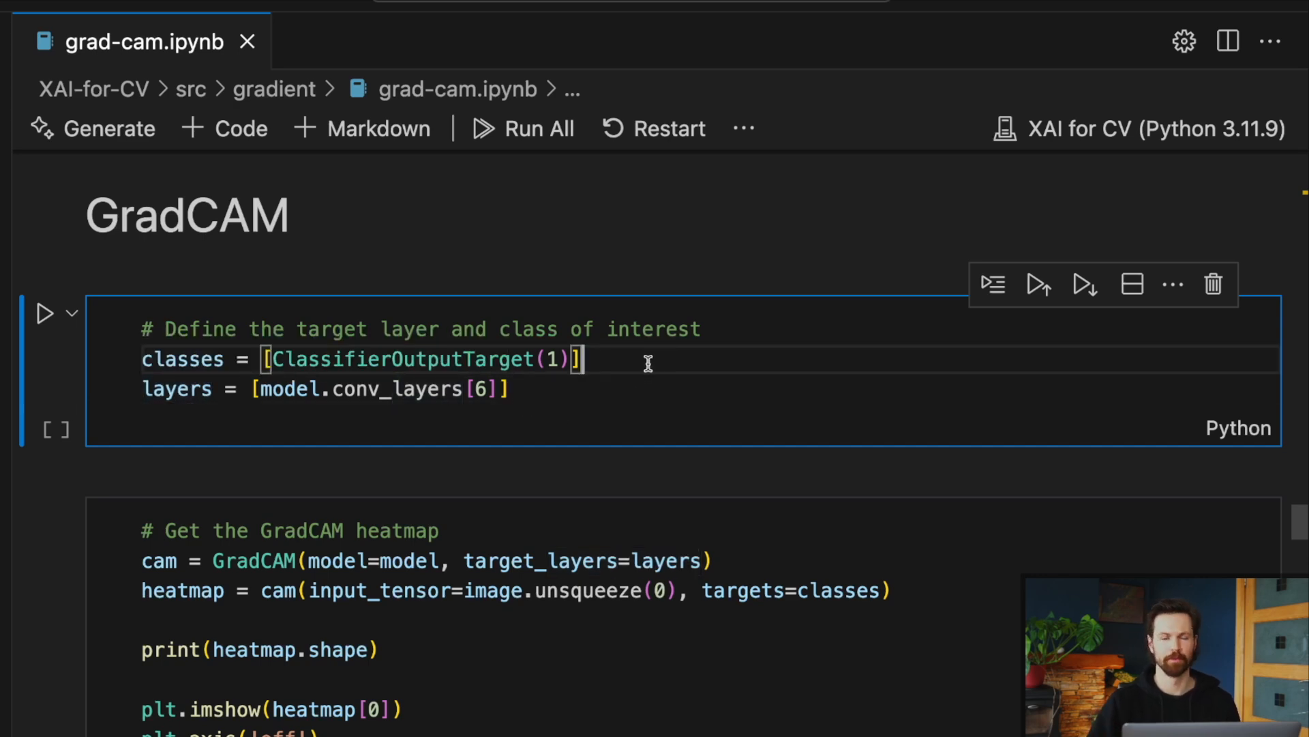
mouse_move(359, 366)
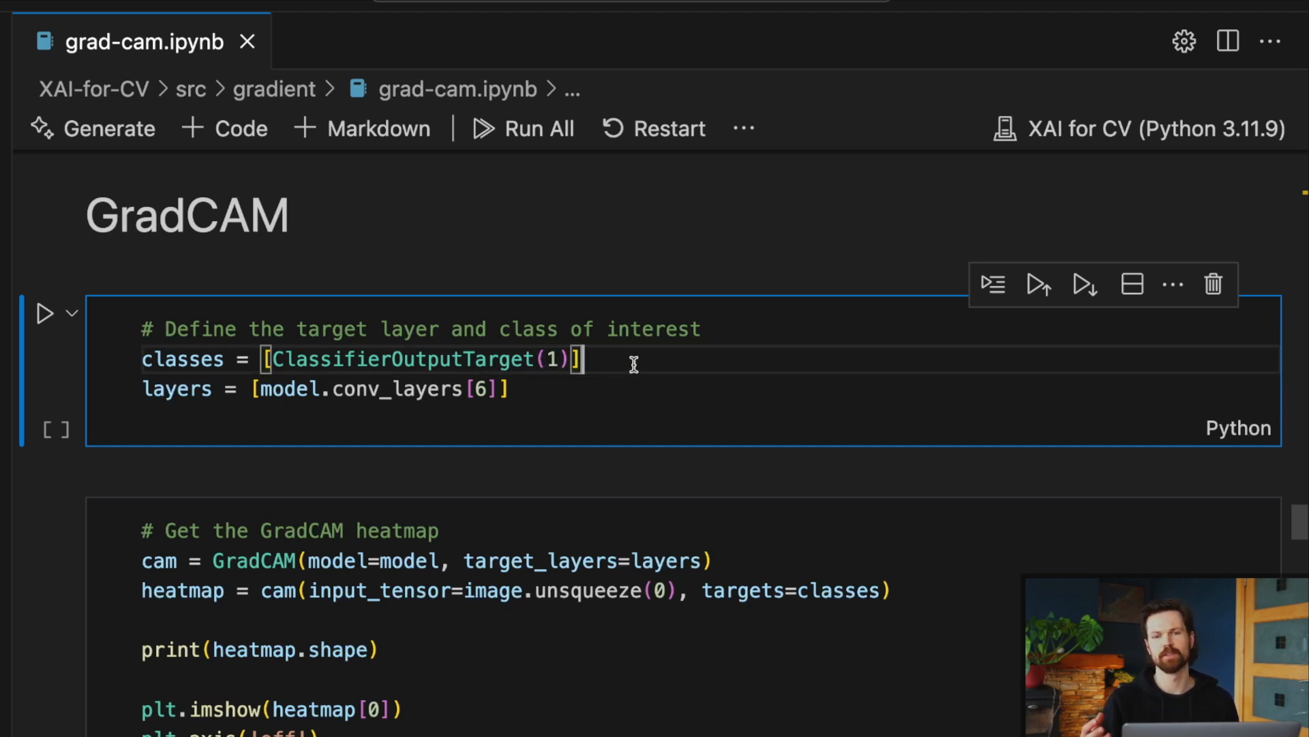
mouse_move(561, 389)
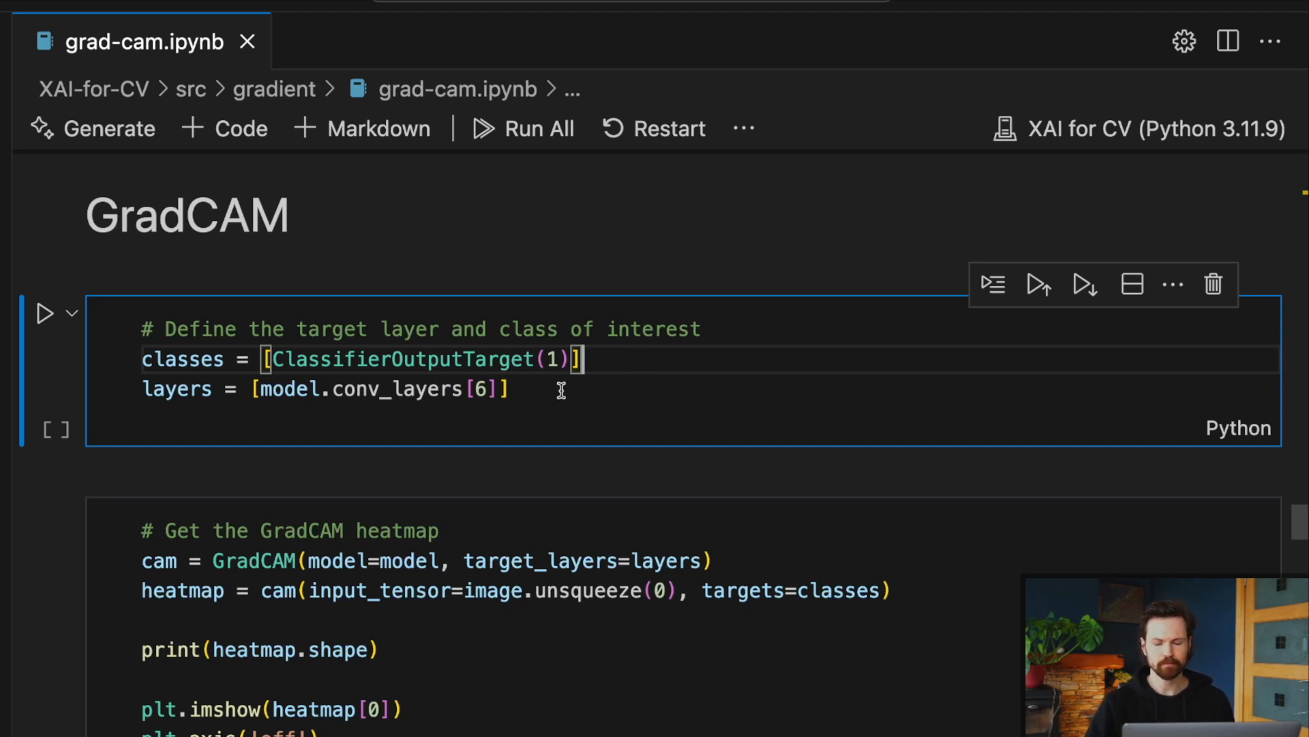
mouse_move(510, 390)
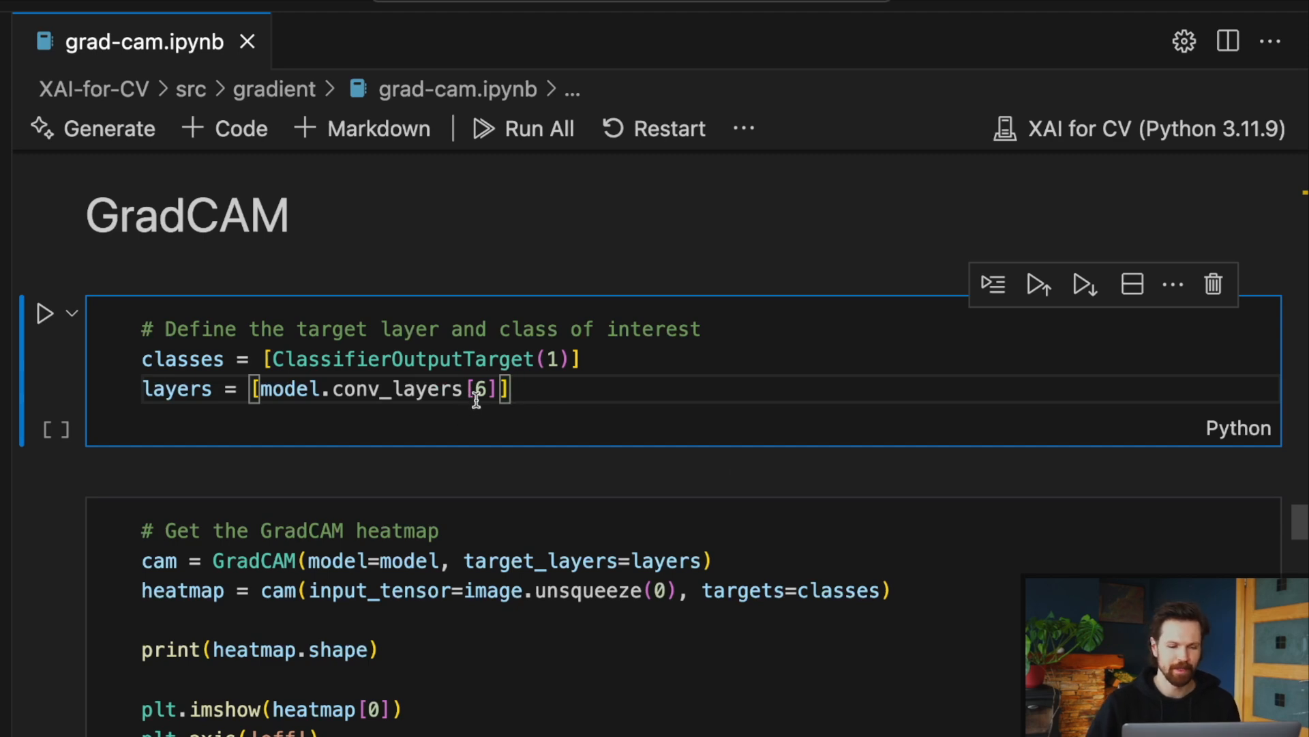
mouse_move(371, 418)
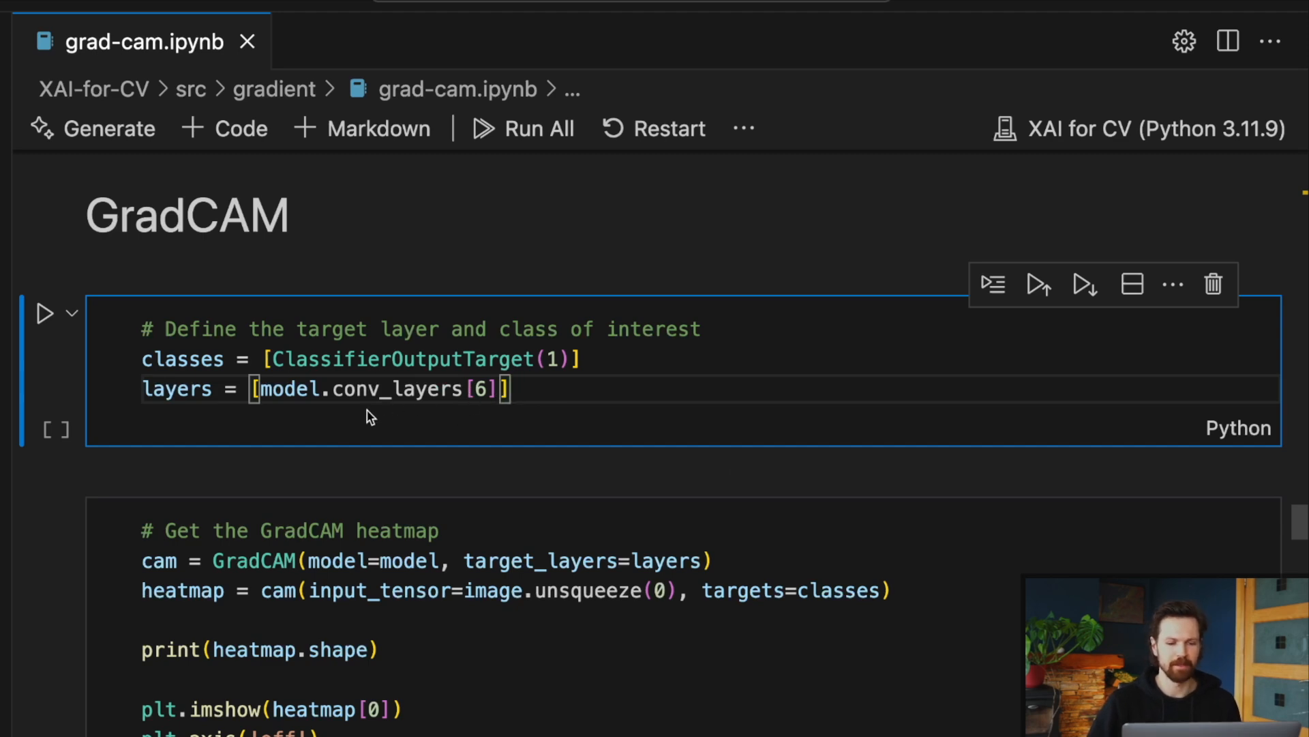
mouse_move(557, 394)
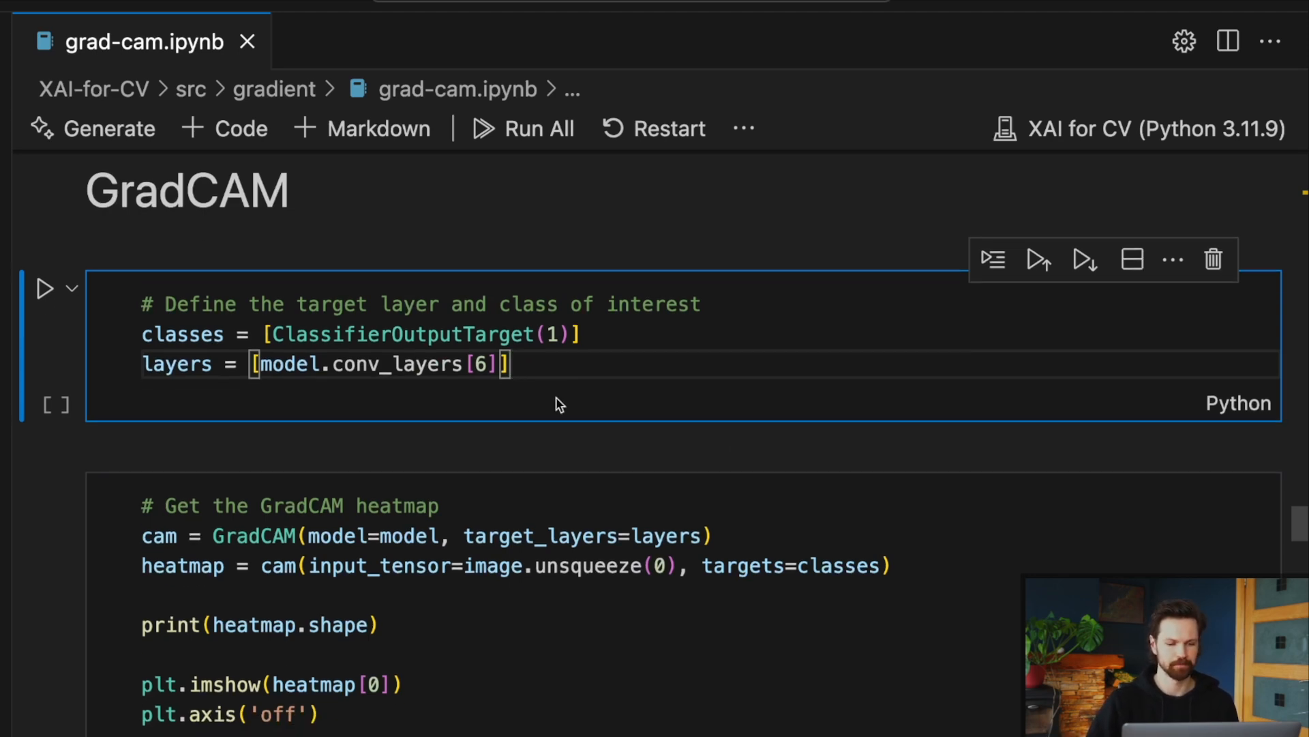
scroll("down", 3)
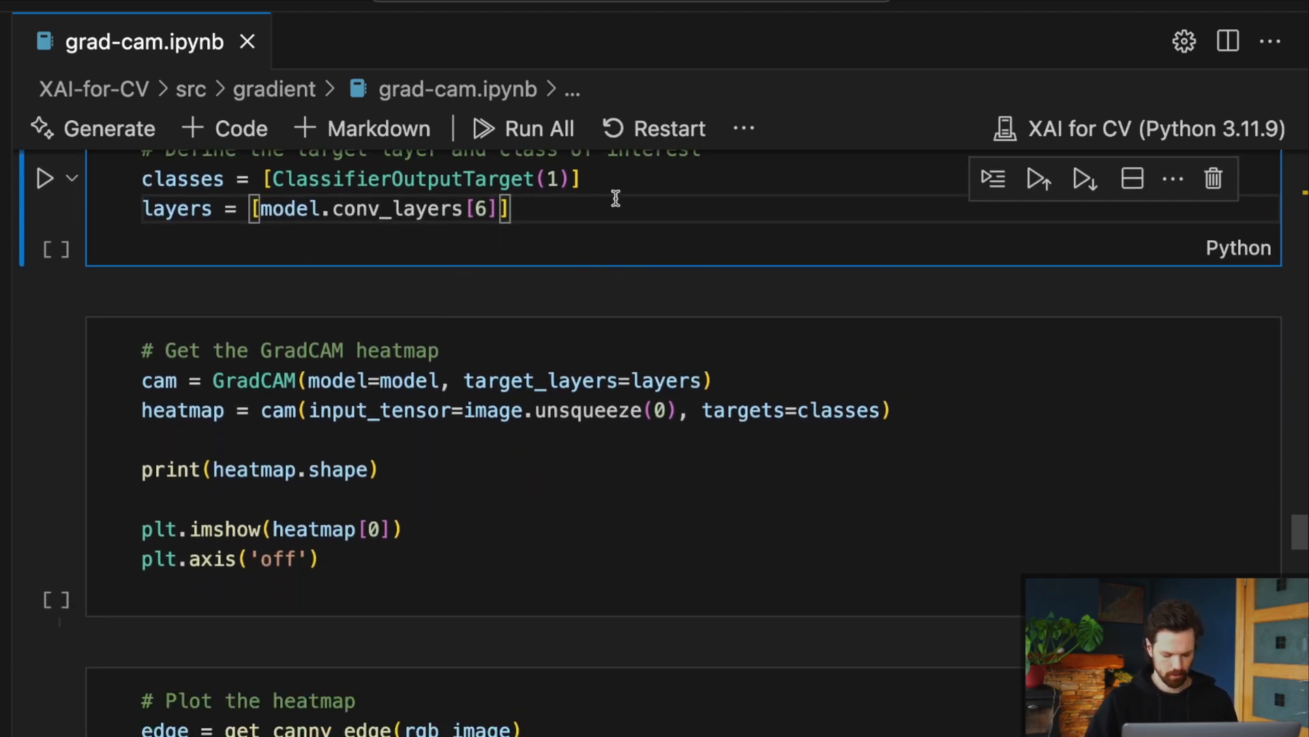
- Select the cell setting target class 1 and layer conv_layers[6]
left_click(45, 178)
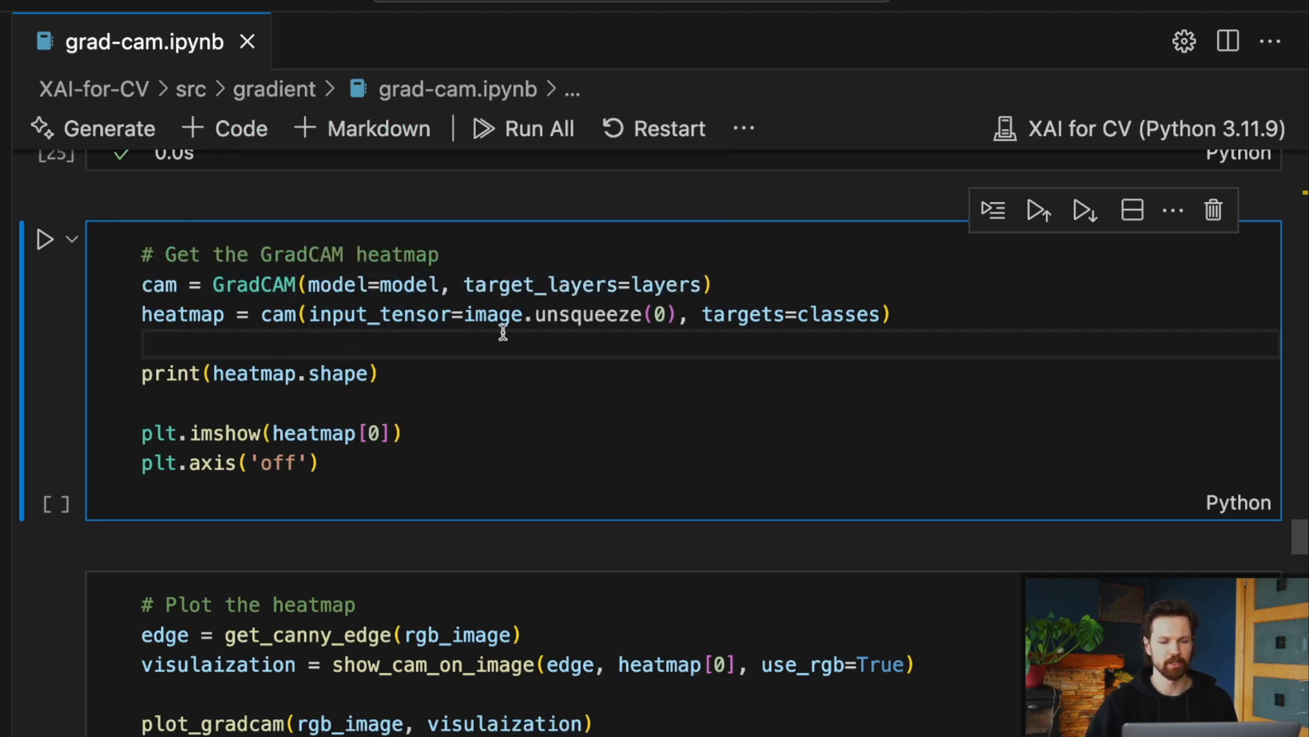
mouse_move(410, 283)
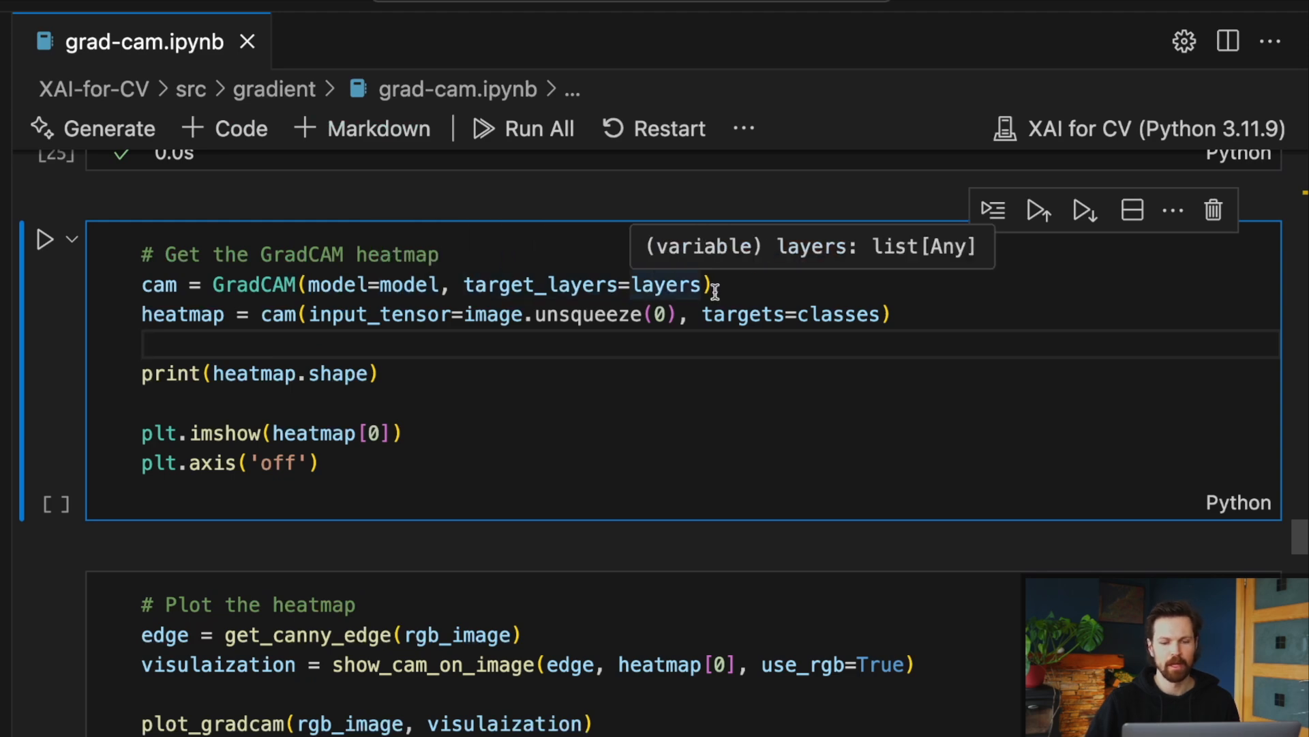
mouse_move(739, 313)
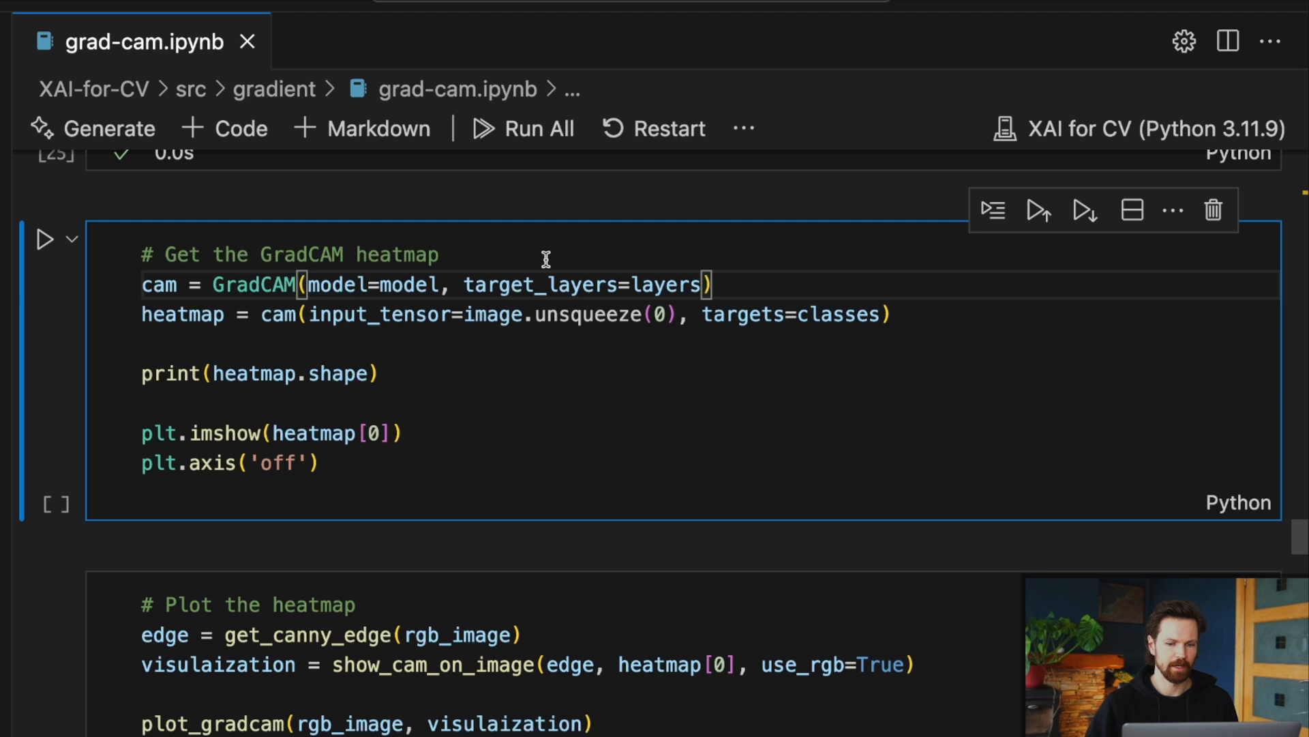
mouse_move(668, 285)
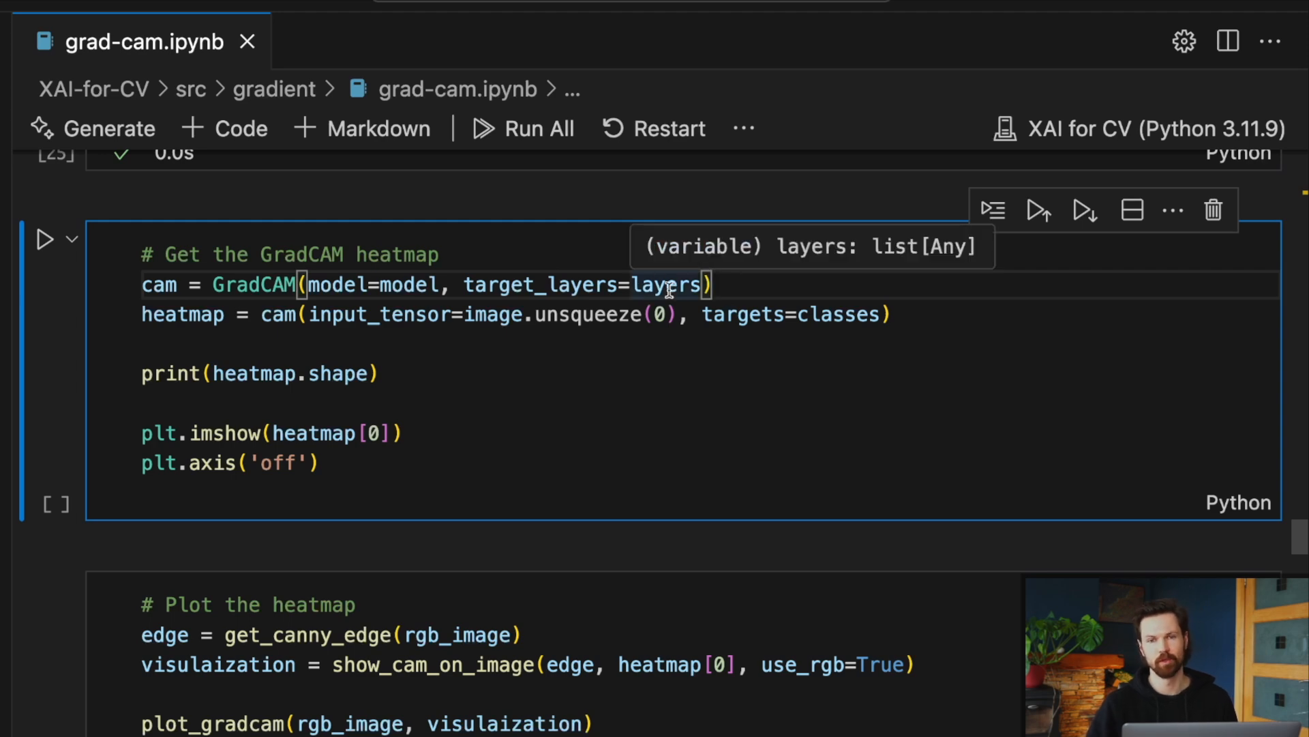
mouse_move(278, 313)
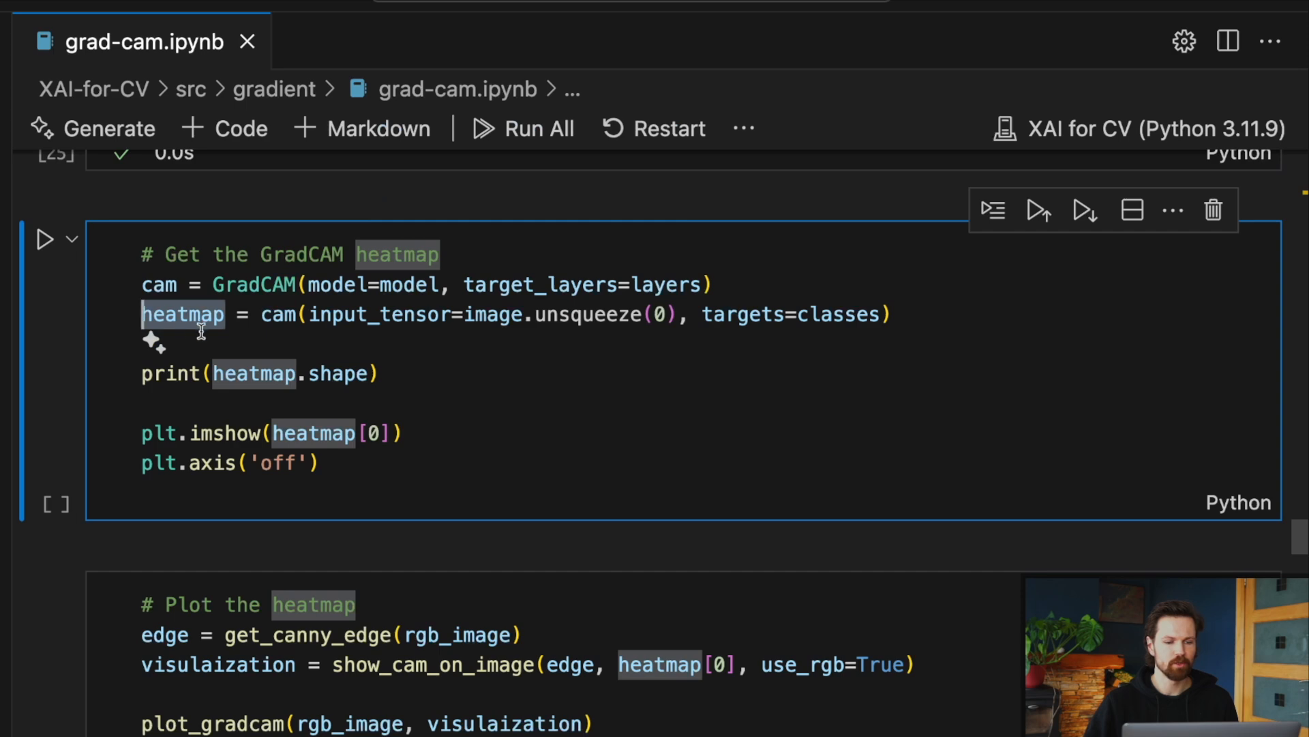
mouse_move(509, 337)
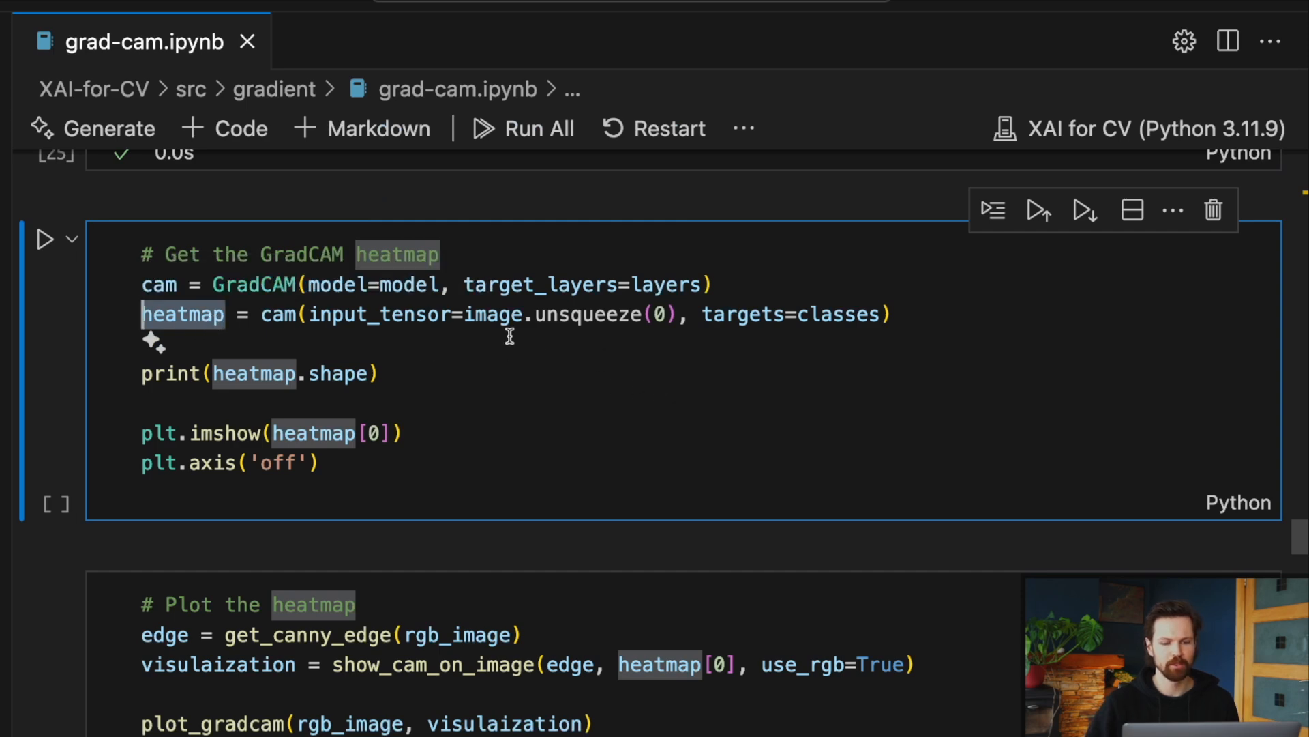
mouse_move(510, 326)
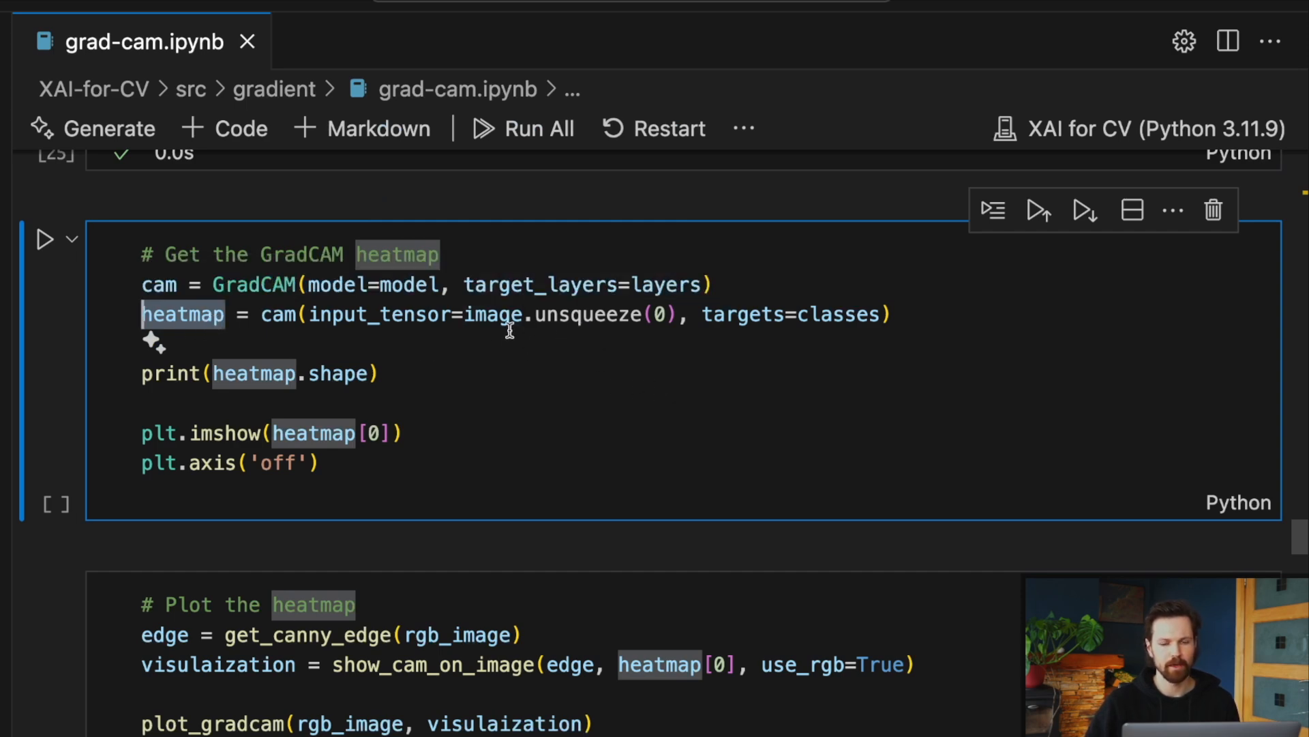
mouse_move(643, 331)
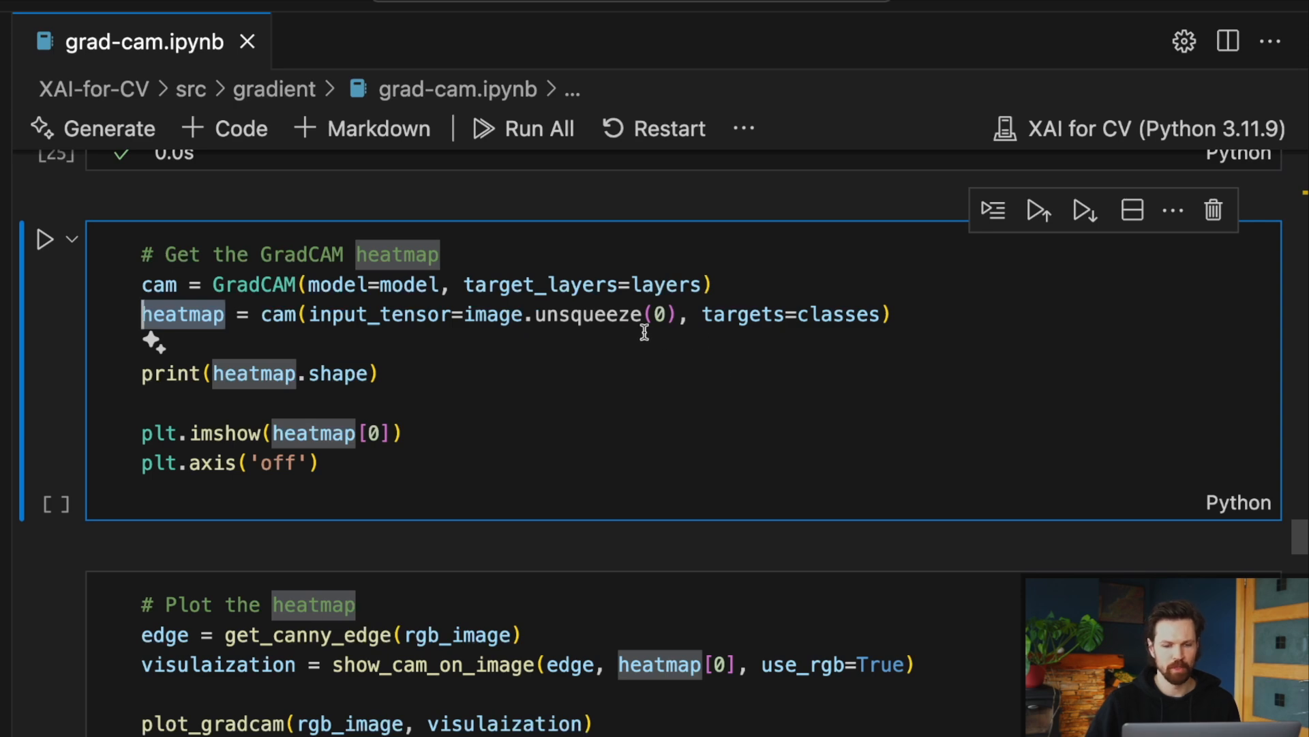
mouse_move(630, 367)
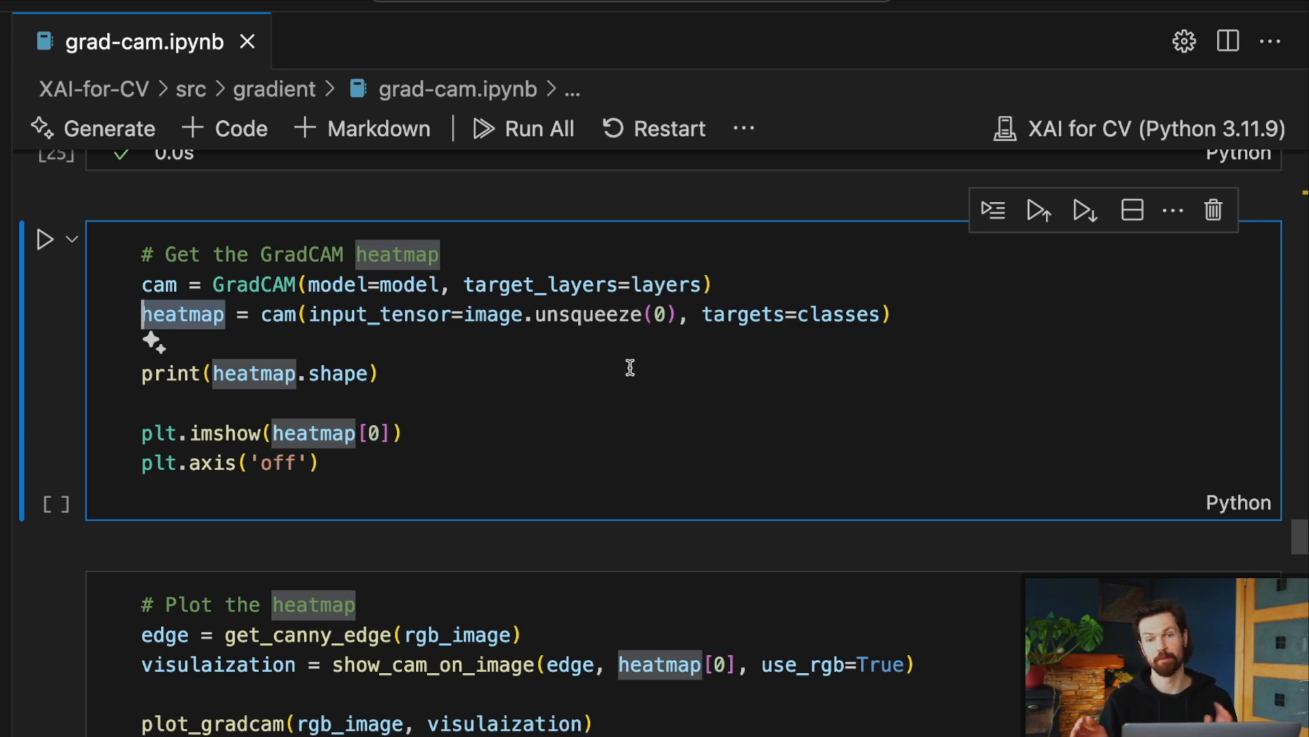
mouse_move(888, 315)
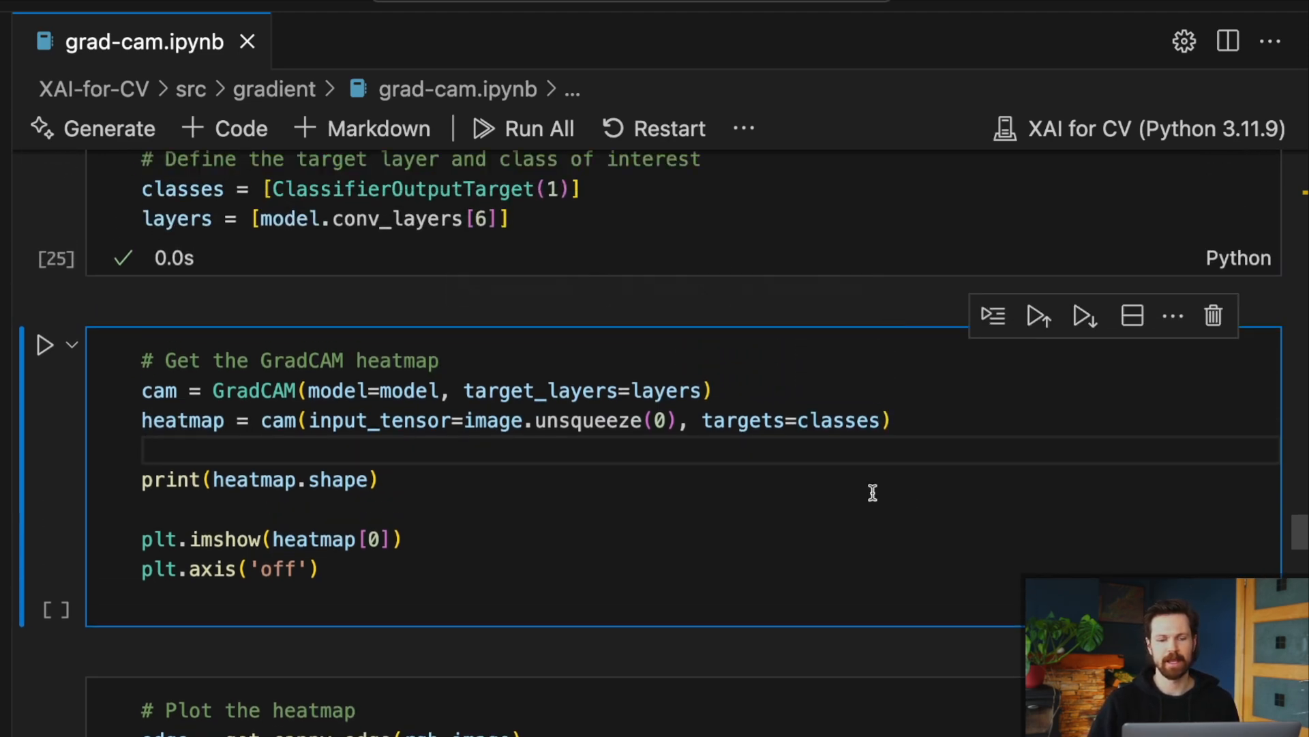
mouse_move(879, 475)
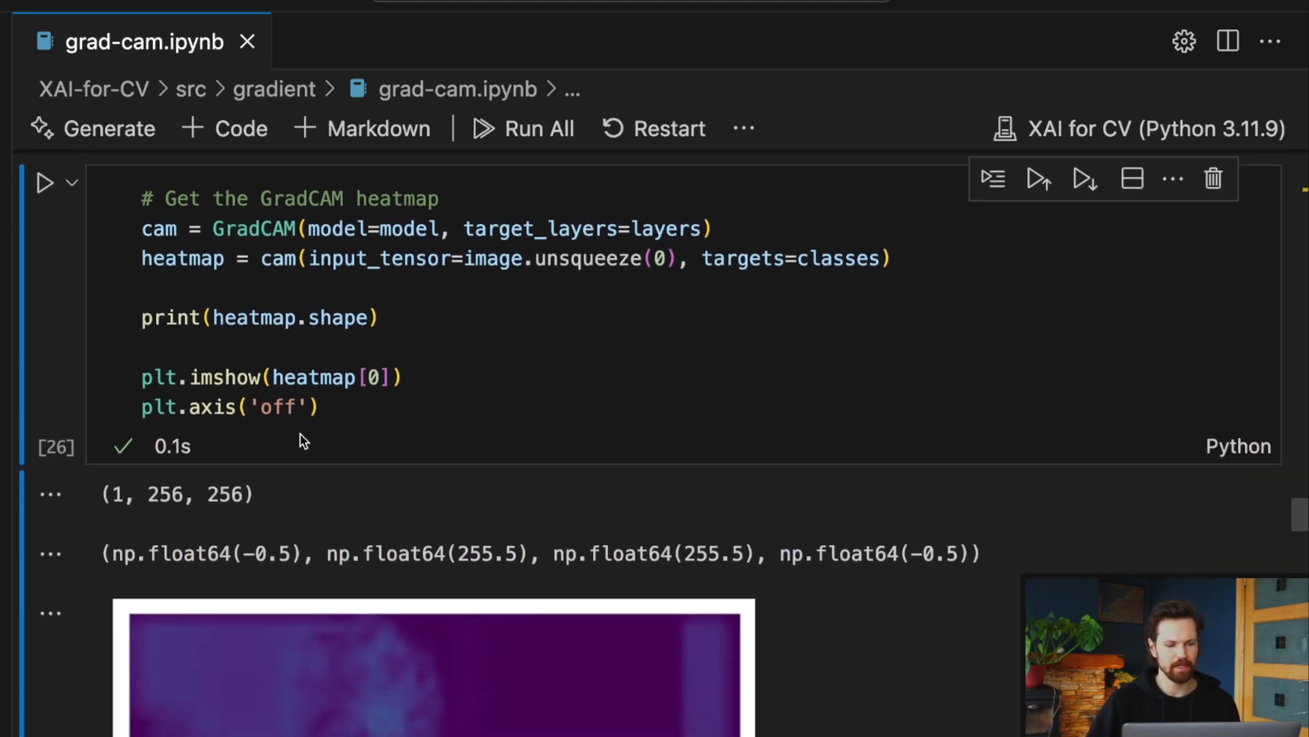
mouse_move(148, 516)
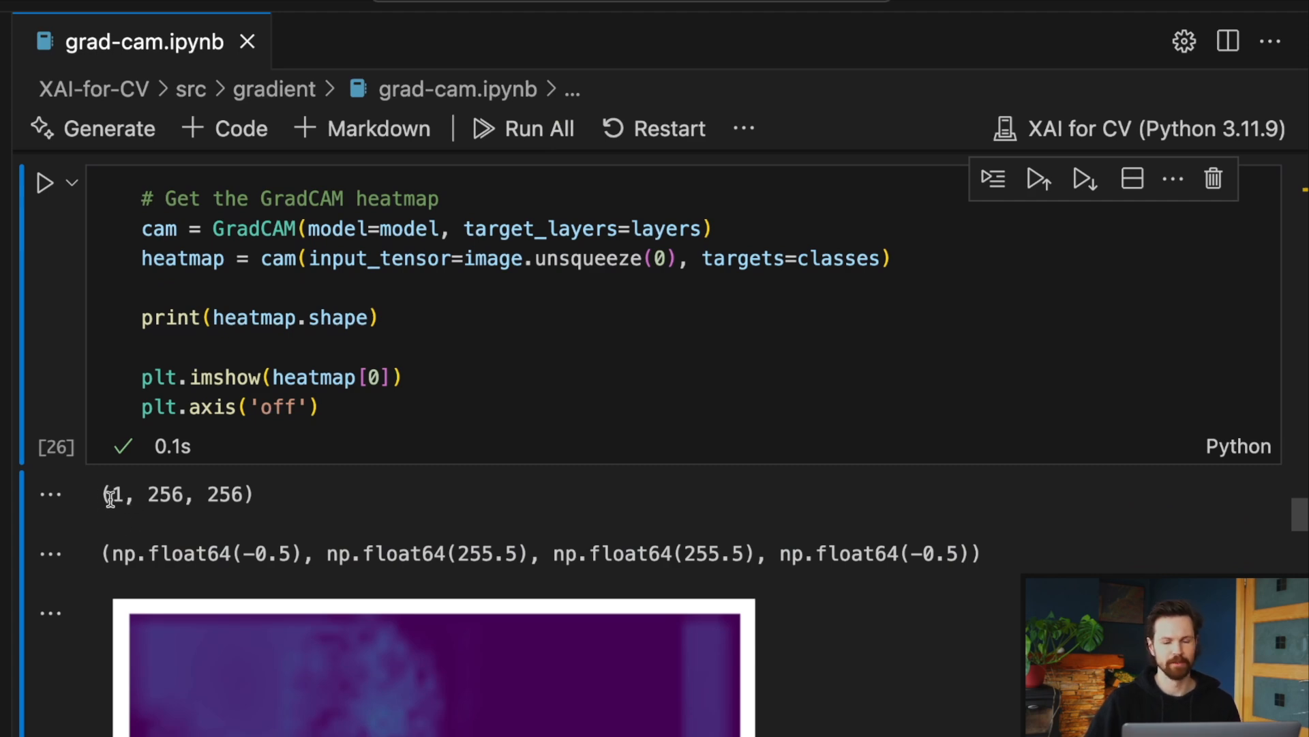
mouse_move(257, 521)
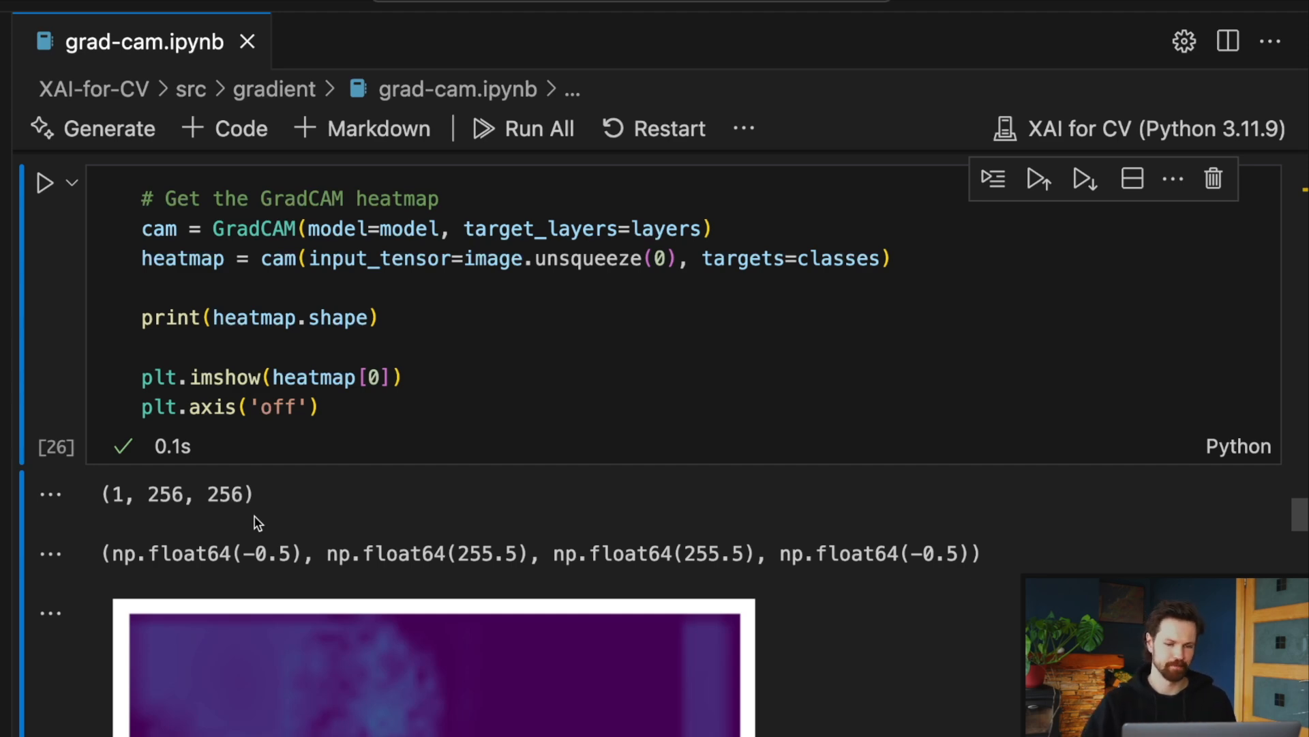
- Scroll down to the heatmap image and its printed (1, 256, 256) shape
scroll("down", 3)
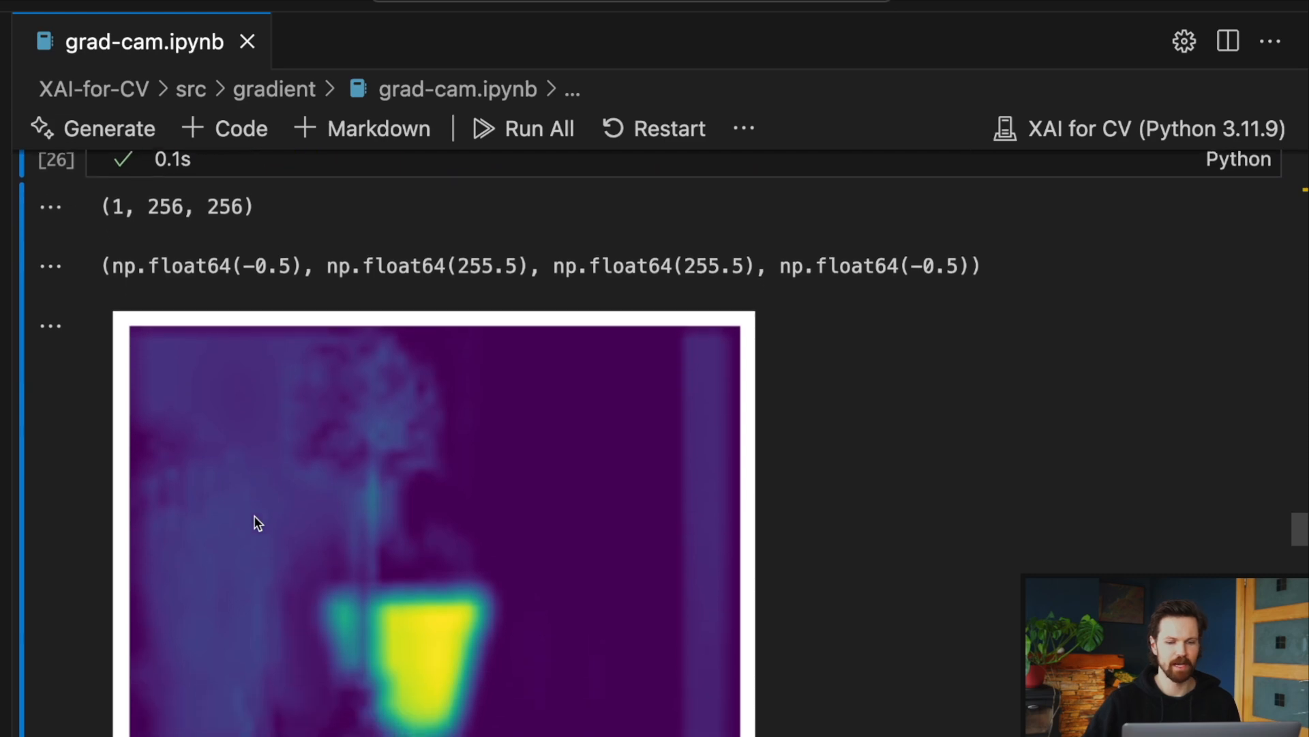
scroll("down", 3)
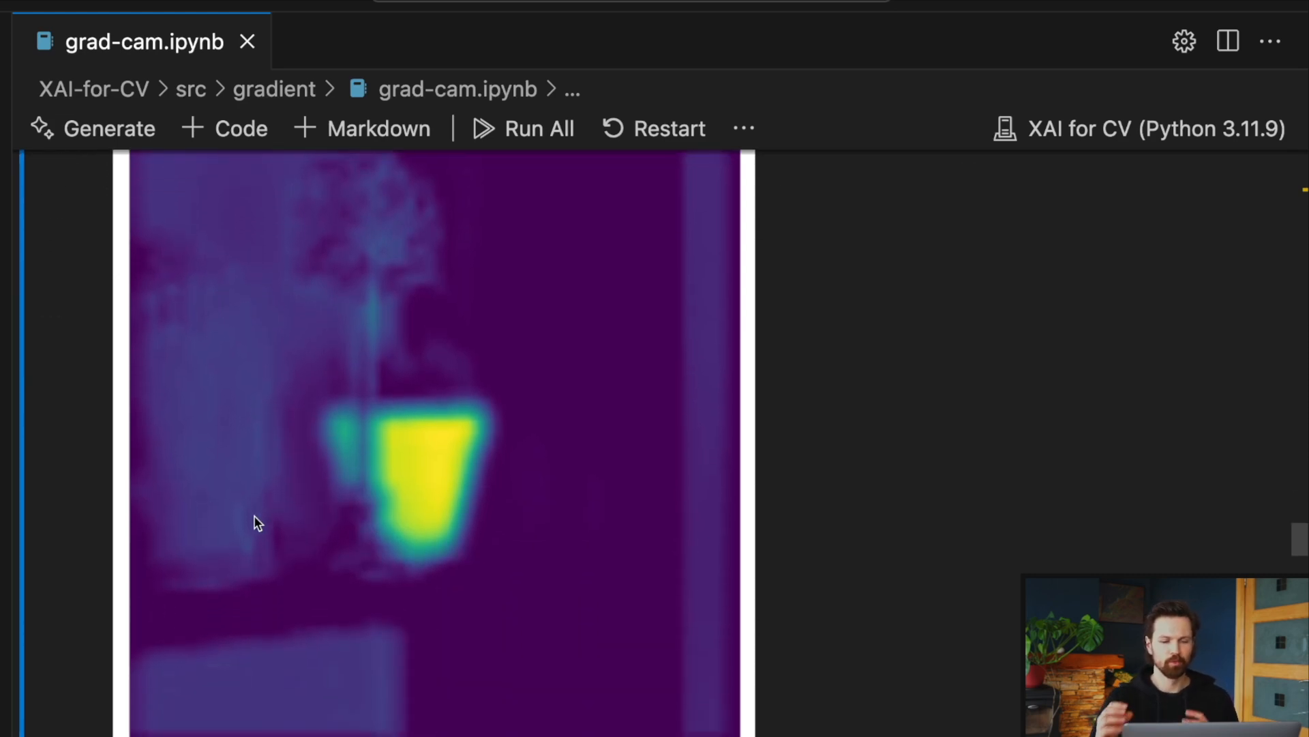
mouse_move(301, 732)
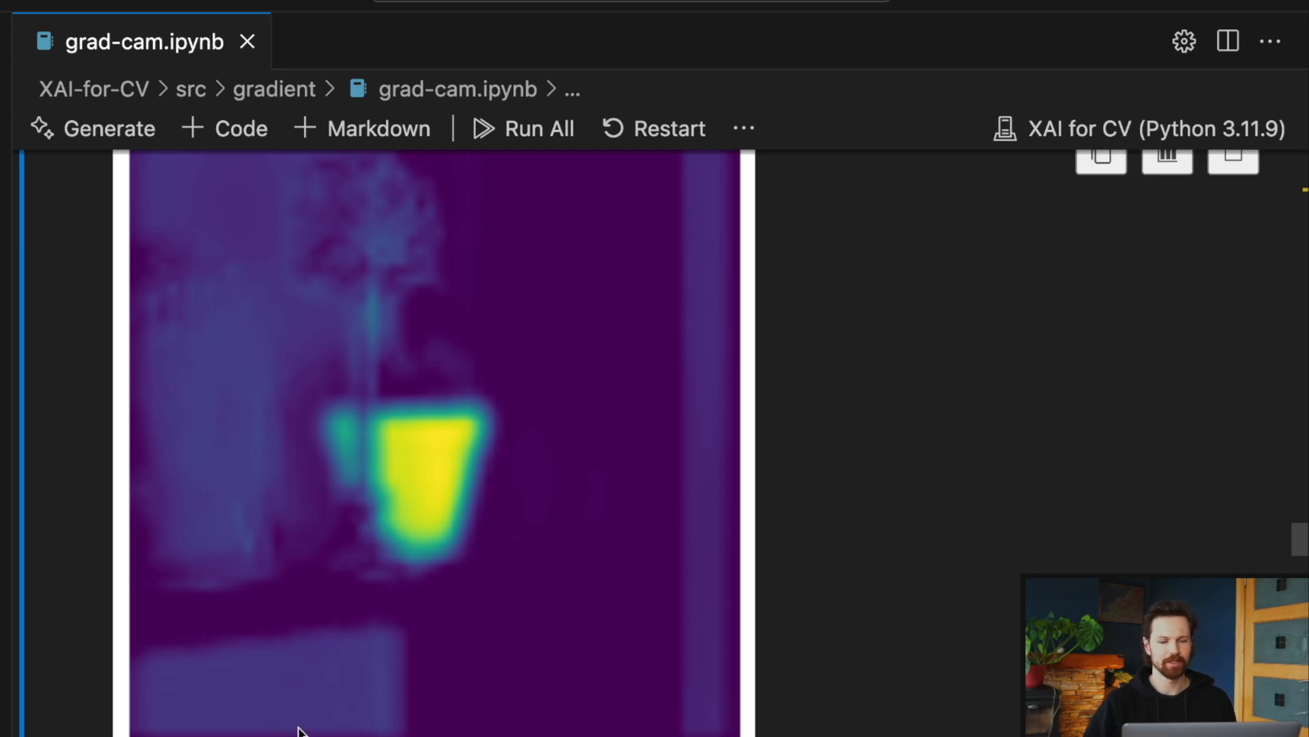
mouse_move(287, 500)
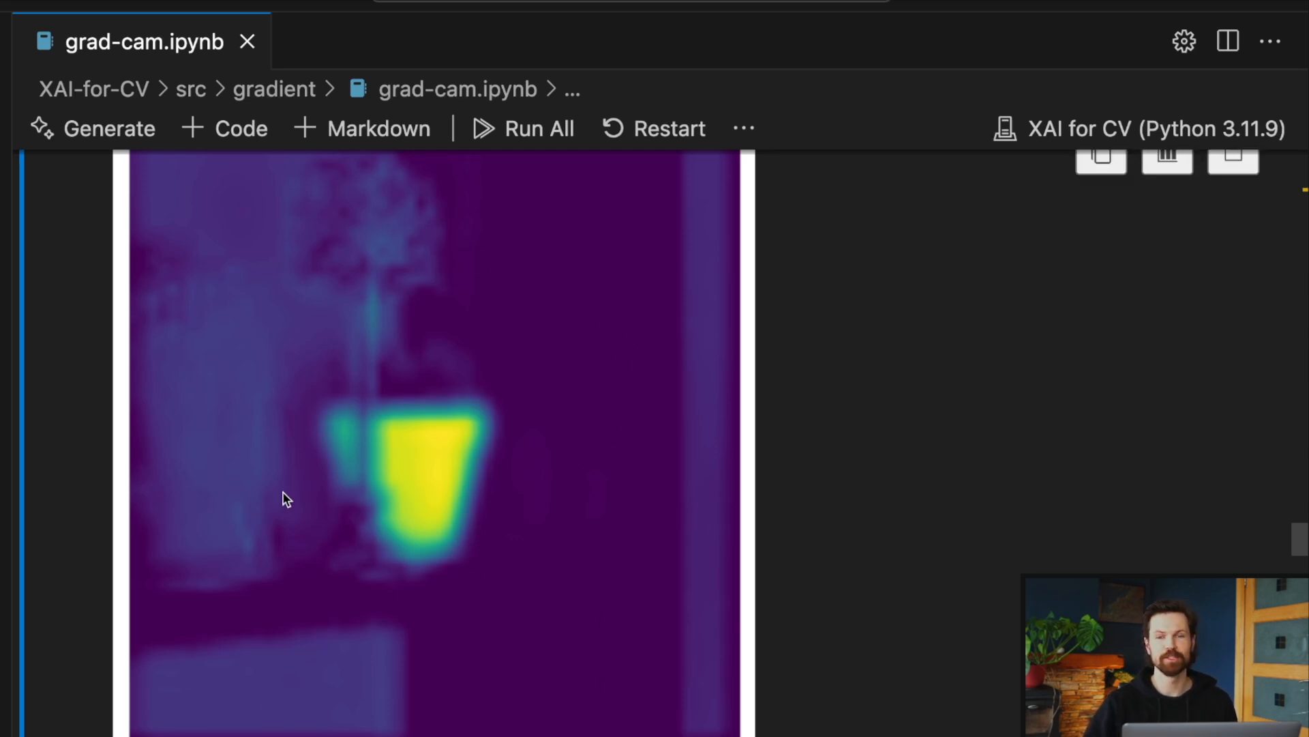
mouse_move(348, 442)
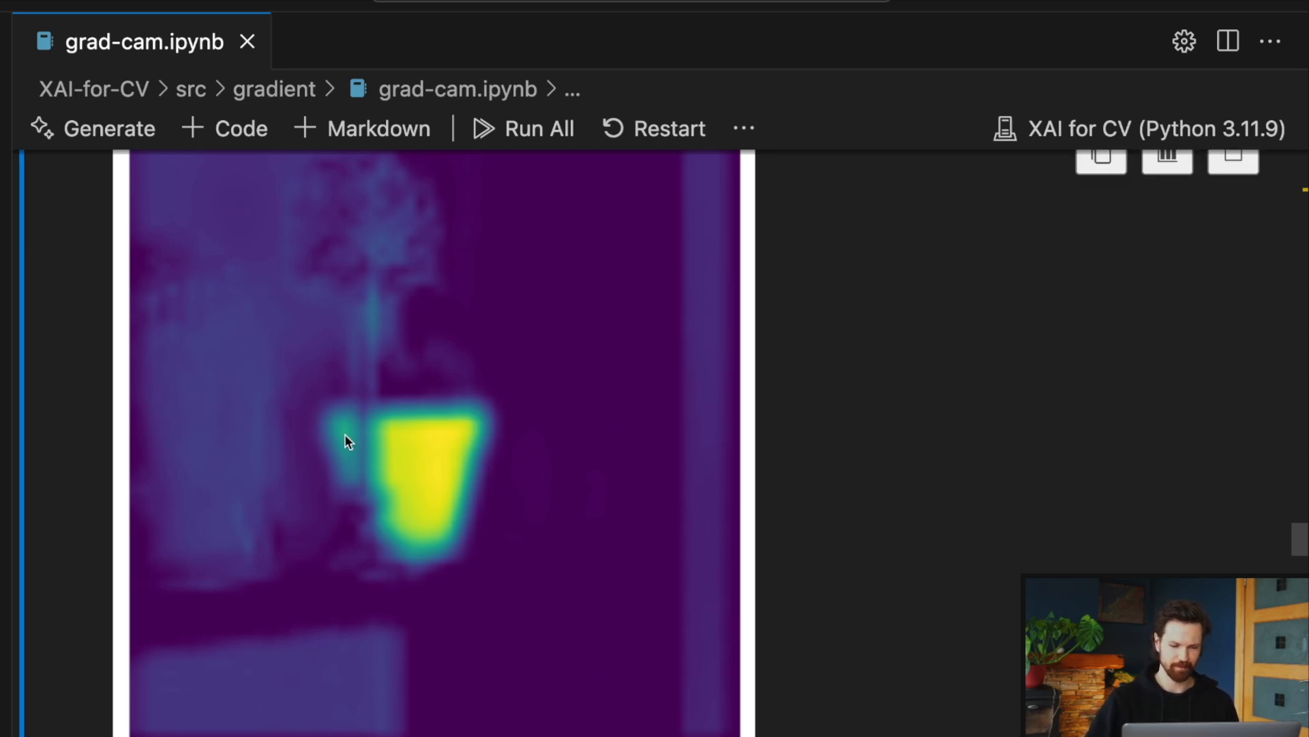
- Select the heatmap-on-Canny-edges plotting cell and highlight its edge variable
scroll("down", 3)
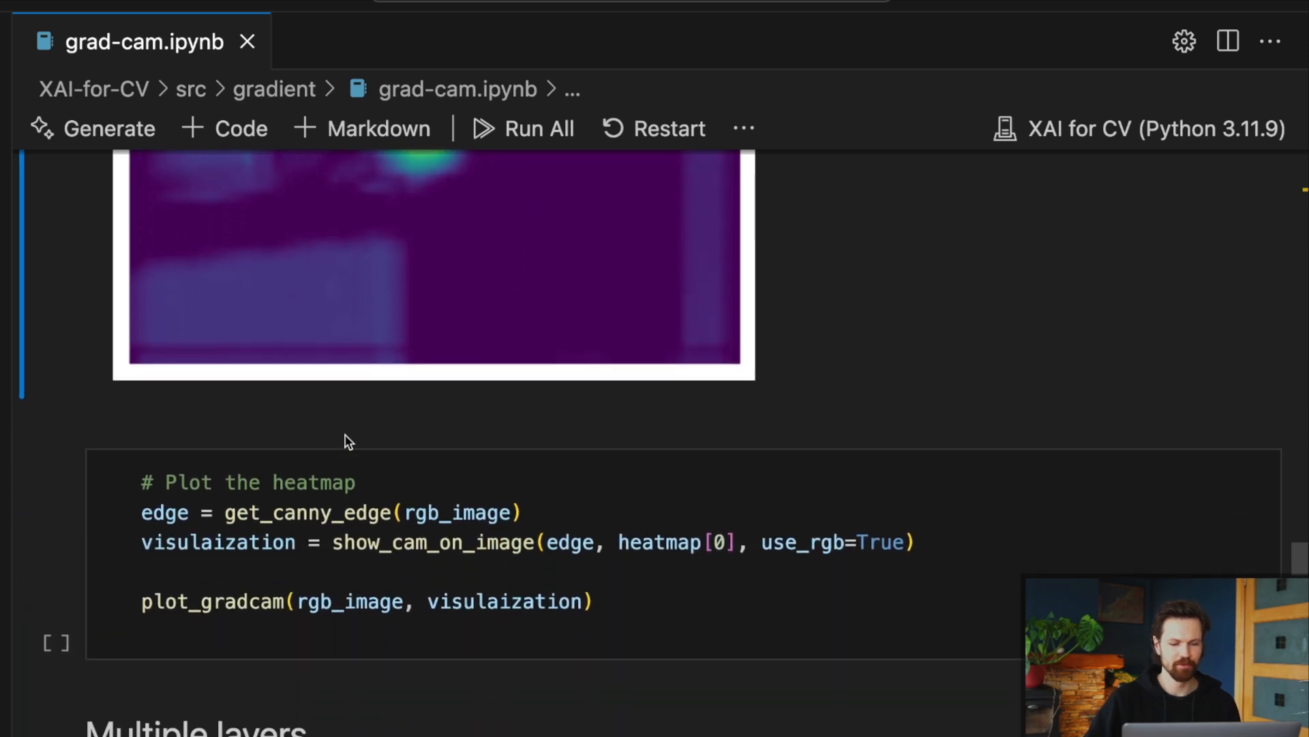
left_click(595, 461)
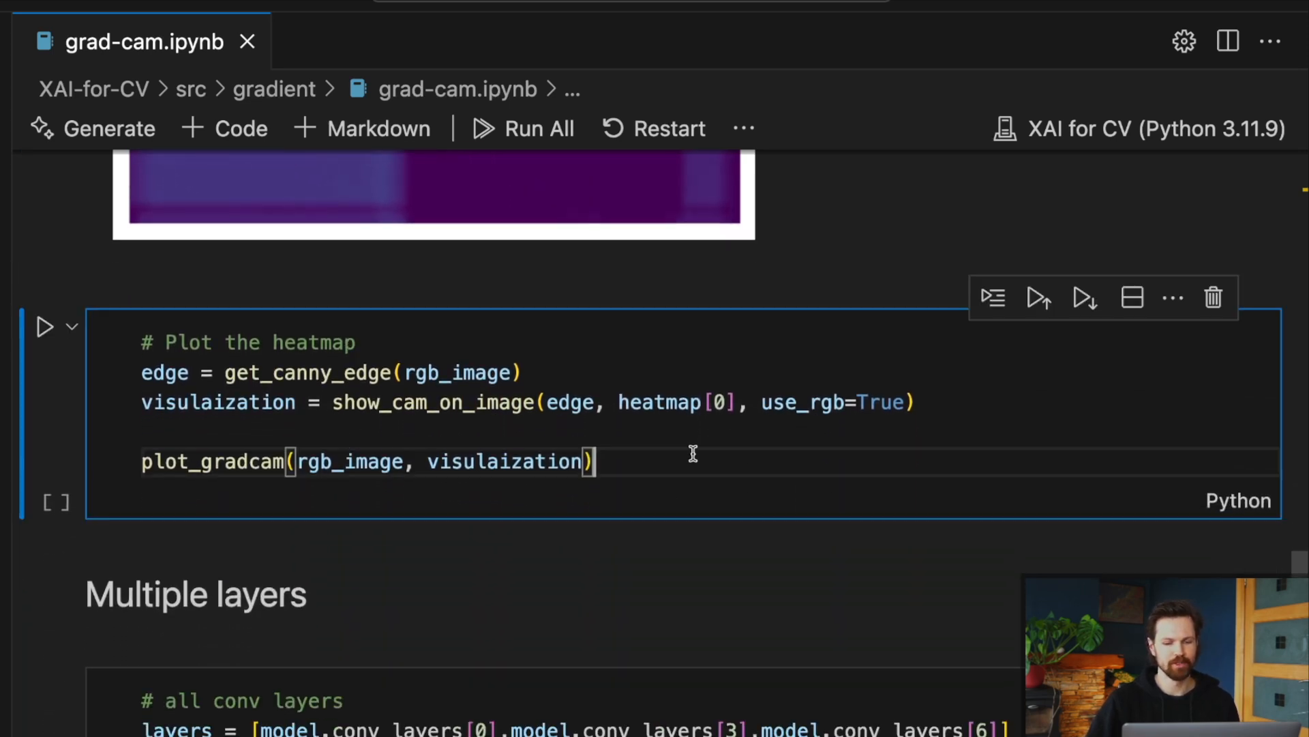
mouse_move(736, 410)
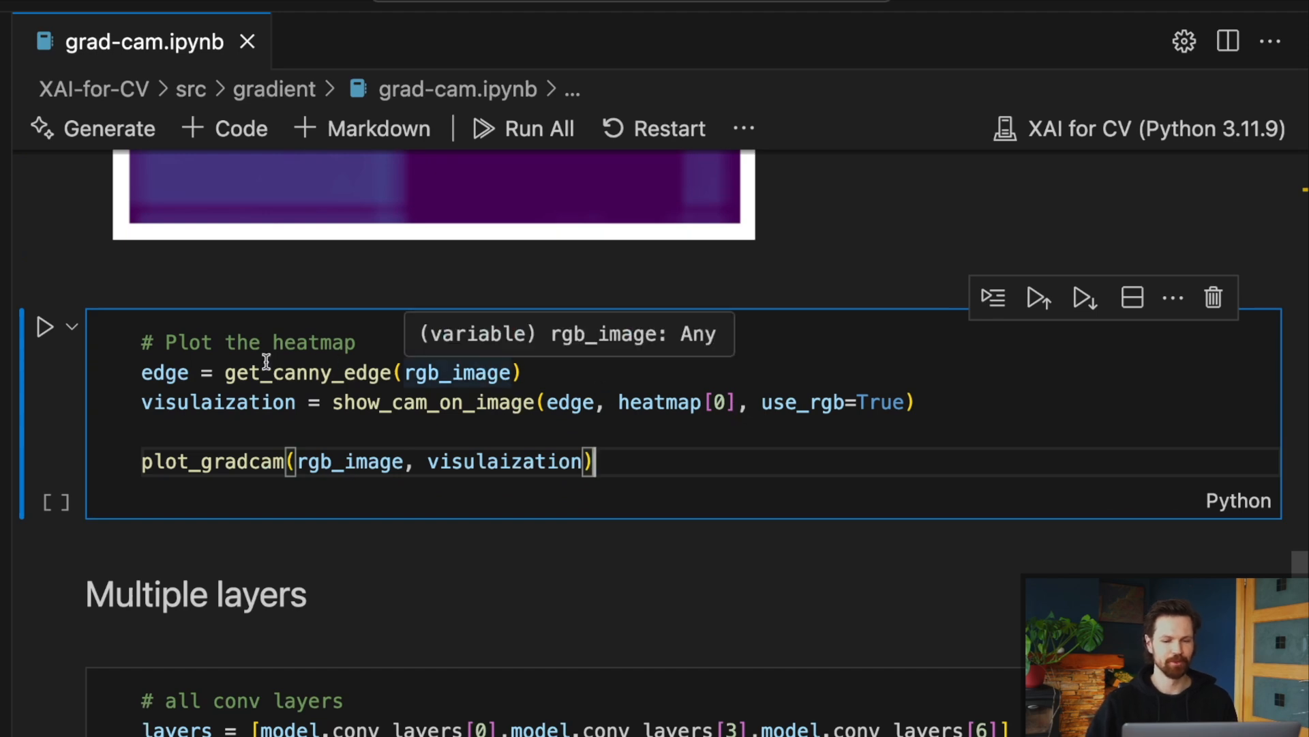
mouse_move(164, 372)
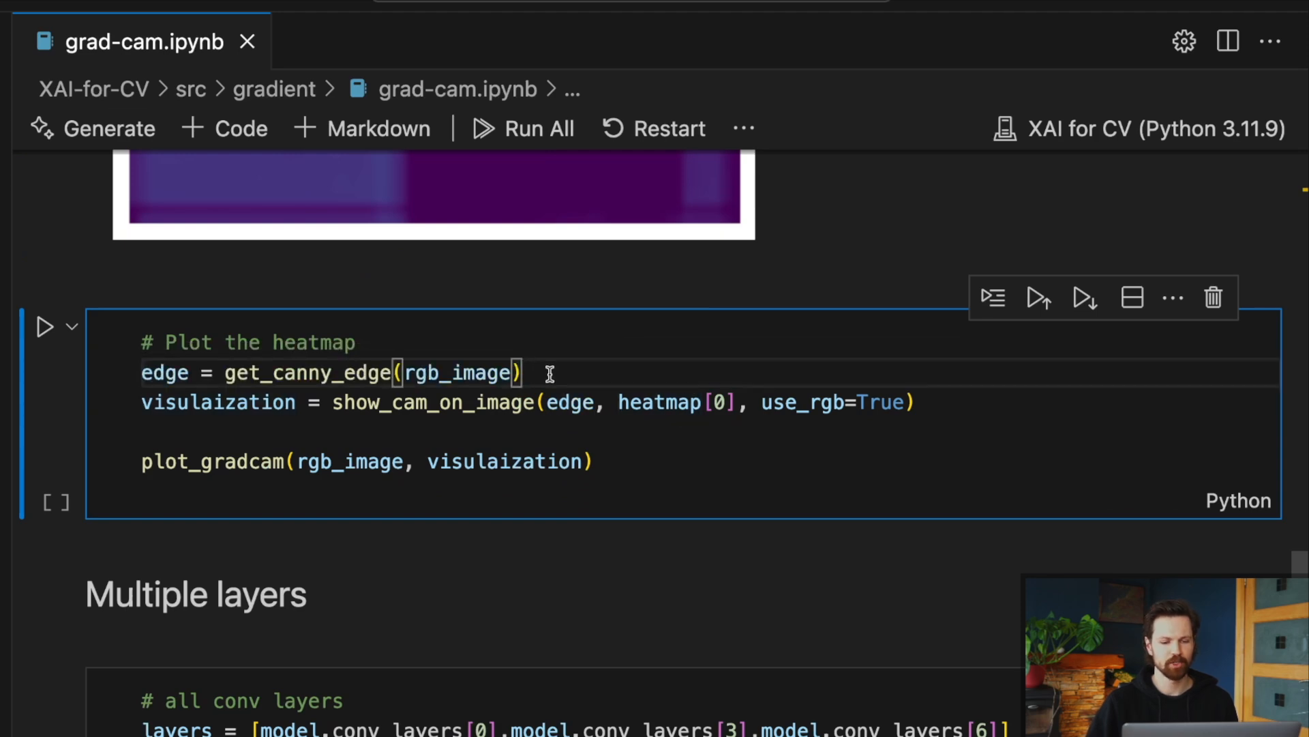
mouse_move(470, 423)
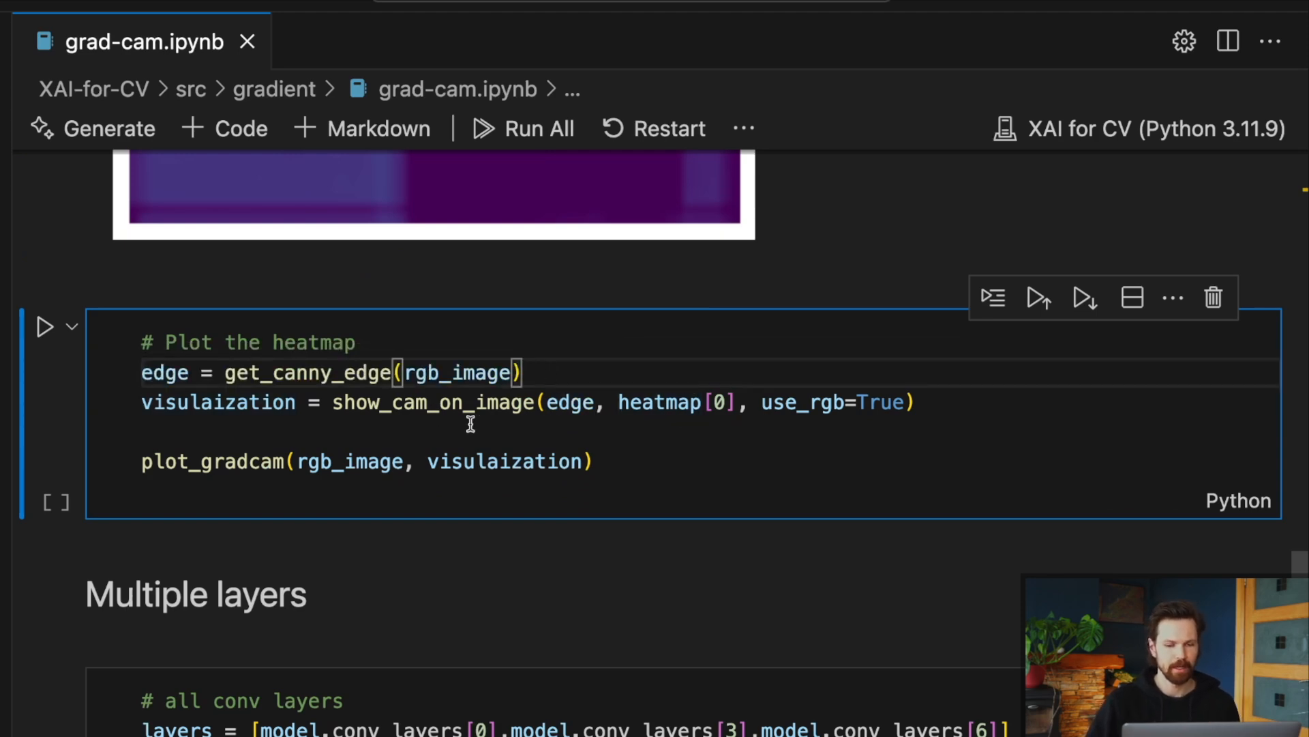
mouse_move(472, 430)
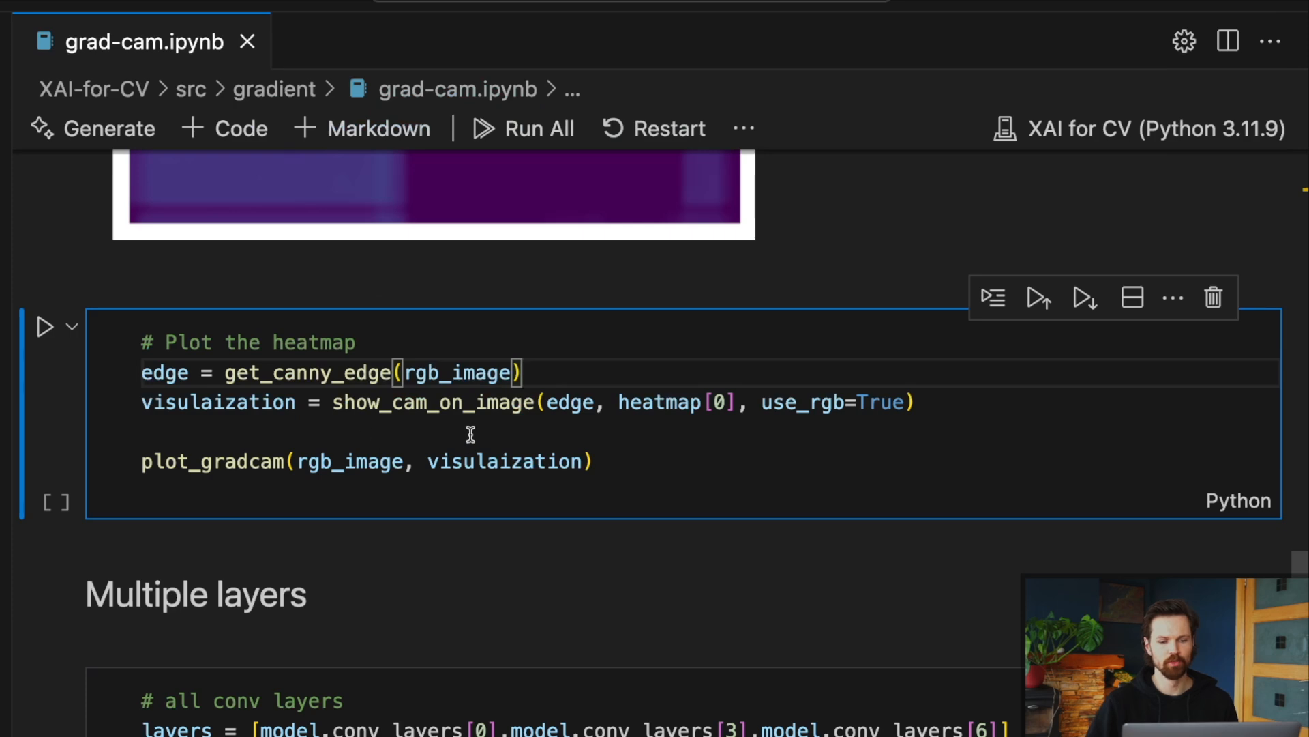
mouse_move(343, 434)
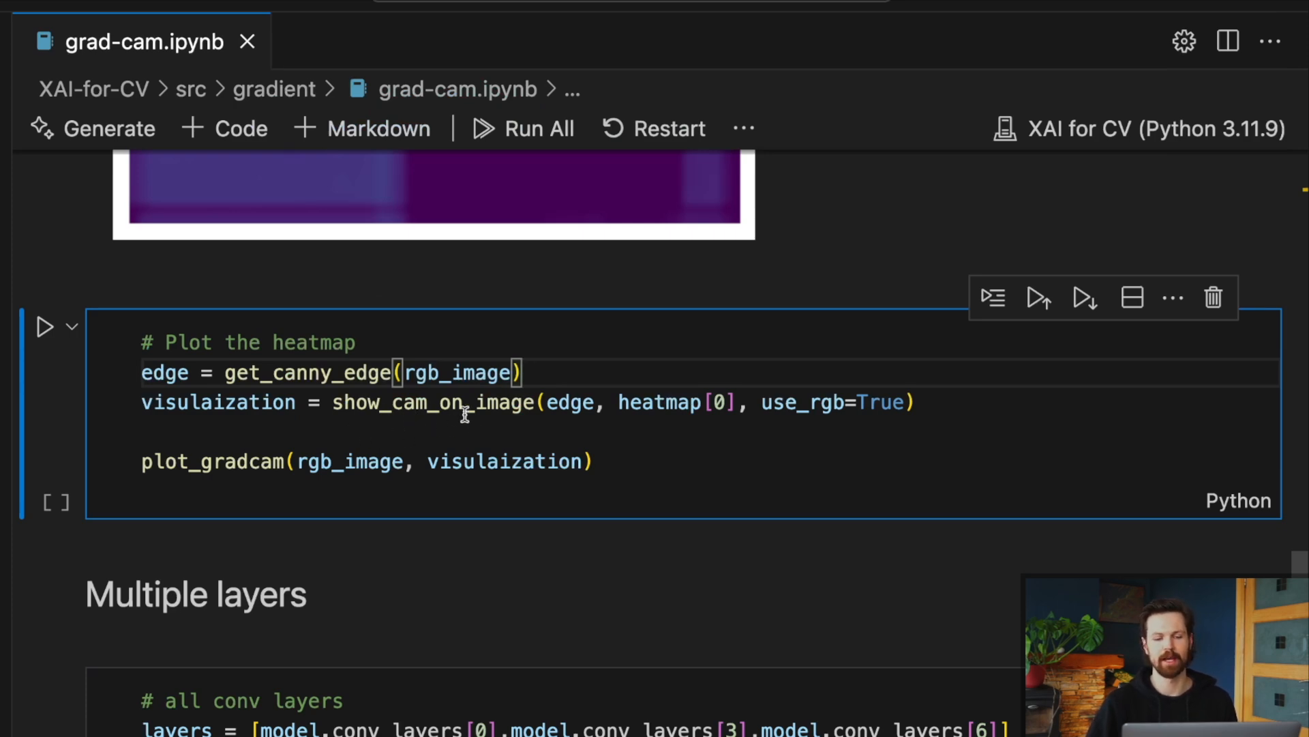
mouse_move(671, 438)
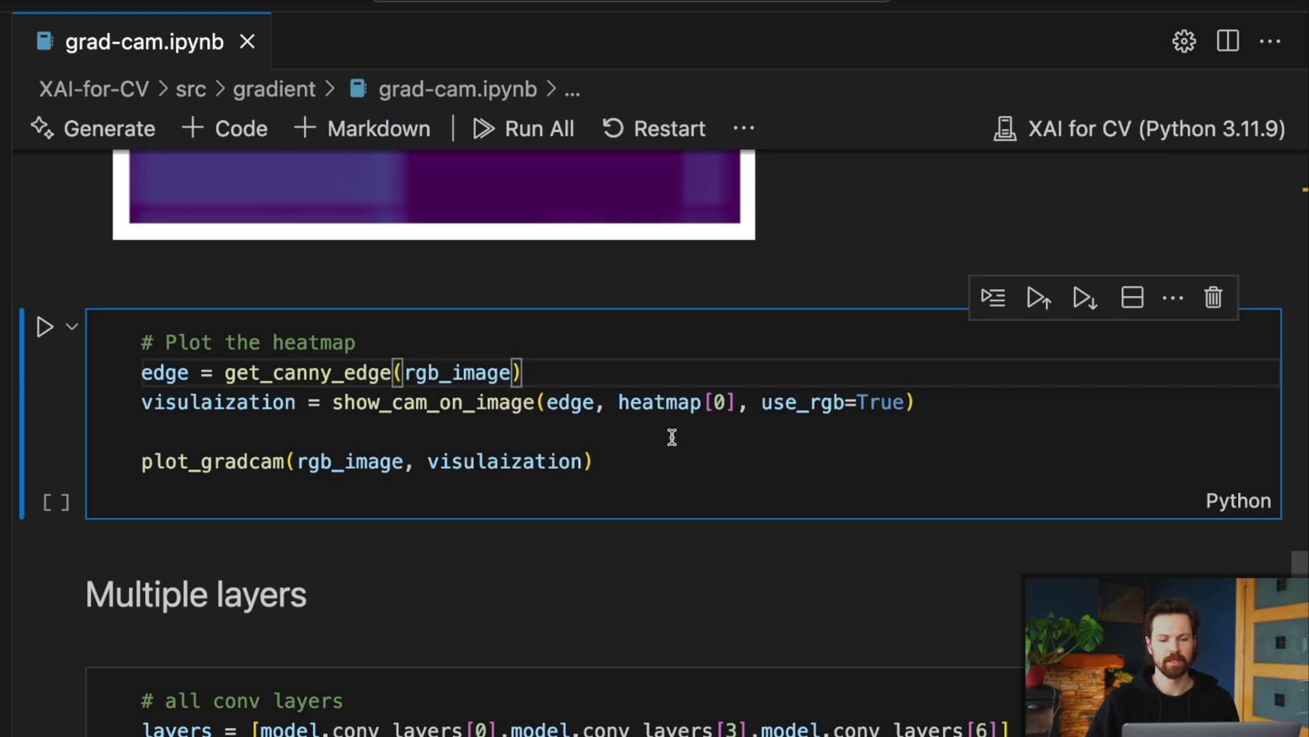
double_click(720, 401)
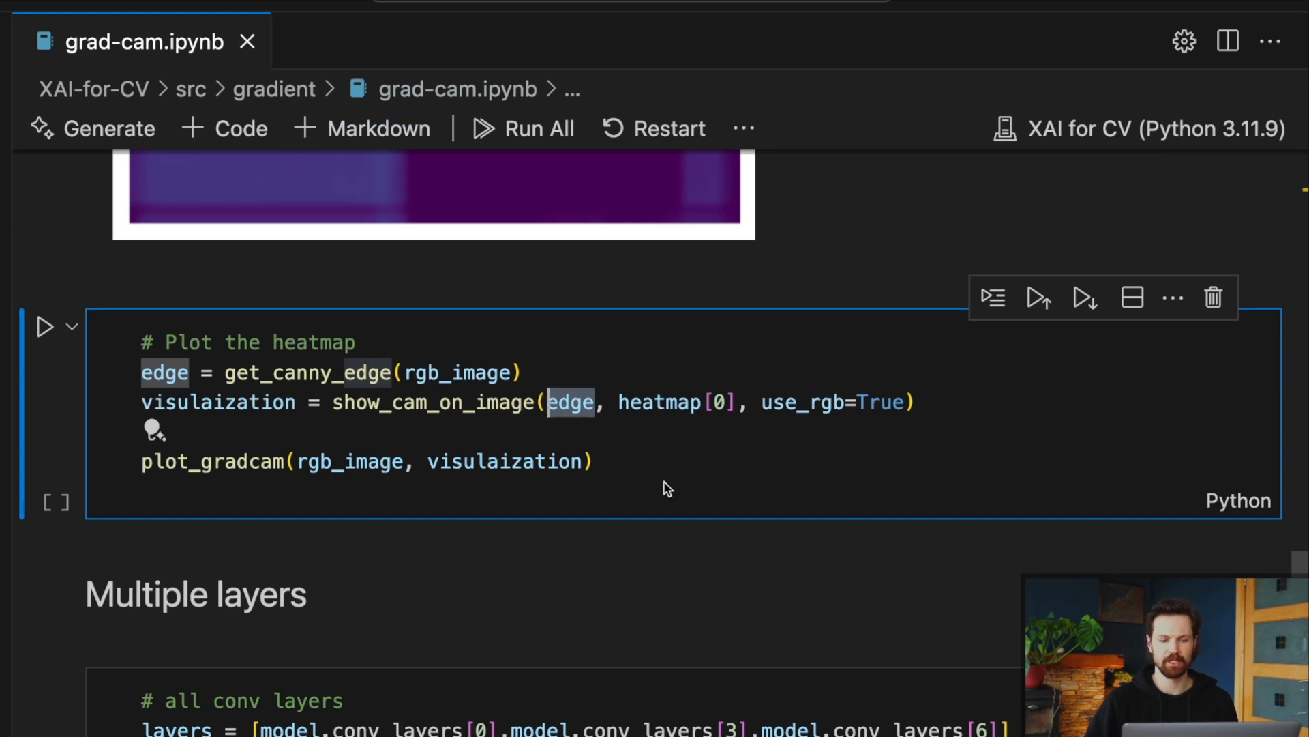
mouse_move(213, 461)
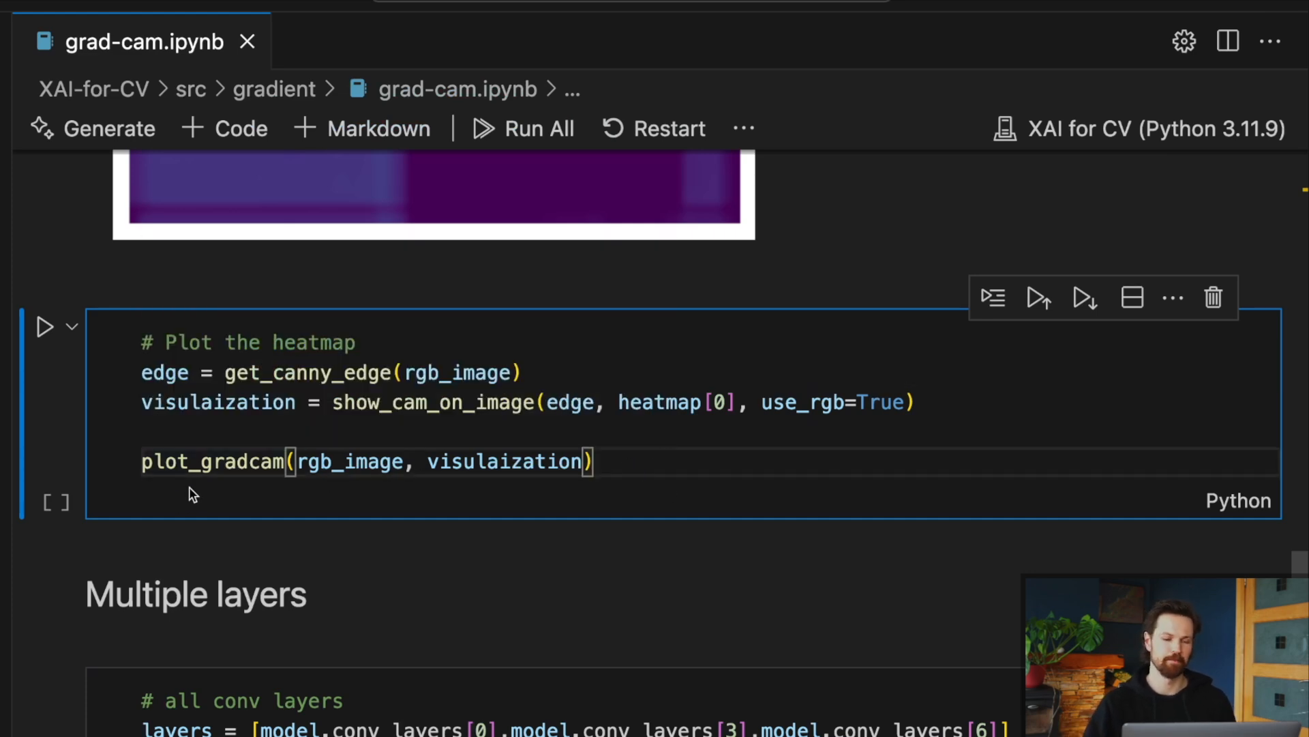
mouse_move(565, 494)
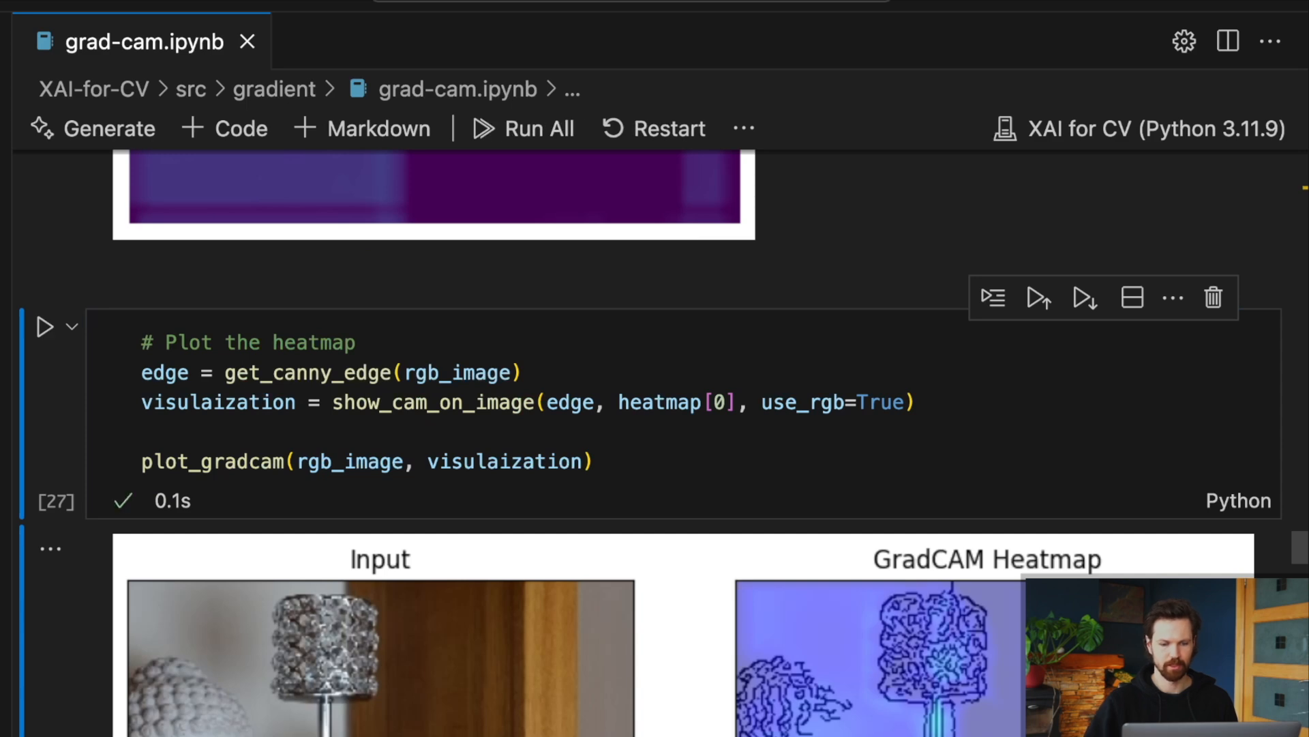
- Scroll past the heatmap output to the Multiple layers cell listing conv_layers 0, 3, 6
scroll("down", 3)
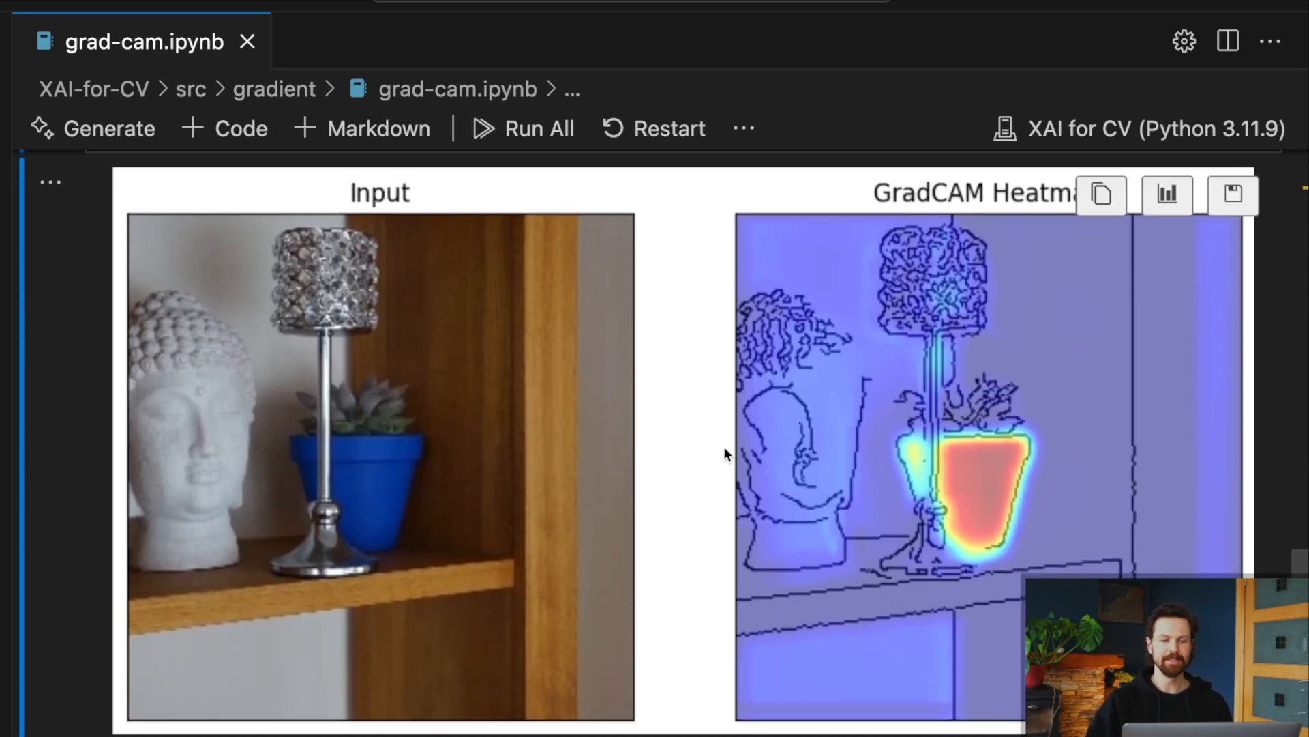
mouse_move(902, 635)
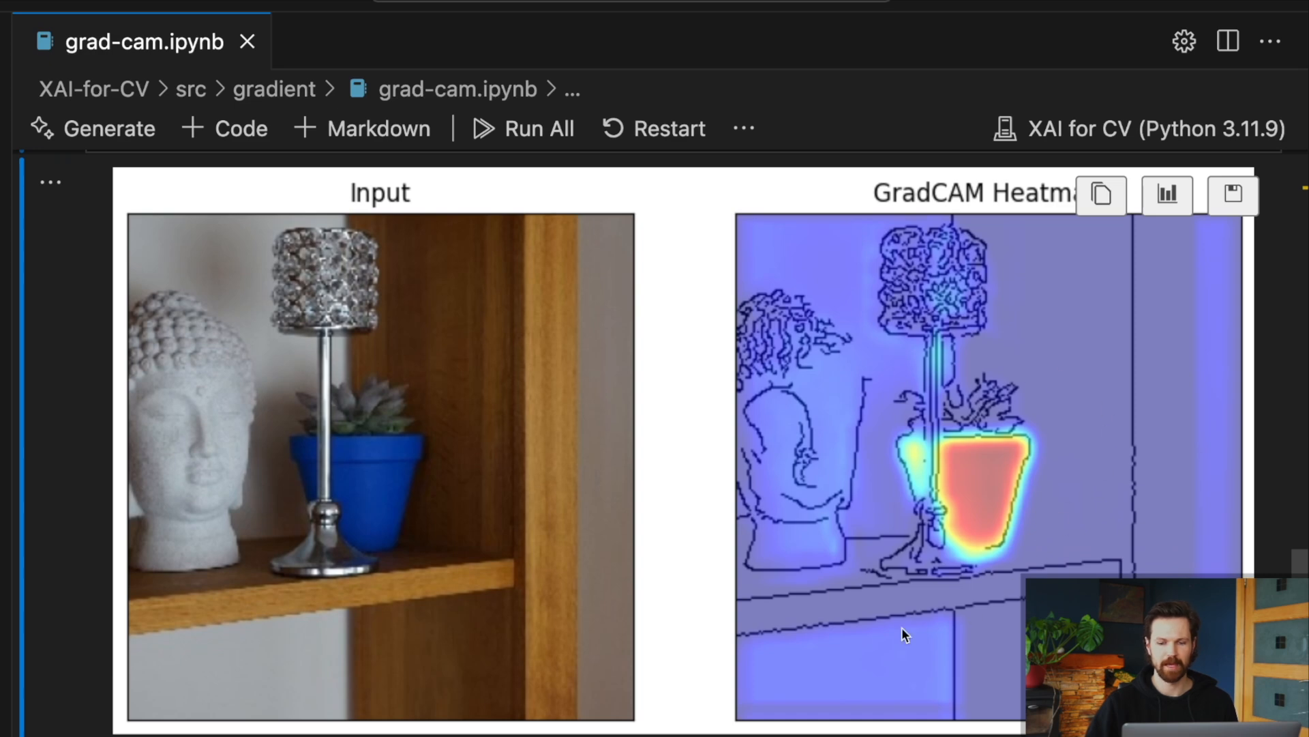
mouse_move(941, 584)
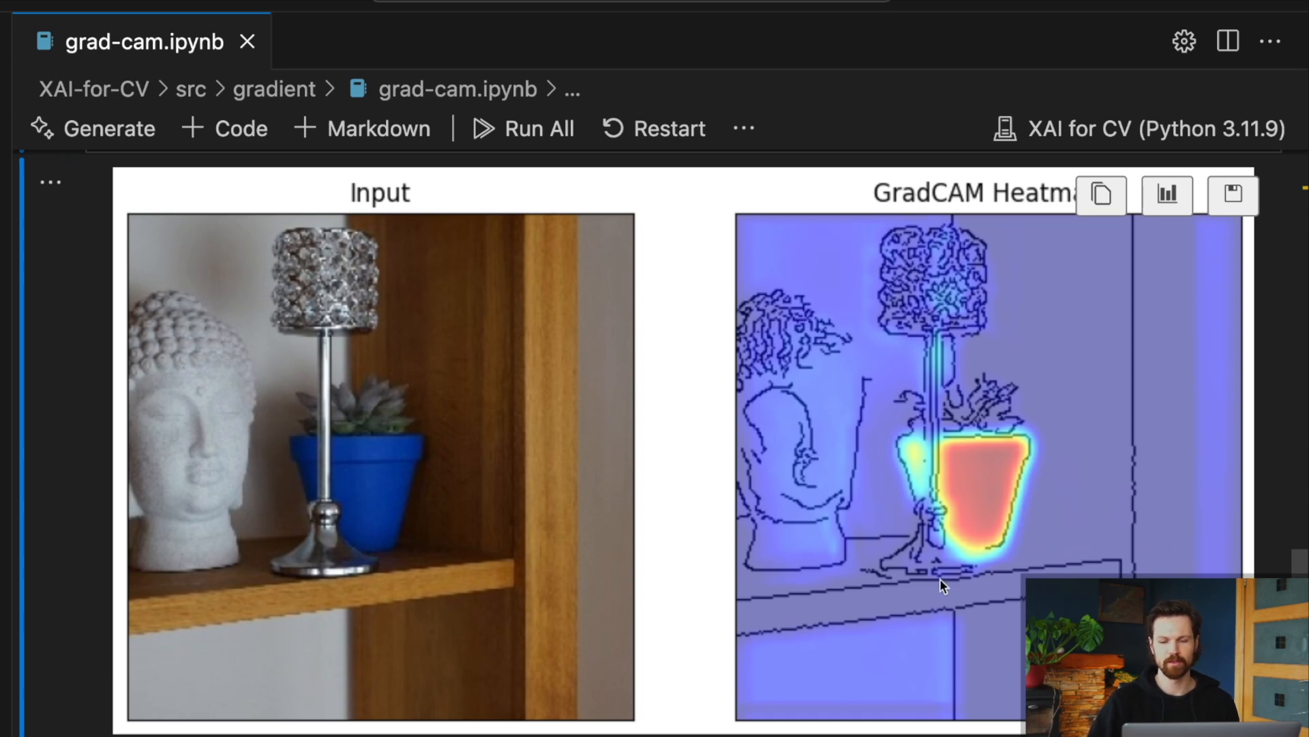
mouse_move(917, 490)
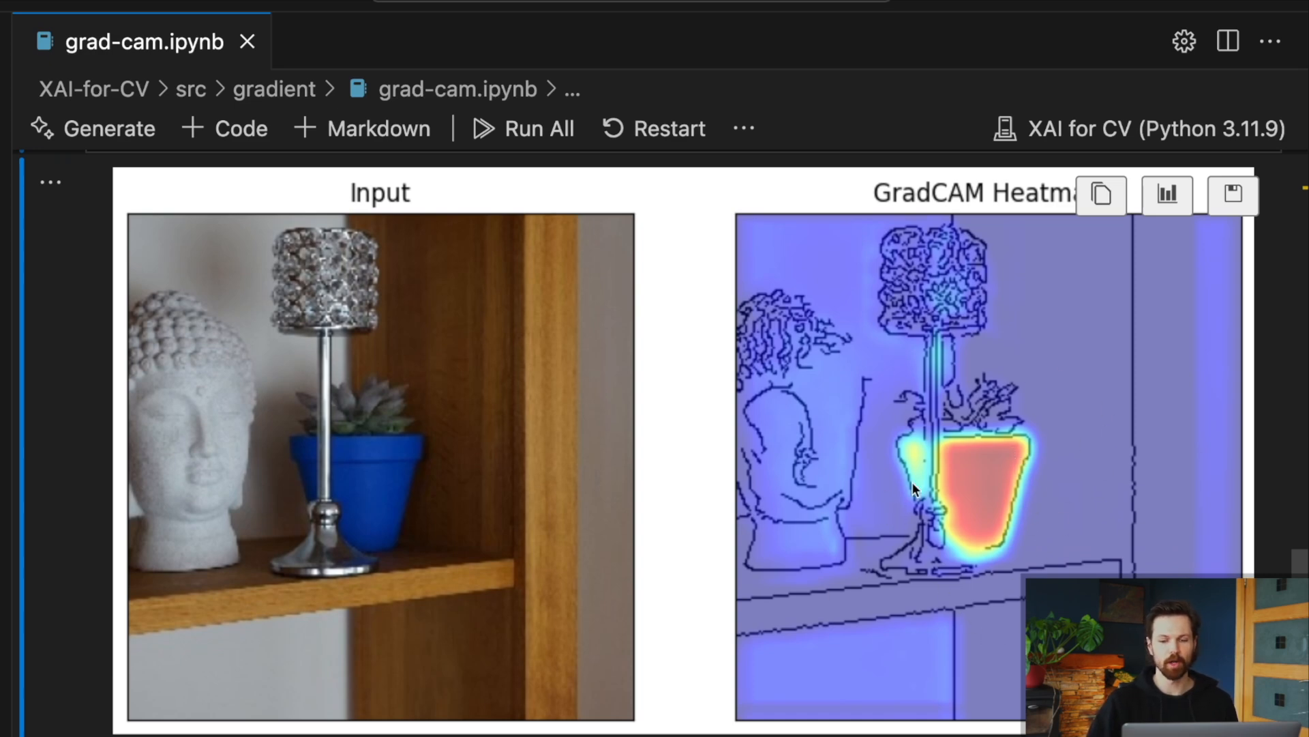
mouse_move(975, 443)
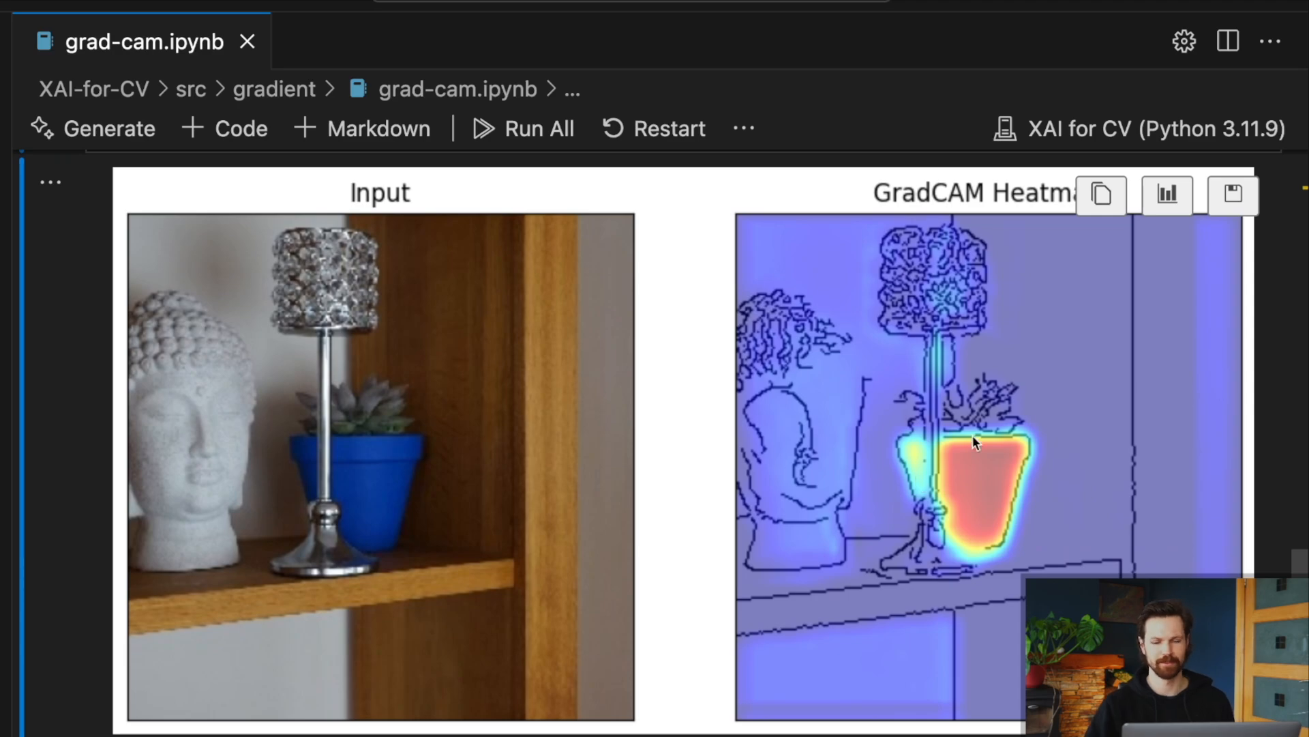
scroll("down", 3)
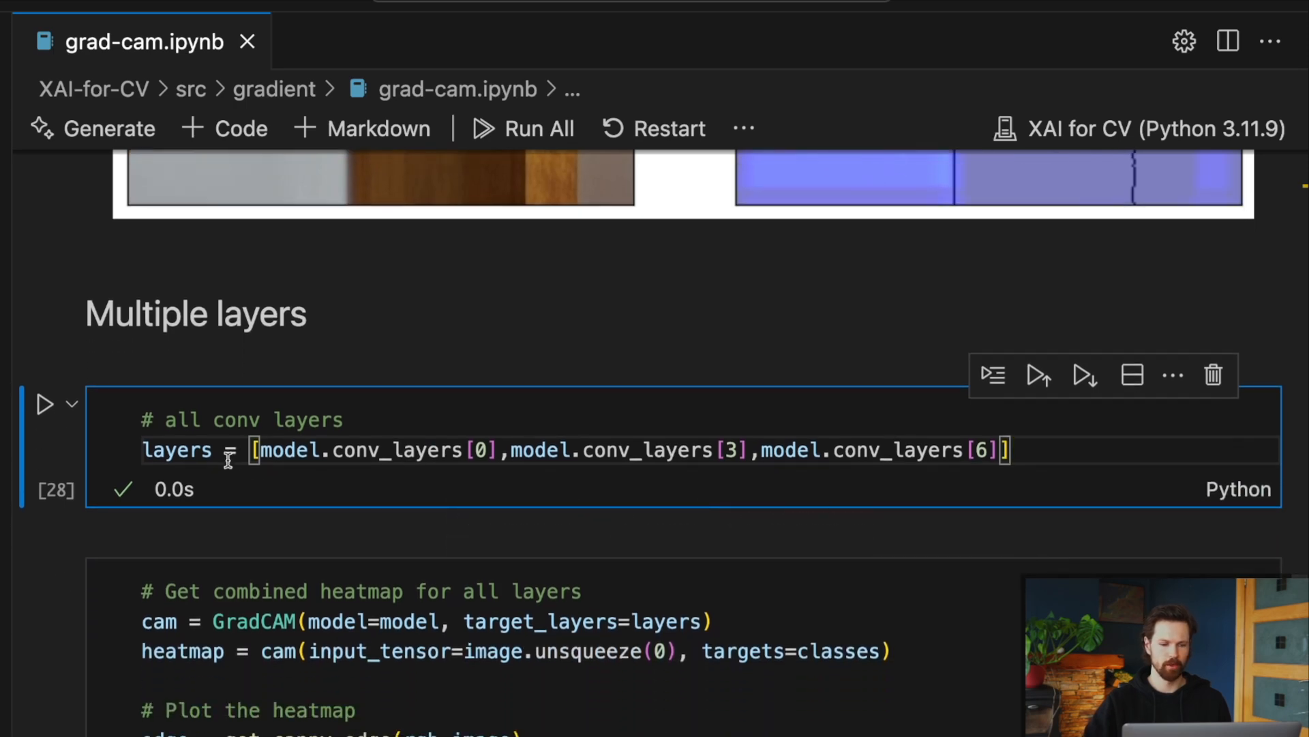
- Trace the layers variable into GradCAM targets and view the combined all-layer heatmap plot
double_click(177, 450)
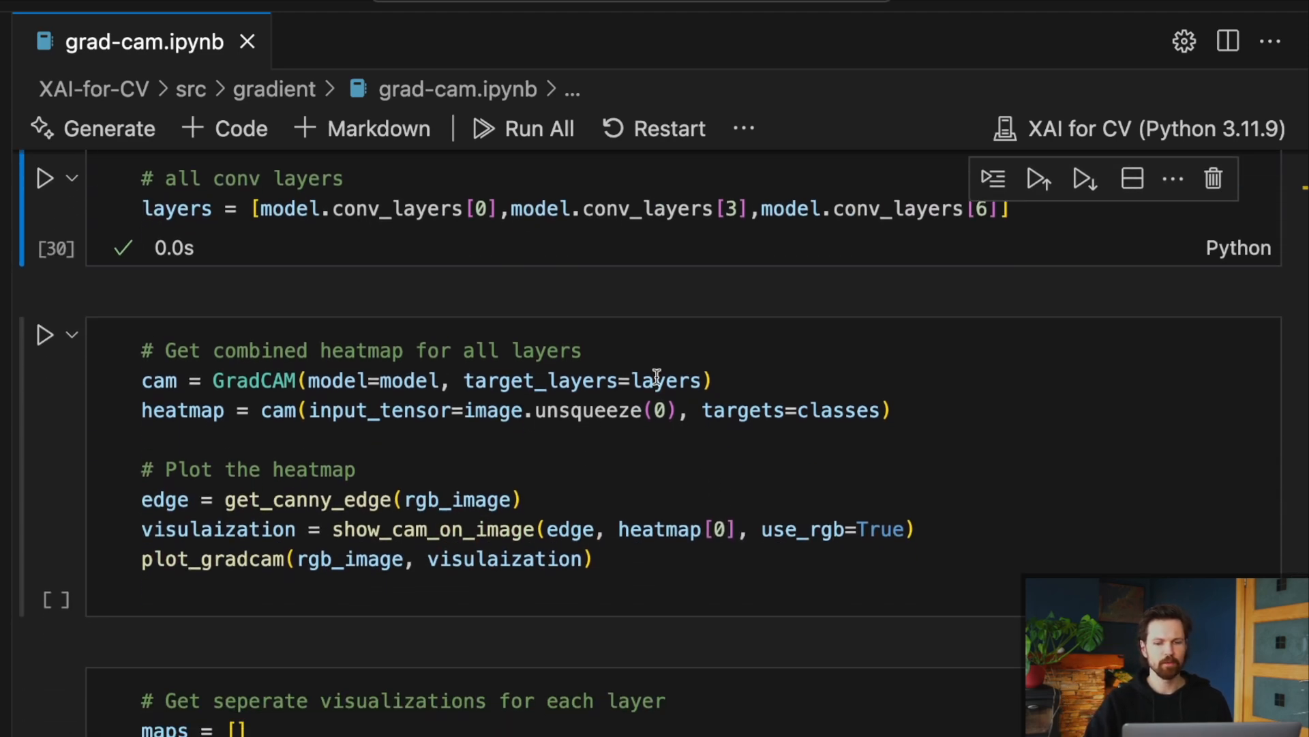
double_click(665, 380)
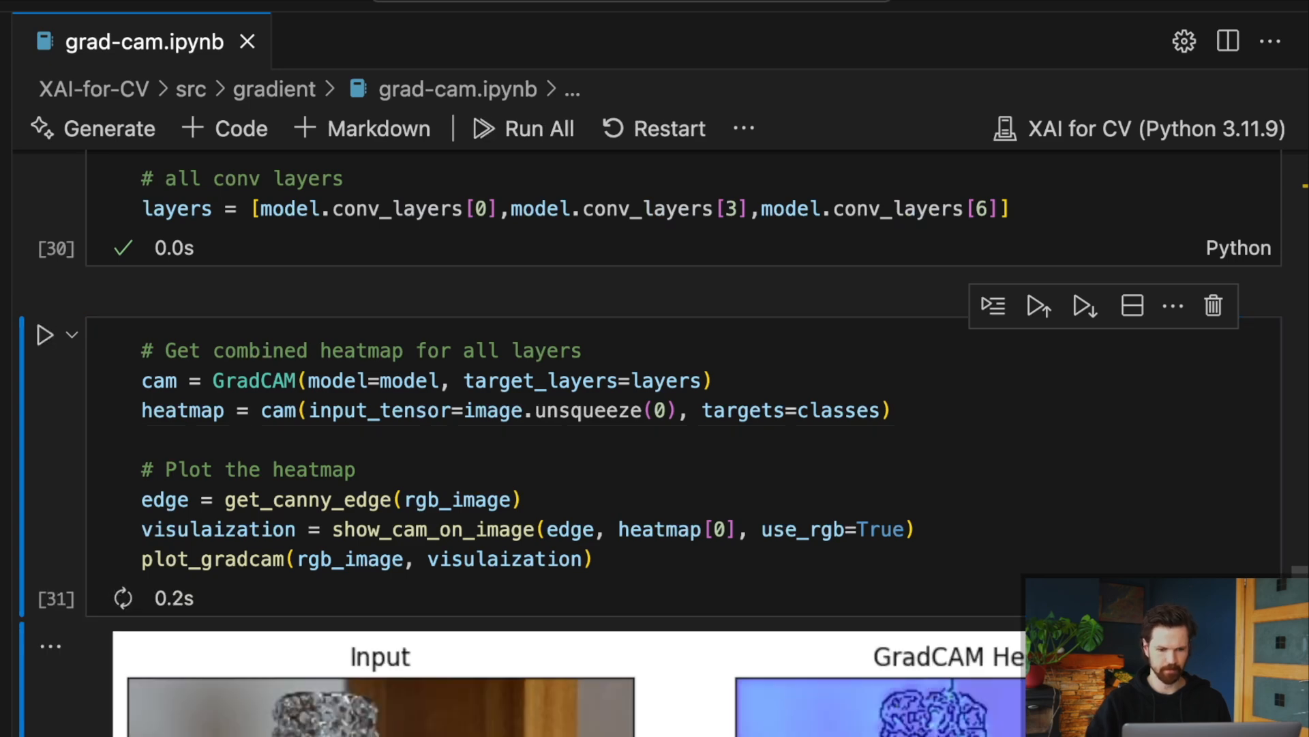
scroll("down", 3)
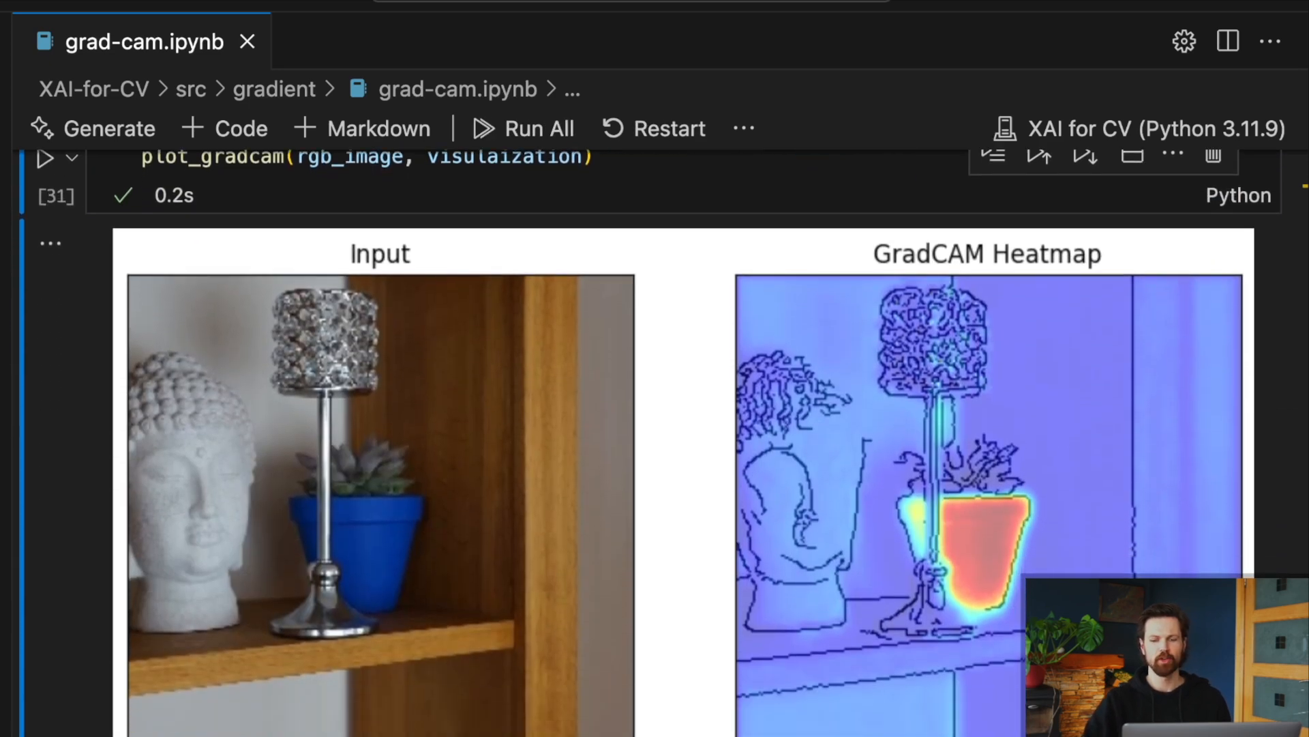
scroll("down", 3)
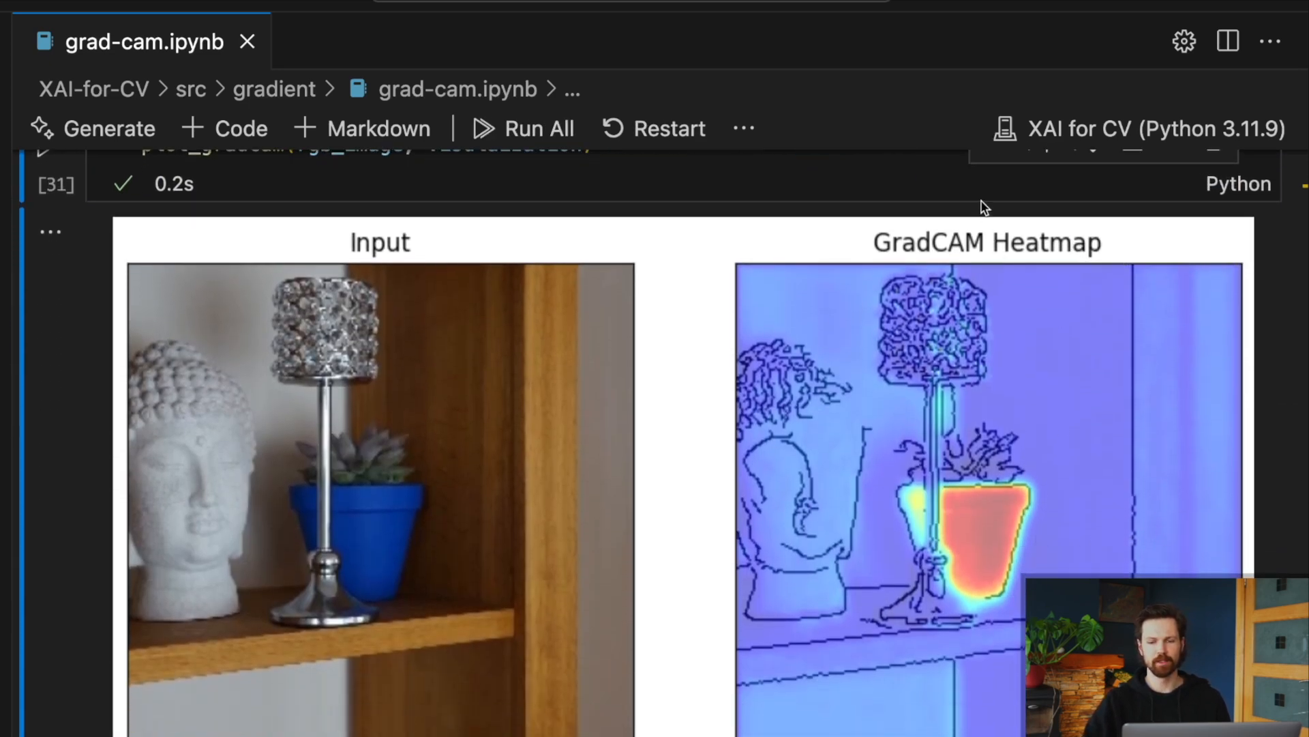
mouse_move(967, 186)
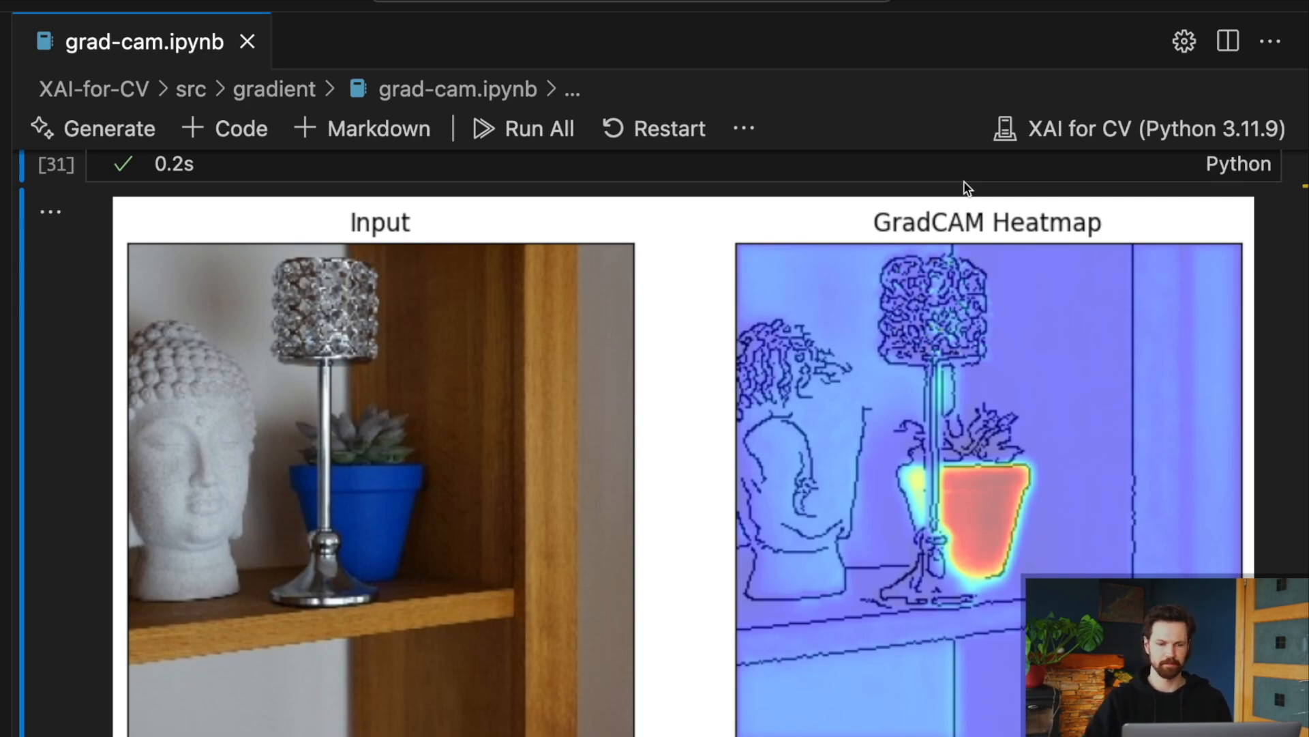
scroll("down", 3)
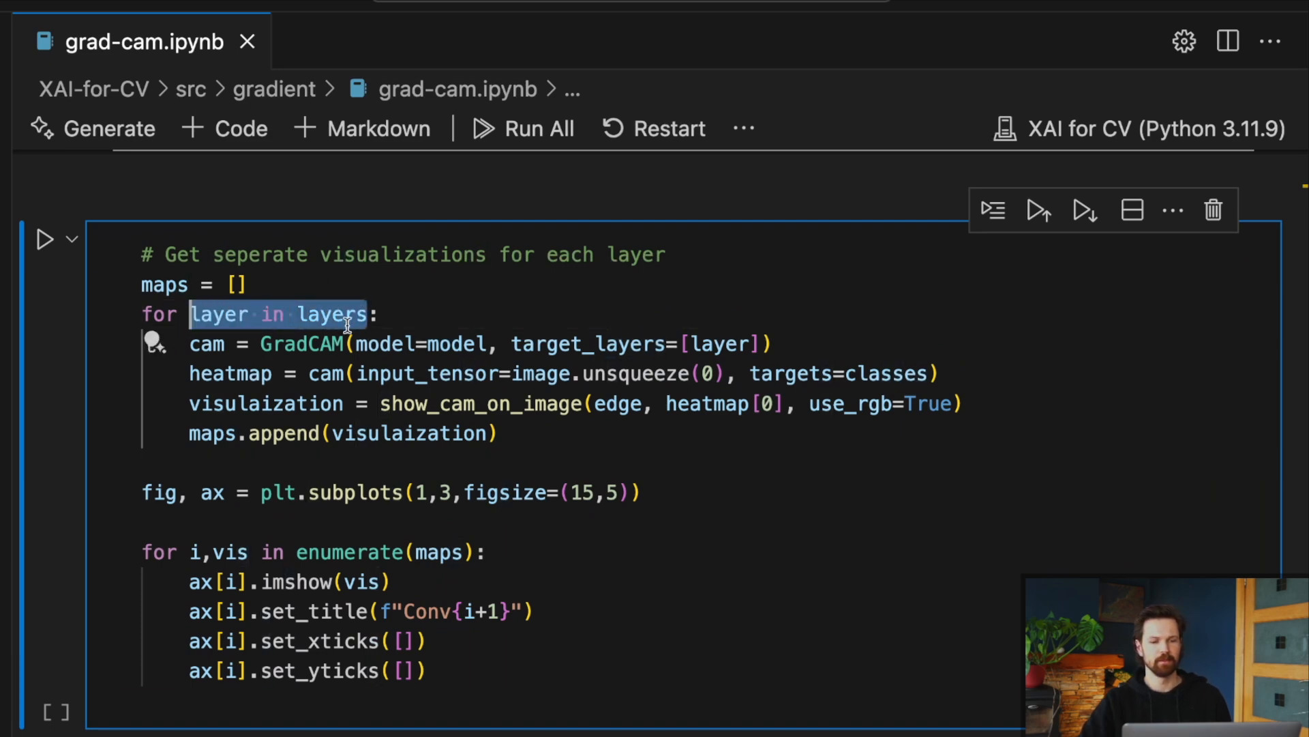
left_click(393, 315)
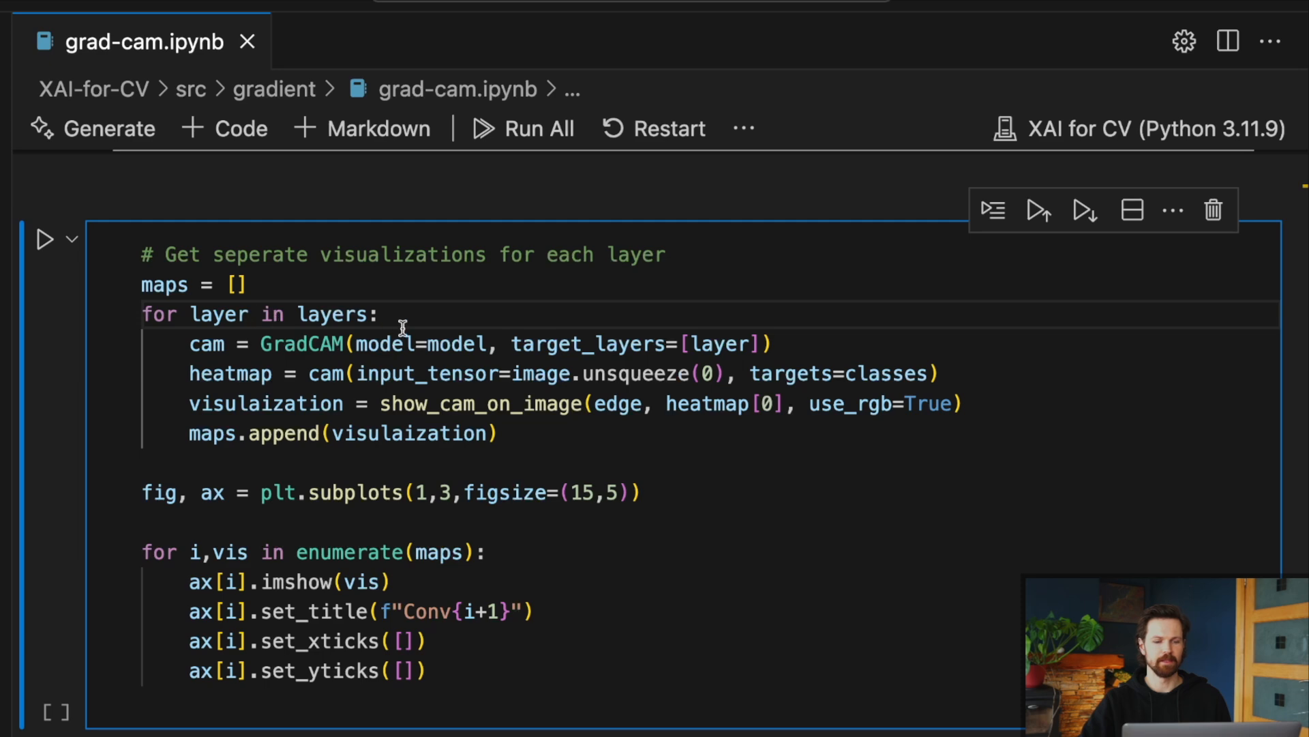
double_click(332, 314)
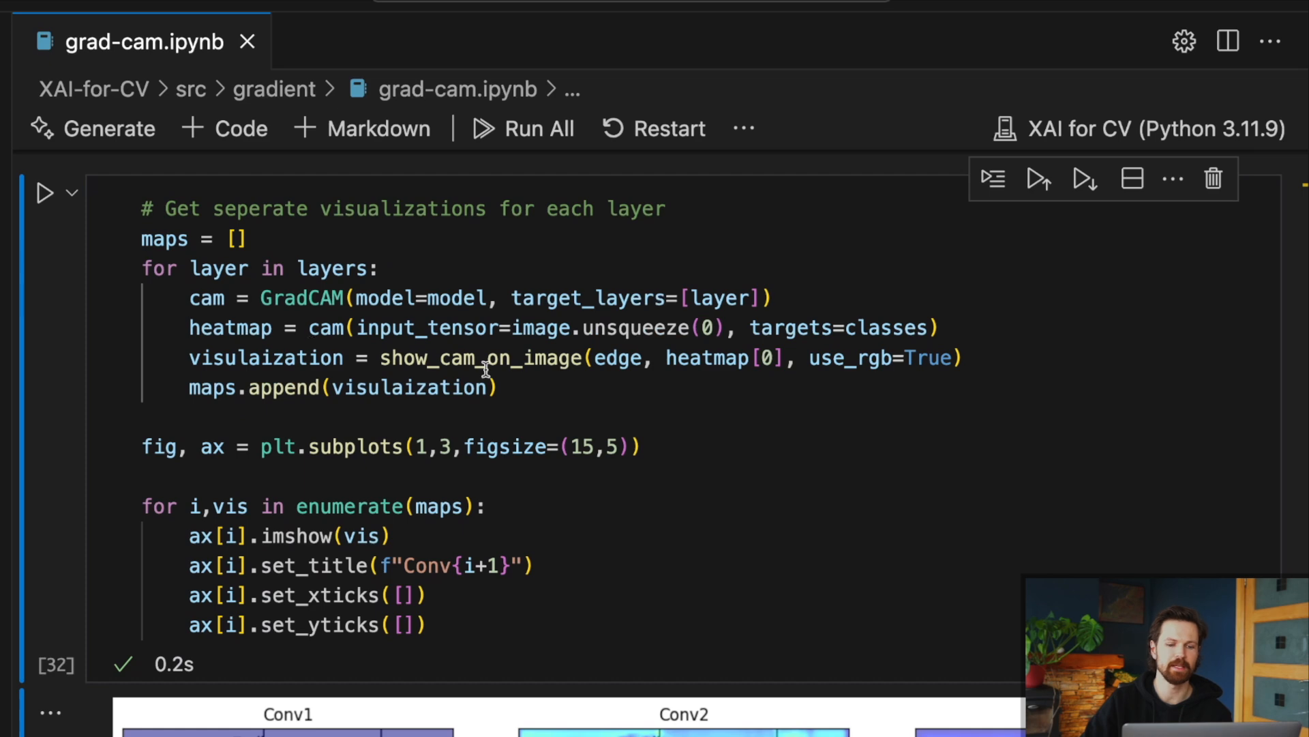
scroll("down", 3)
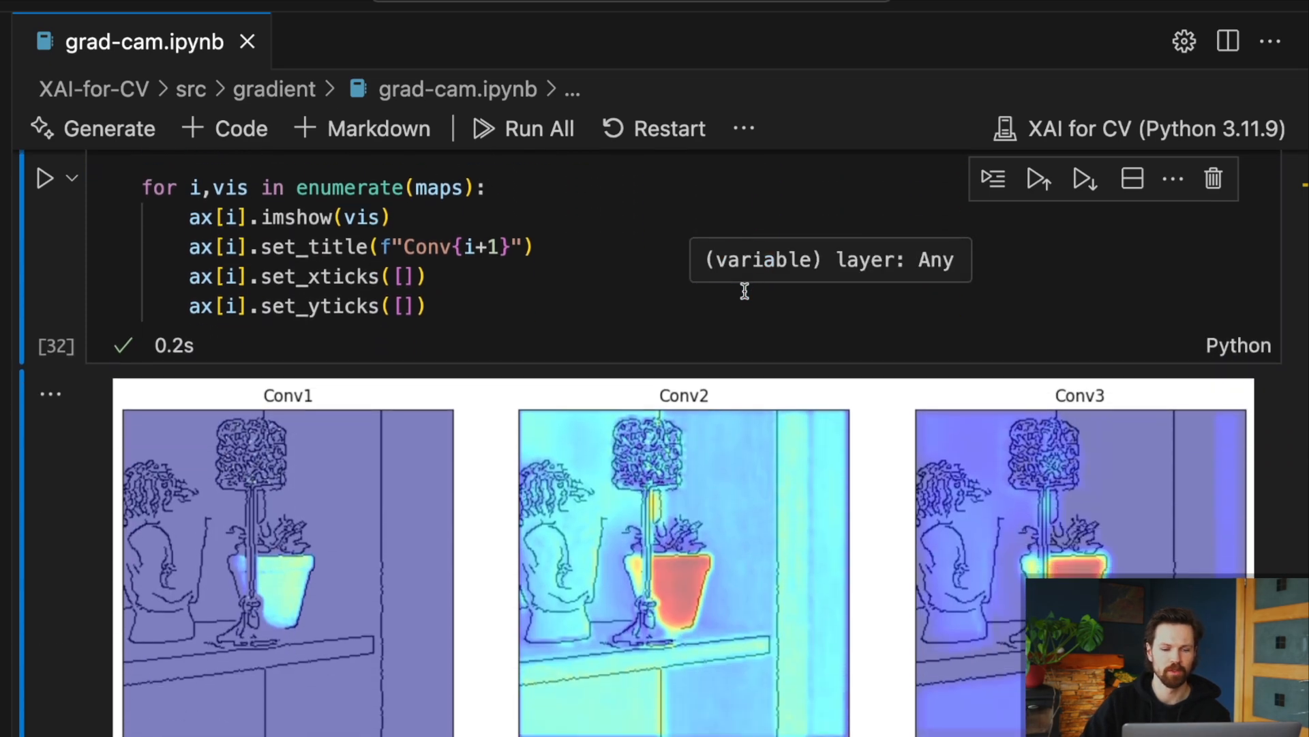
scroll("down", 3)
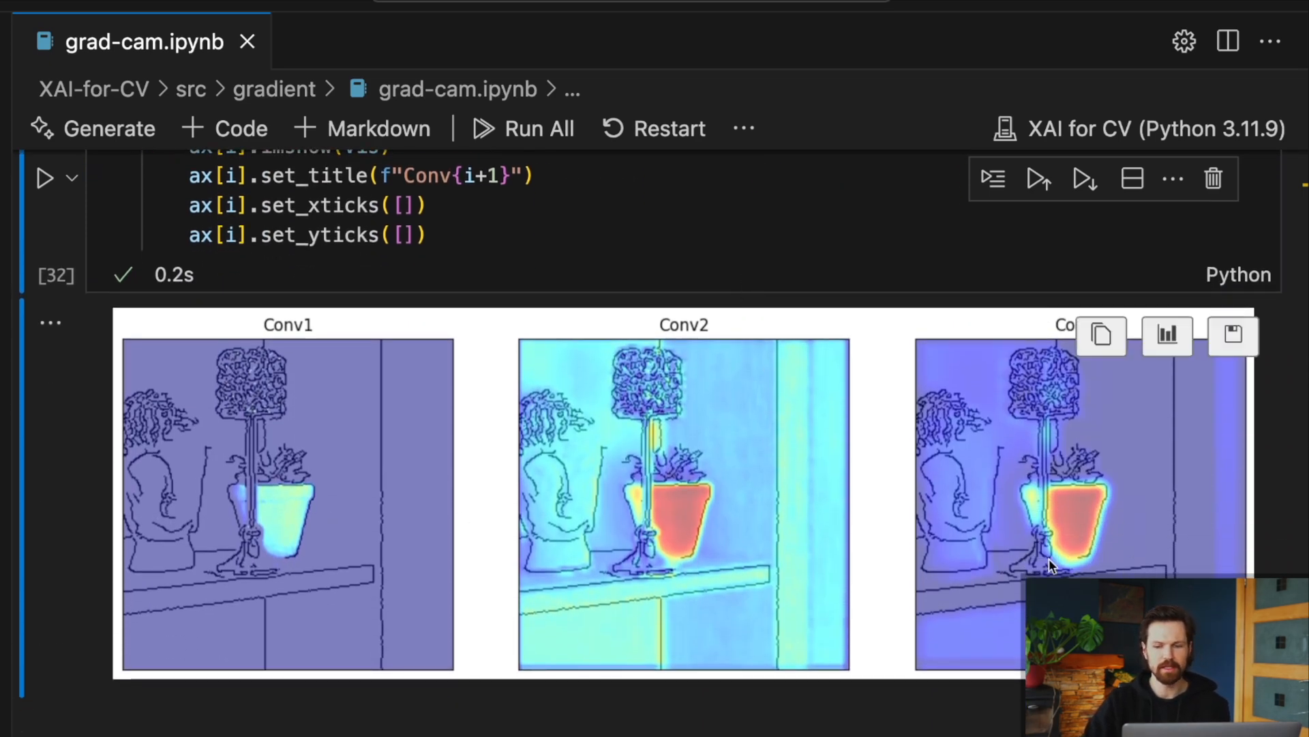
mouse_move(313, 338)
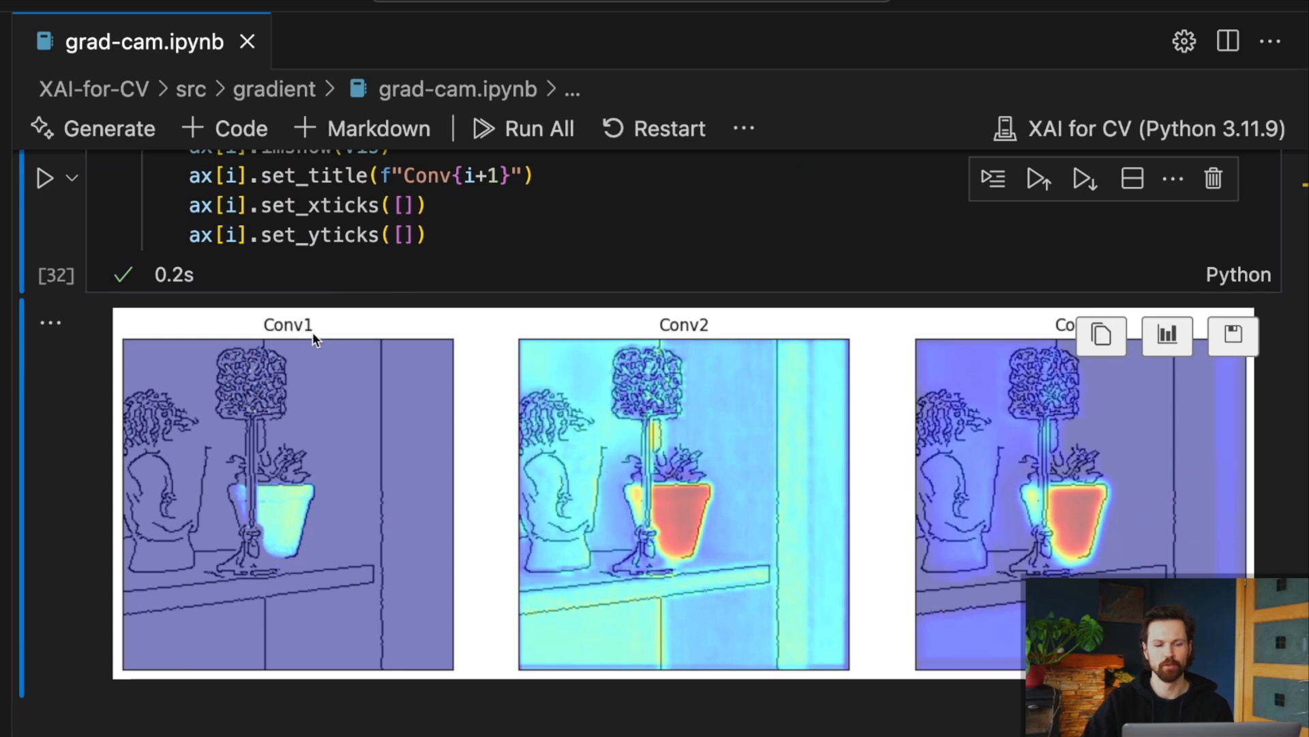
mouse_move(1050, 431)
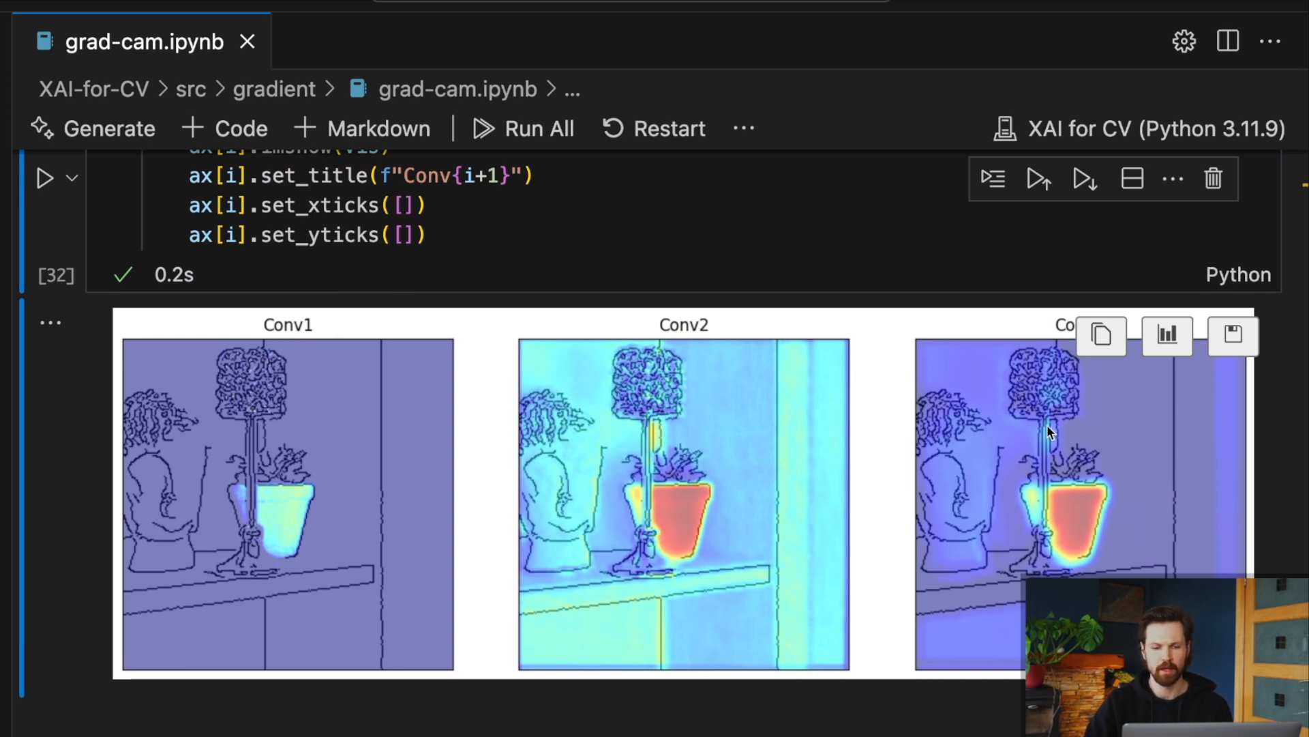
mouse_move(1153, 524)
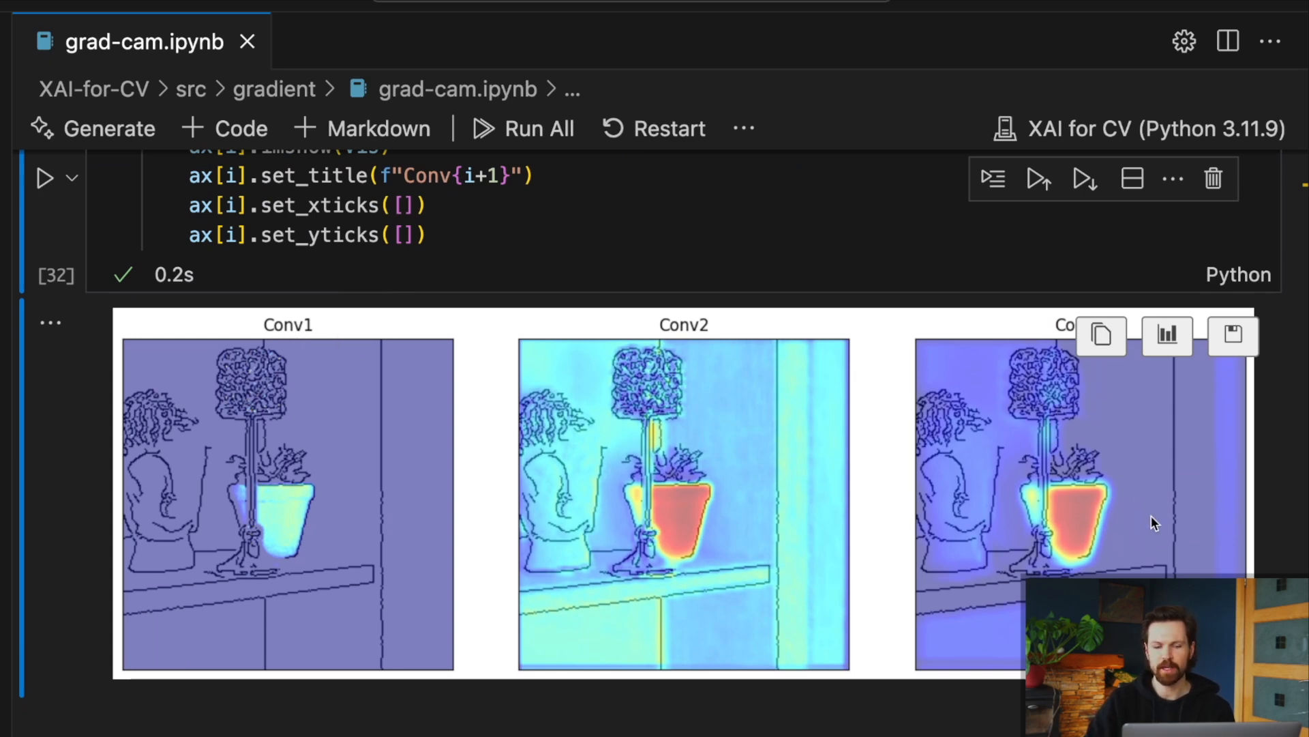
mouse_move(791, 465)
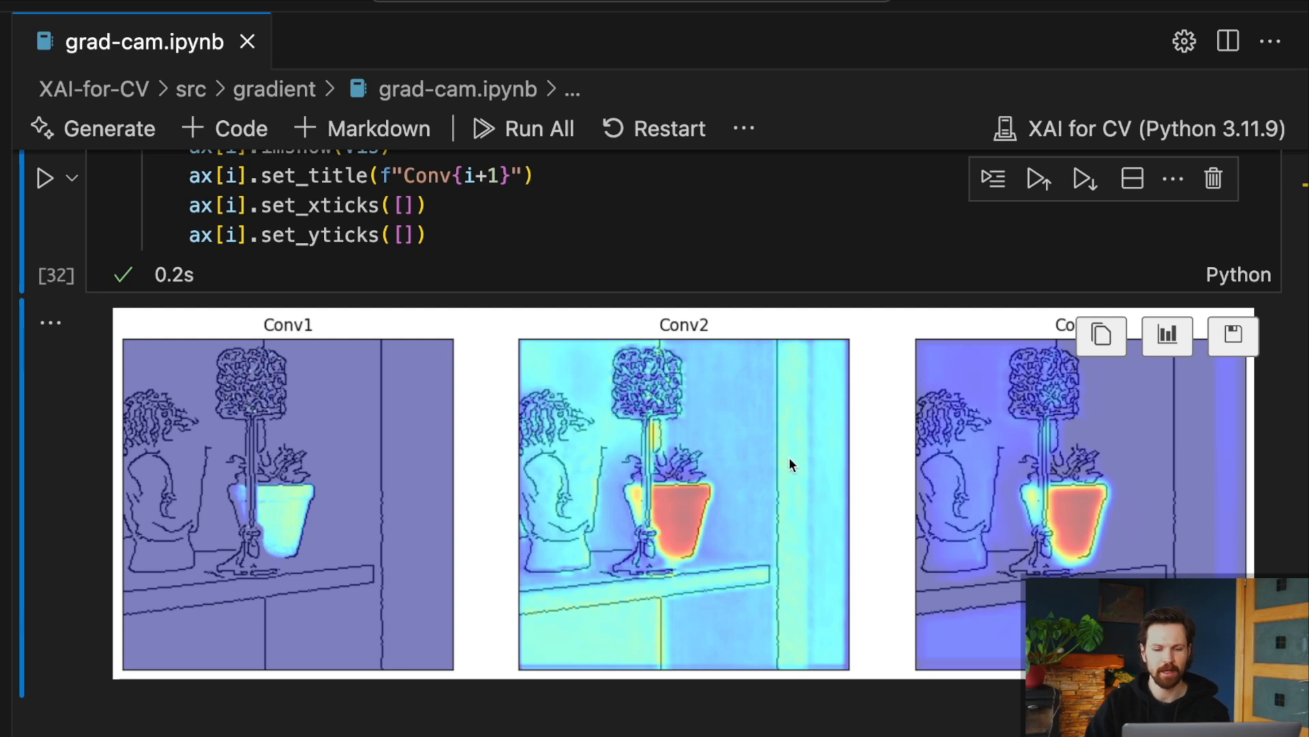
mouse_move(678, 441)
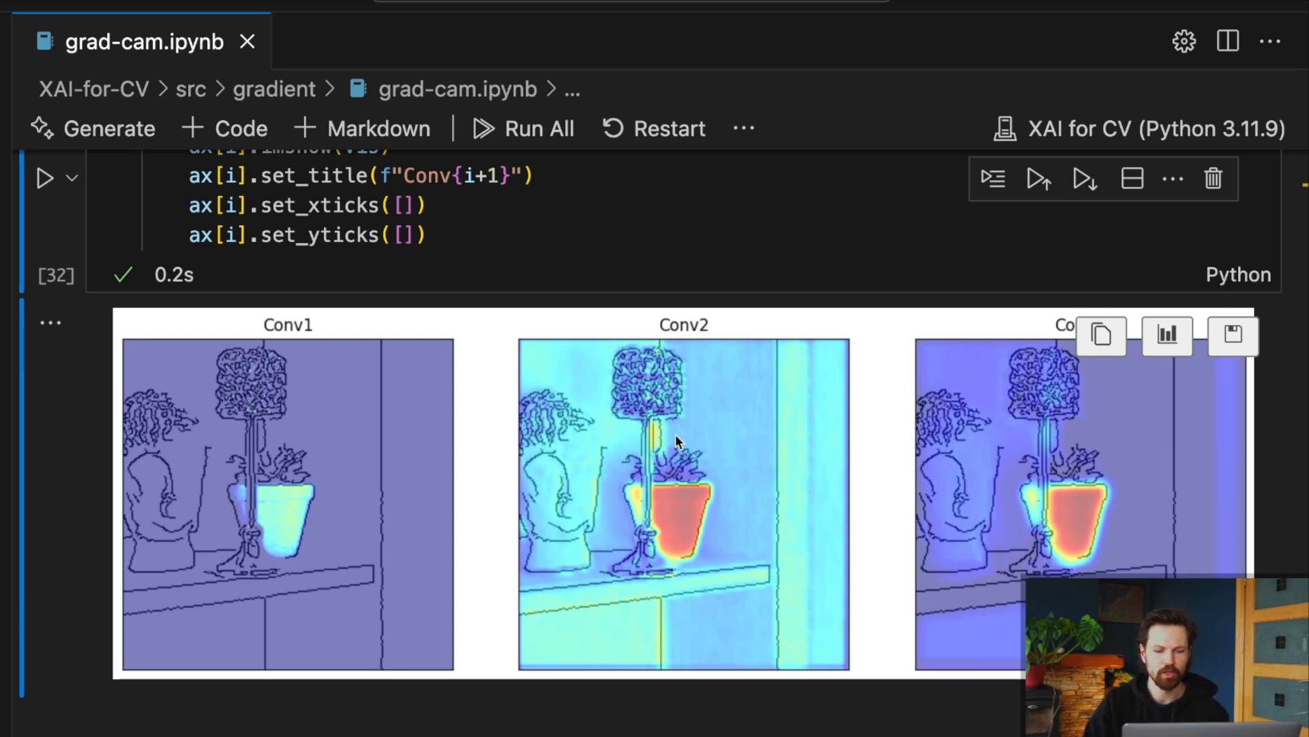
mouse_move(660, 609)
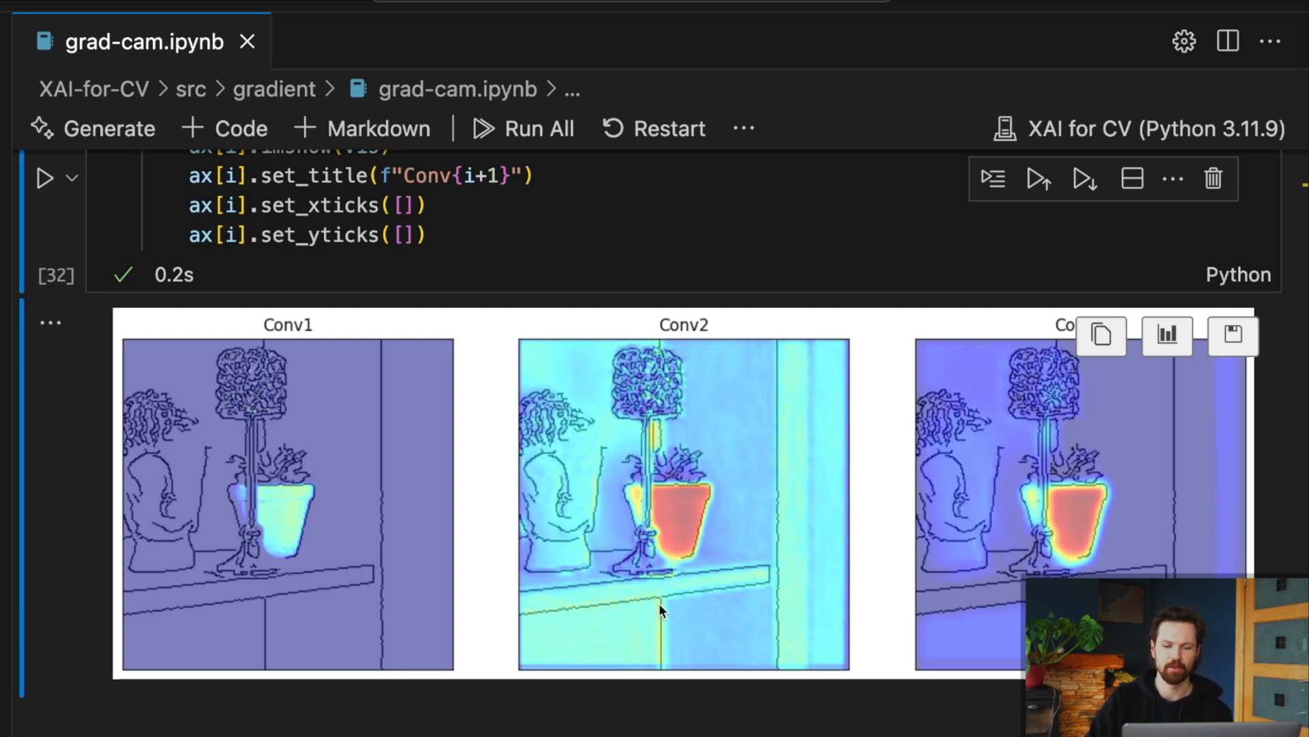
mouse_move(676, 465)
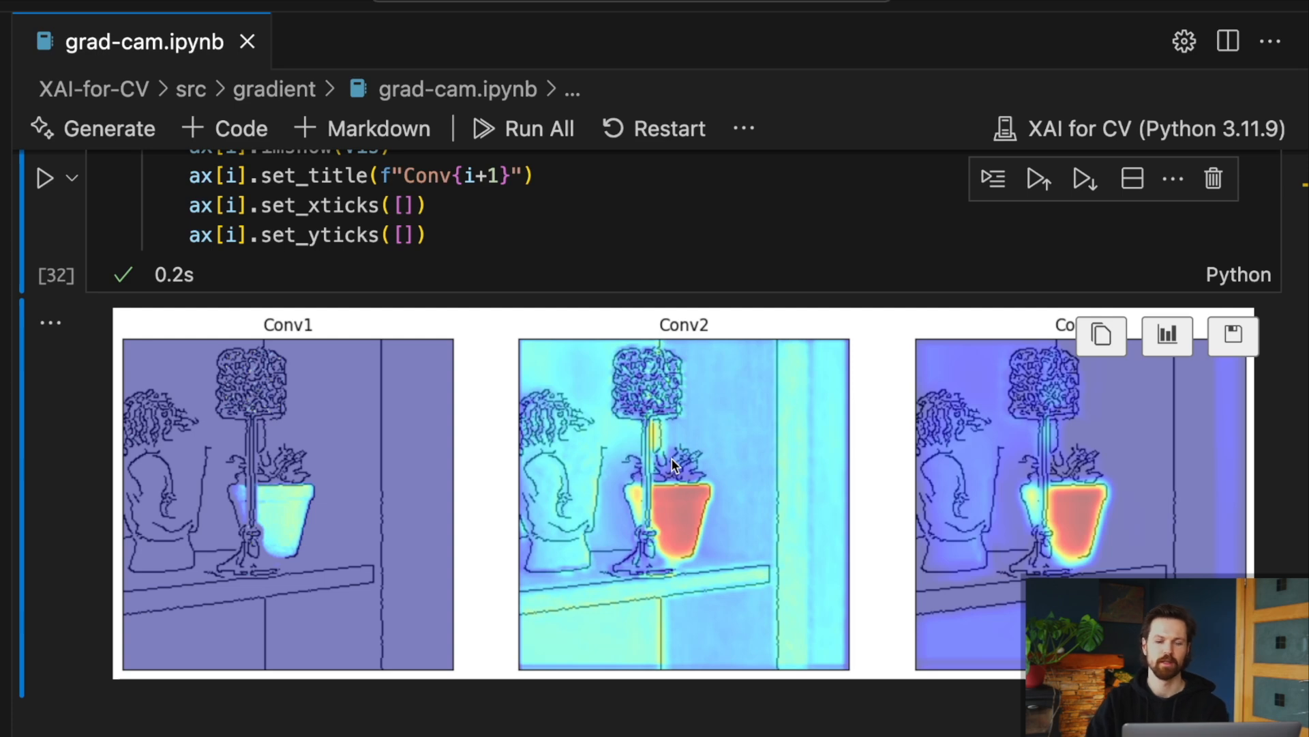
mouse_move(728, 450)
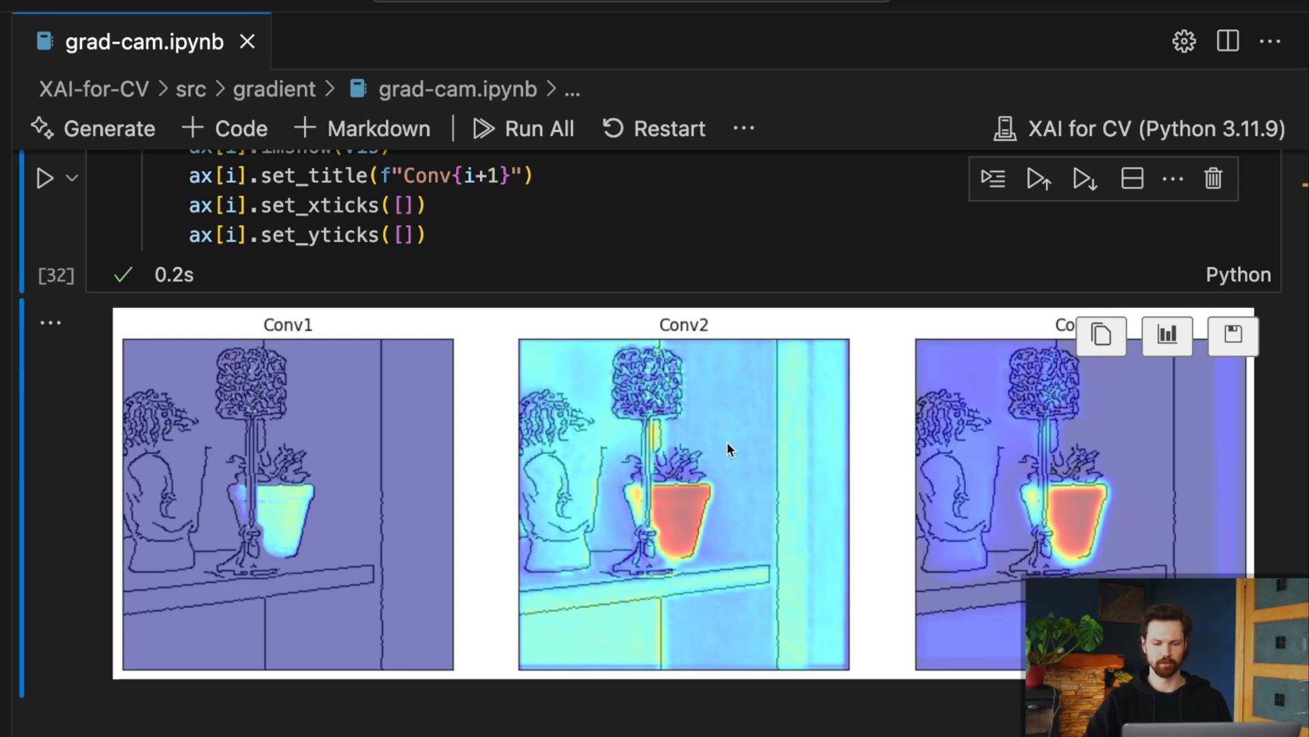
scroll("down", 3)
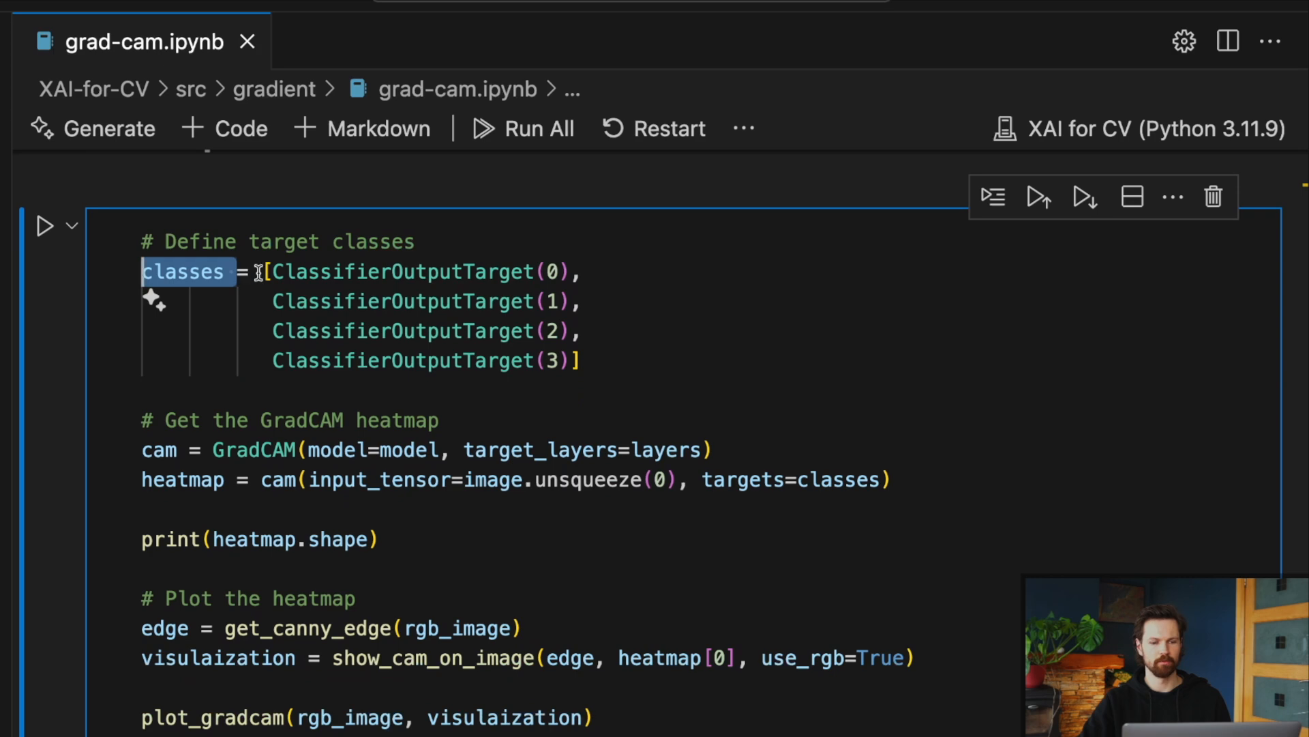
mouse_move(547, 272)
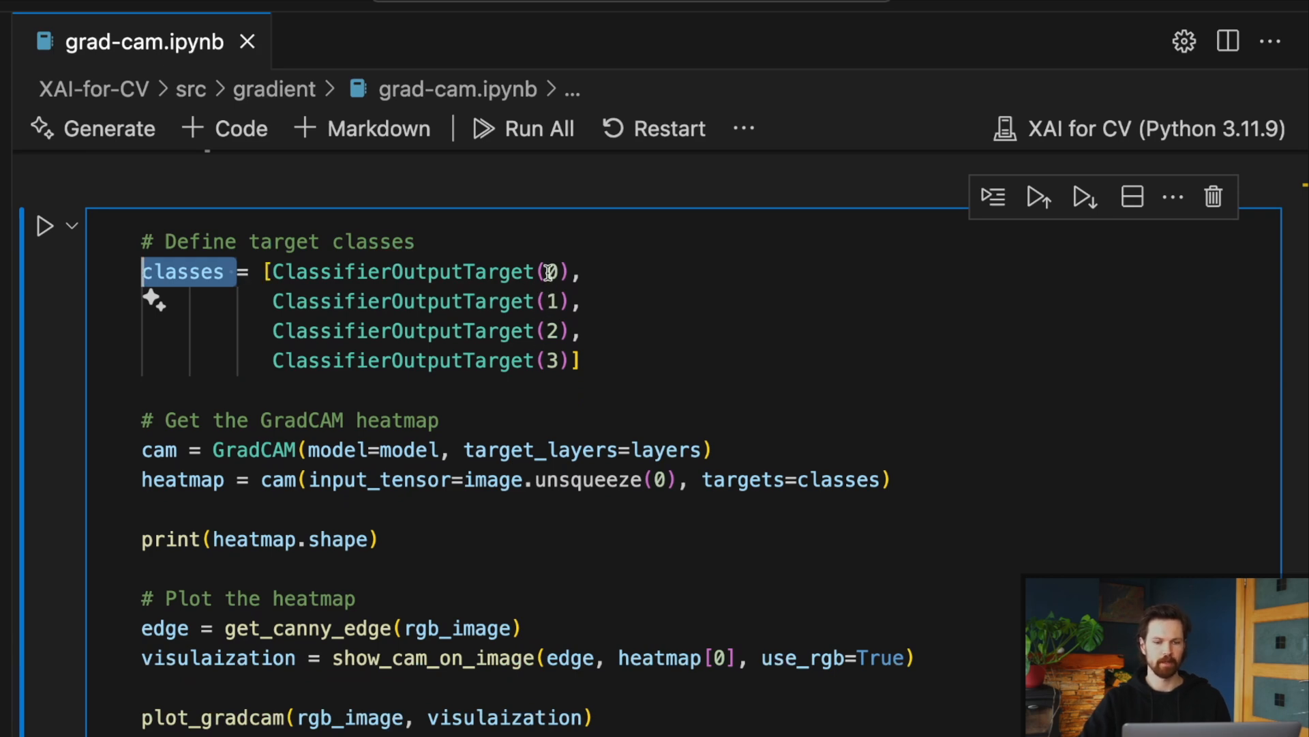
mouse_move(557, 369)
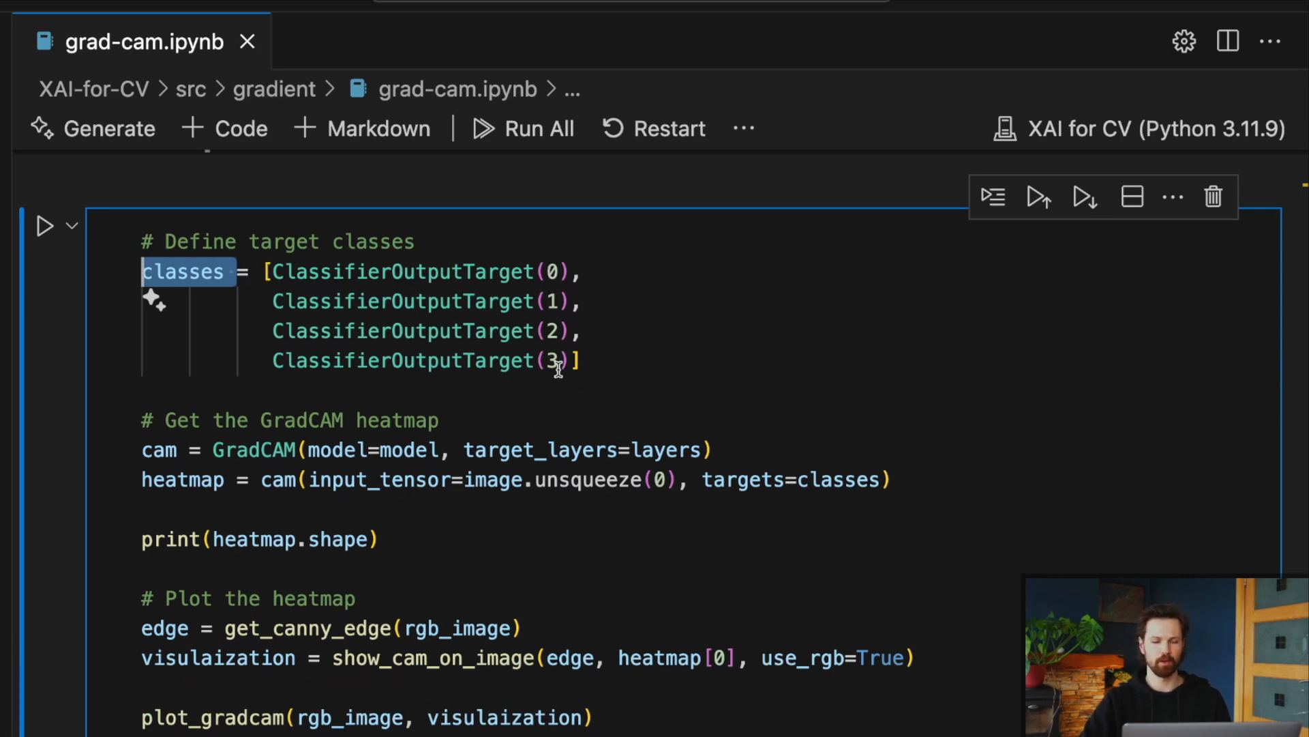
- Run the Grad-CAM cell with four ClassifierOutputTarget classes and view the combined heatmap
scroll("up", 3)
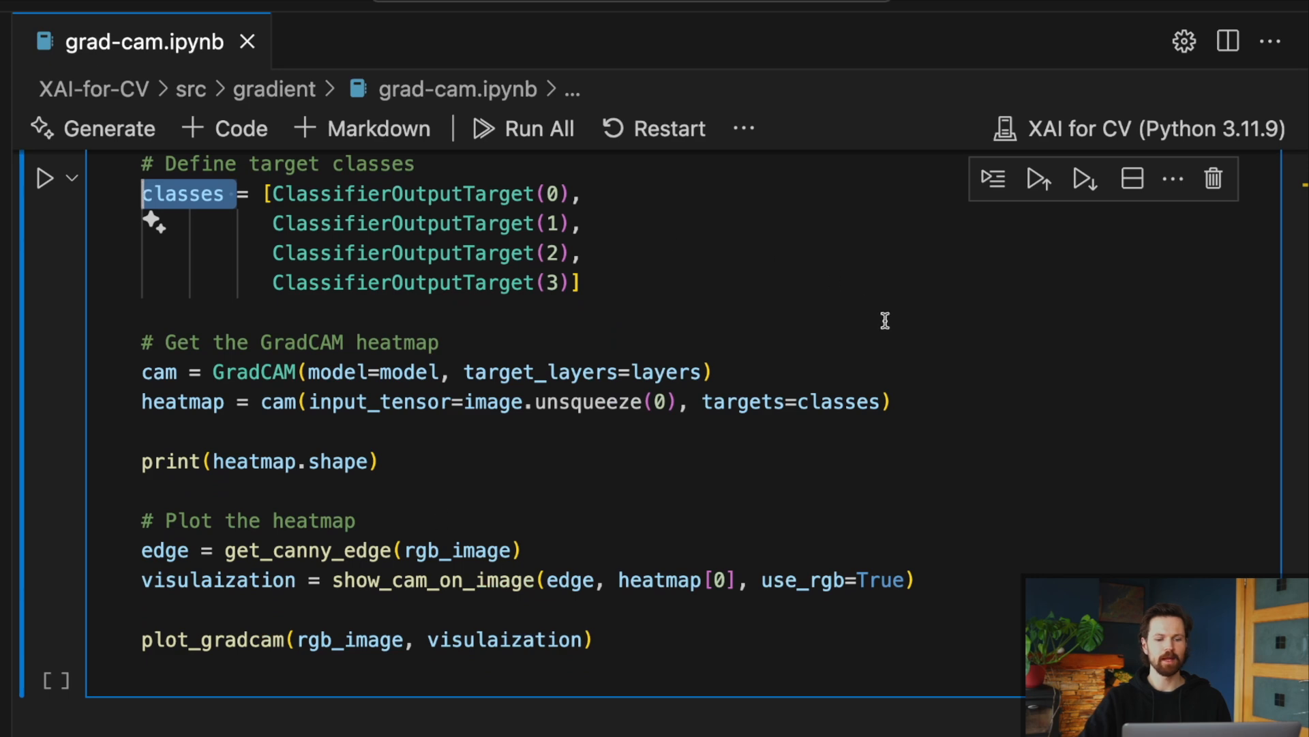
double_click(840, 401)
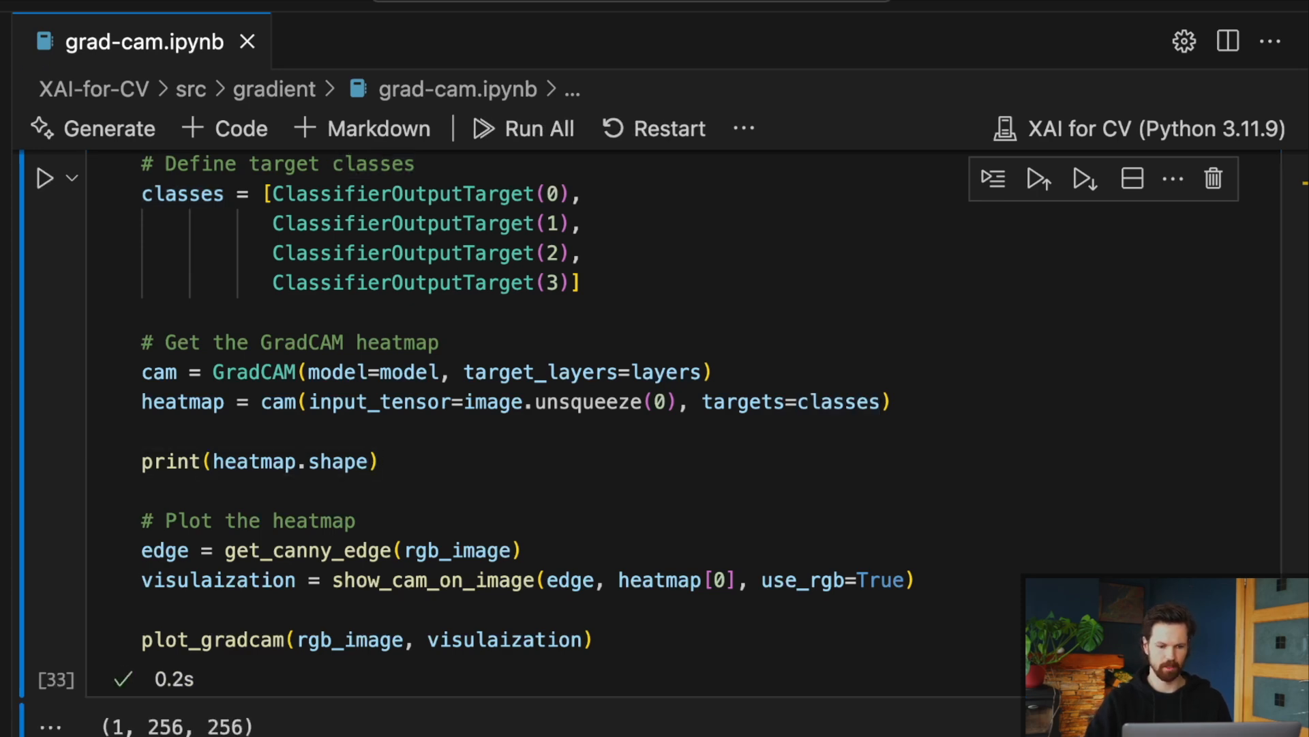
scroll("down", 3)
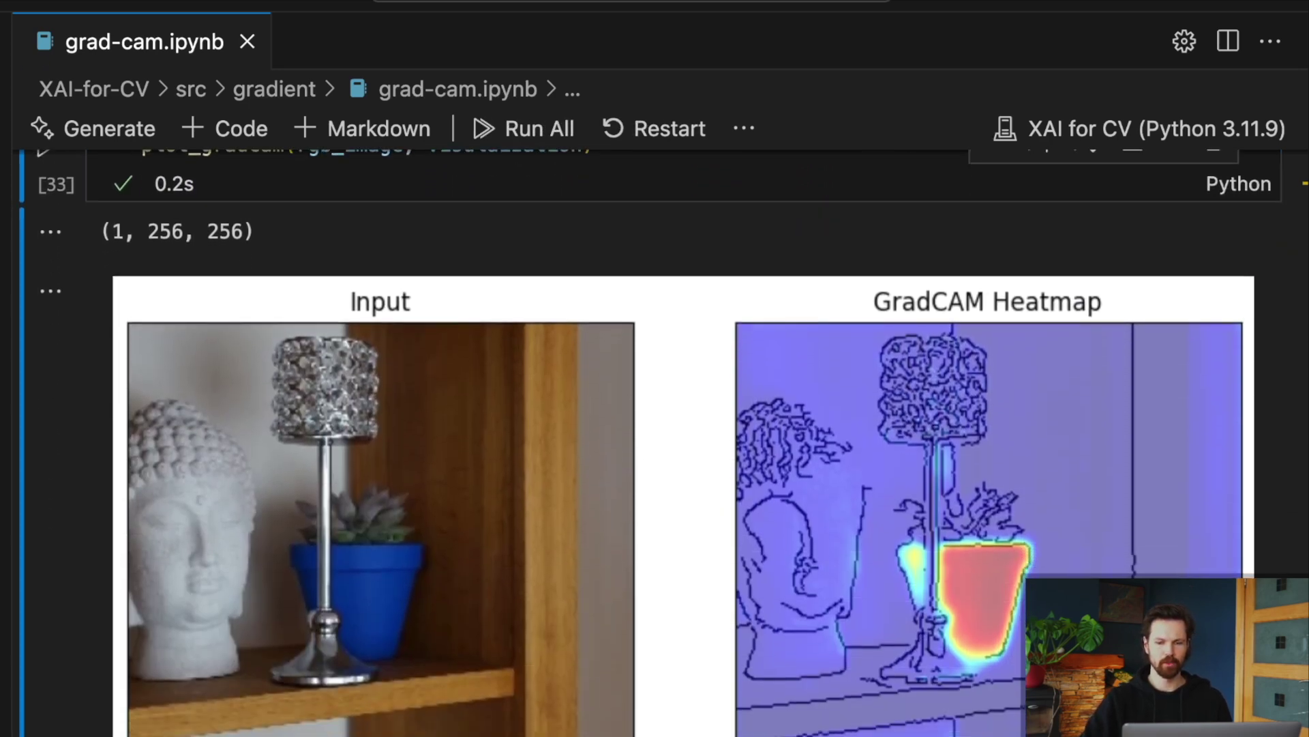
scroll("down", 3)
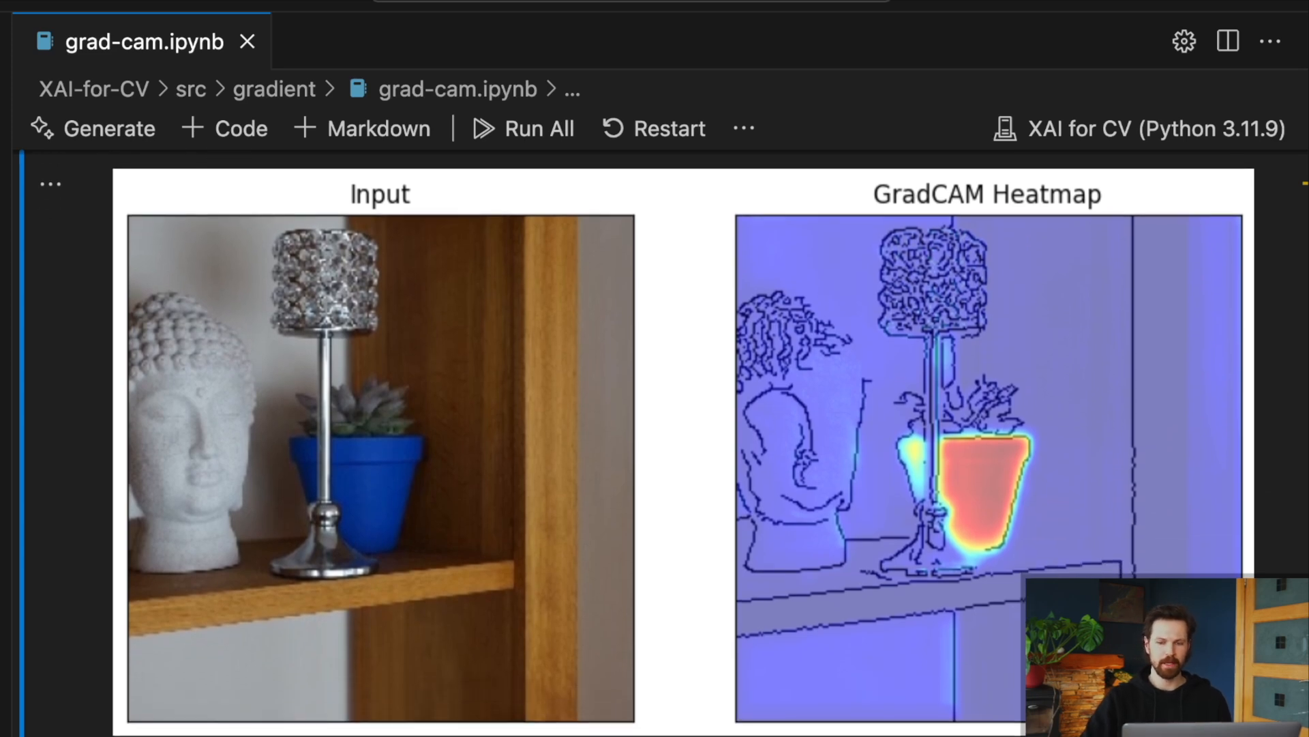
scroll("down", 3)
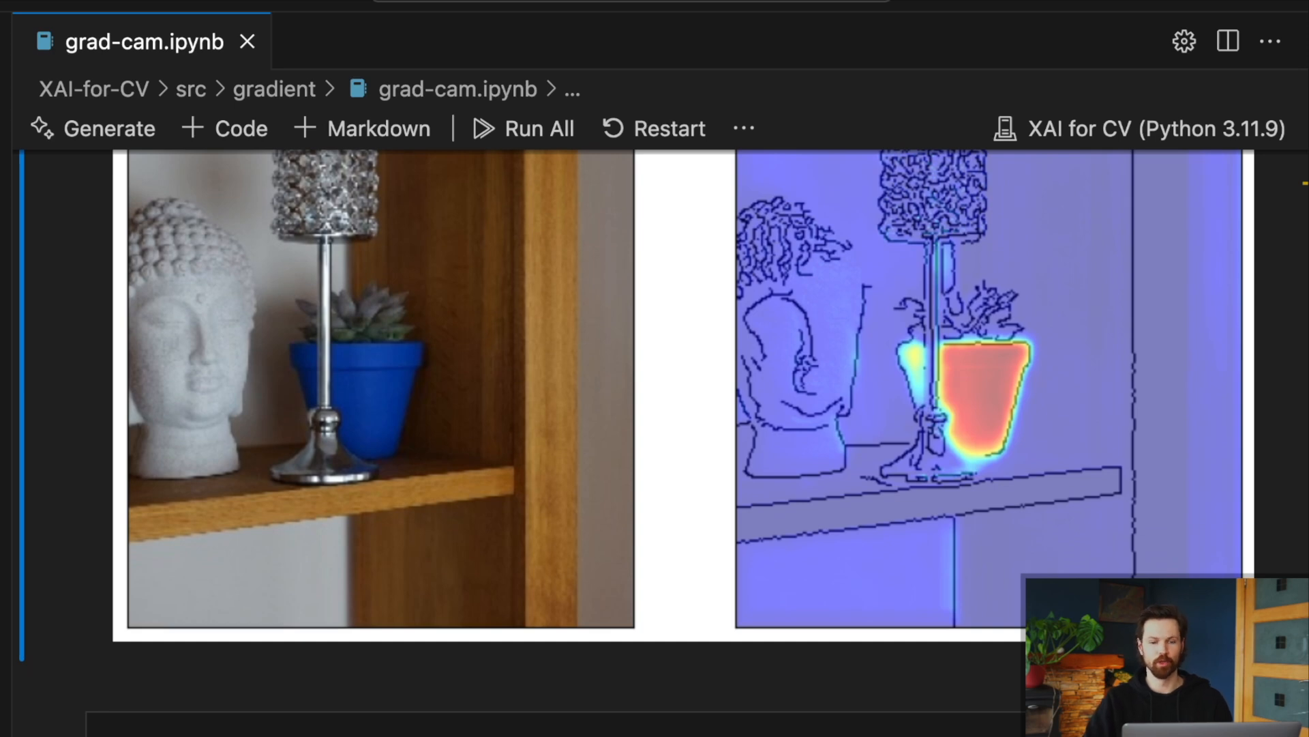
scroll("down", 3)
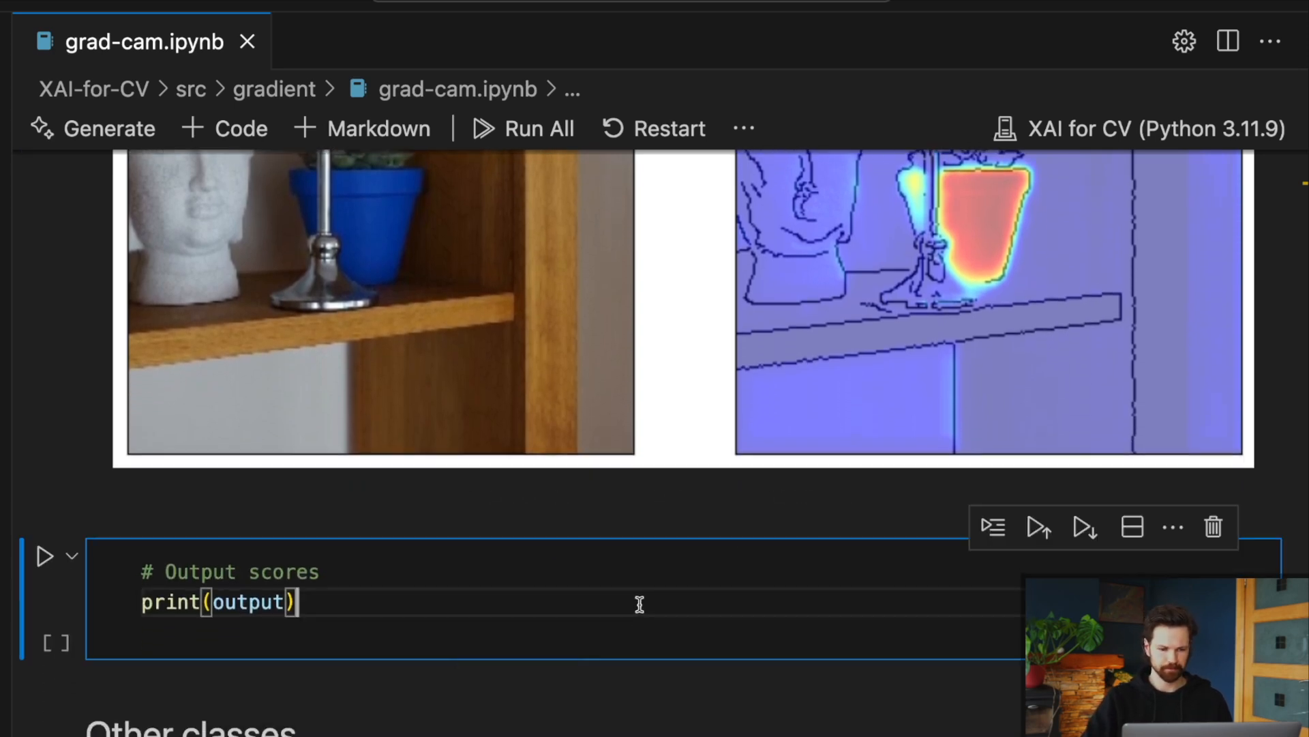
- Run the print(output) cell, showing class 1 scoring highest at 9.66
left_click(46, 555)
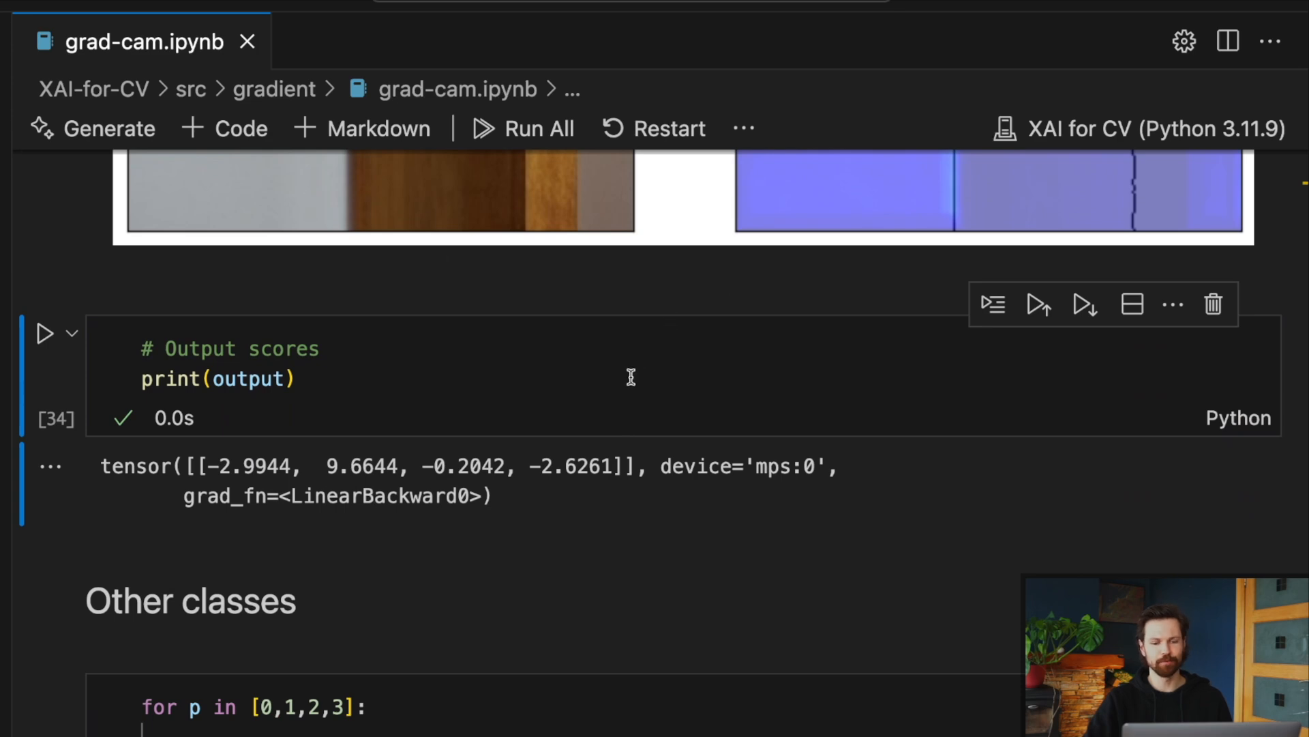
mouse_move(539, 422)
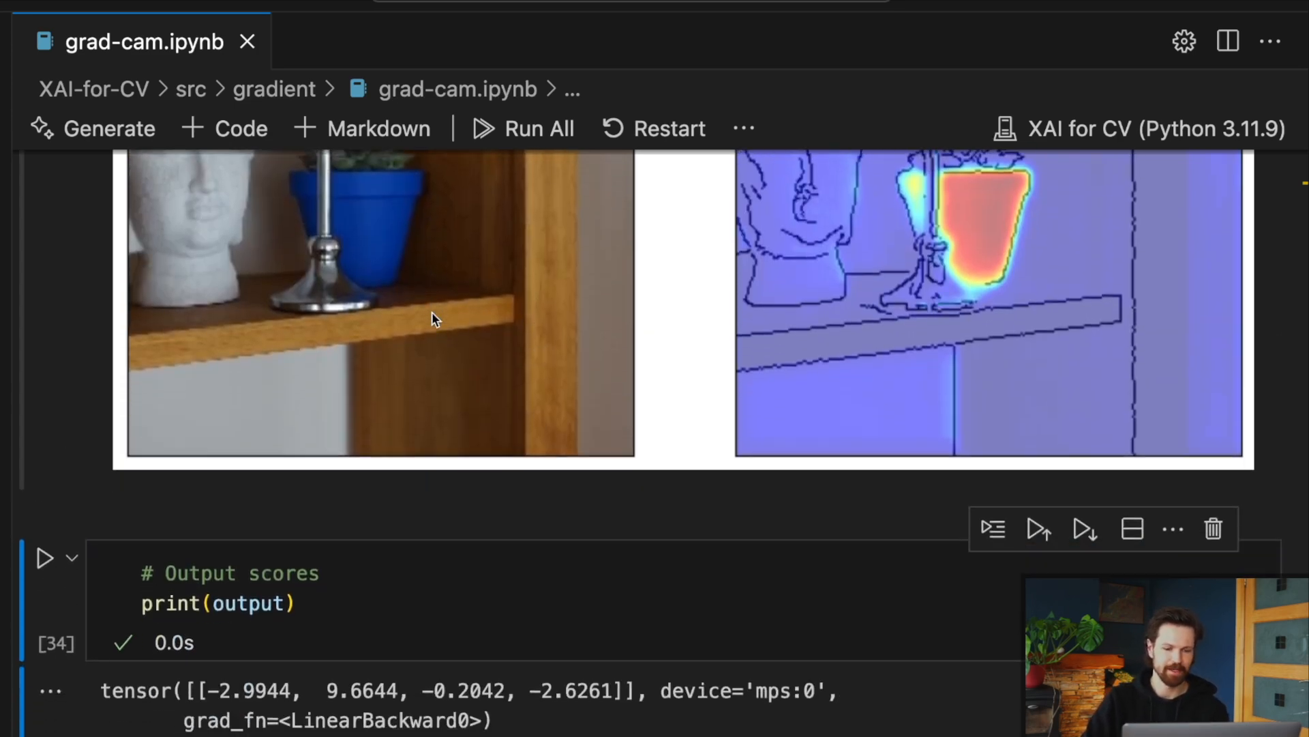
scroll("down", 3)
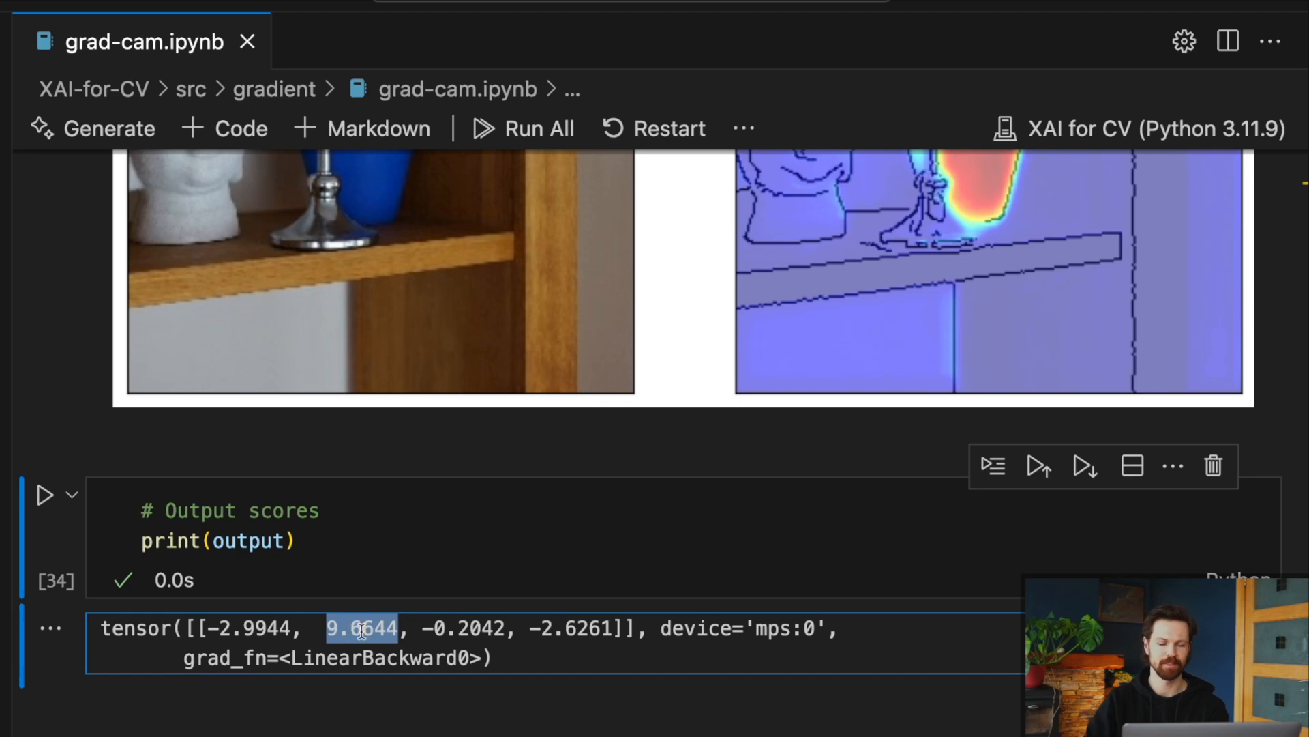
mouse_move(557, 646)
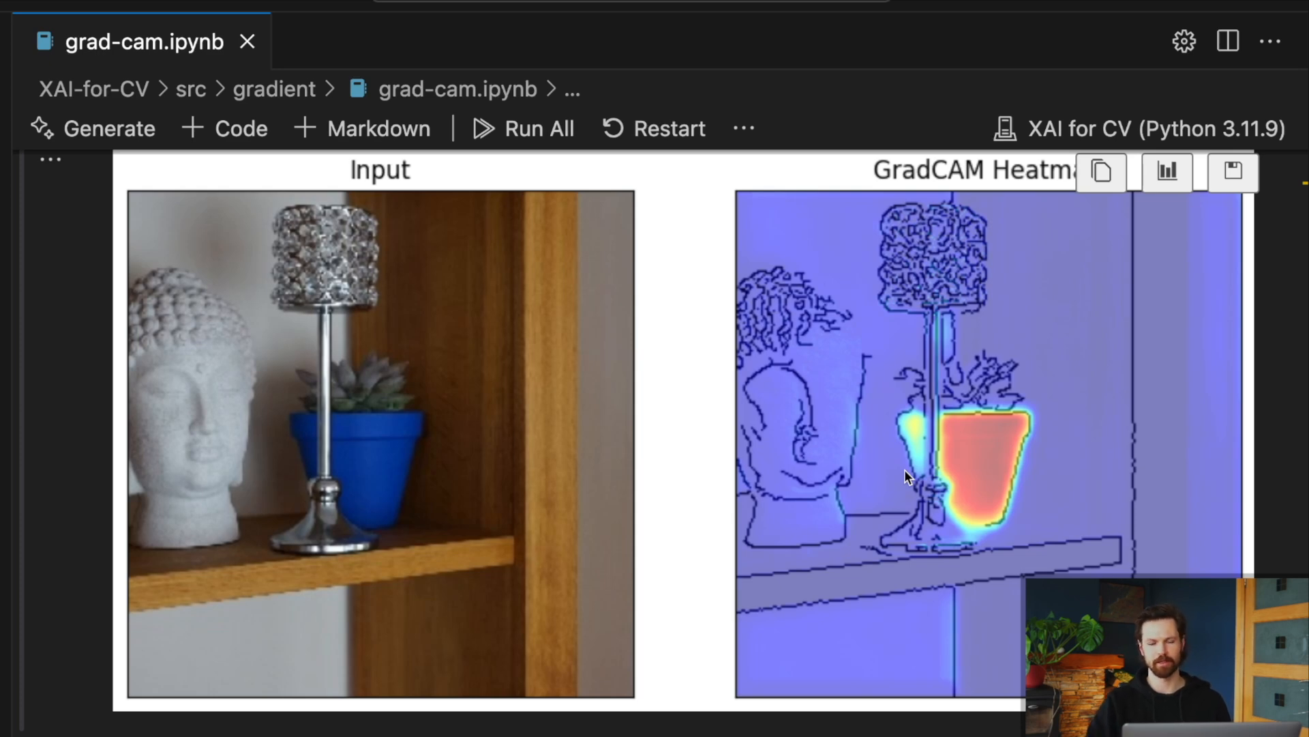
scroll("down", 3)
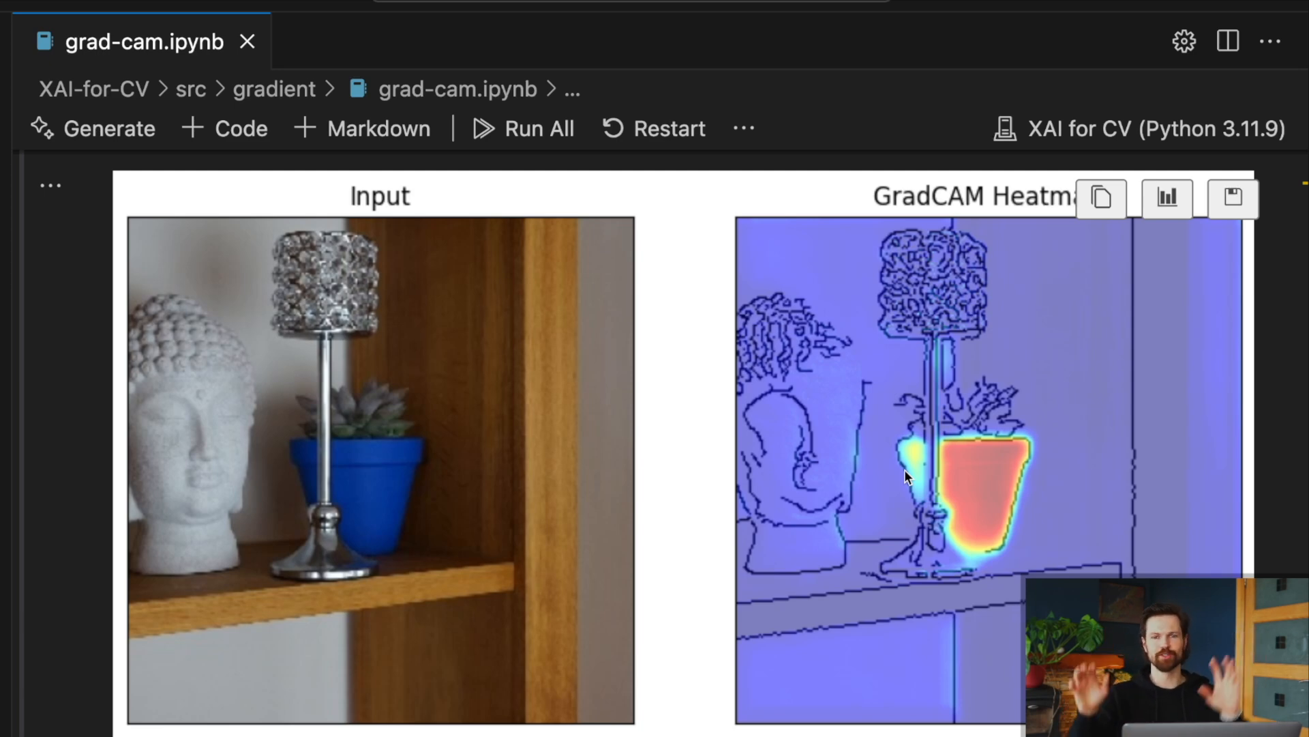
scroll("down", 3)
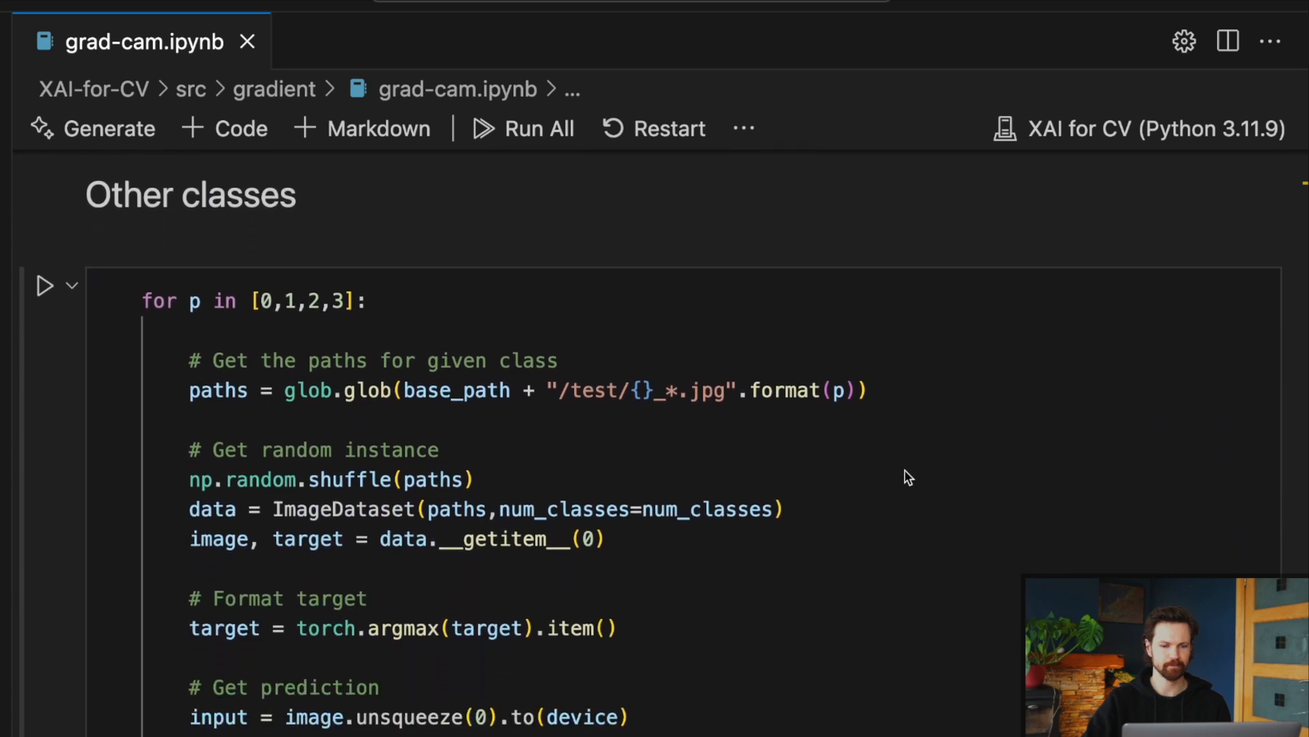
- Run the 'for p in [0,1,2,3]' loop to plot a random test image beside each class heatmap
left_click(714, 390)
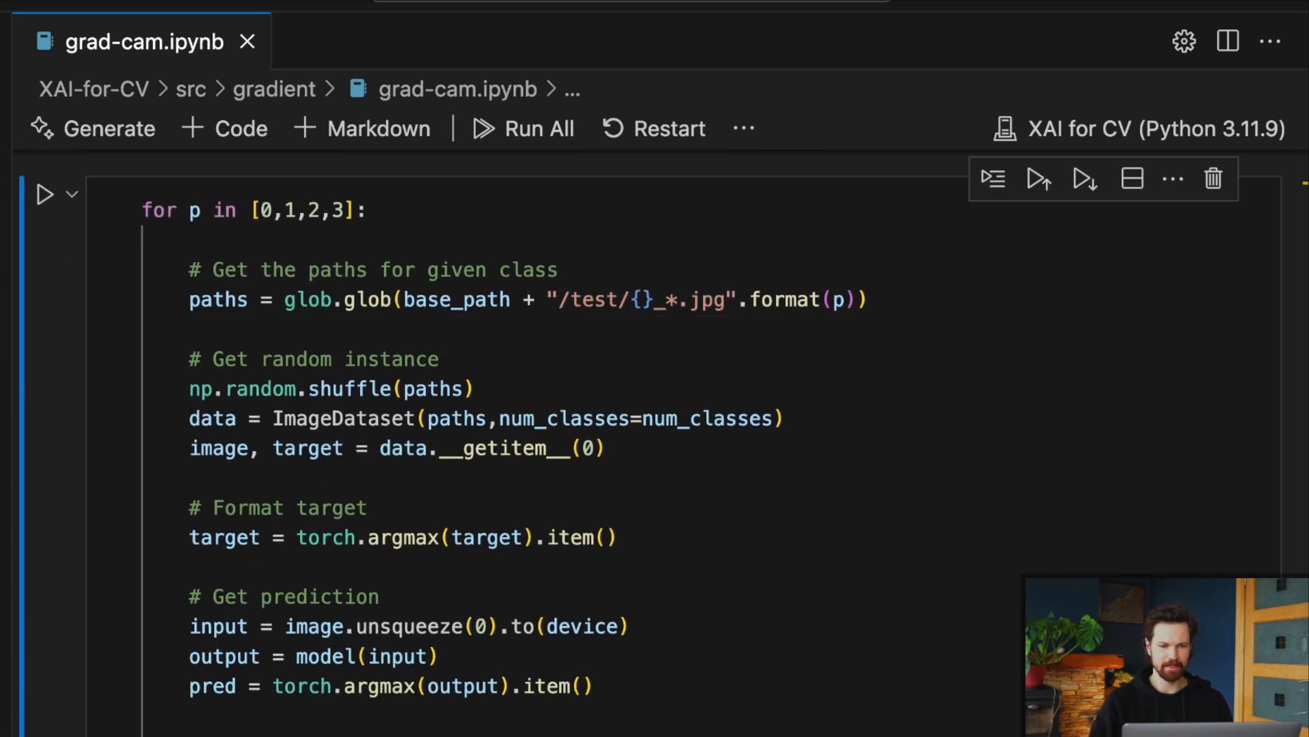
scroll("up", 3)
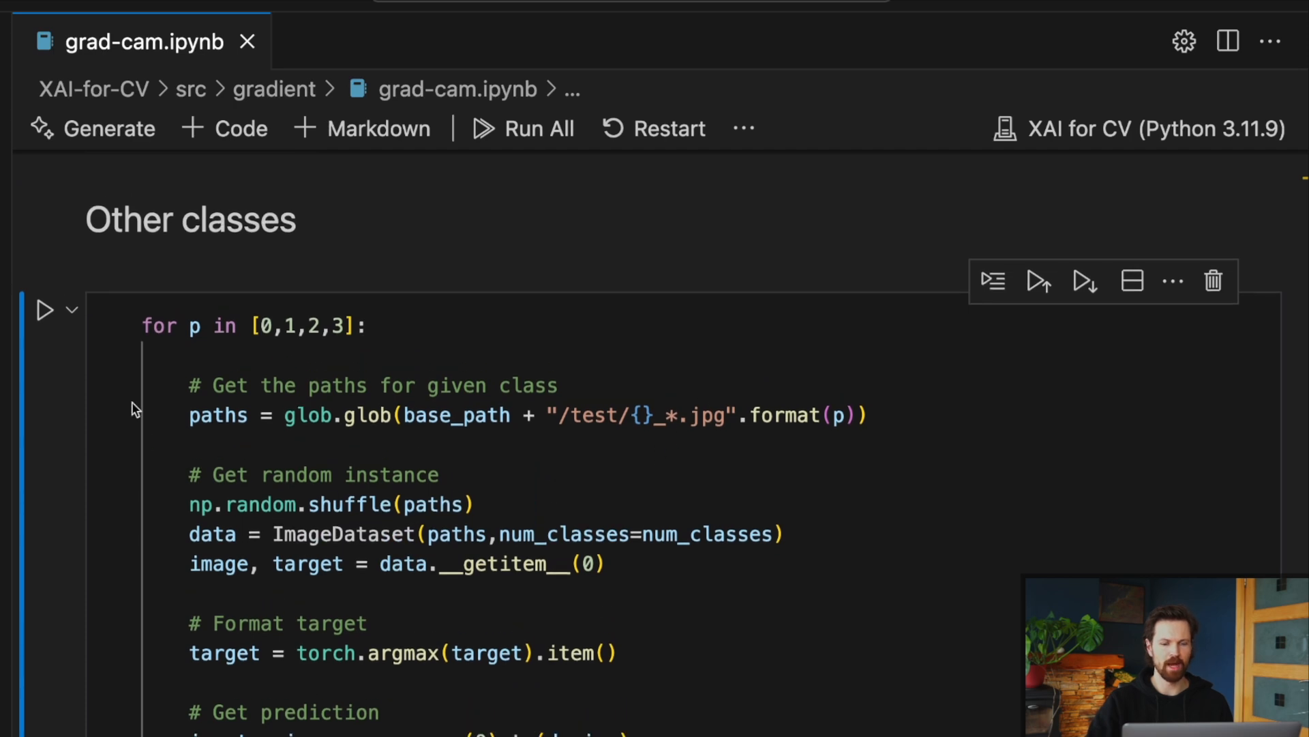
mouse_move(245, 343)
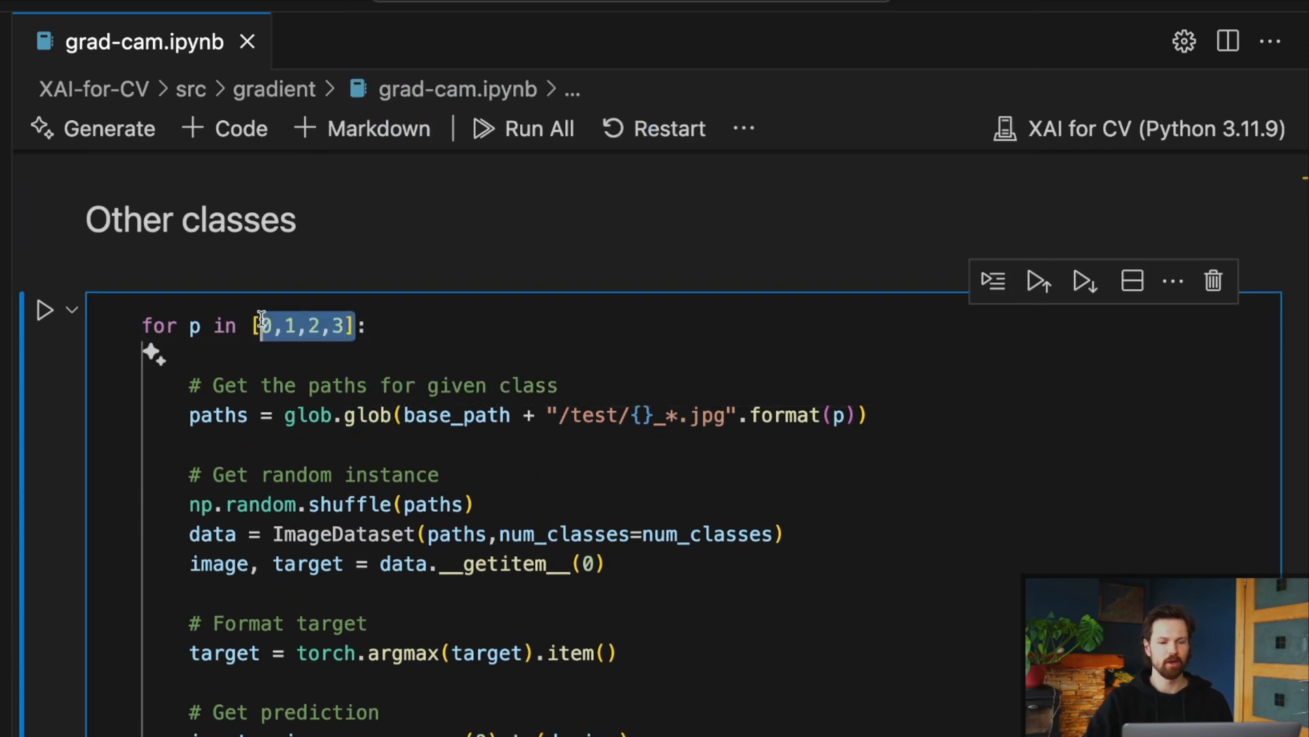
left_click(868, 415)
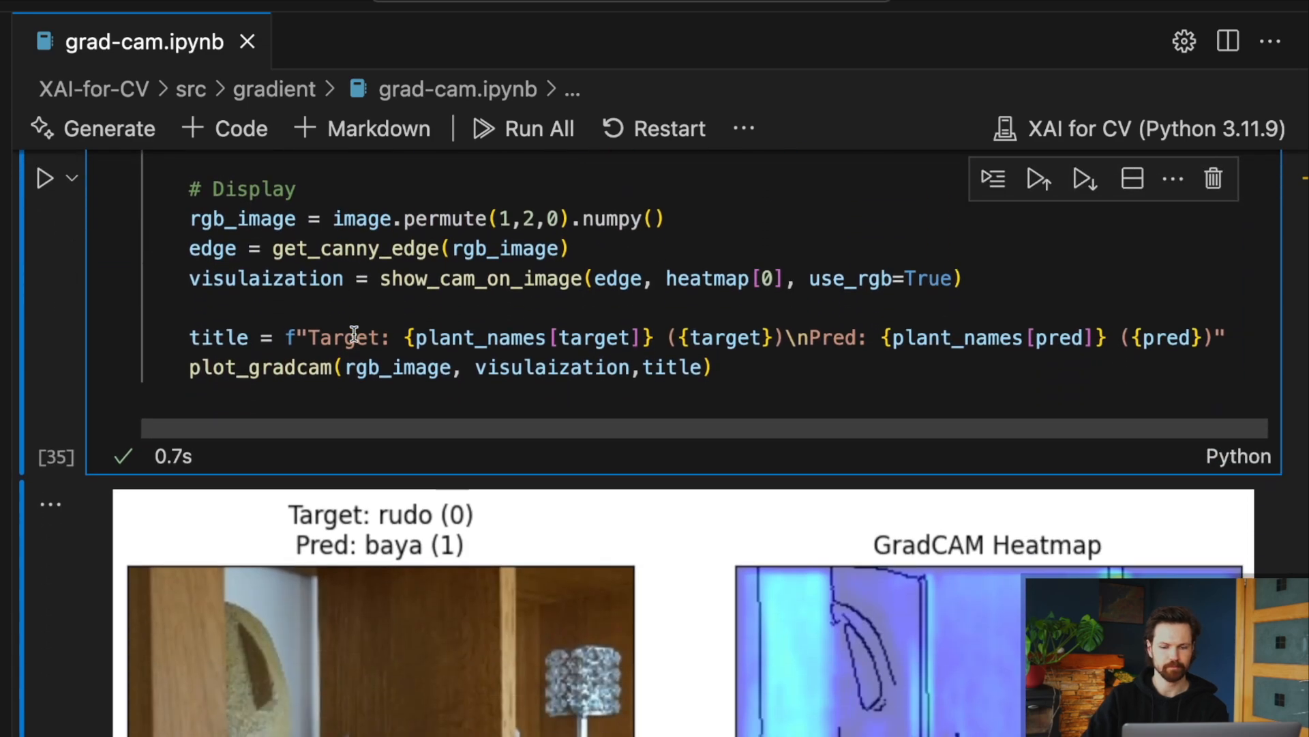
scroll("down", 3)
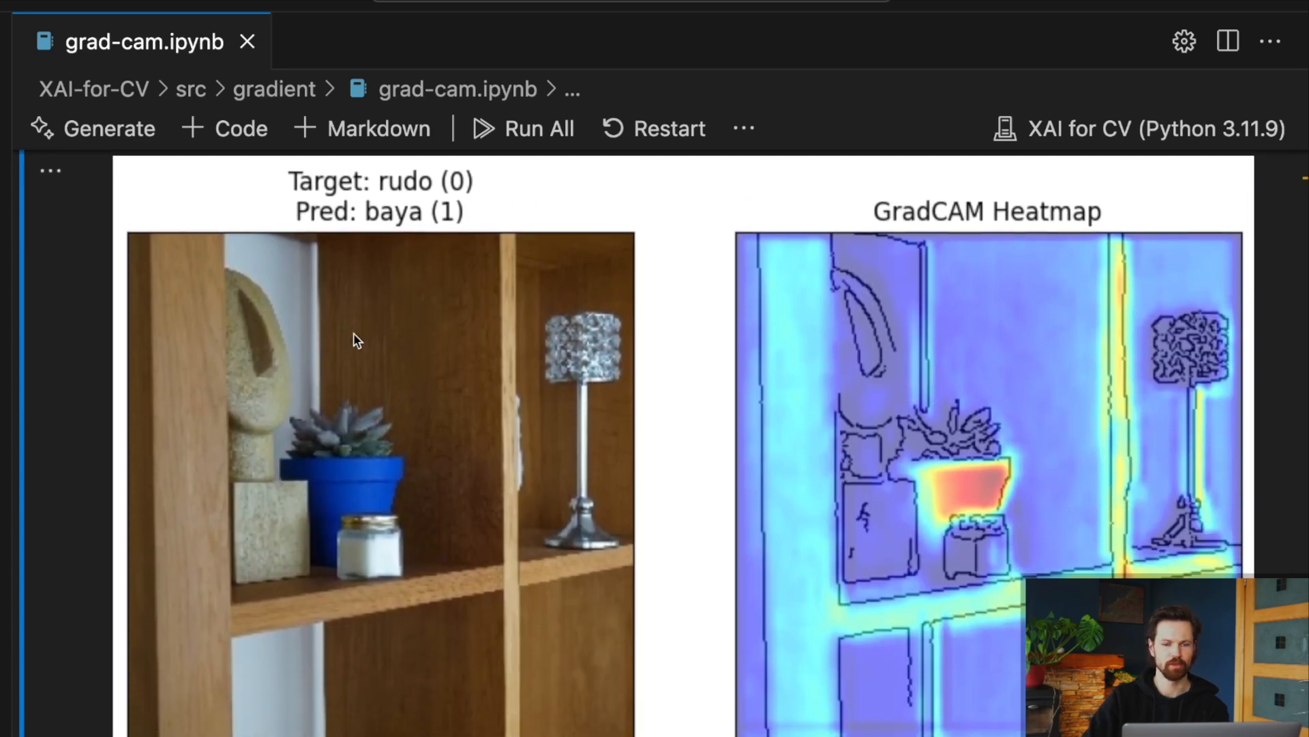
scroll("down", 3)
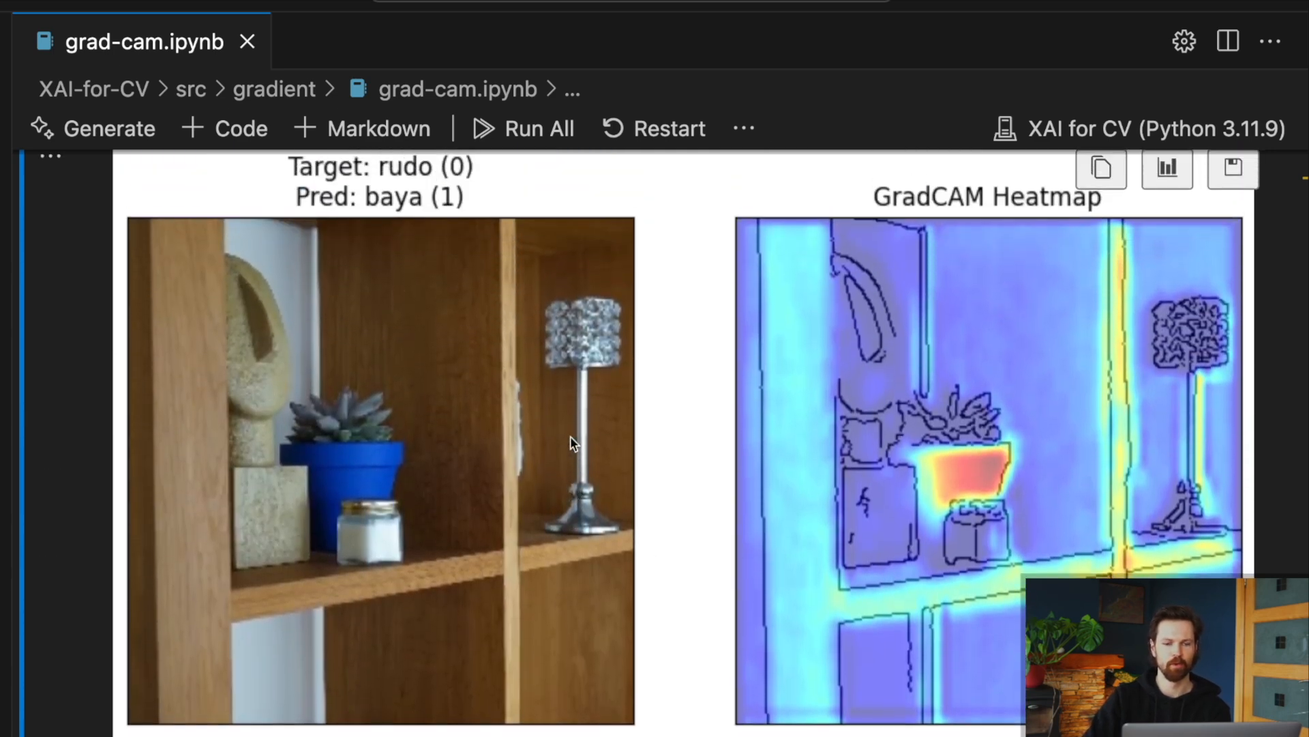
scroll("down", 3)
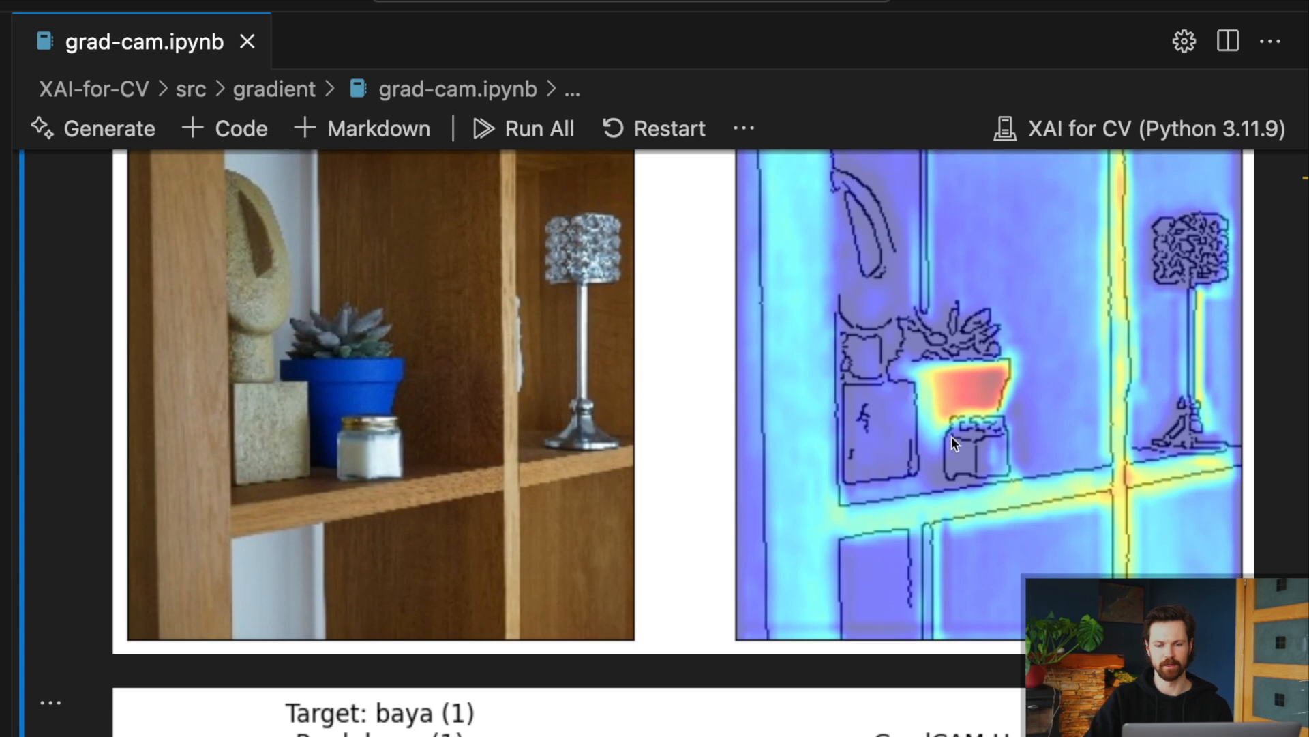
mouse_move(993, 388)
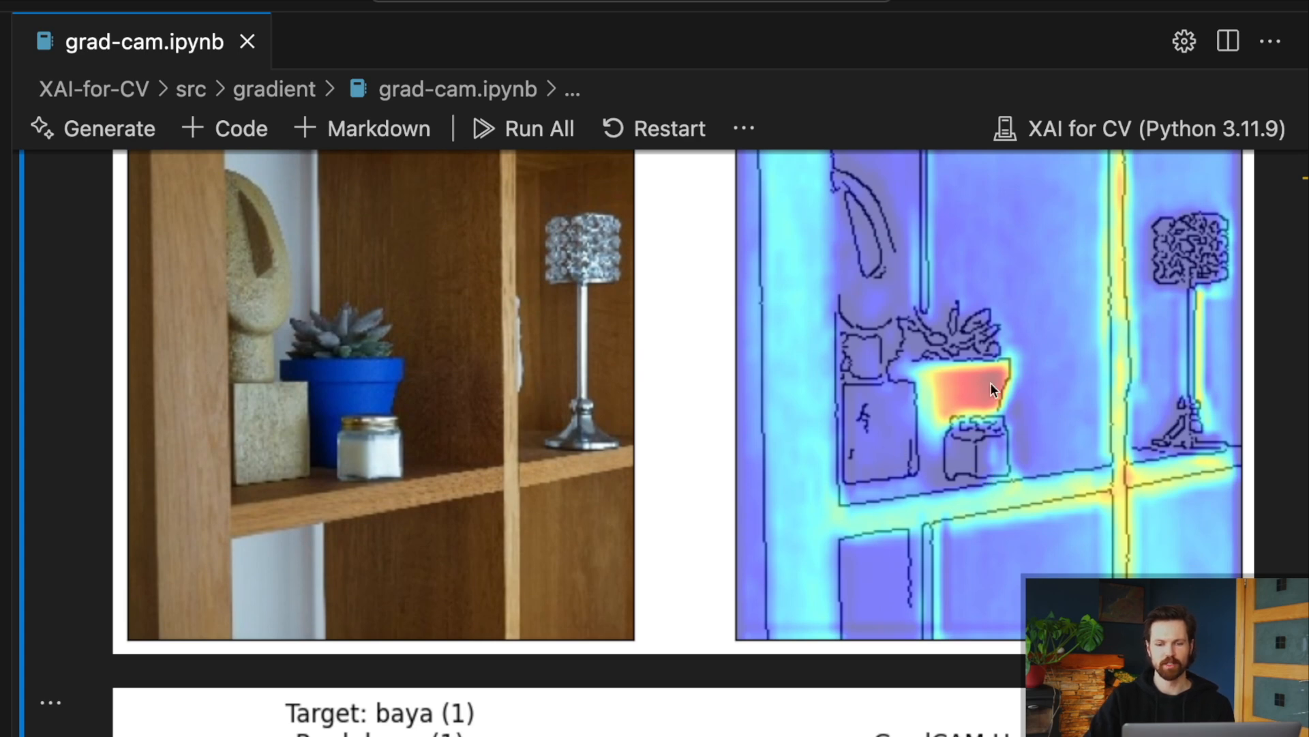
scroll("down", 3)
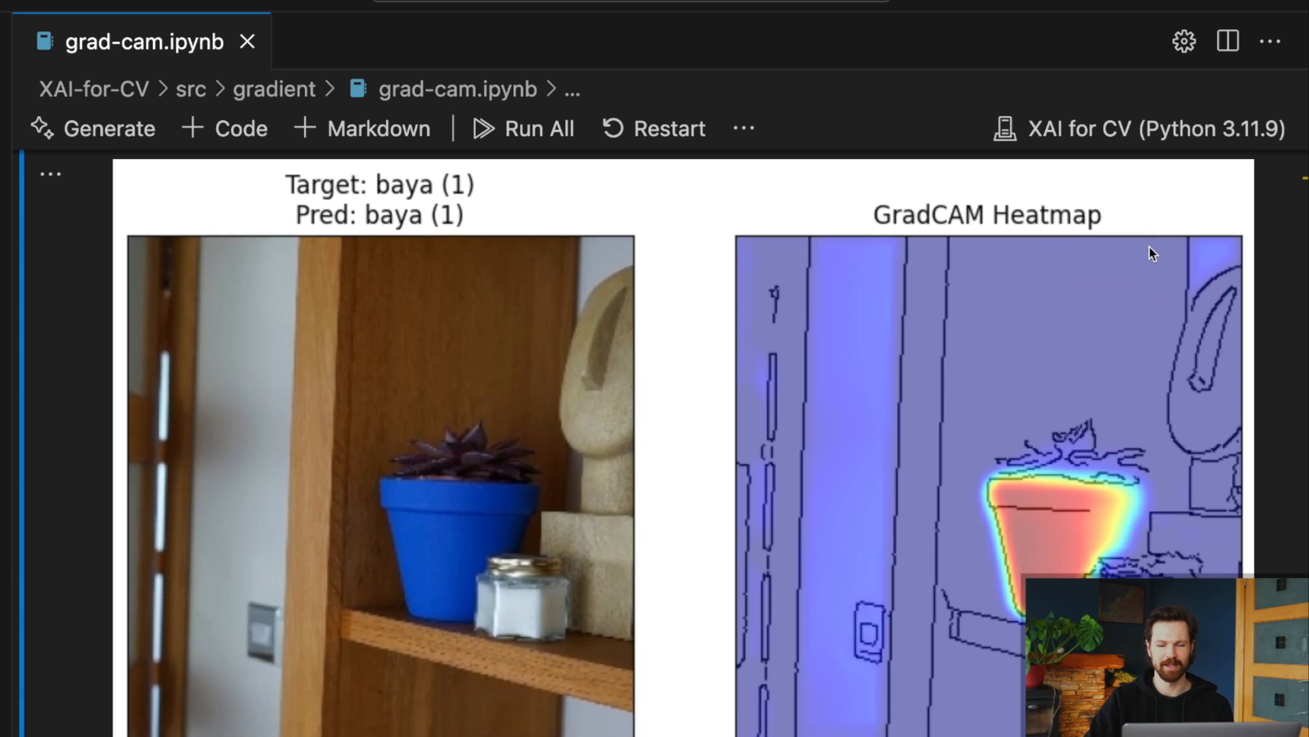
scroll("down", 3)
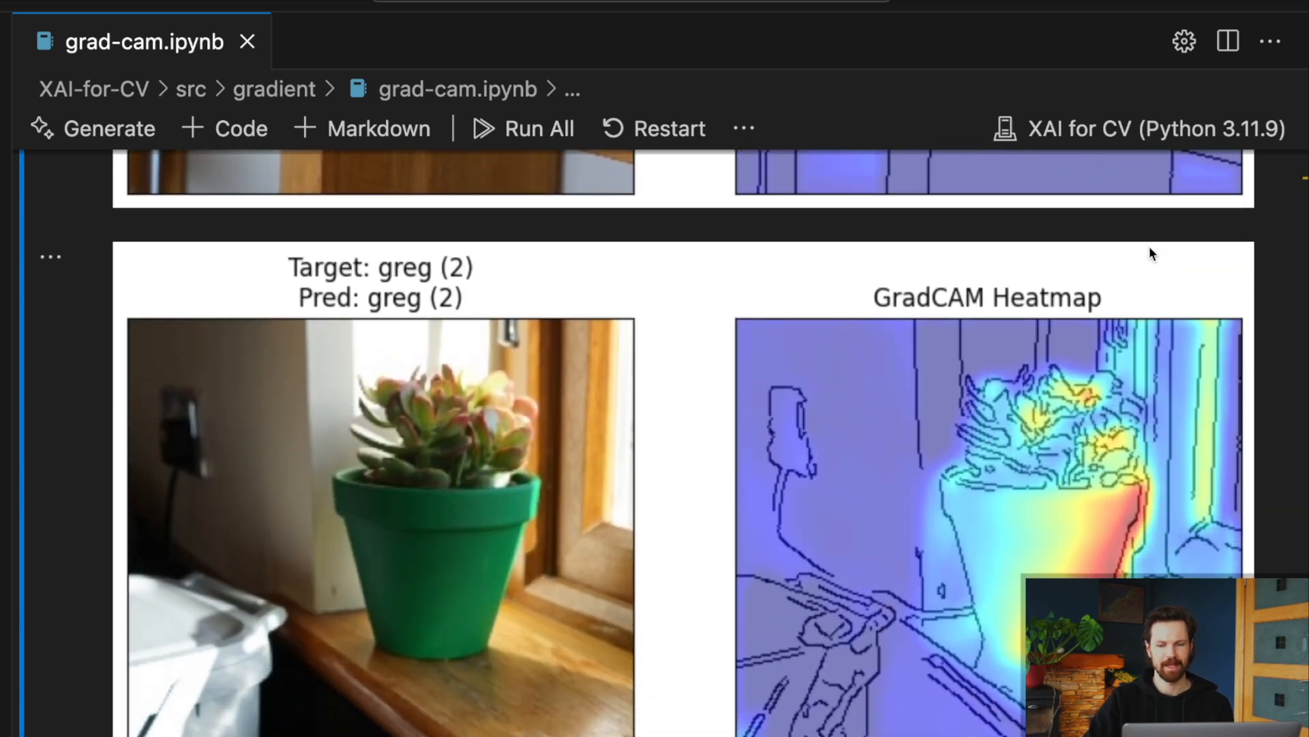
scroll("up", 3)
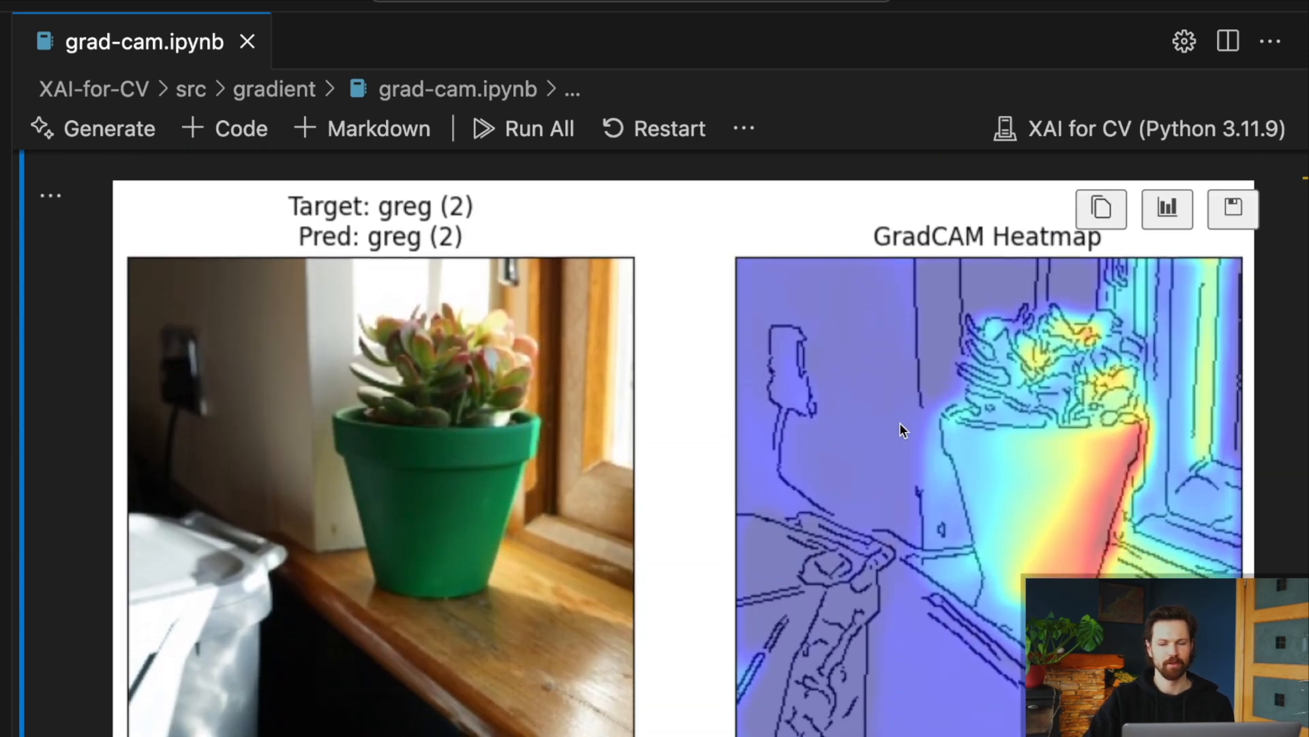
mouse_move(1123, 457)
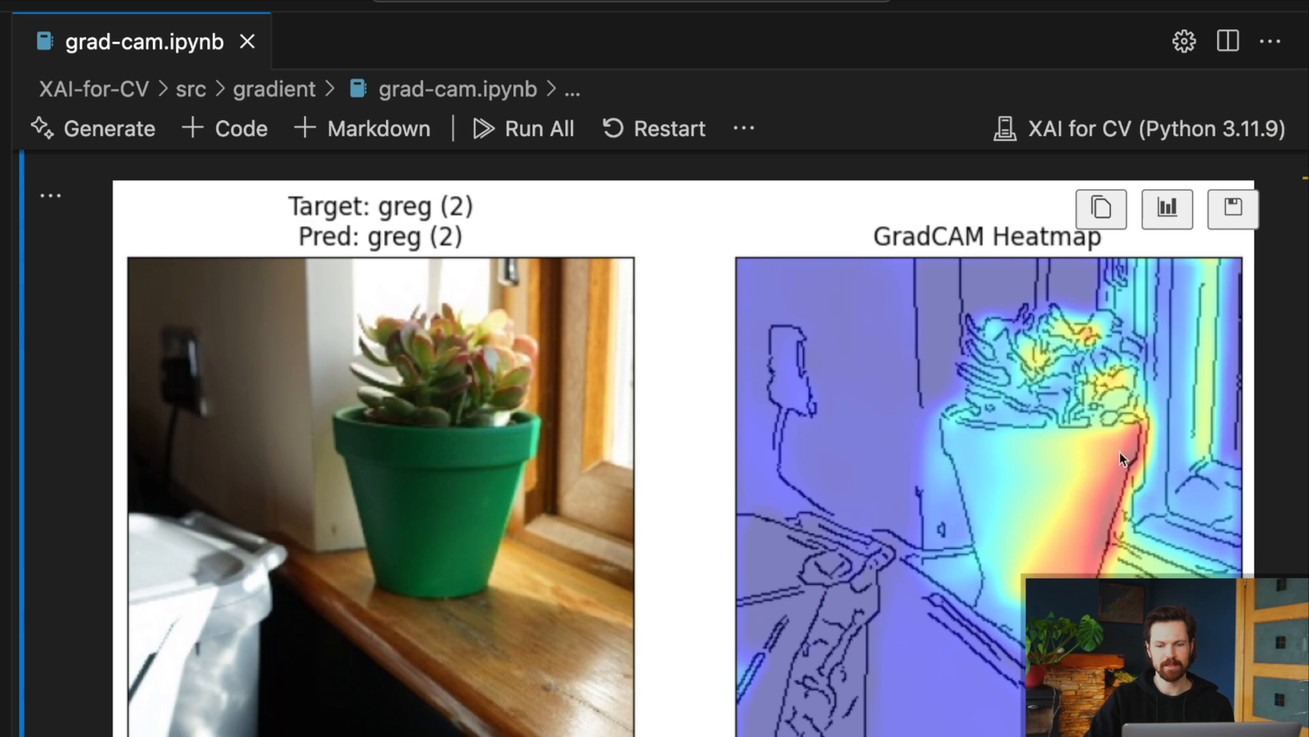
mouse_move(1041, 449)
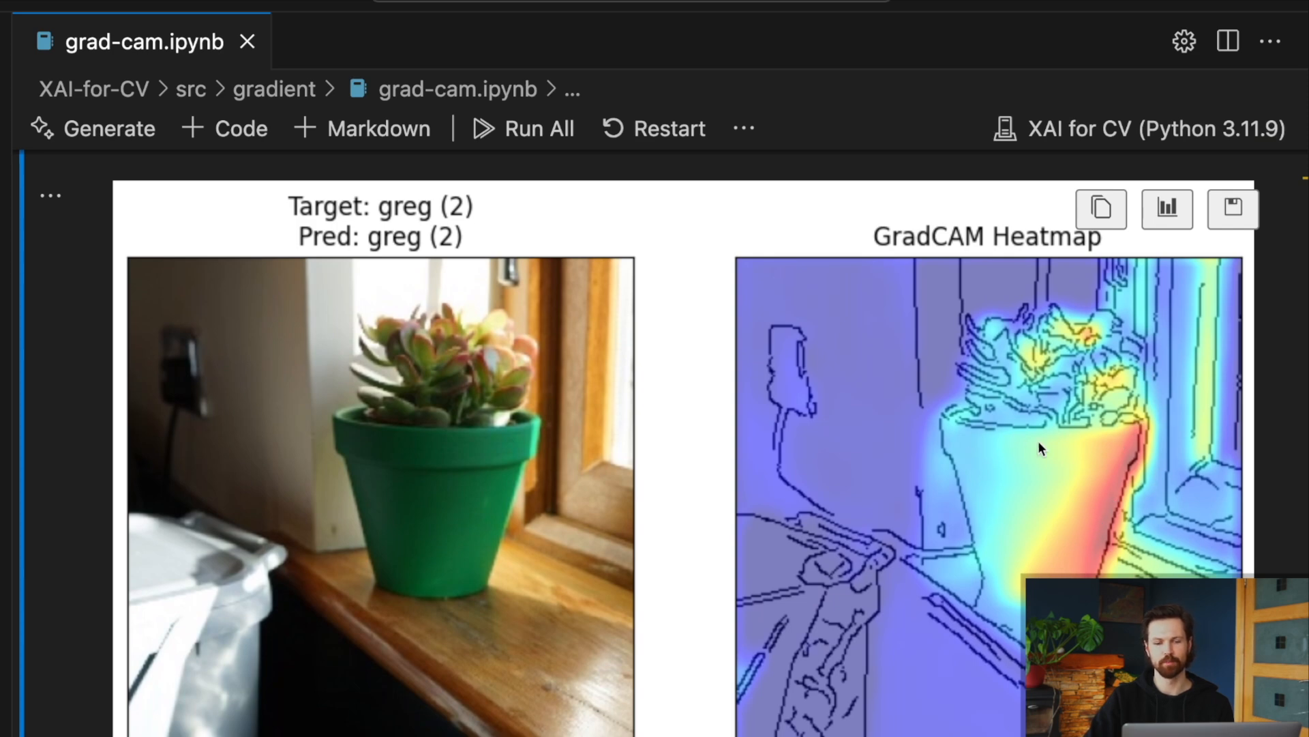
mouse_move(1111, 353)
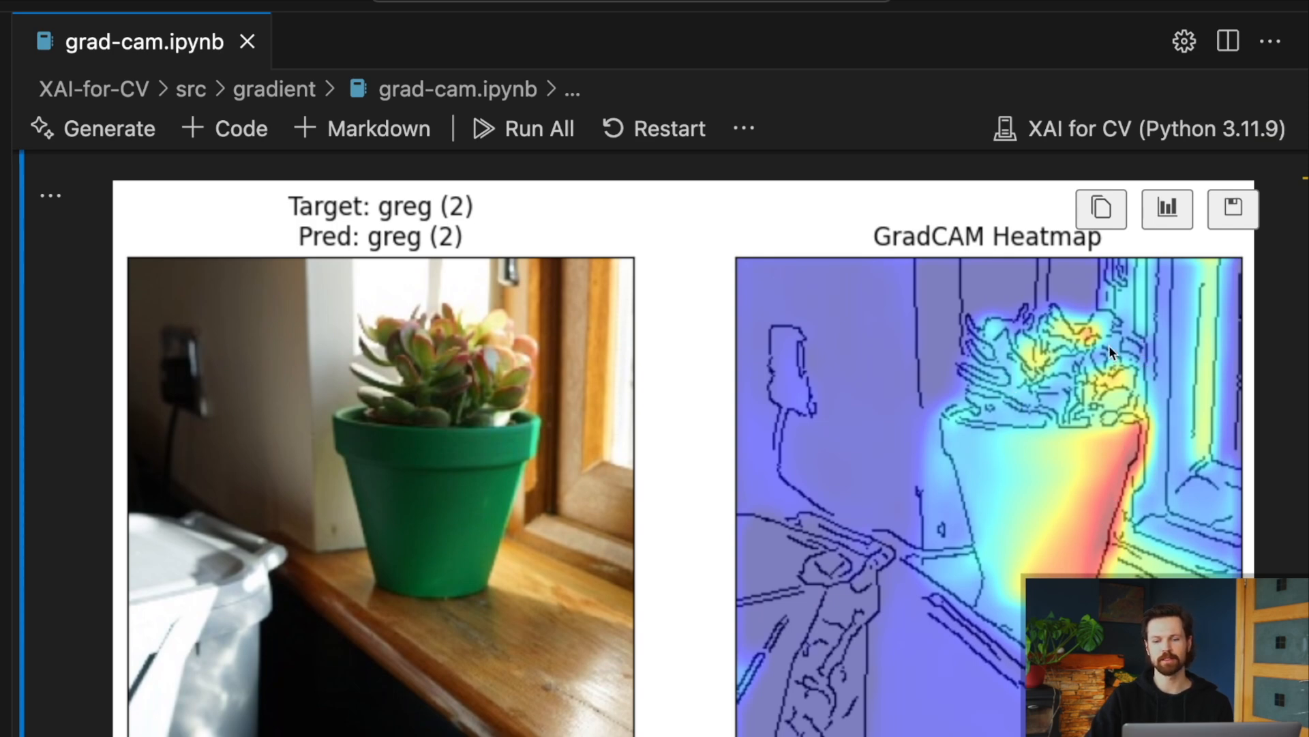
mouse_move(1035, 421)
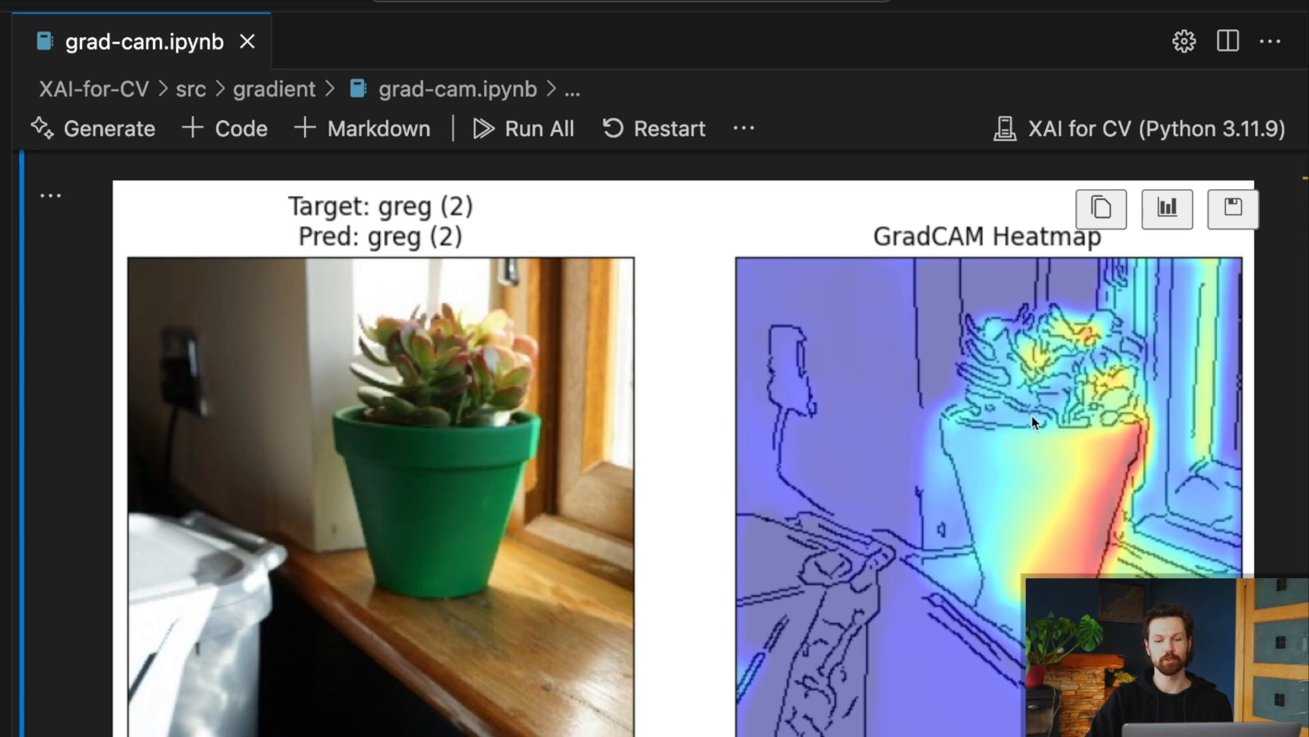
scroll("down", 3)
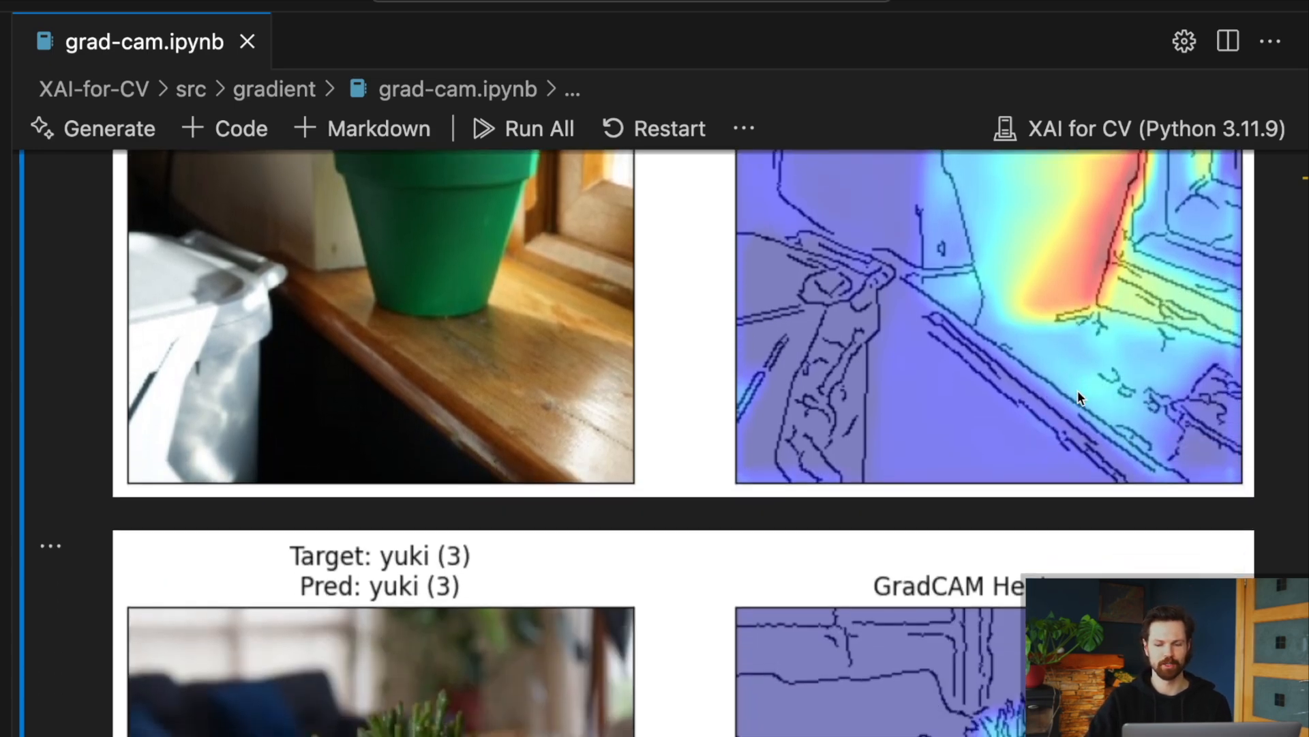
scroll("down", 3)
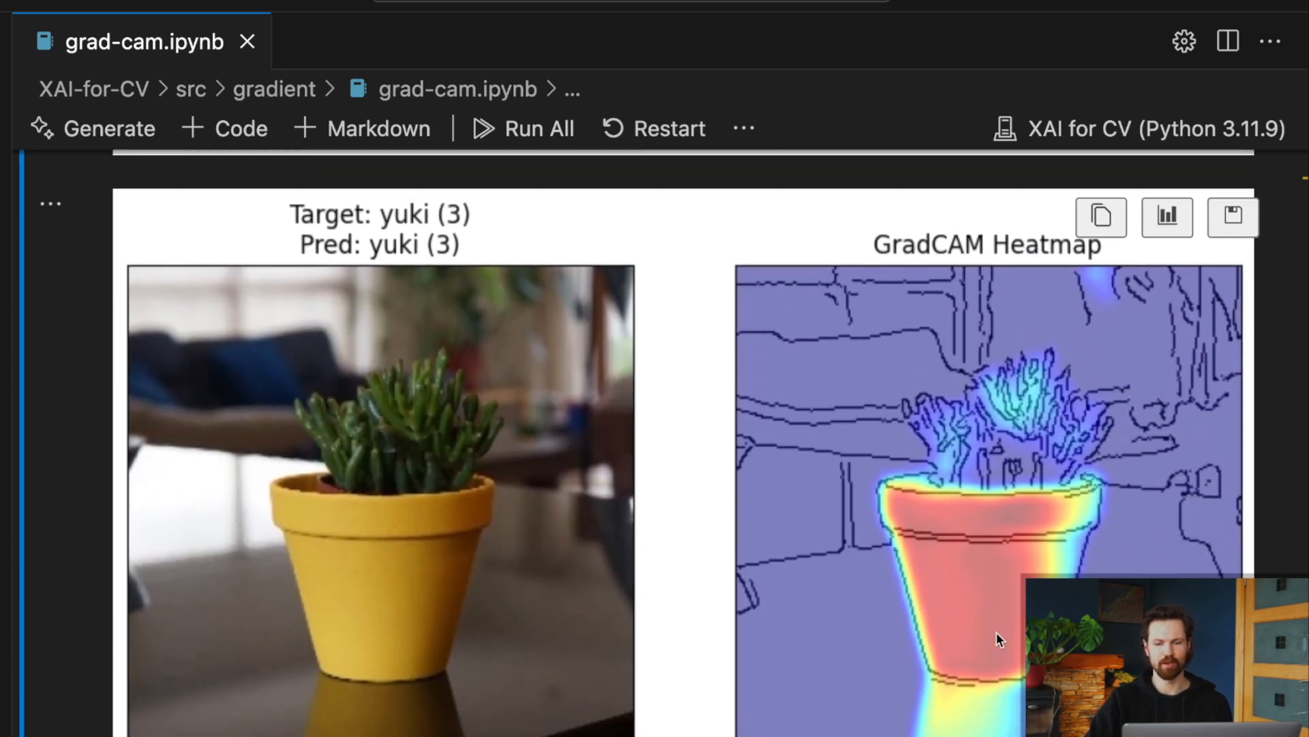
mouse_move(1019, 386)
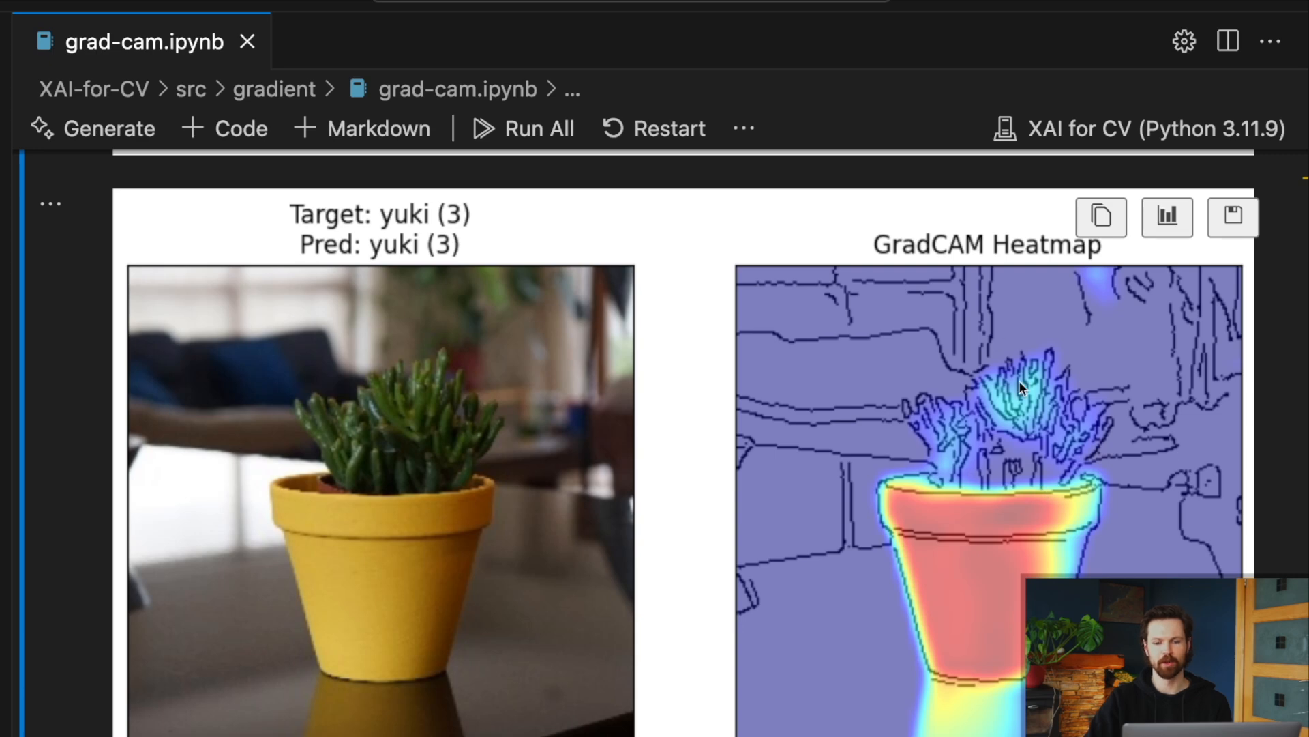
mouse_move(1006, 618)
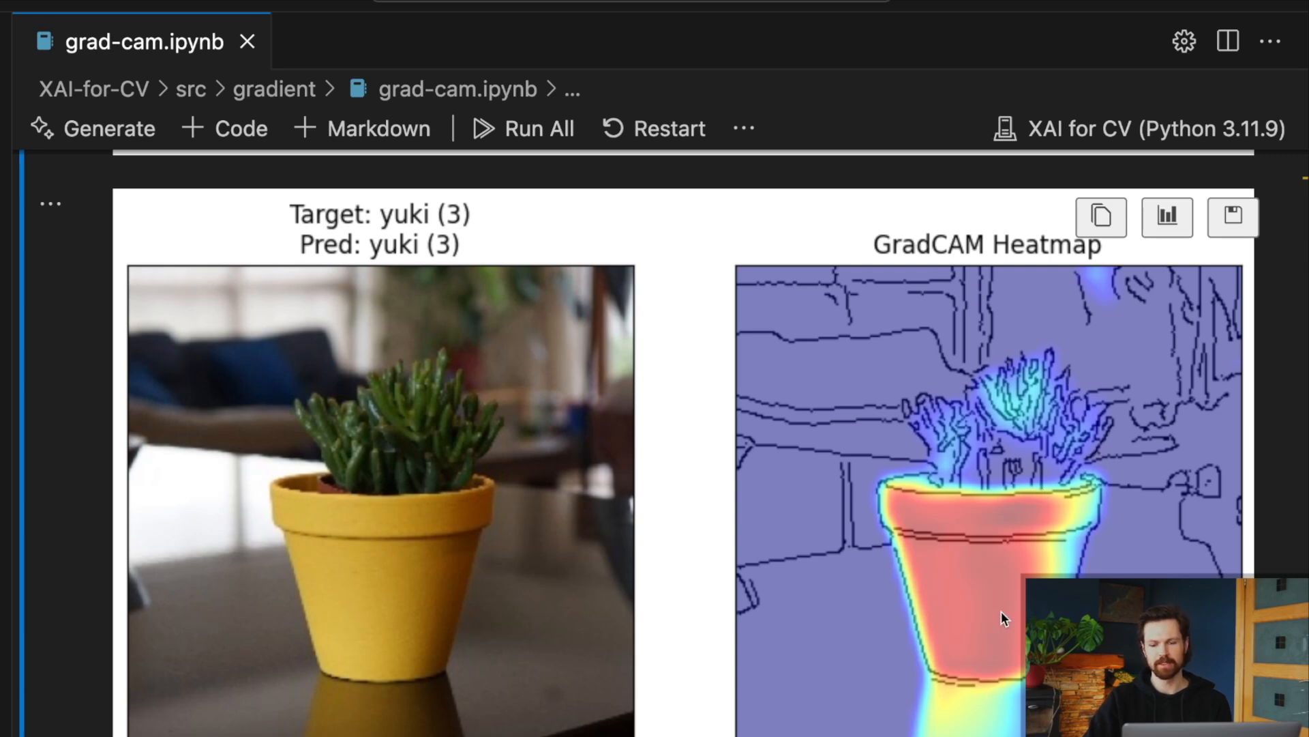
mouse_move(1019, 414)
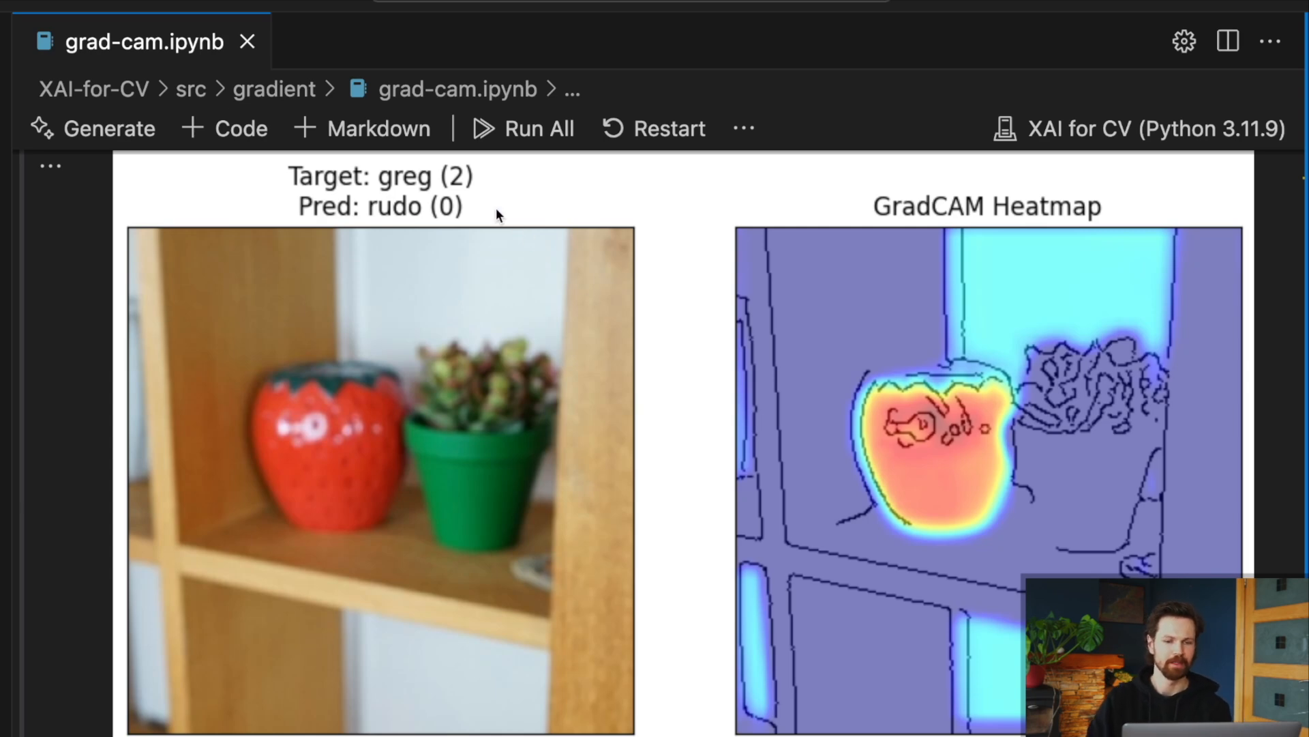
mouse_move(455, 182)
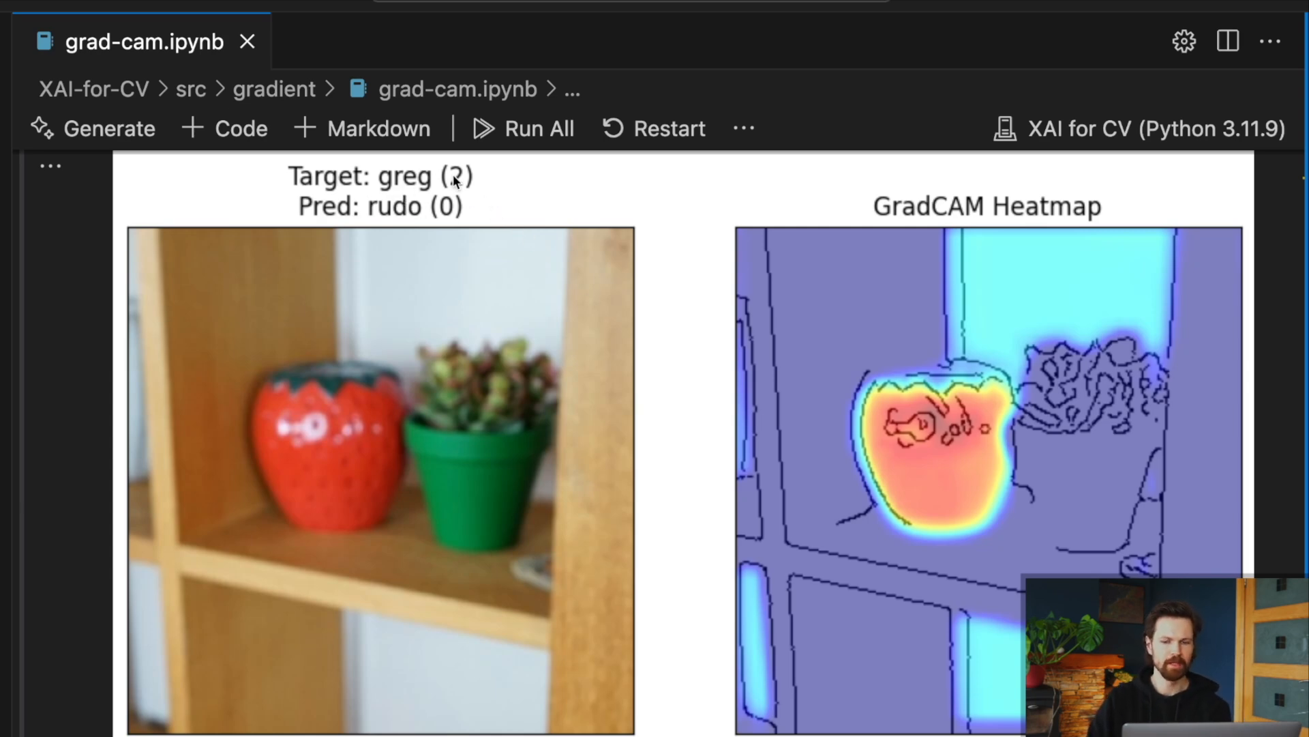
mouse_move(526, 533)
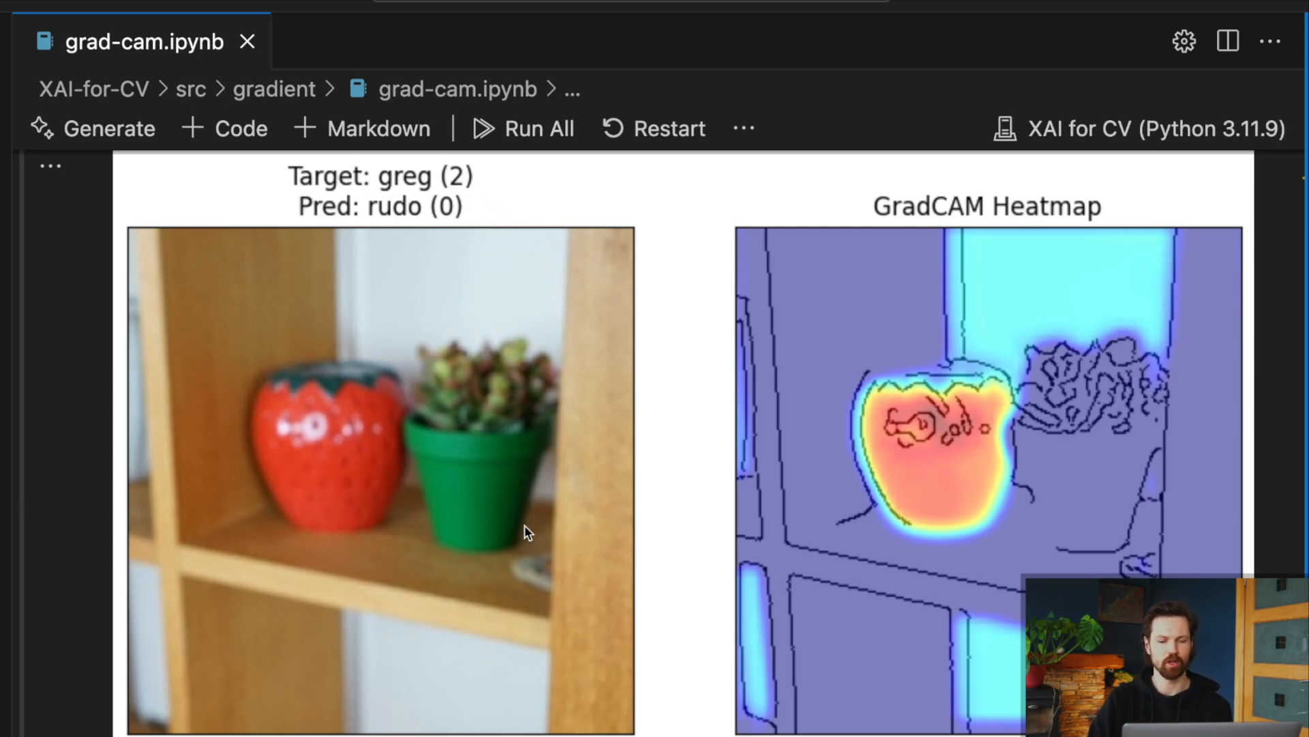
mouse_move(566, 511)
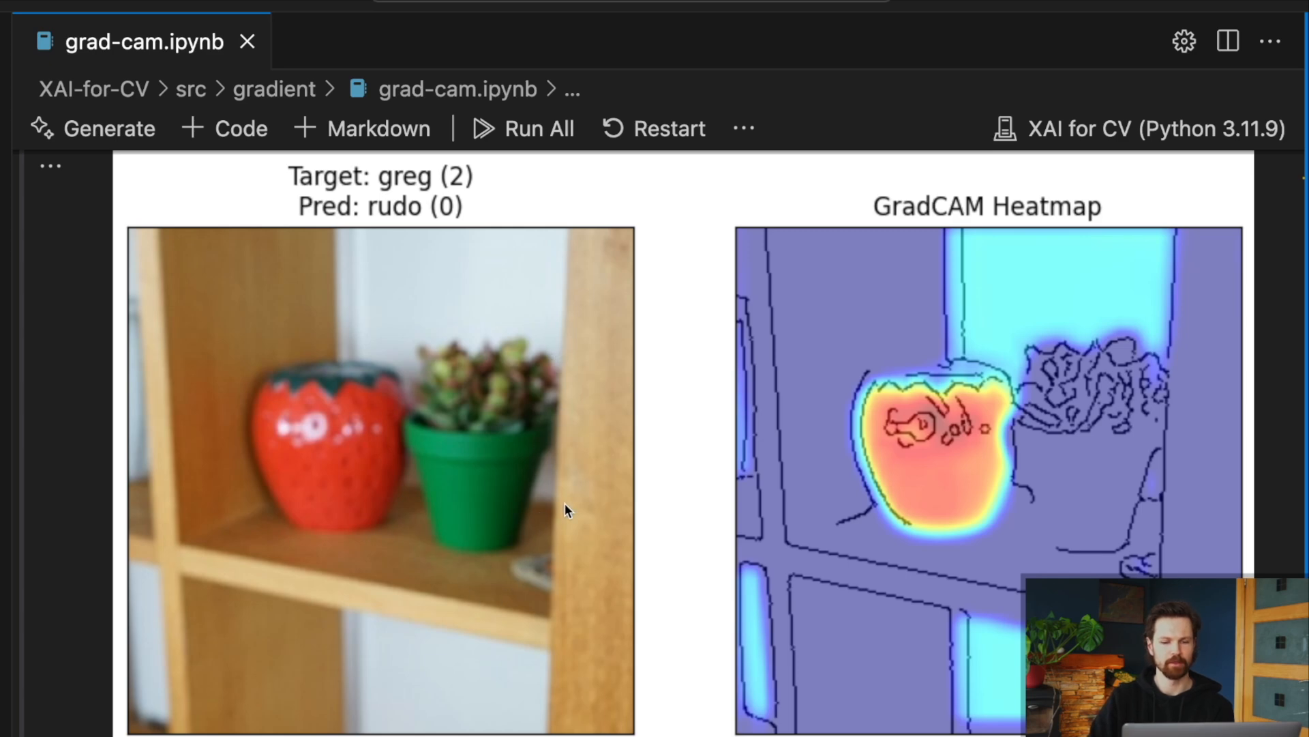
mouse_move(510, 189)
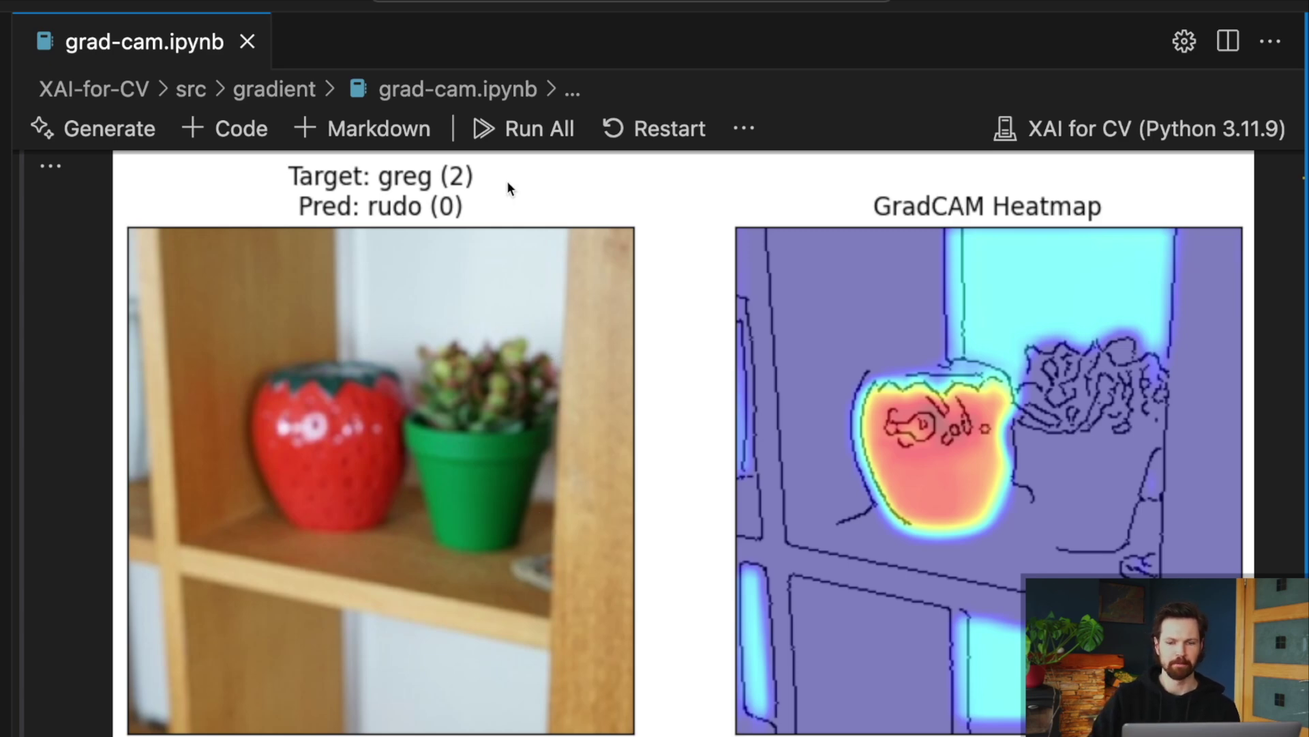
mouse_move(807, 202)
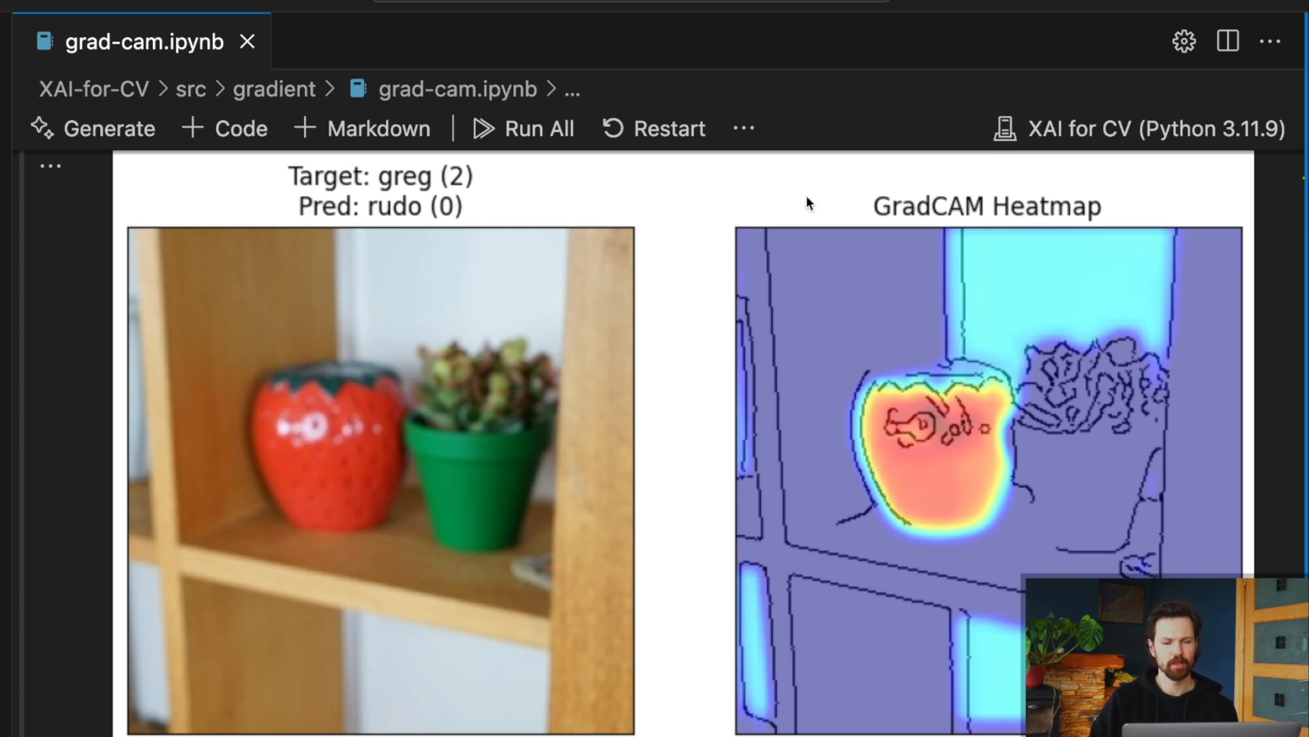
mouse_move(457, 221)
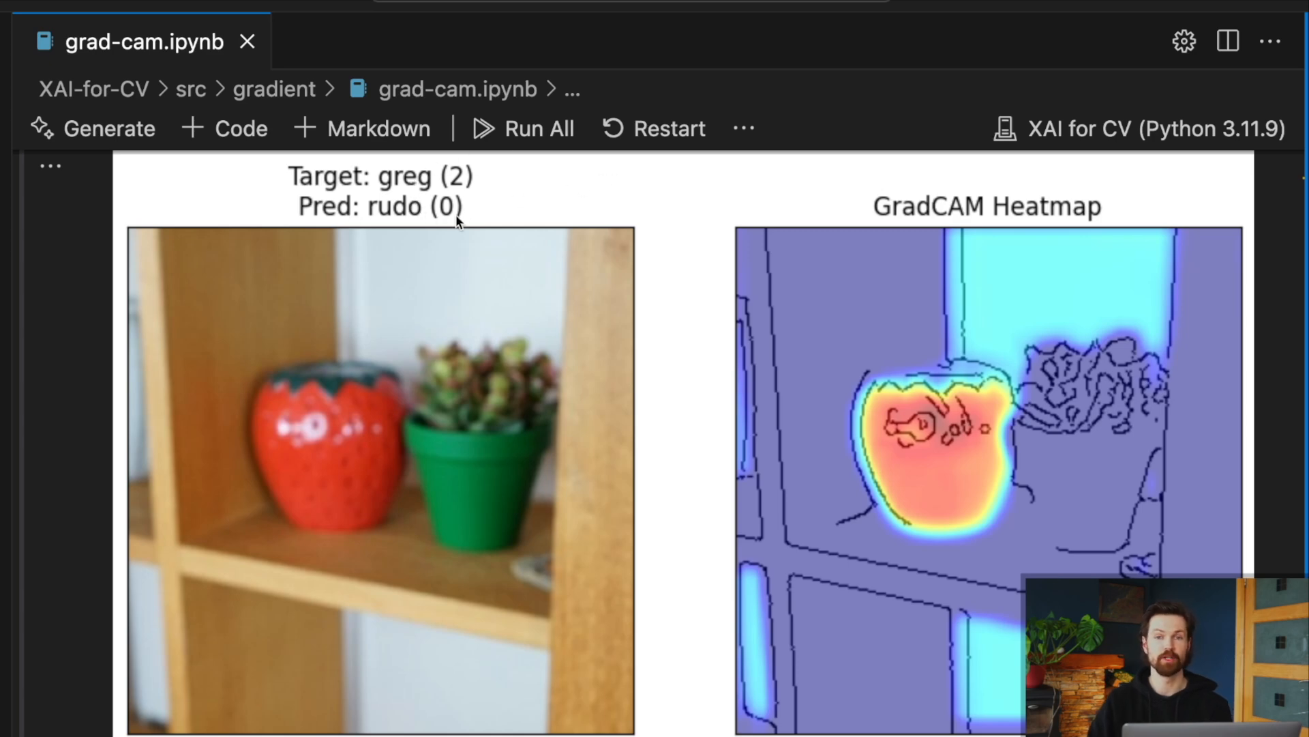
mouse_move(562, 244)
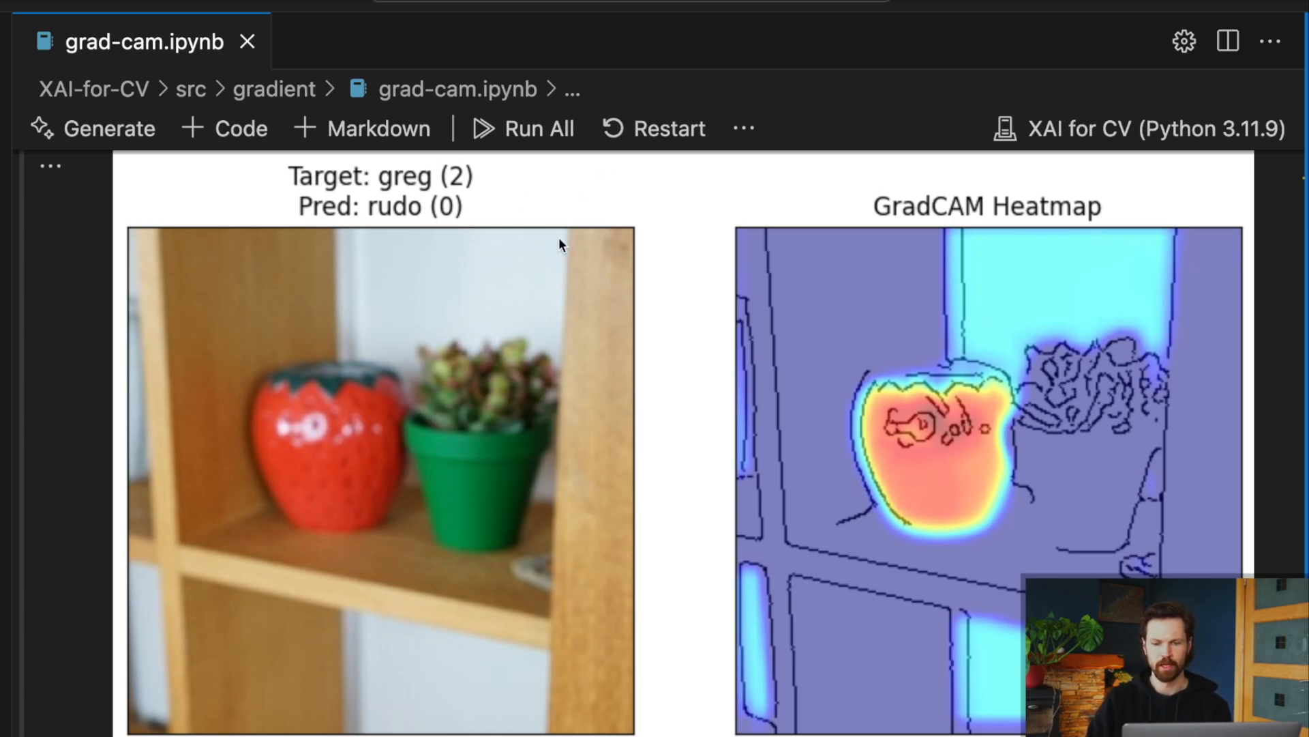
mouse_move(867, 399)
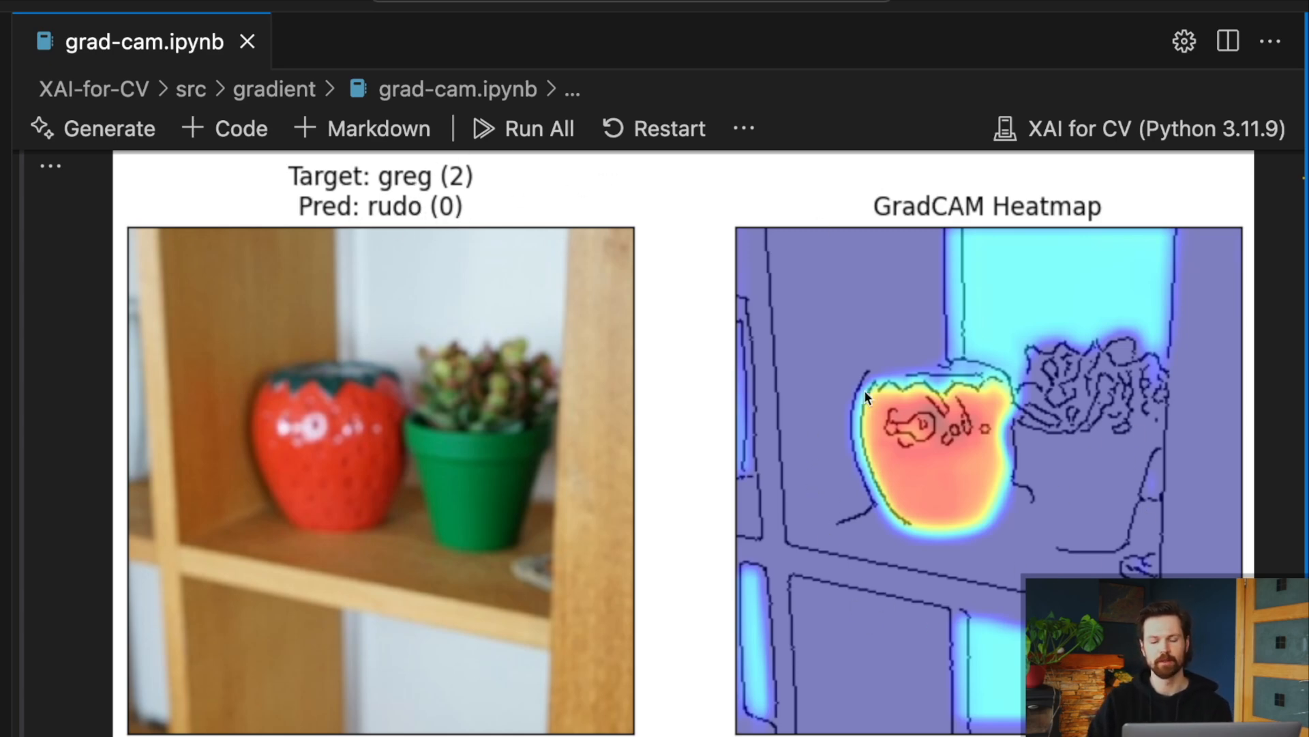
mouse_move(1006, 381)
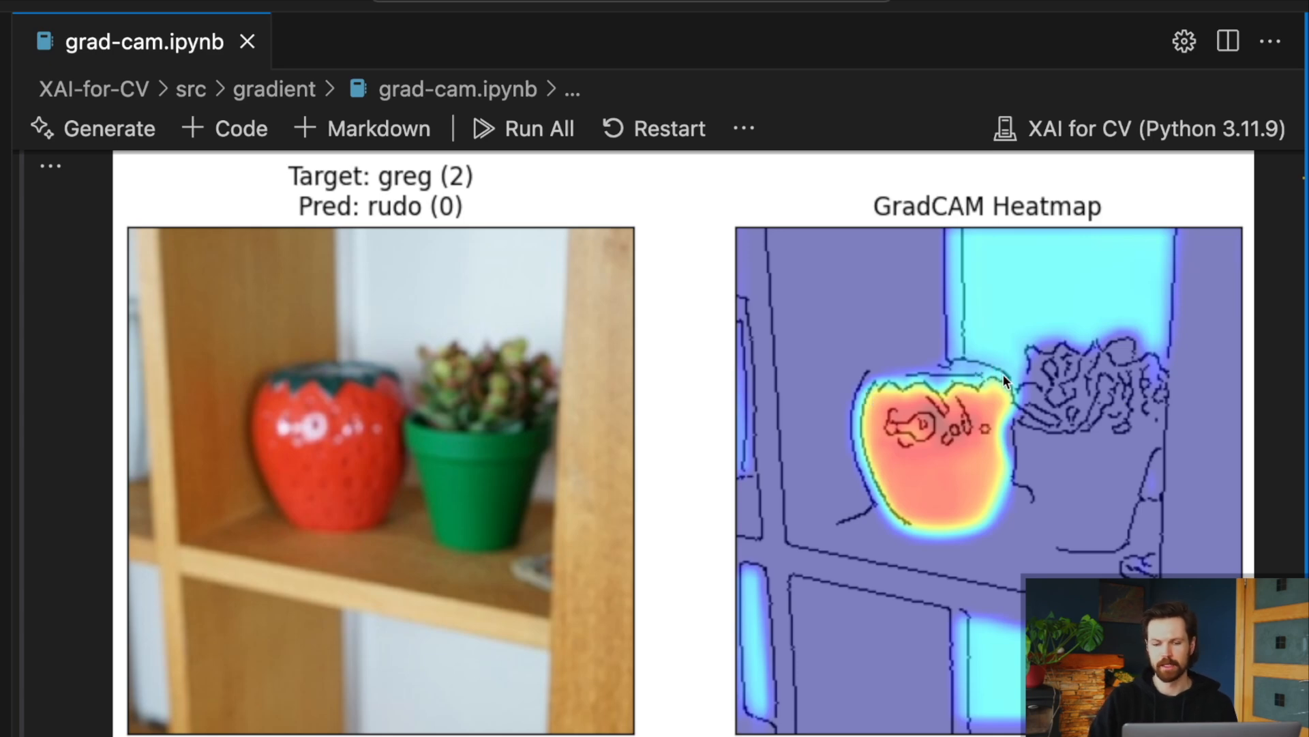
mouse_move(871, 403)
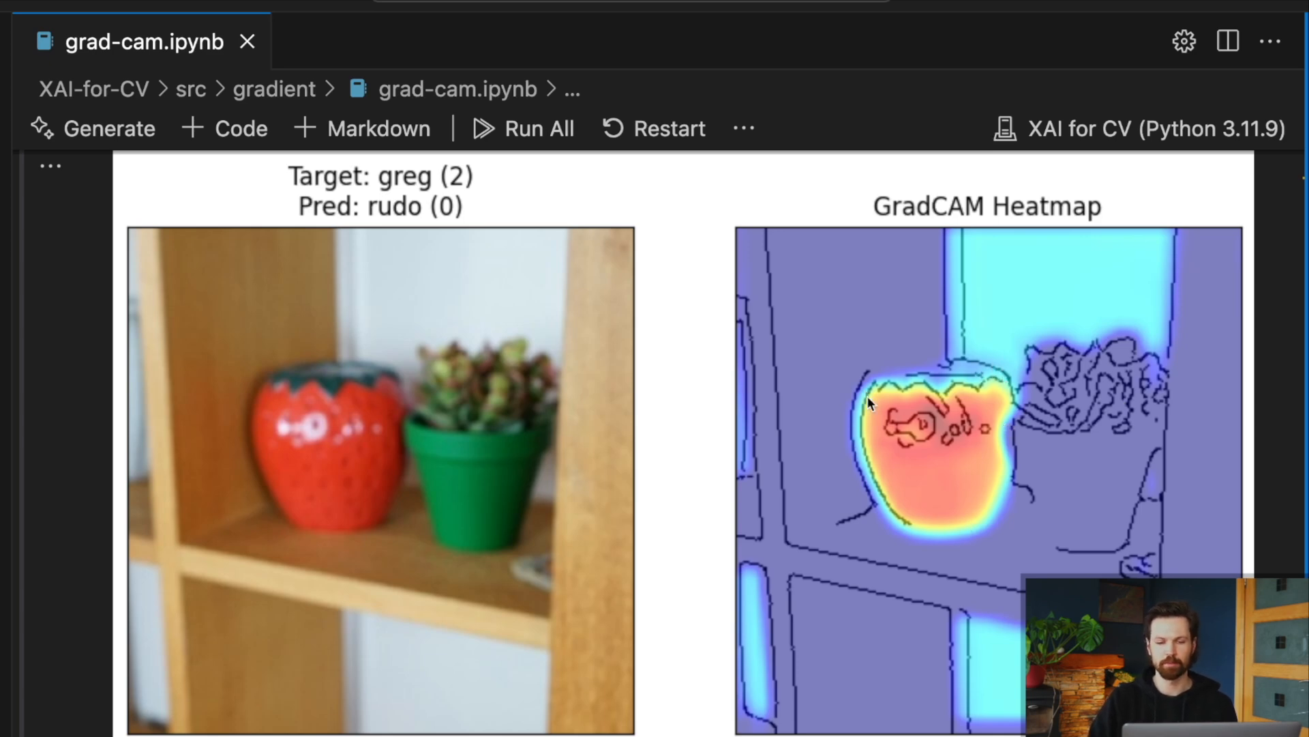
mouse_move(318, 528)
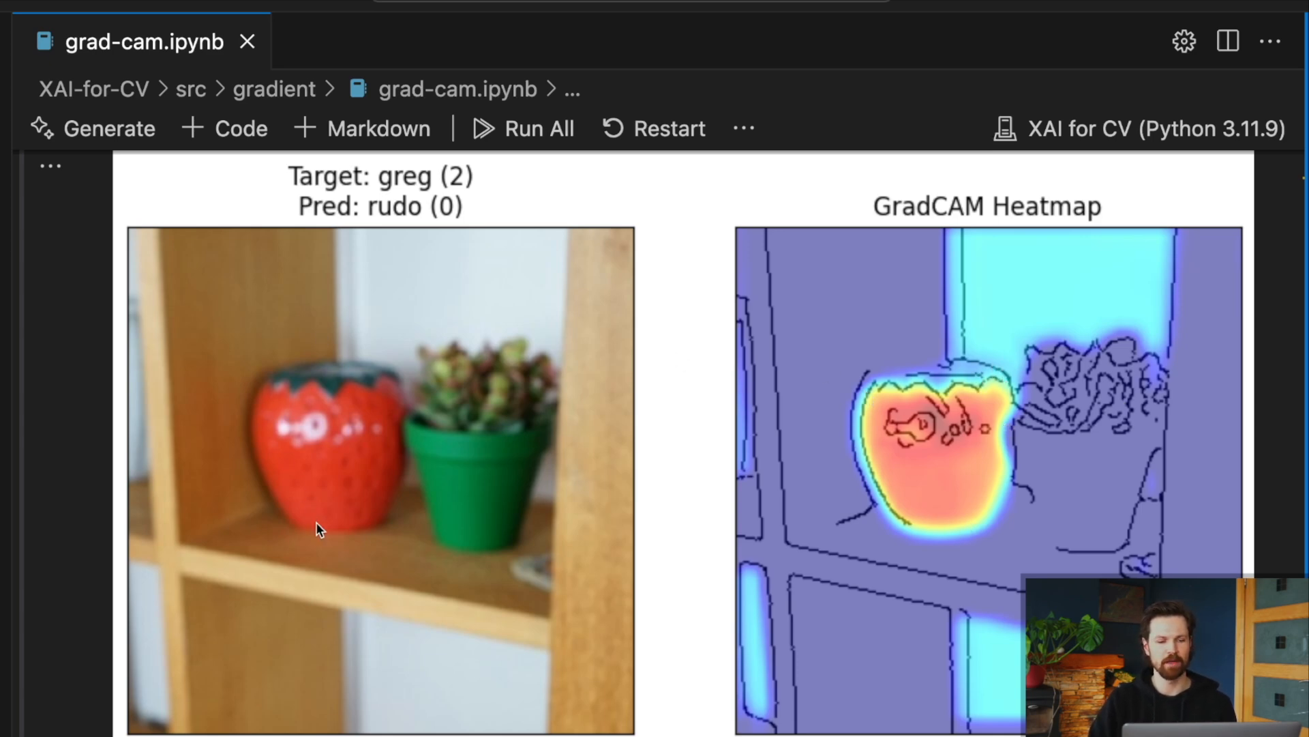
mouse_move(349, 387)
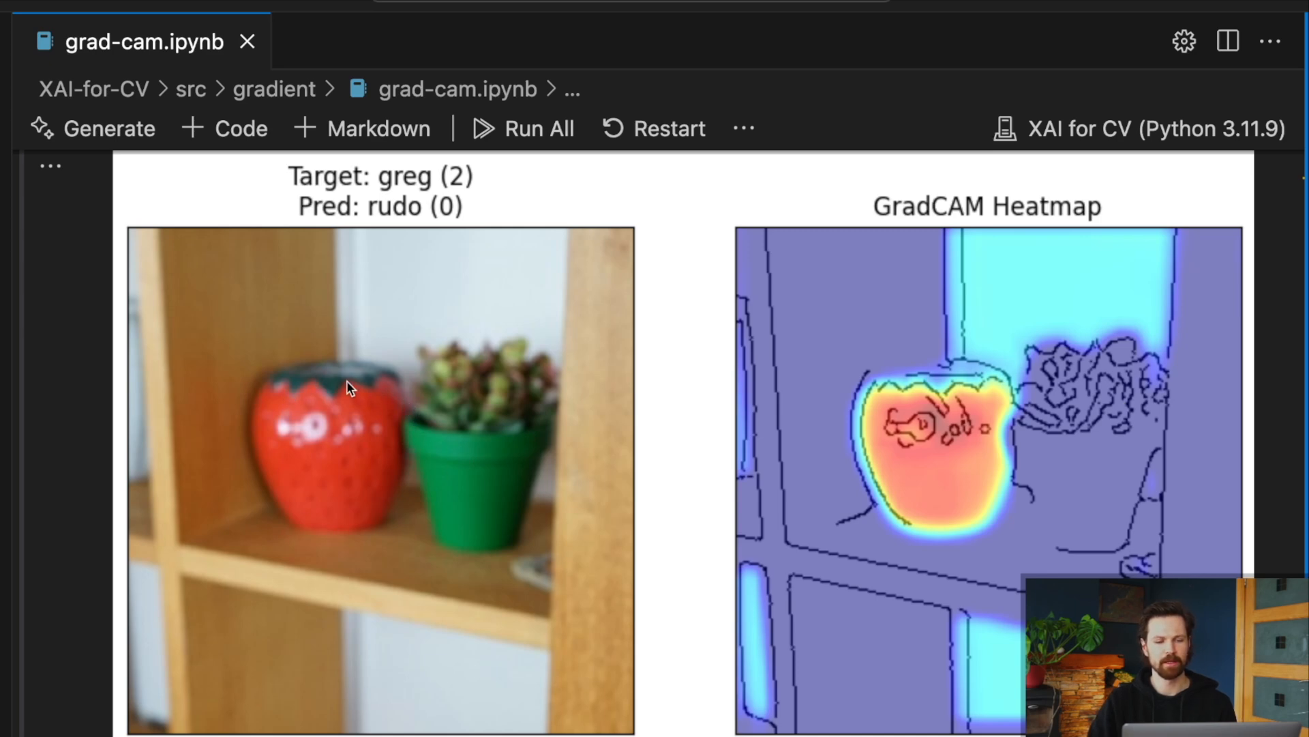
mouse_move(628, 206)
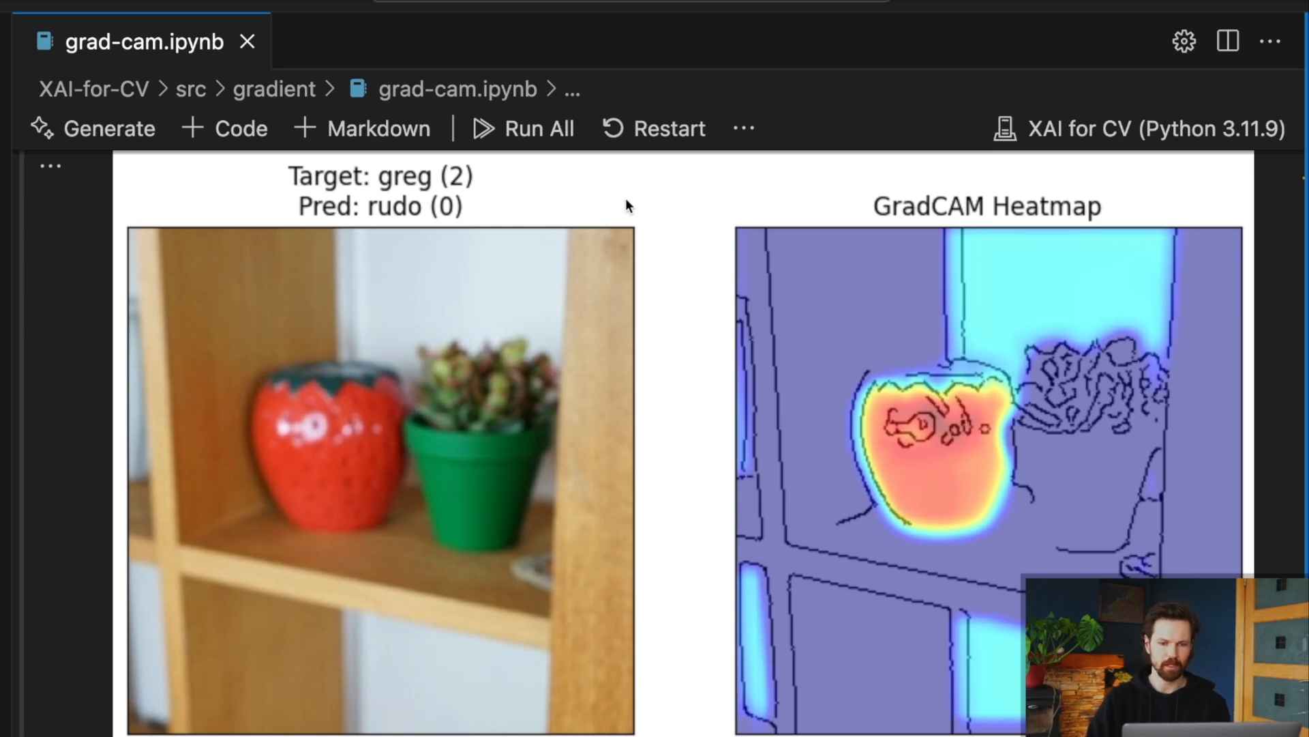